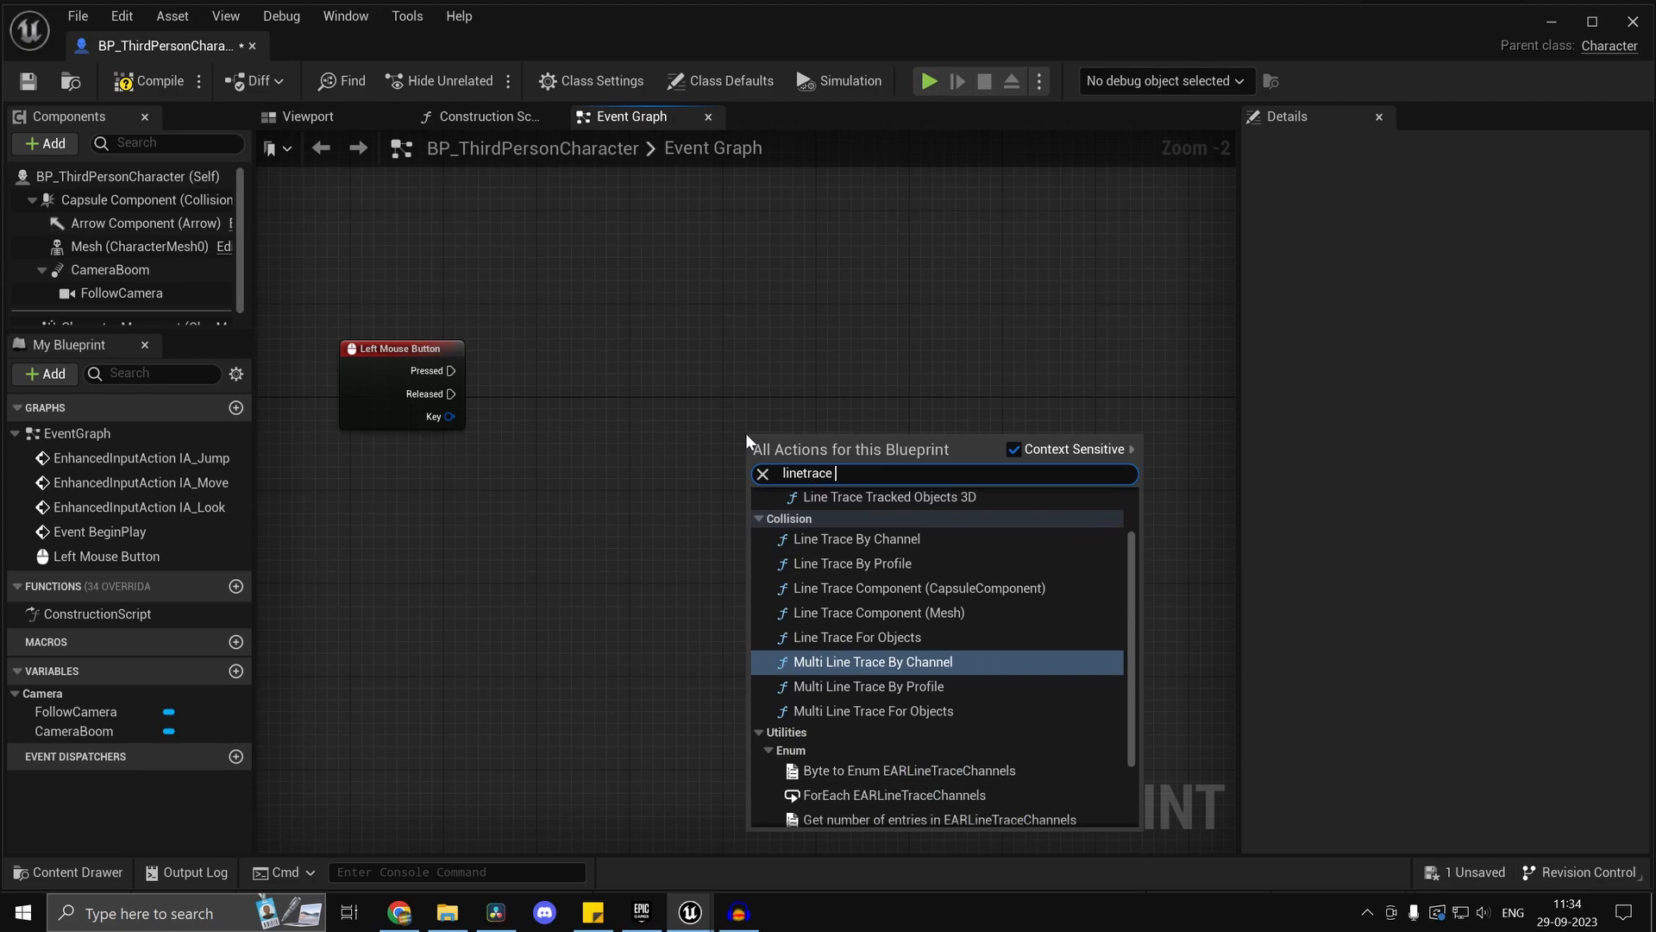
On left click, line trace along the camera's forward vector with timed debug lines and an Is Valid check.
left_click(855, 539)
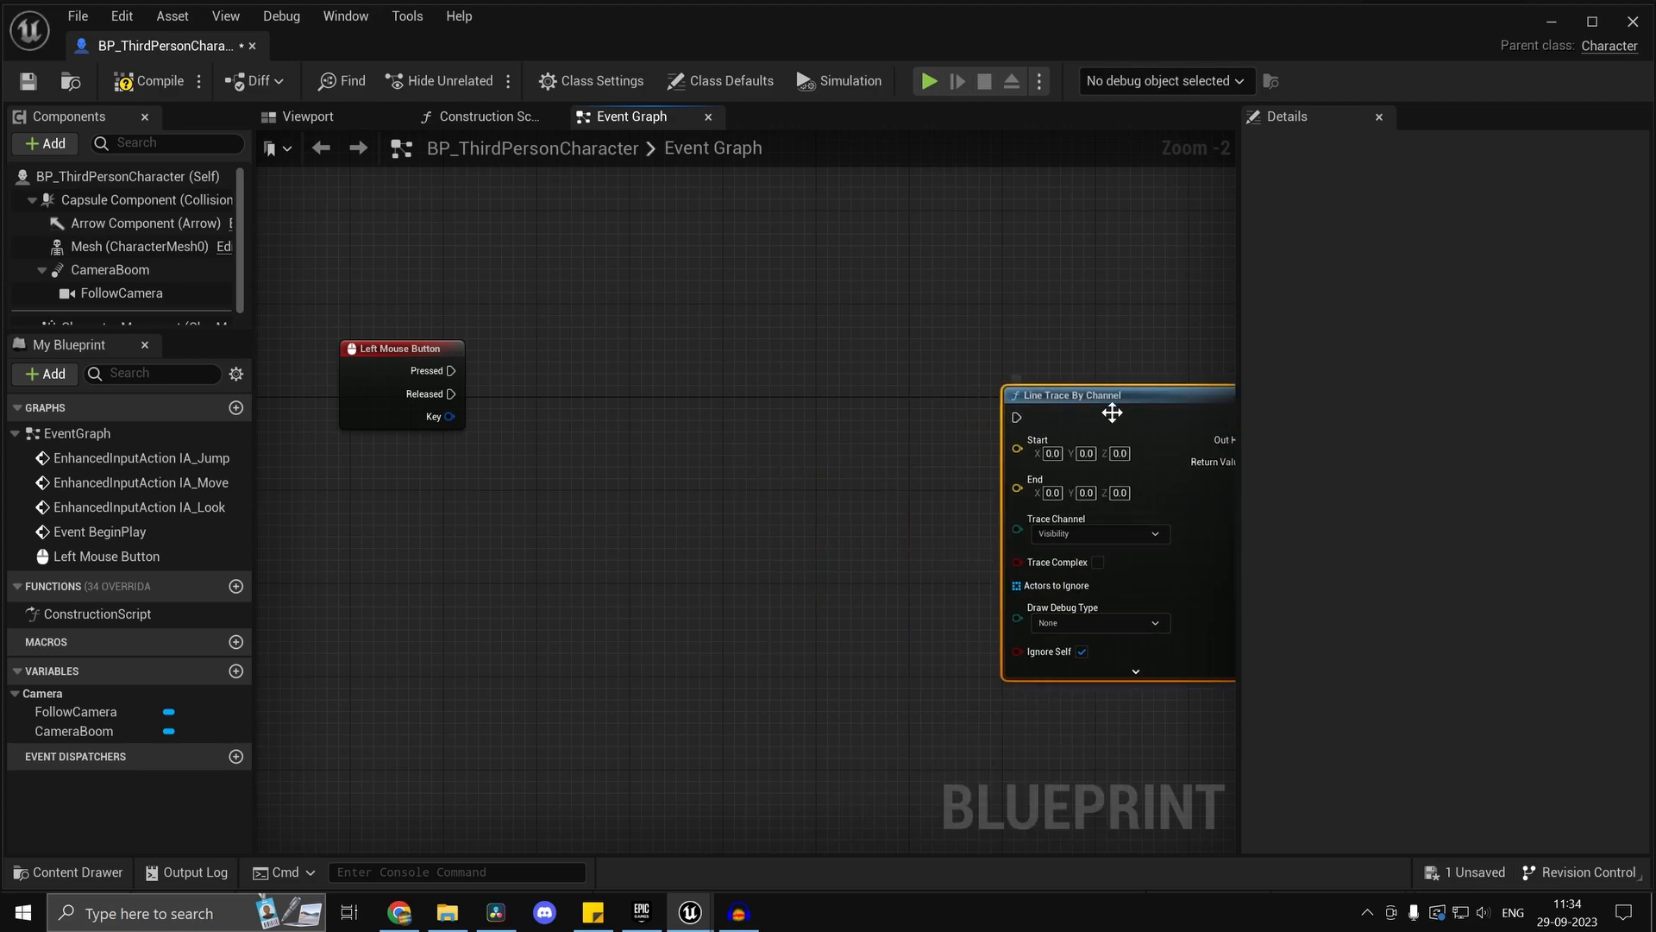
type("get player")
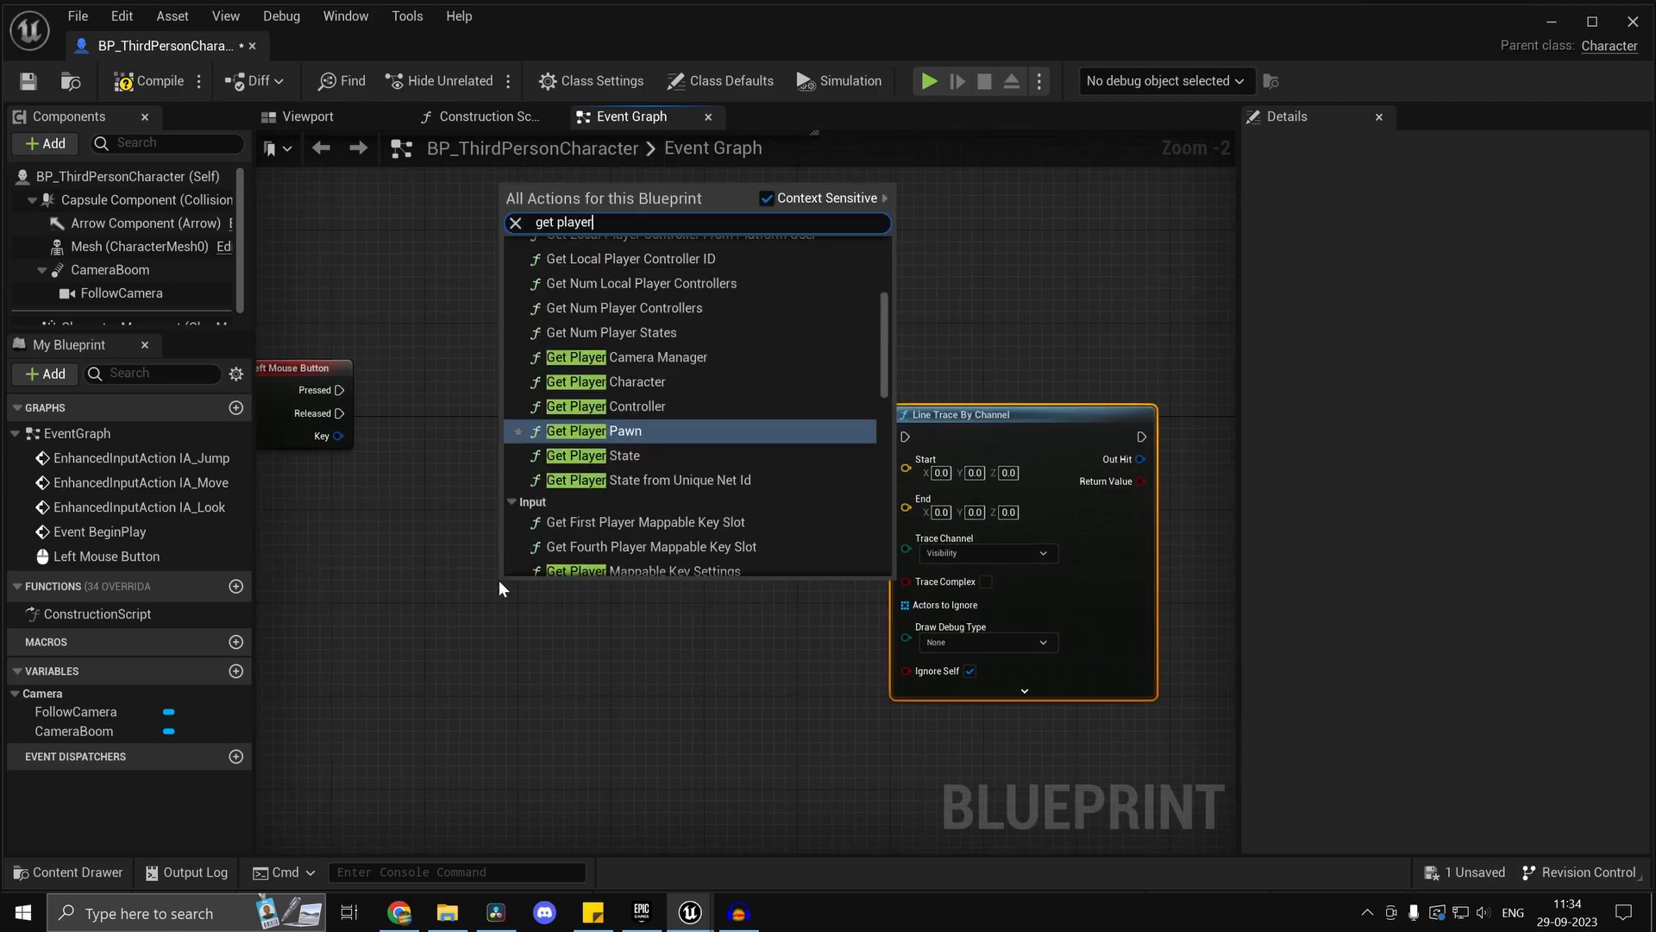
left_click(625, 358)
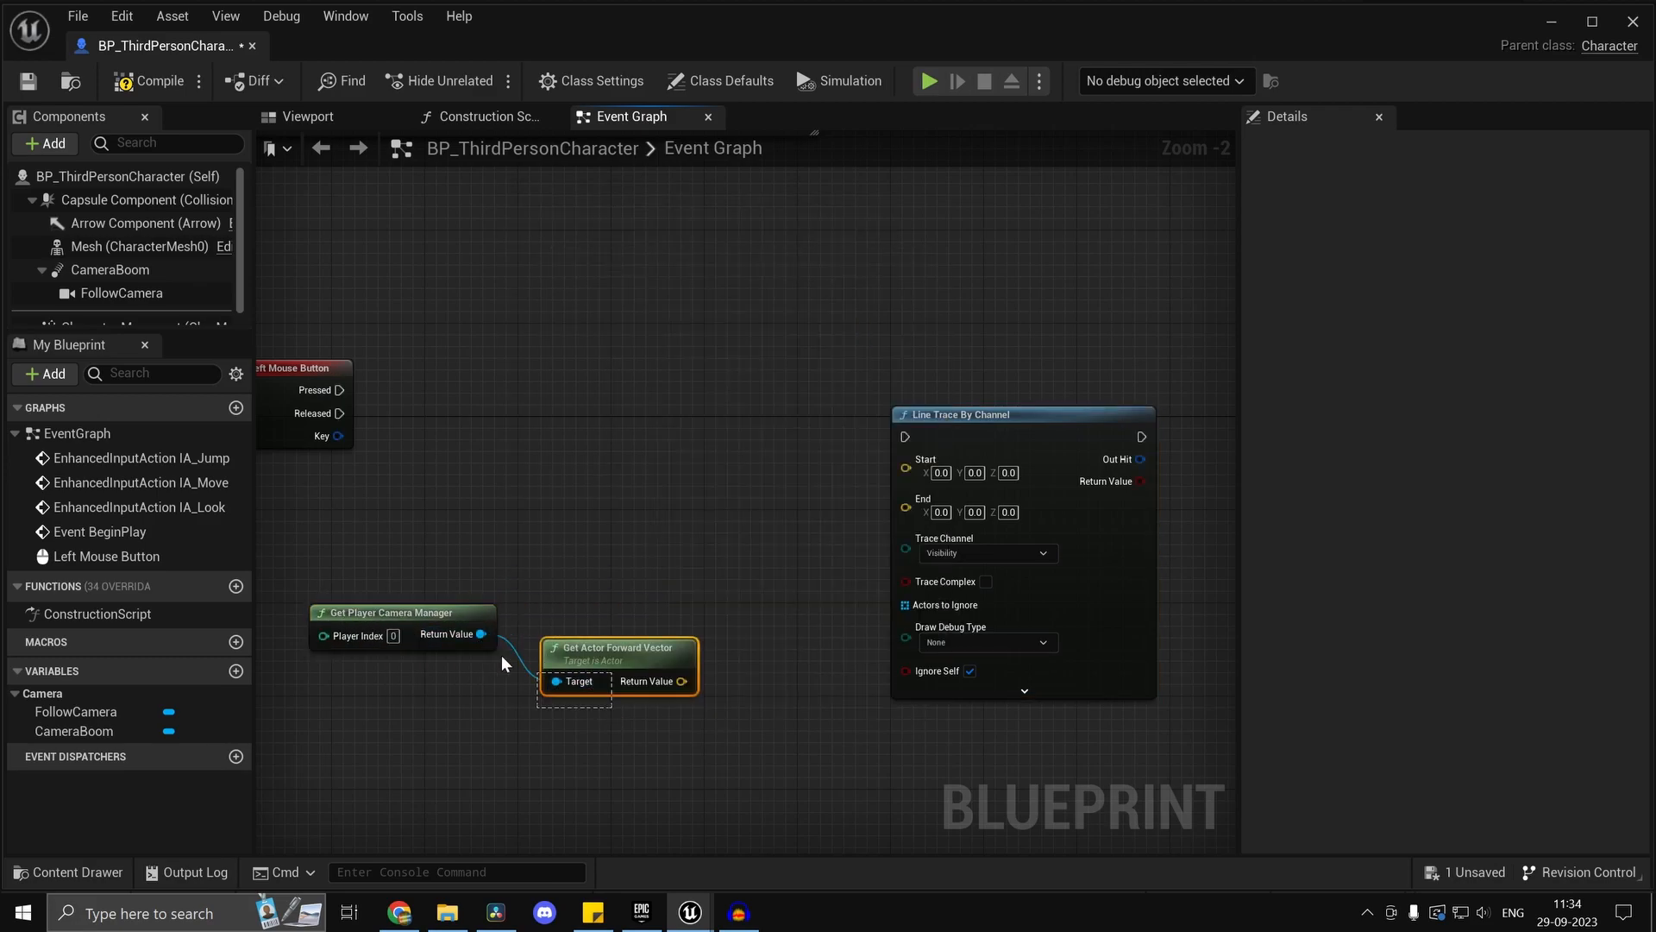
left_click_drag(684, 680, 588, 665)
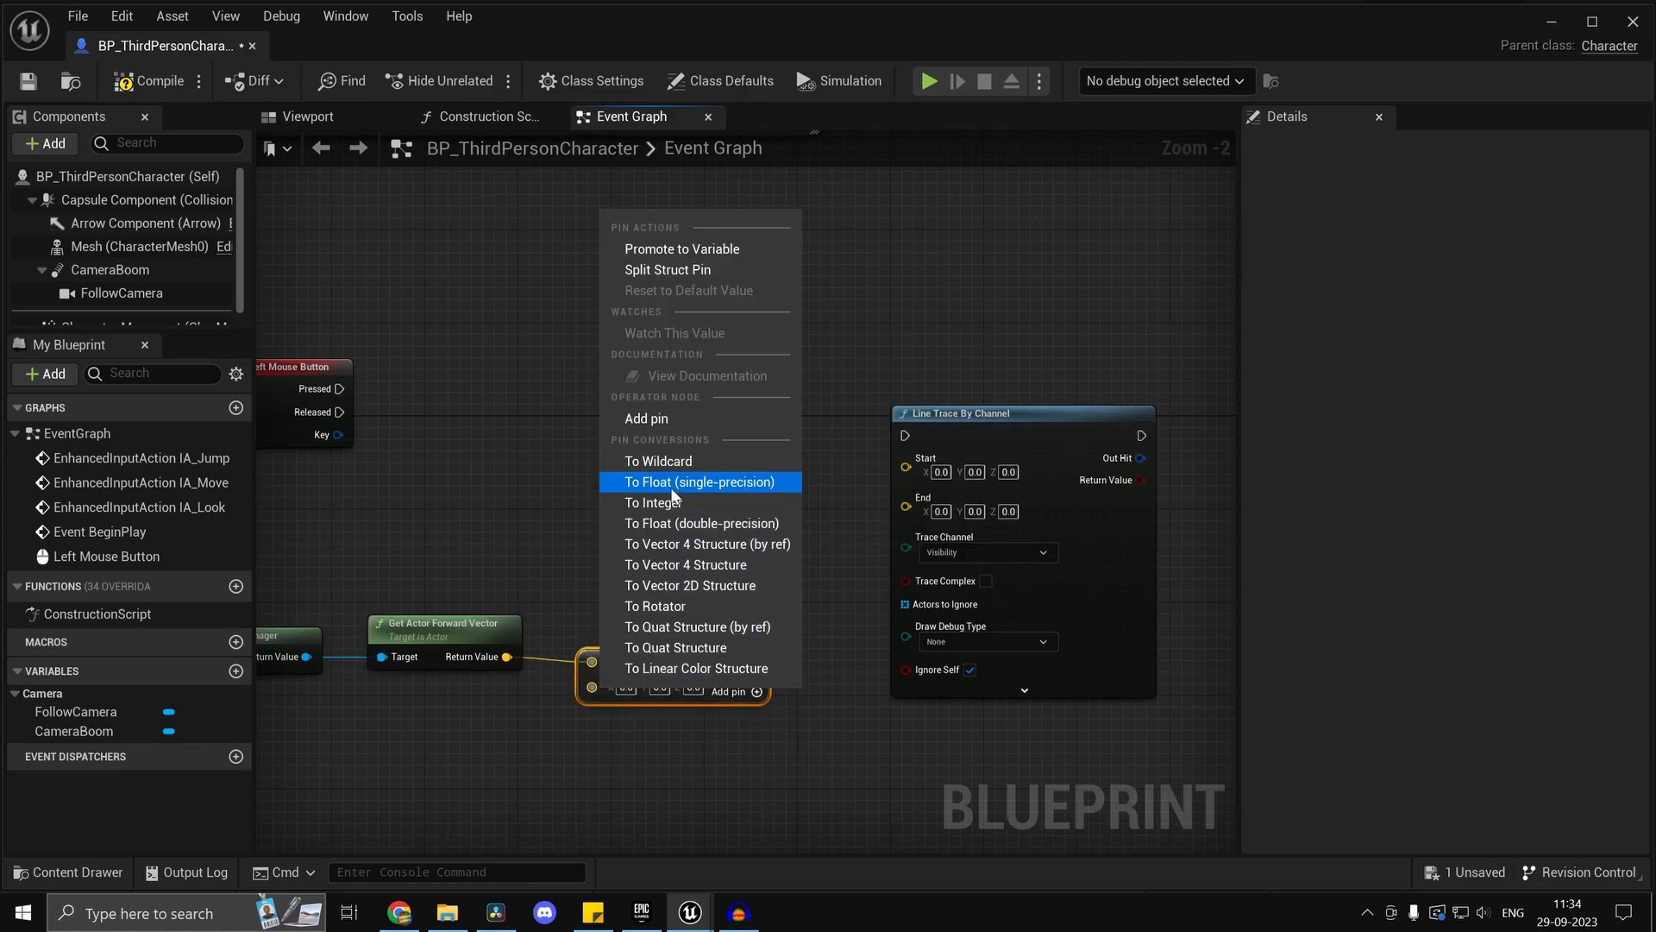
left_click(701, 481)
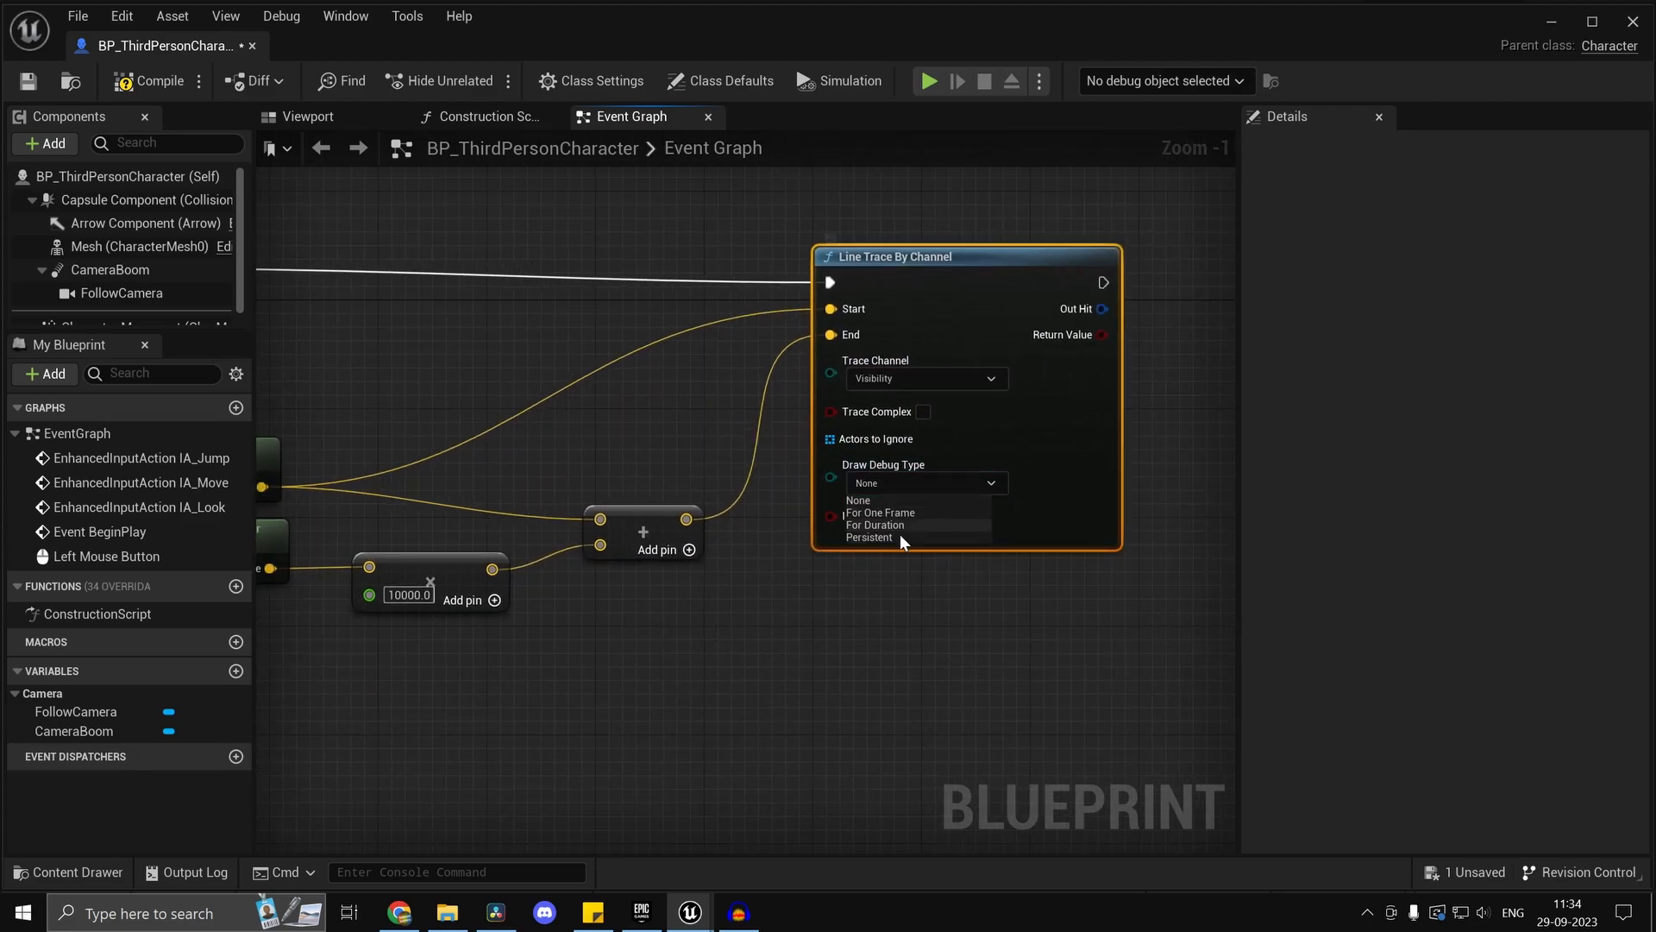
left_click(874, 524)
type("is va")
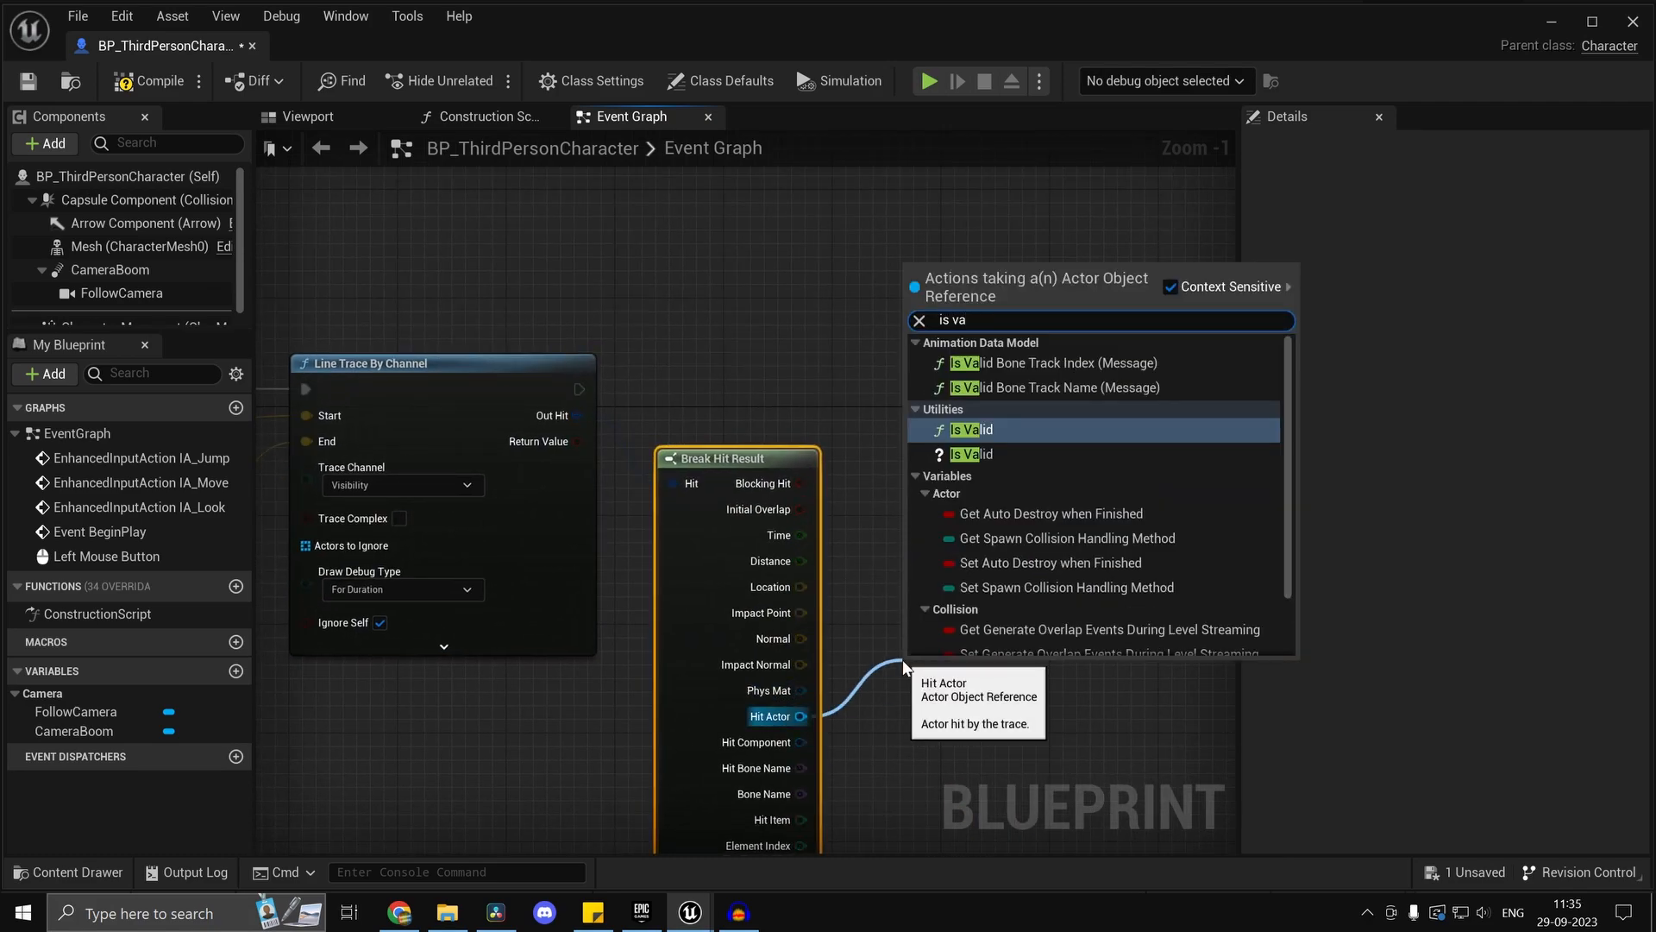
left_click(972, 429)
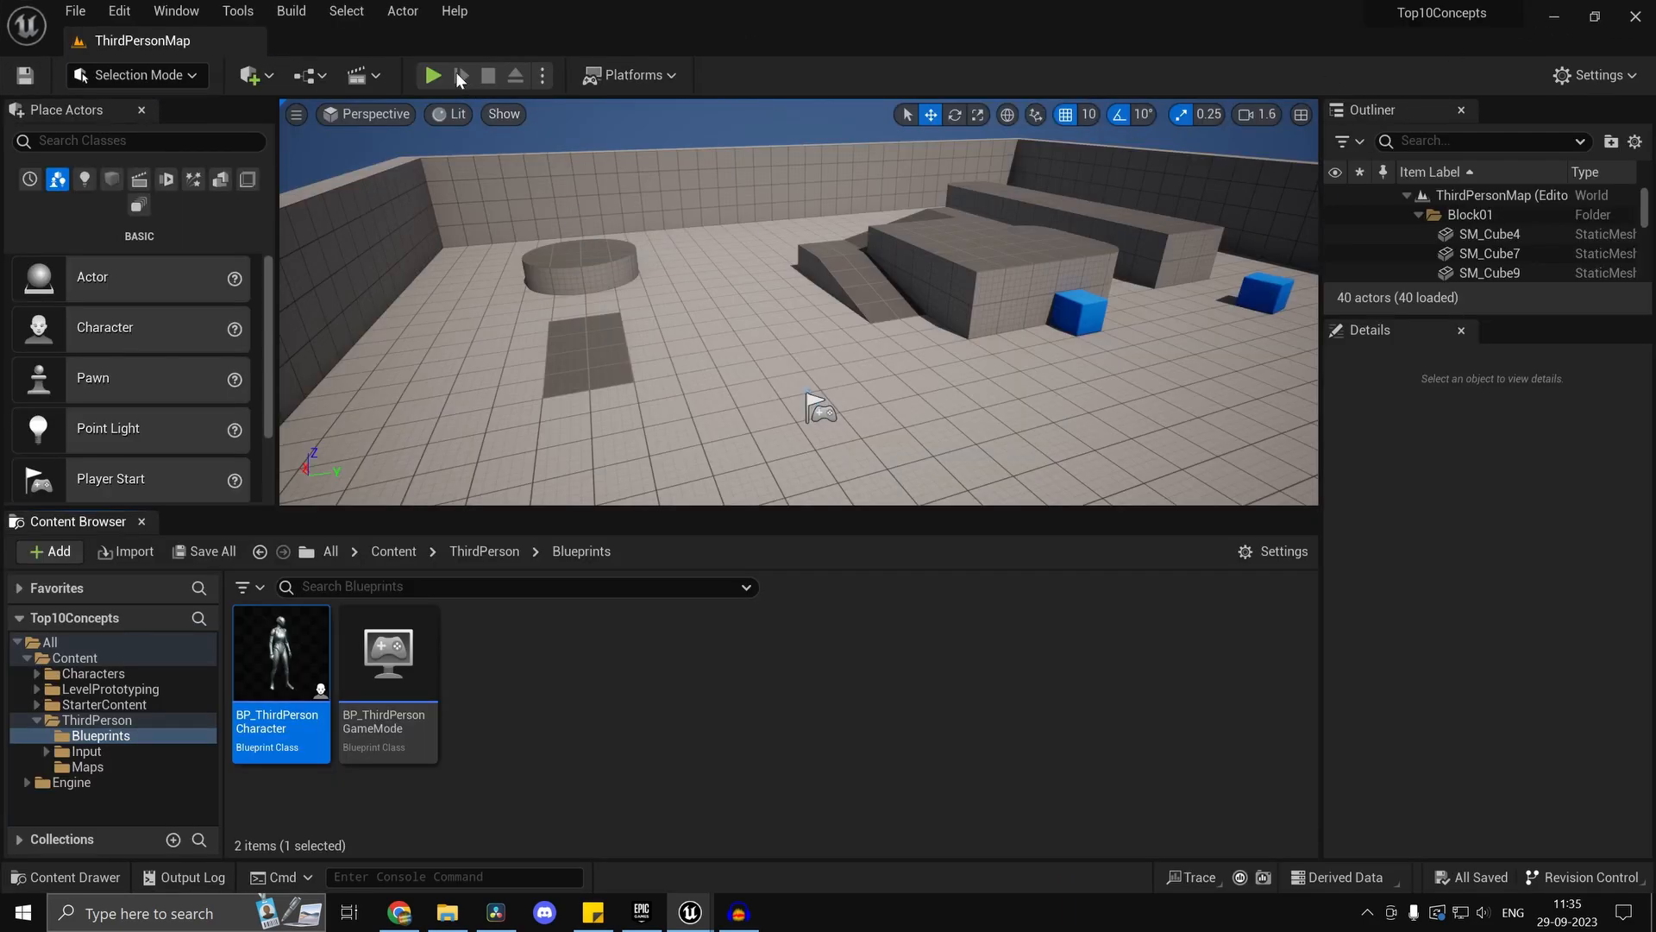
Play the level to see the trace lines, then launch a Standalone Game preview.
left_click(433, 75)
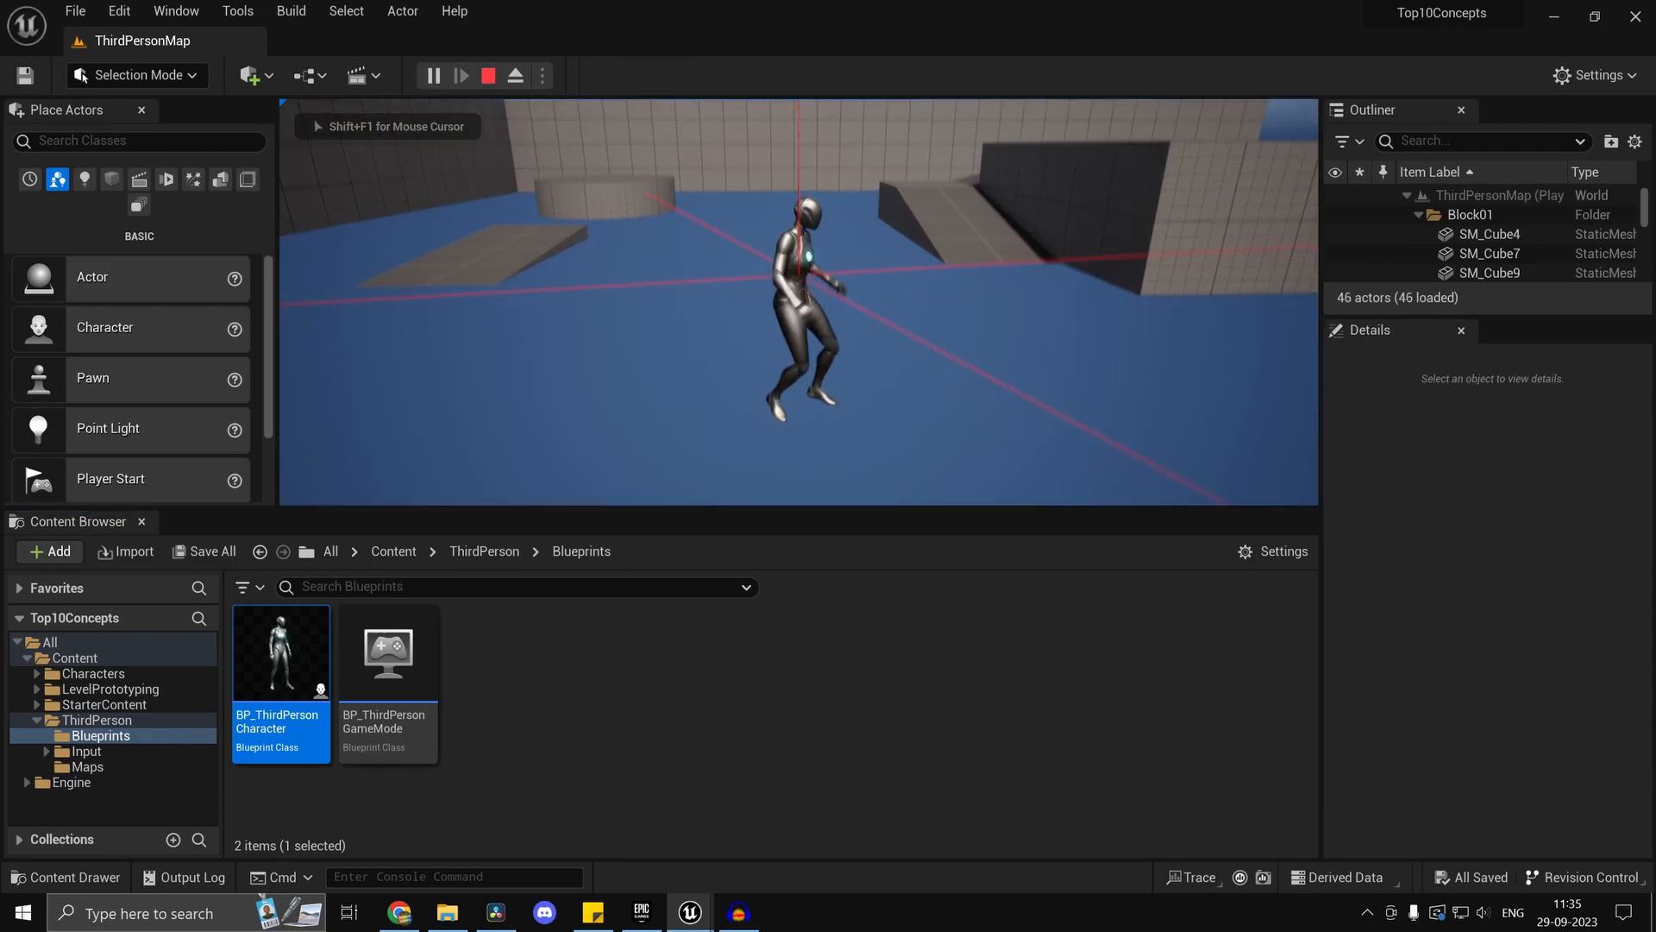
left_click(433, 75)
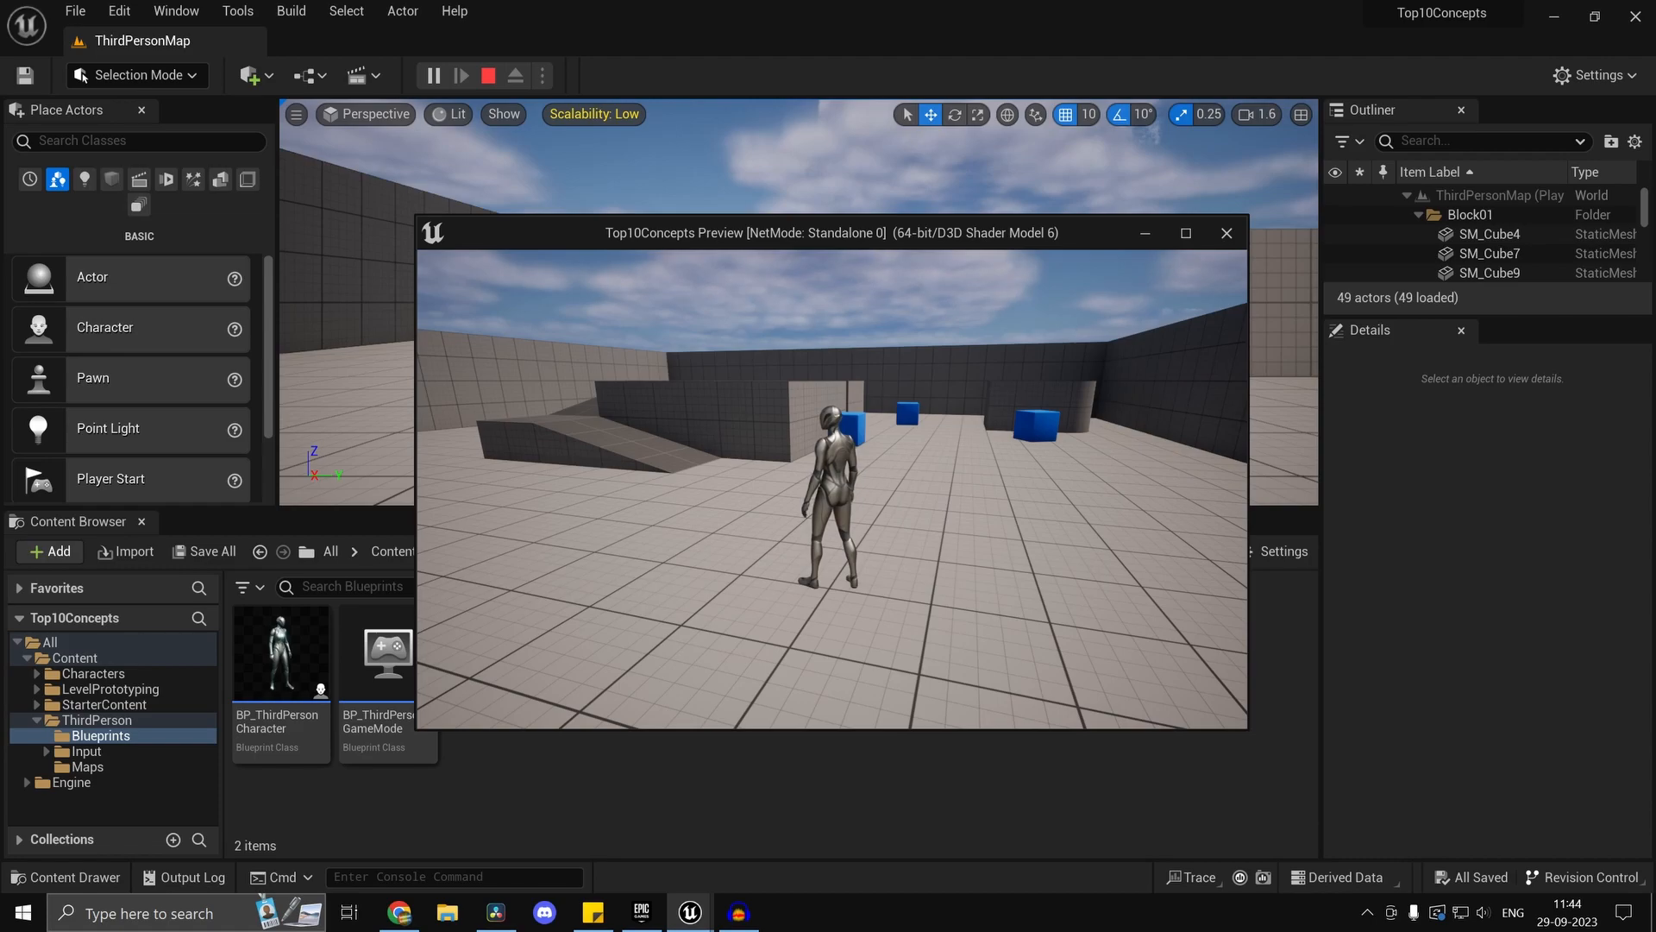
Quit the preview with 'exit', then add an Execute Console Command 'exit' node for invalid hits.
type("exit")
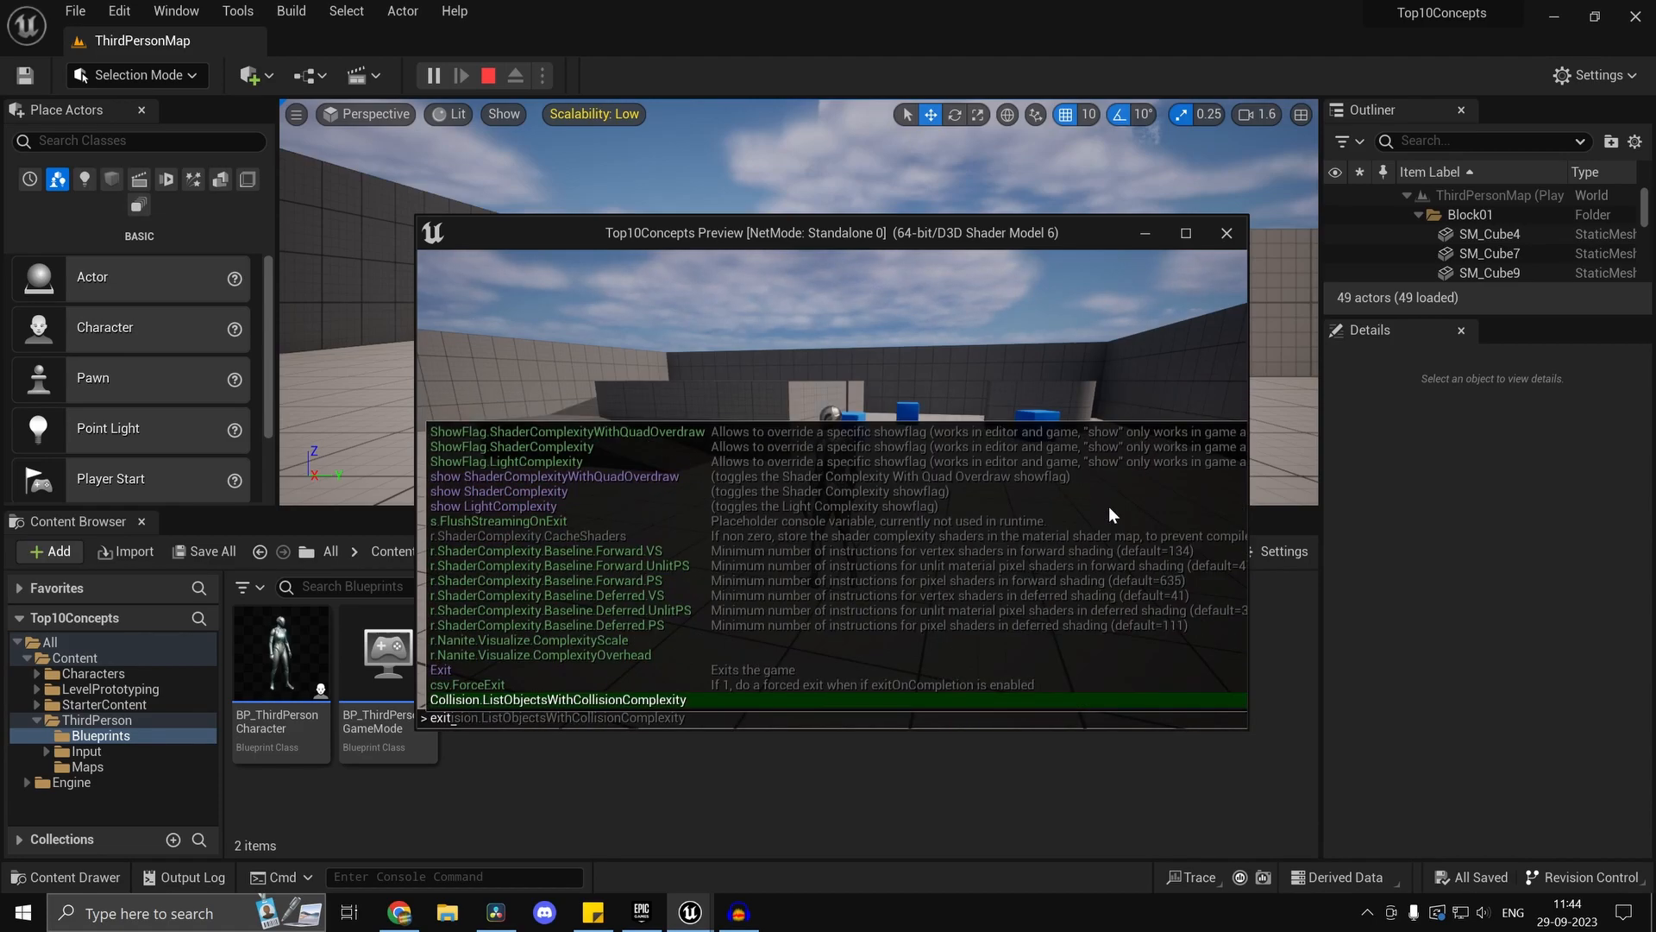
key("enter")
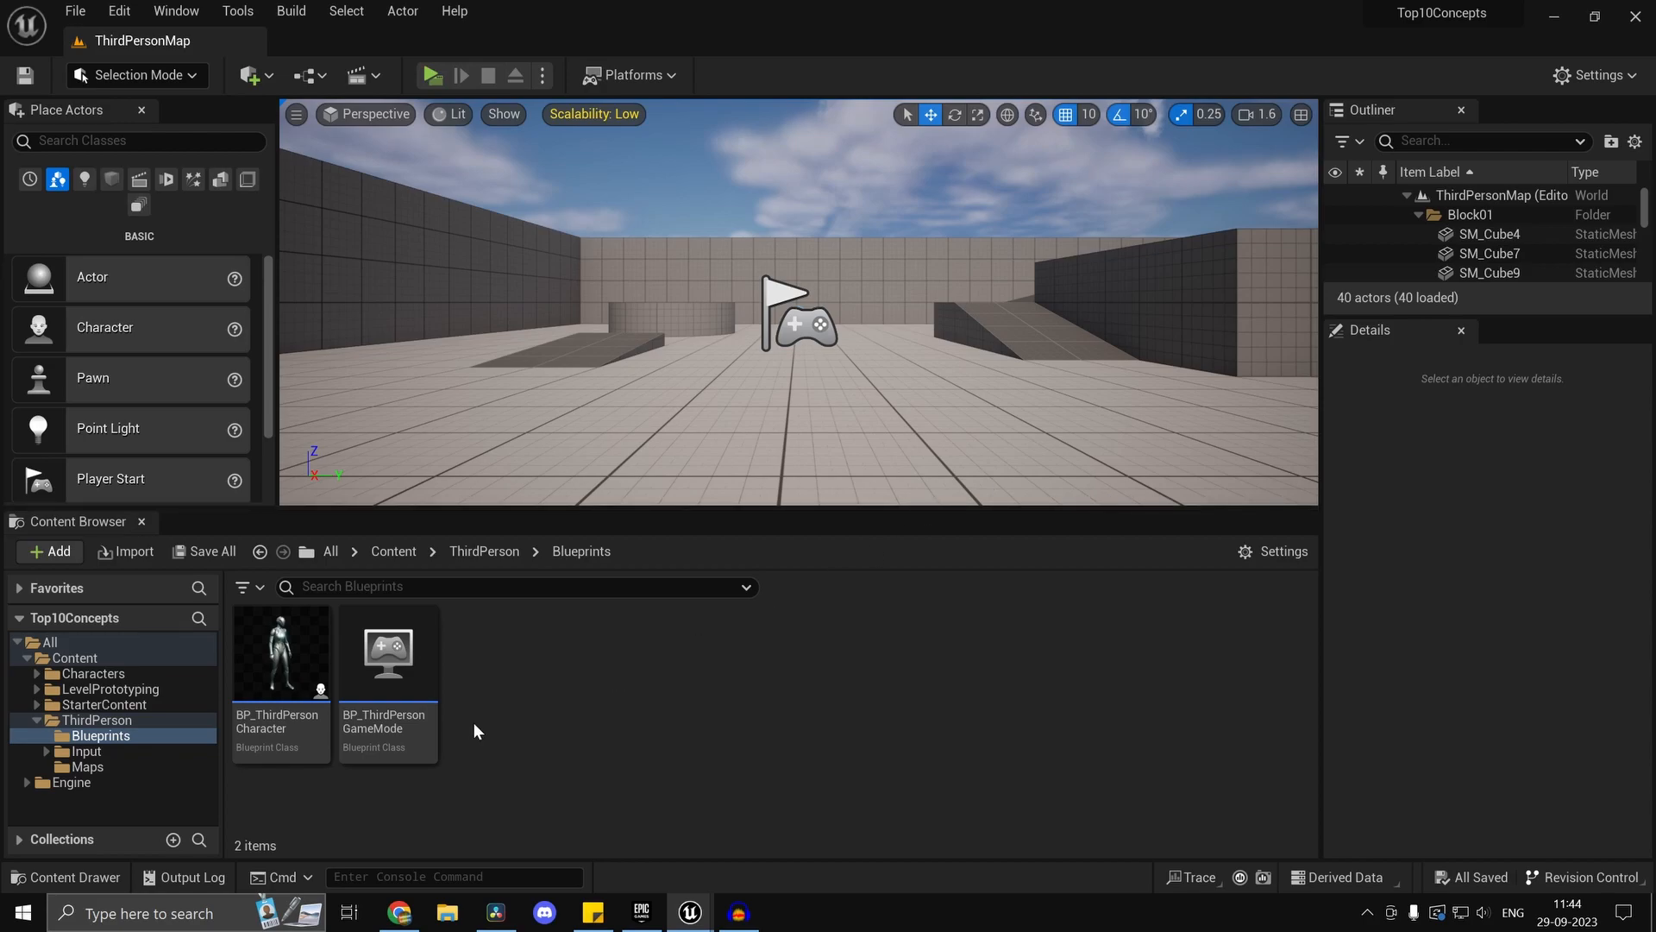
double_click(280, 653)
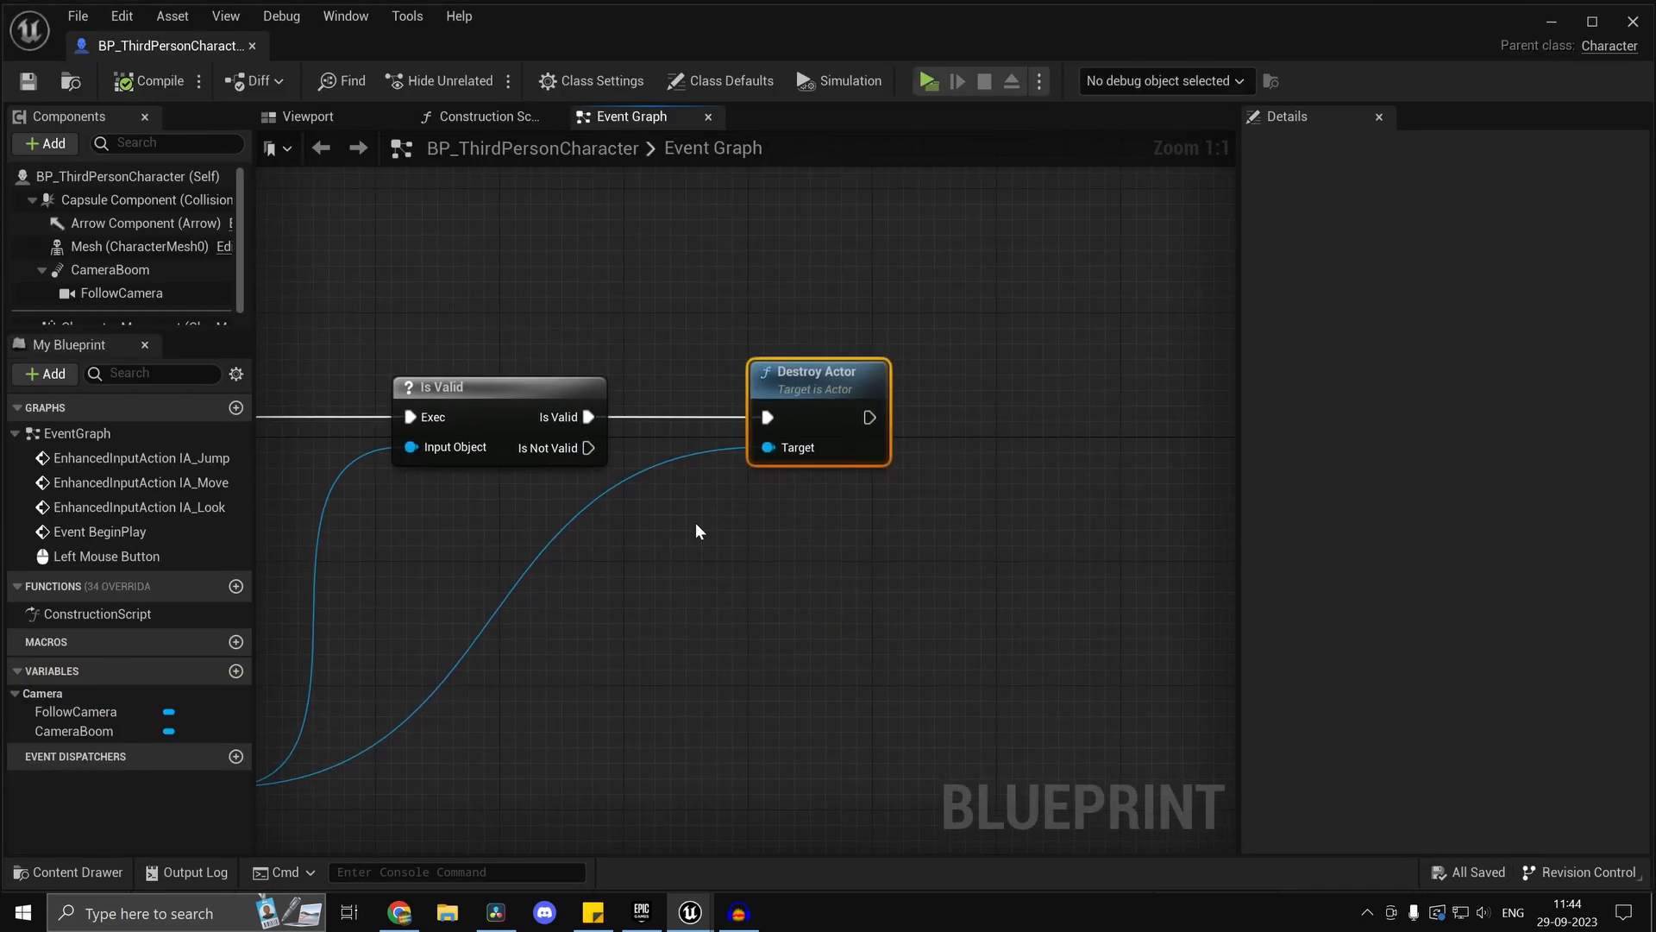
type("exi")
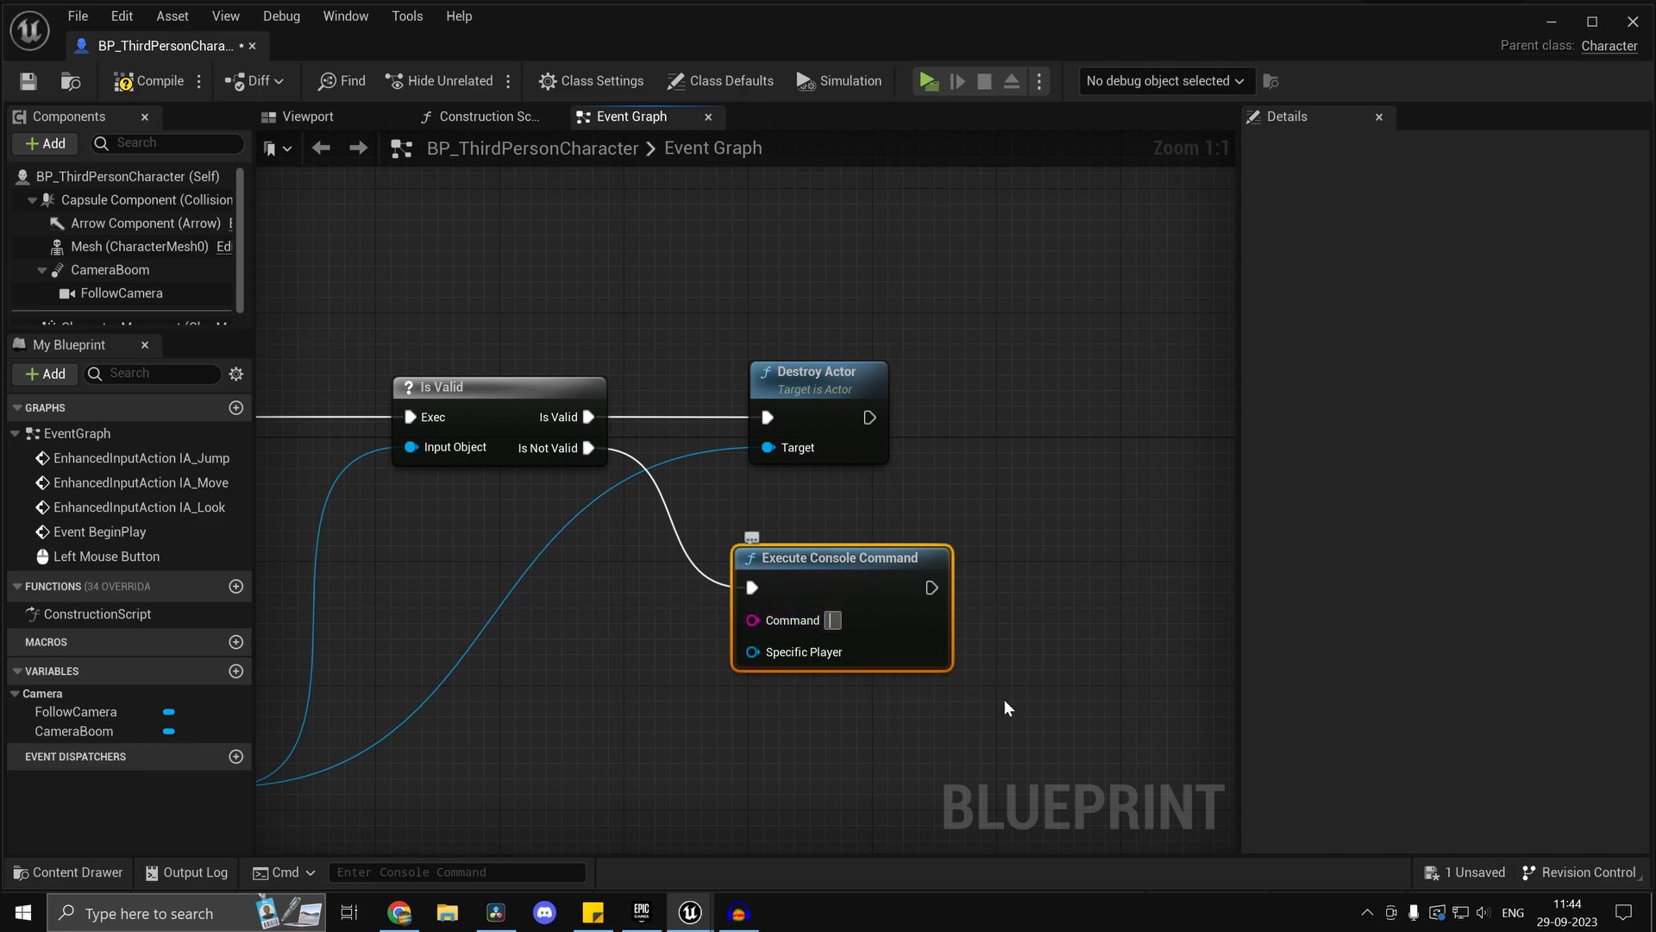
type("exit")
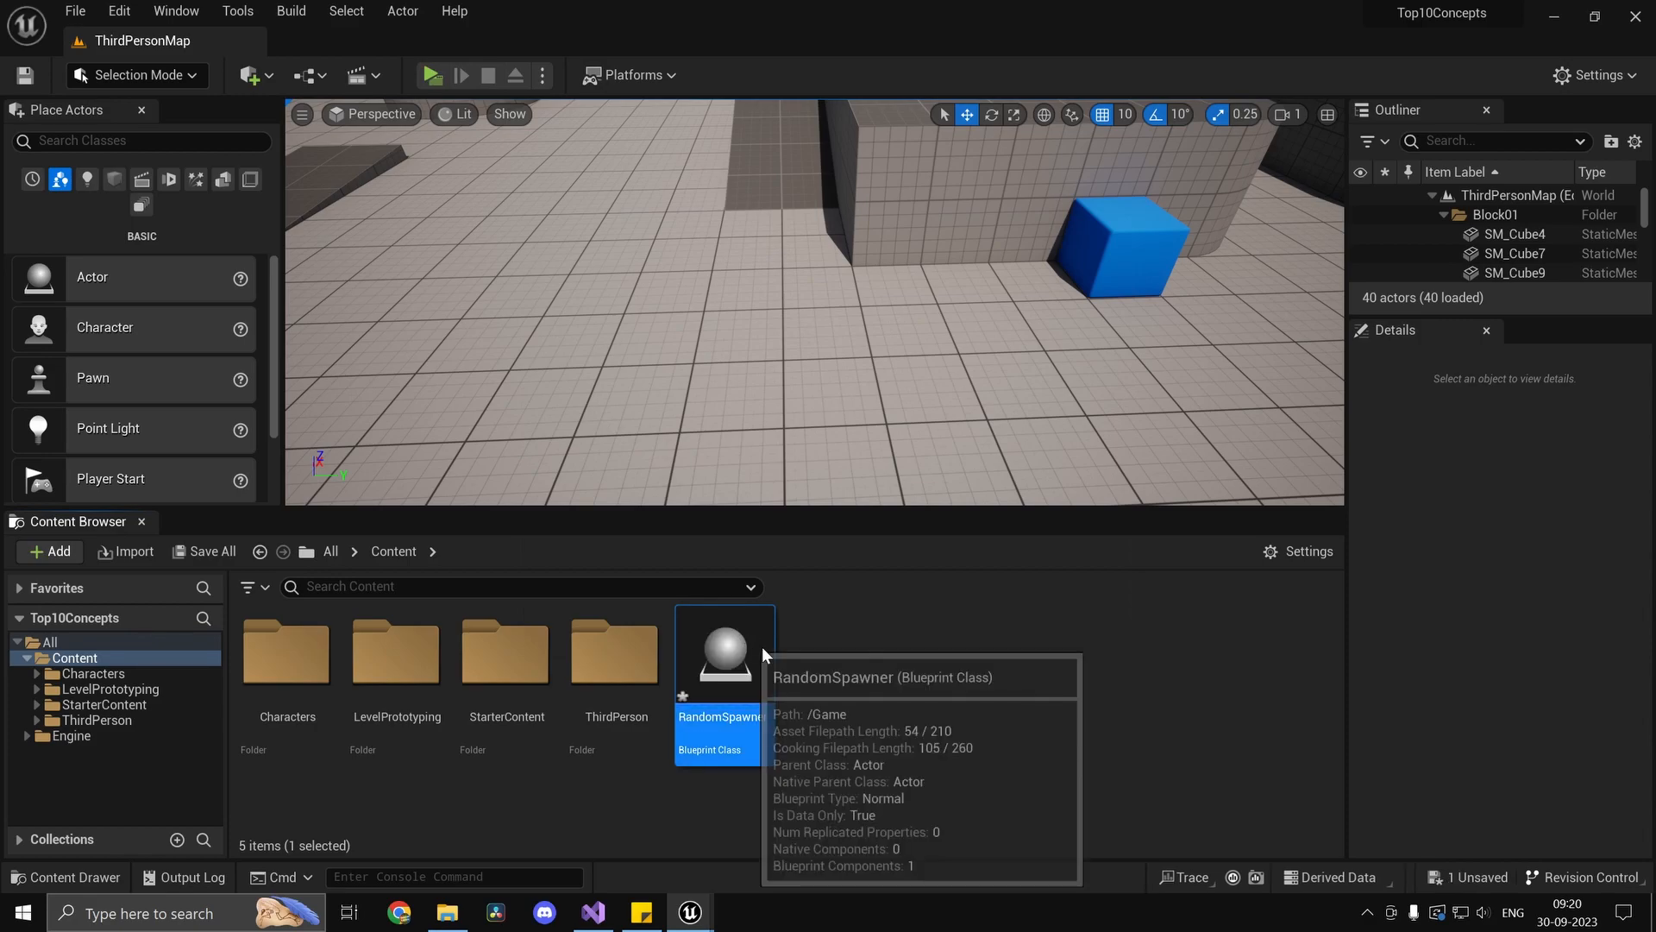
Add a Static Mesh variable Mesh and store Random Integer in Range (max 10) in Temp.
double_click(724, 648)
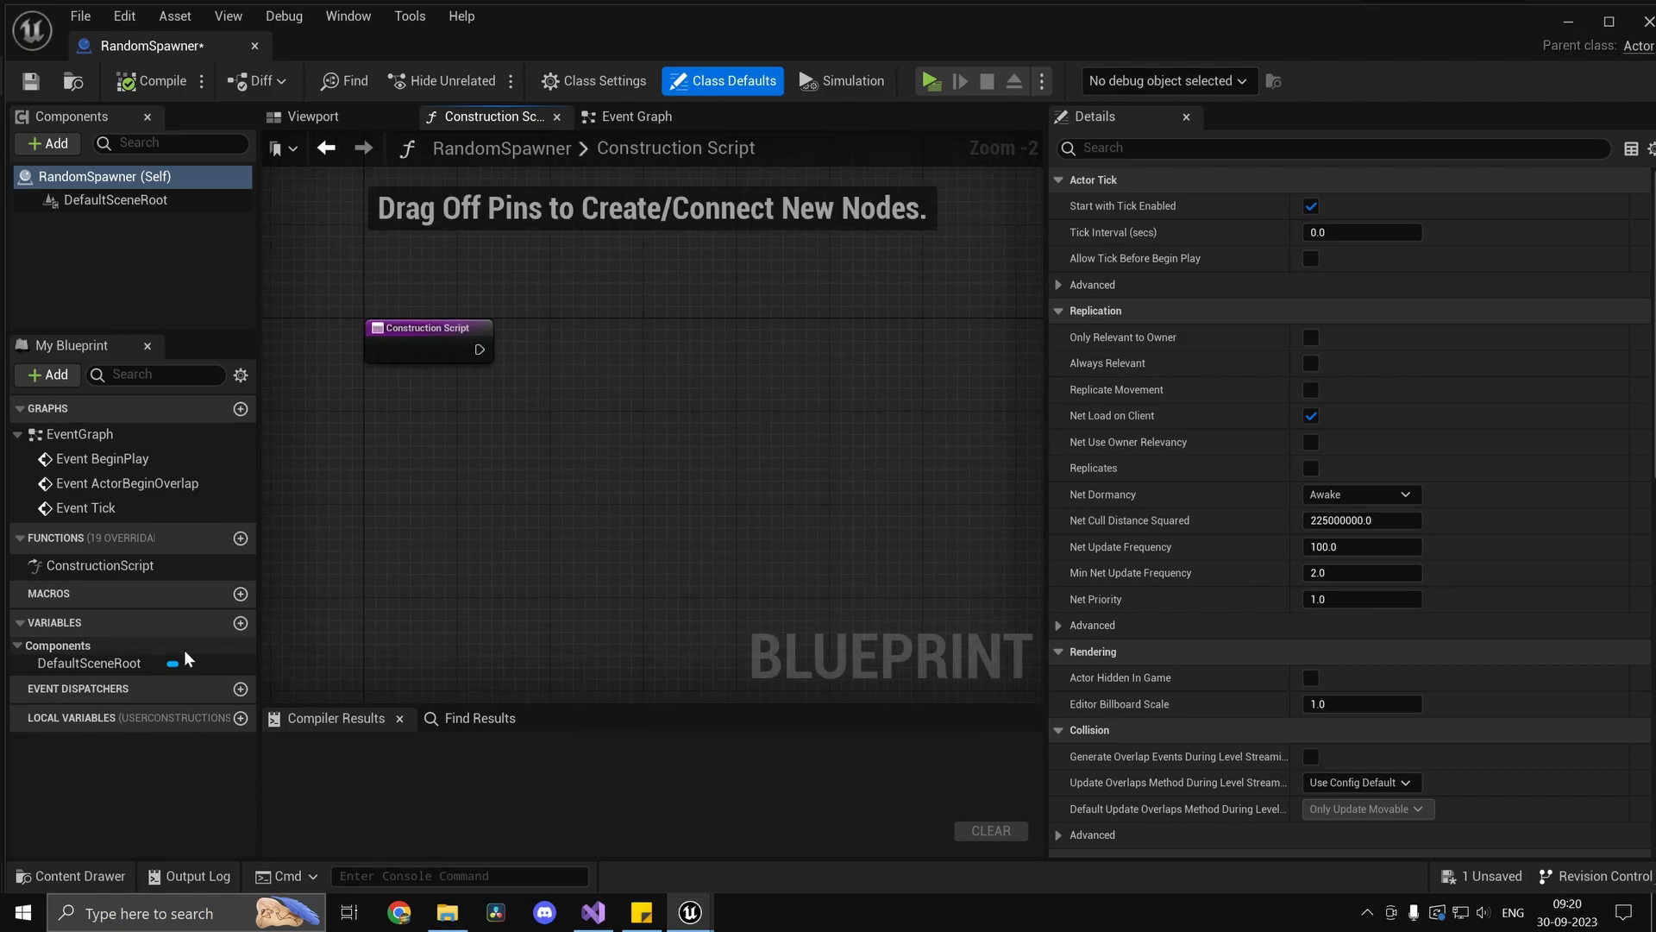
left_click(240, 622)
type("Mesh")
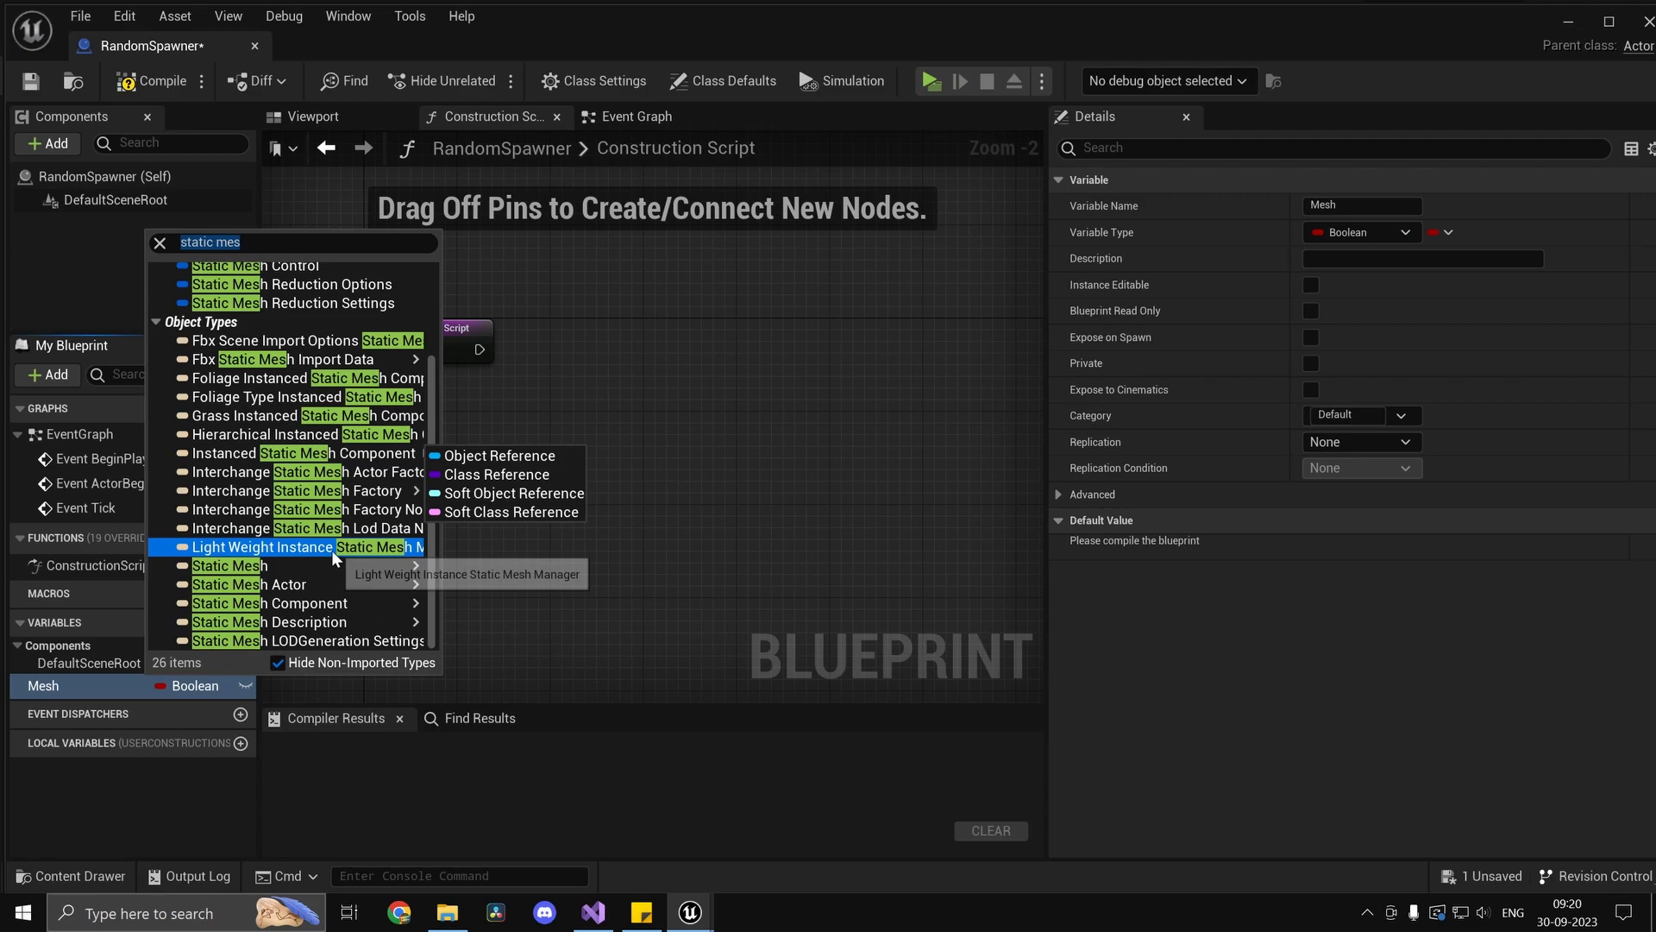
left_click(226, 565)
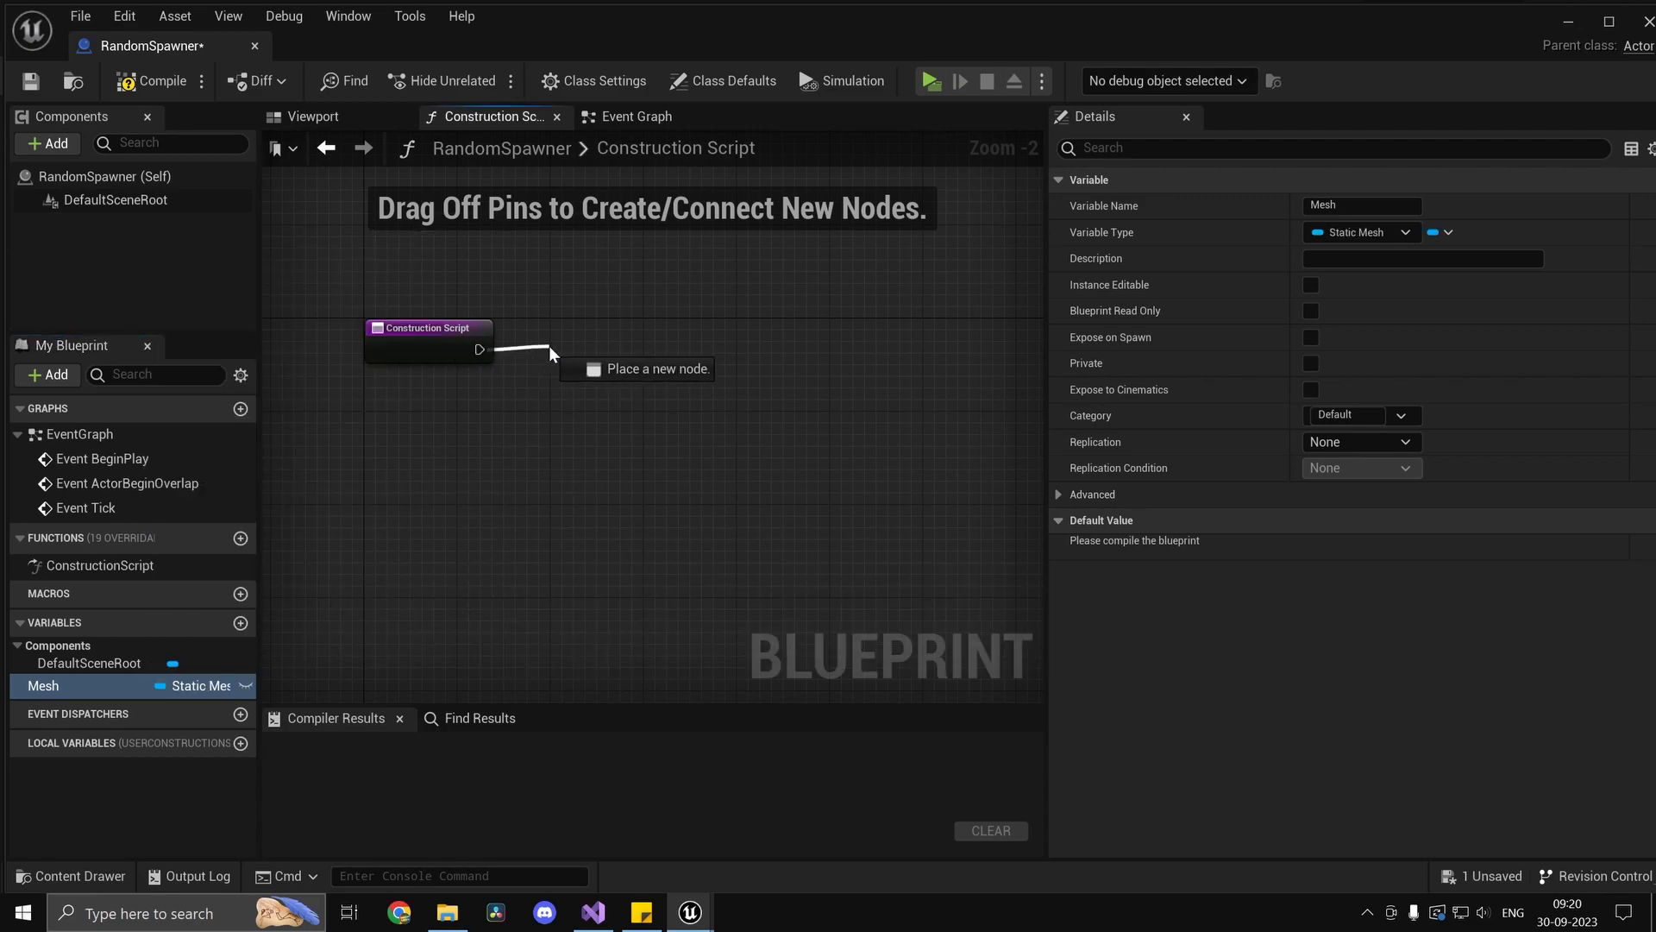
type("random in")
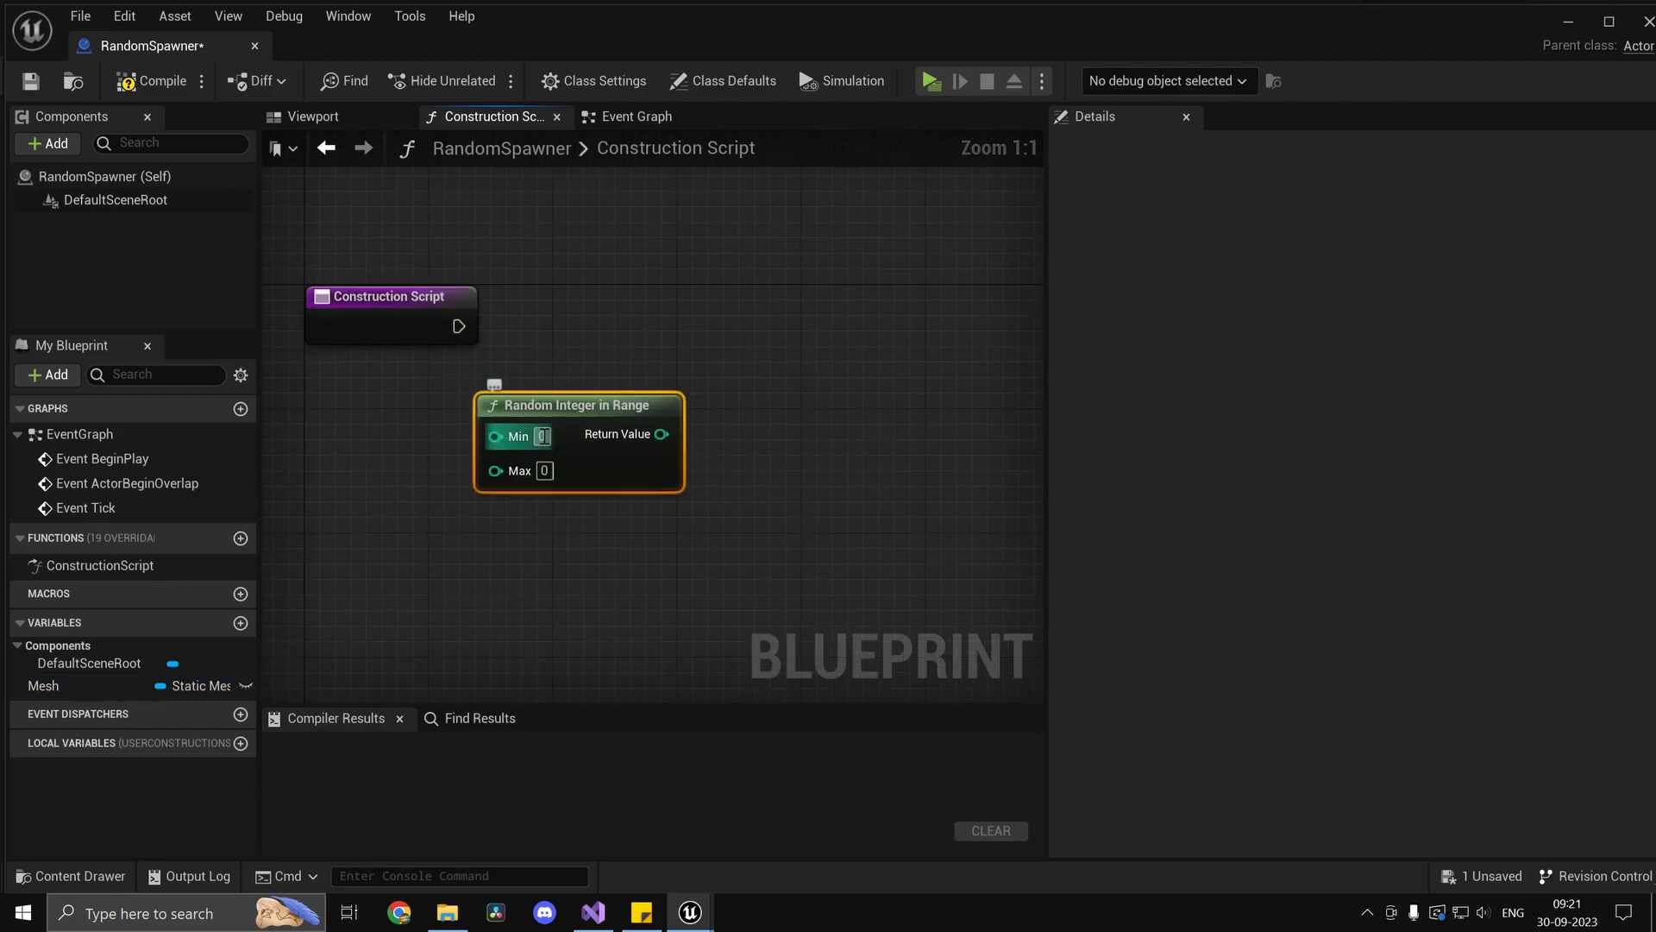
type("10")
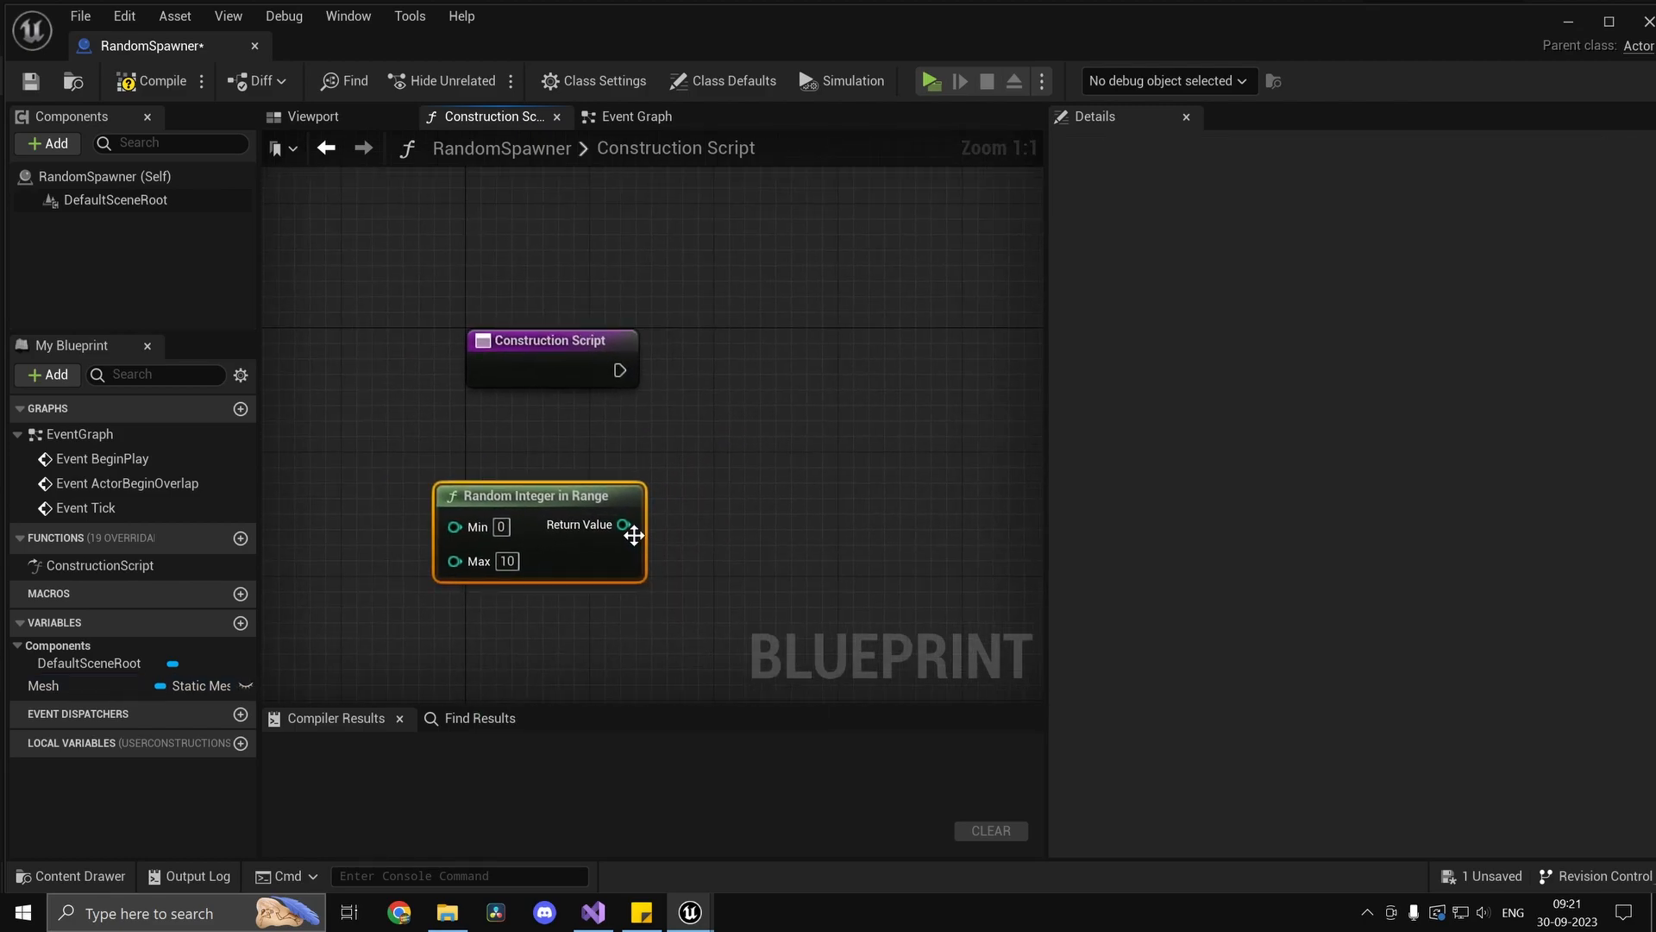
mouse_move(907, 828)
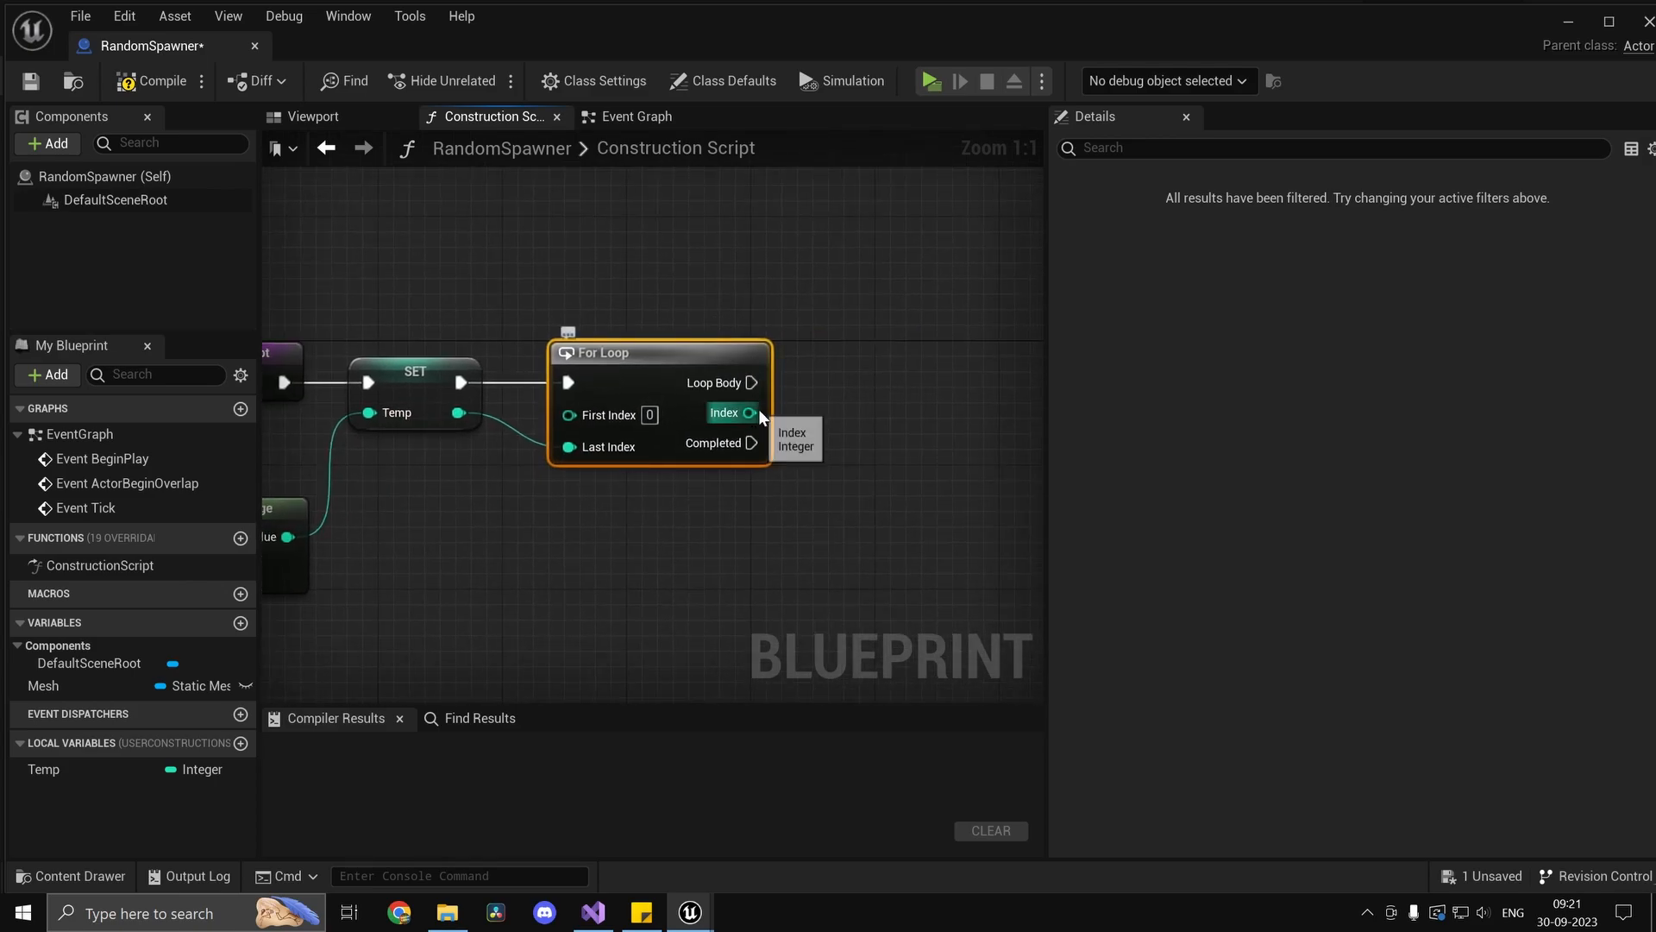
left_click(43, 686)
type("hierarchic")
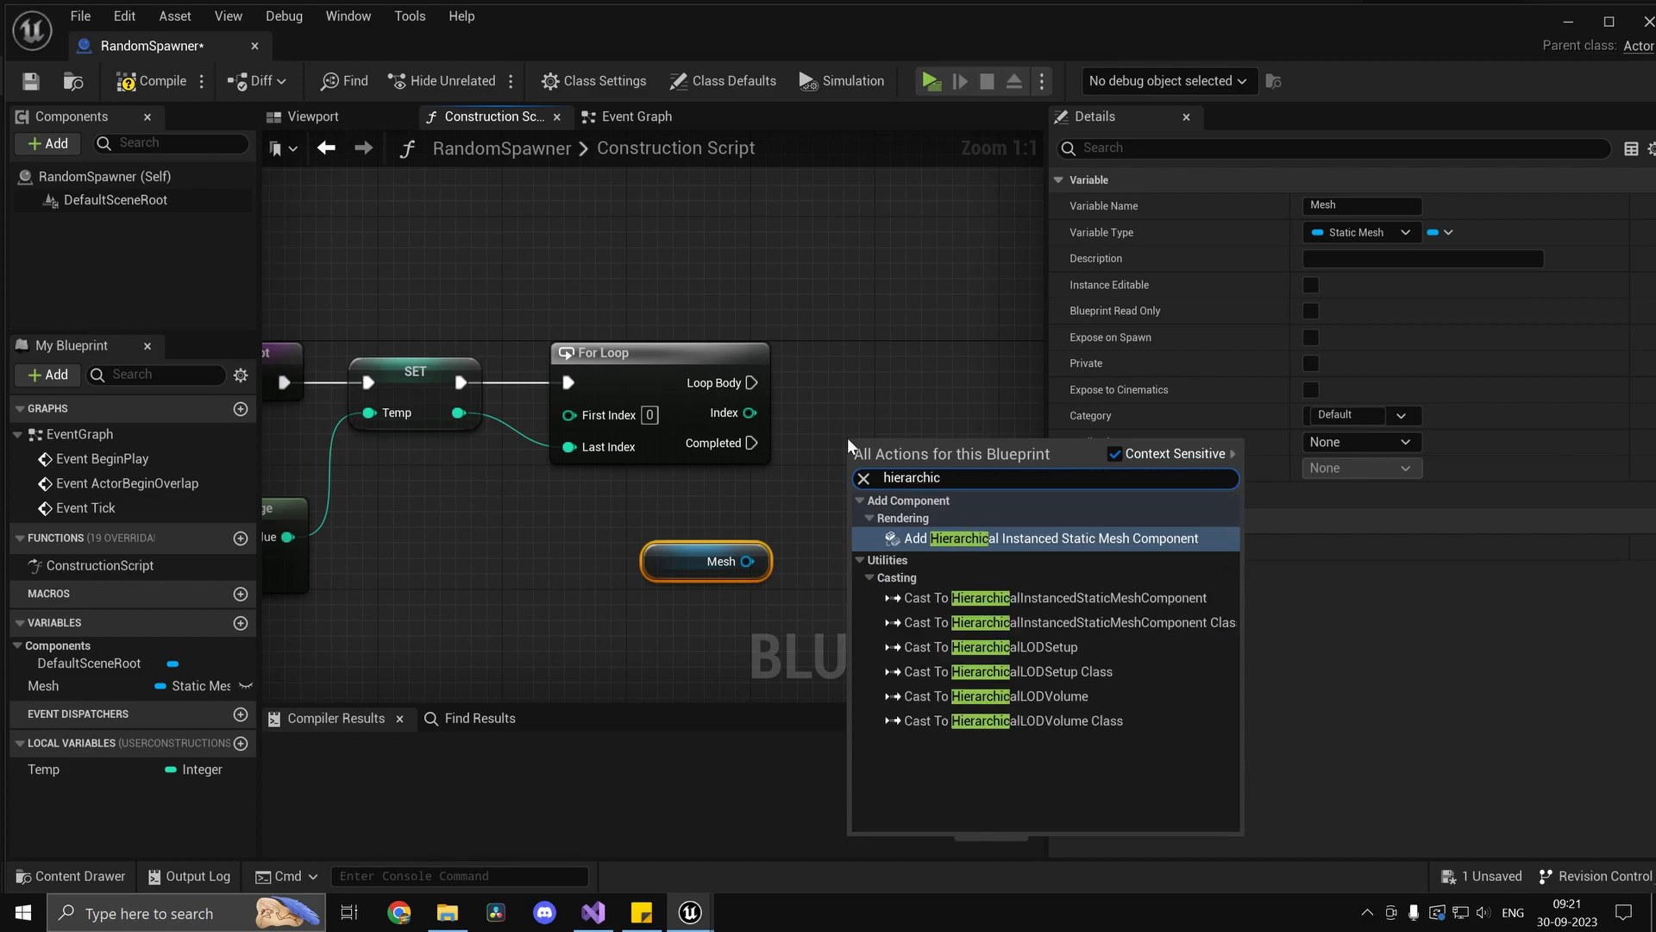
Add a Hierarchical Instanced Static Mesh Component, set its mesh from Mesh, and add Add Instance.
left_click(1046, 538)
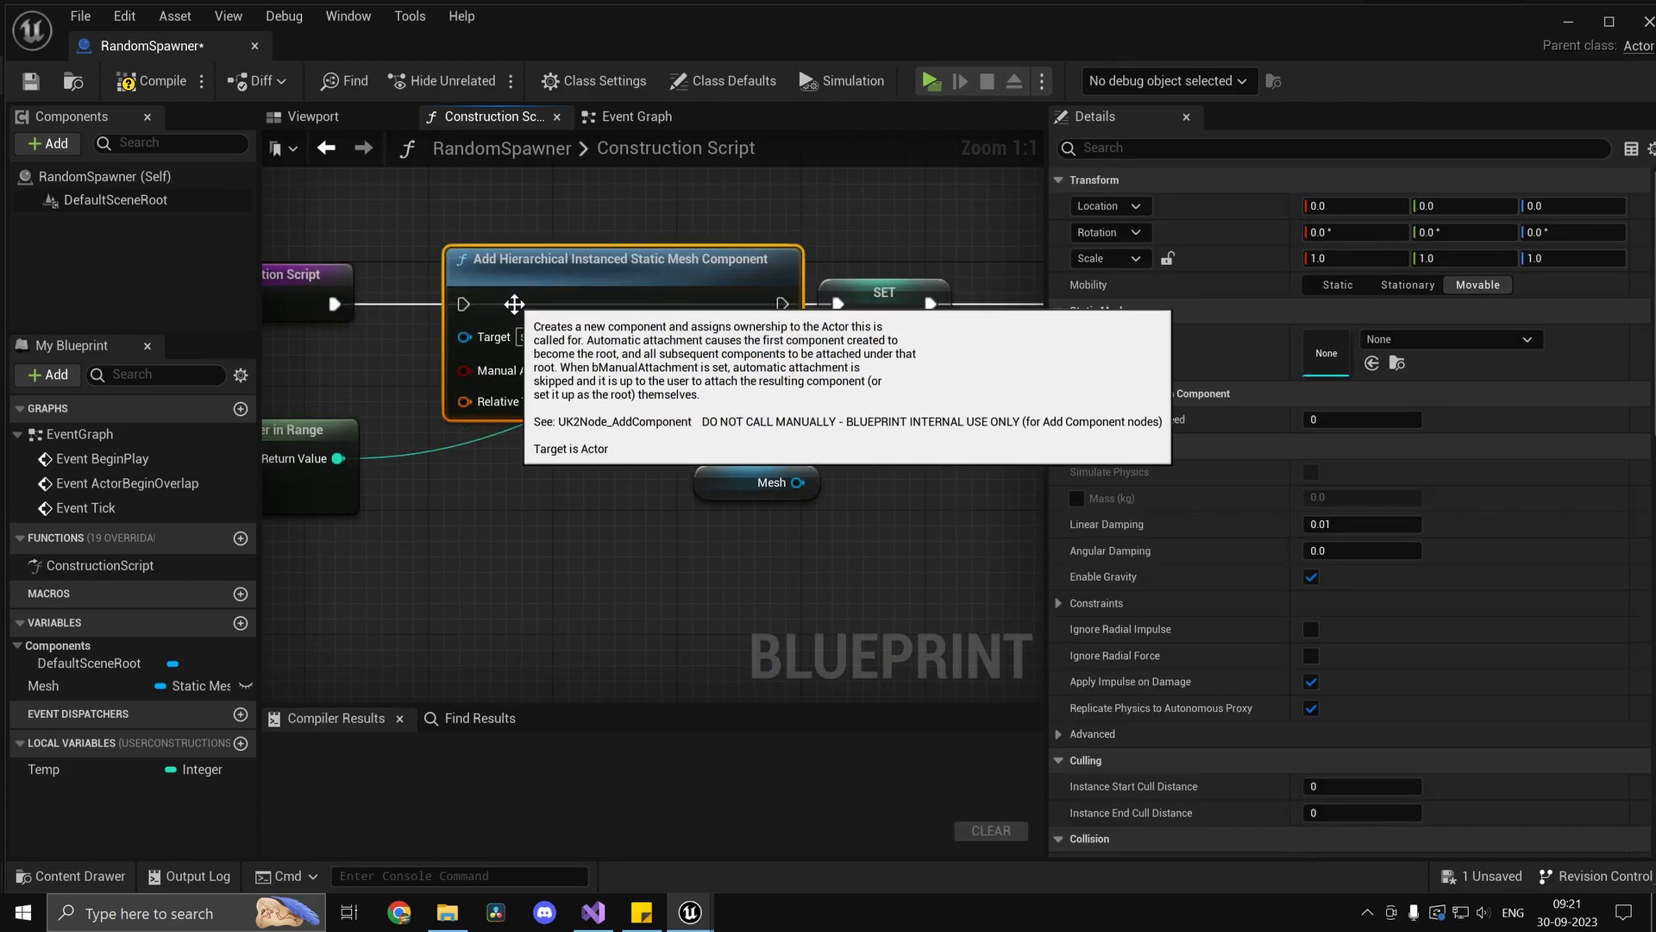
left_click(1448, 339)
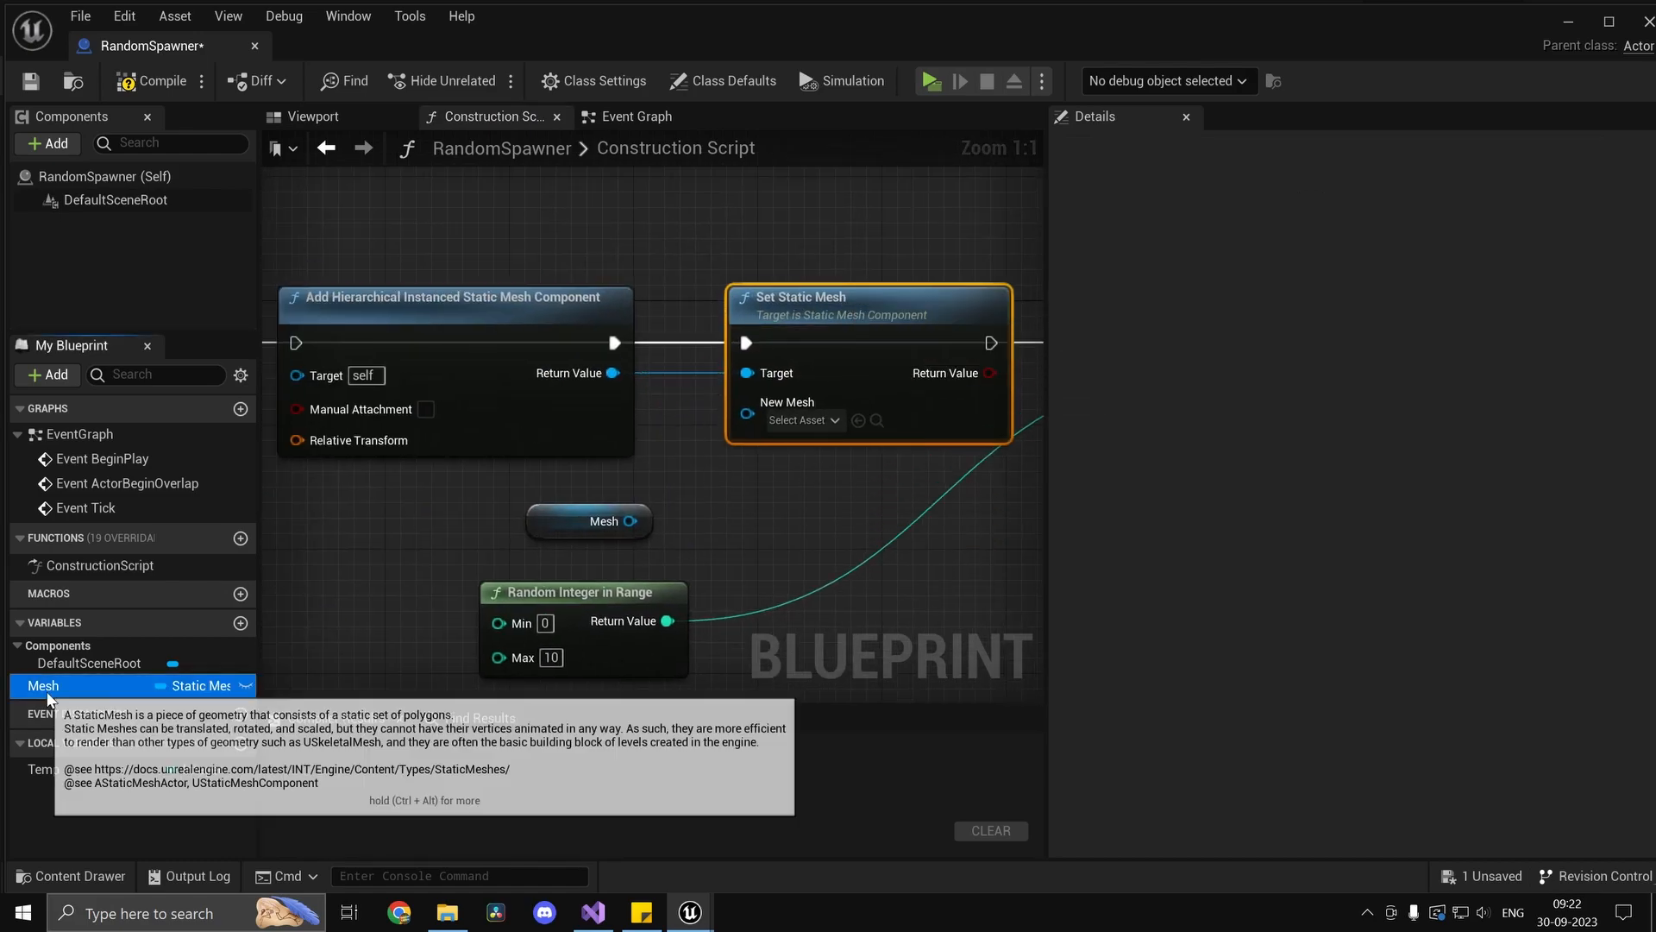
left_click(42, 686)
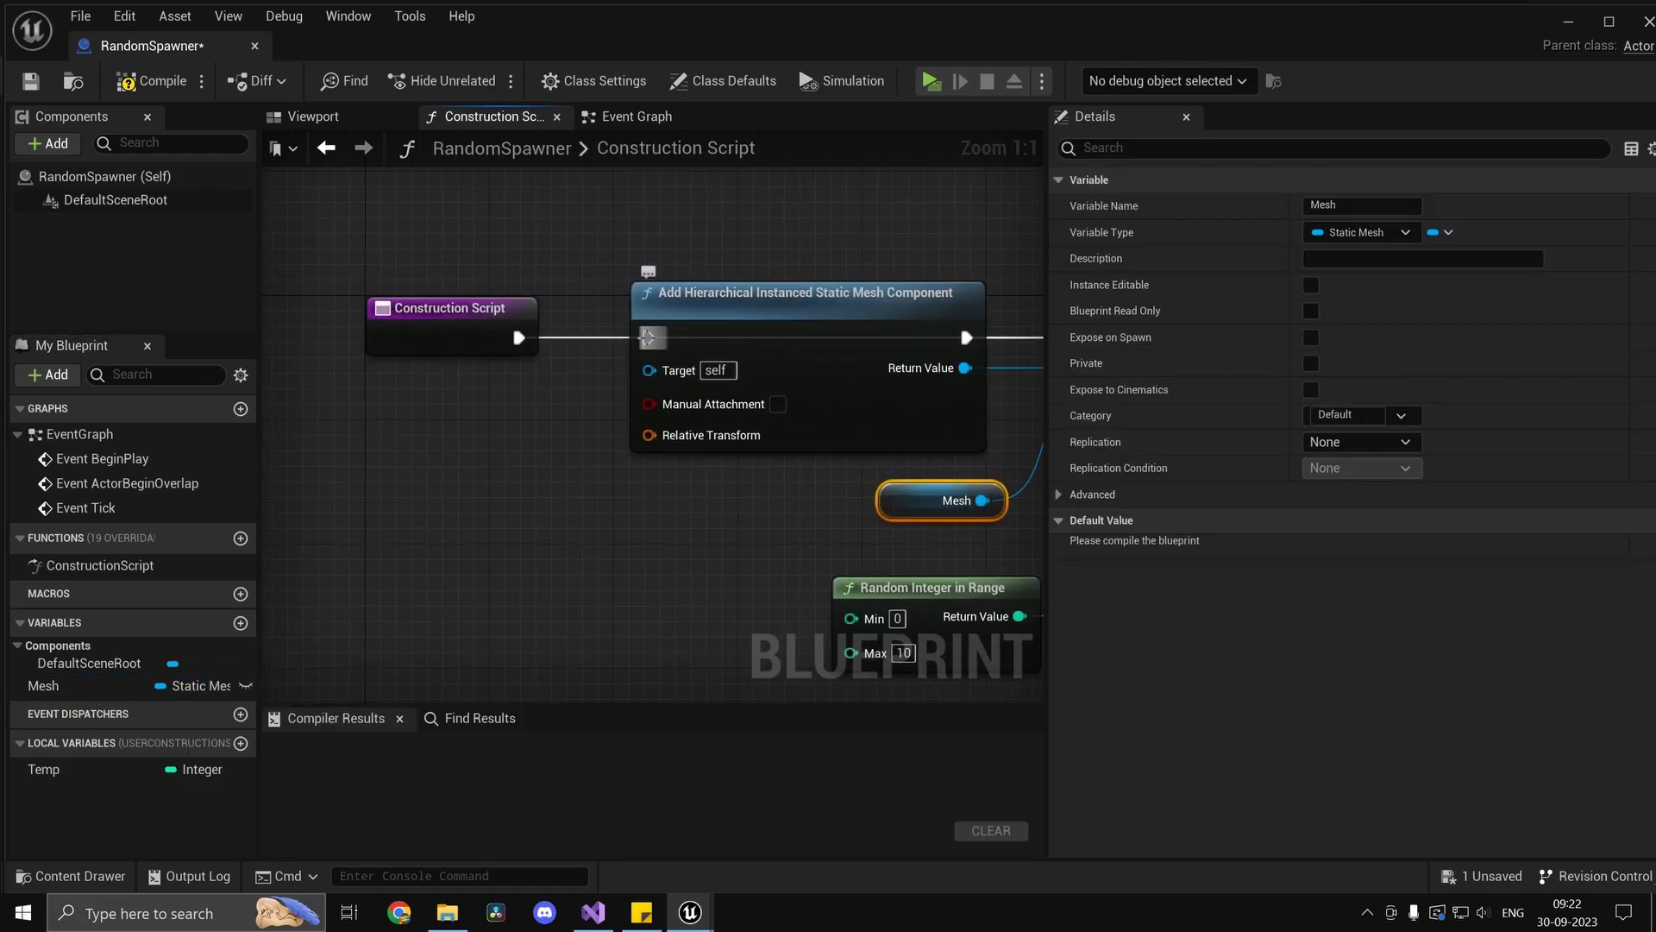
scroll("down", 3)
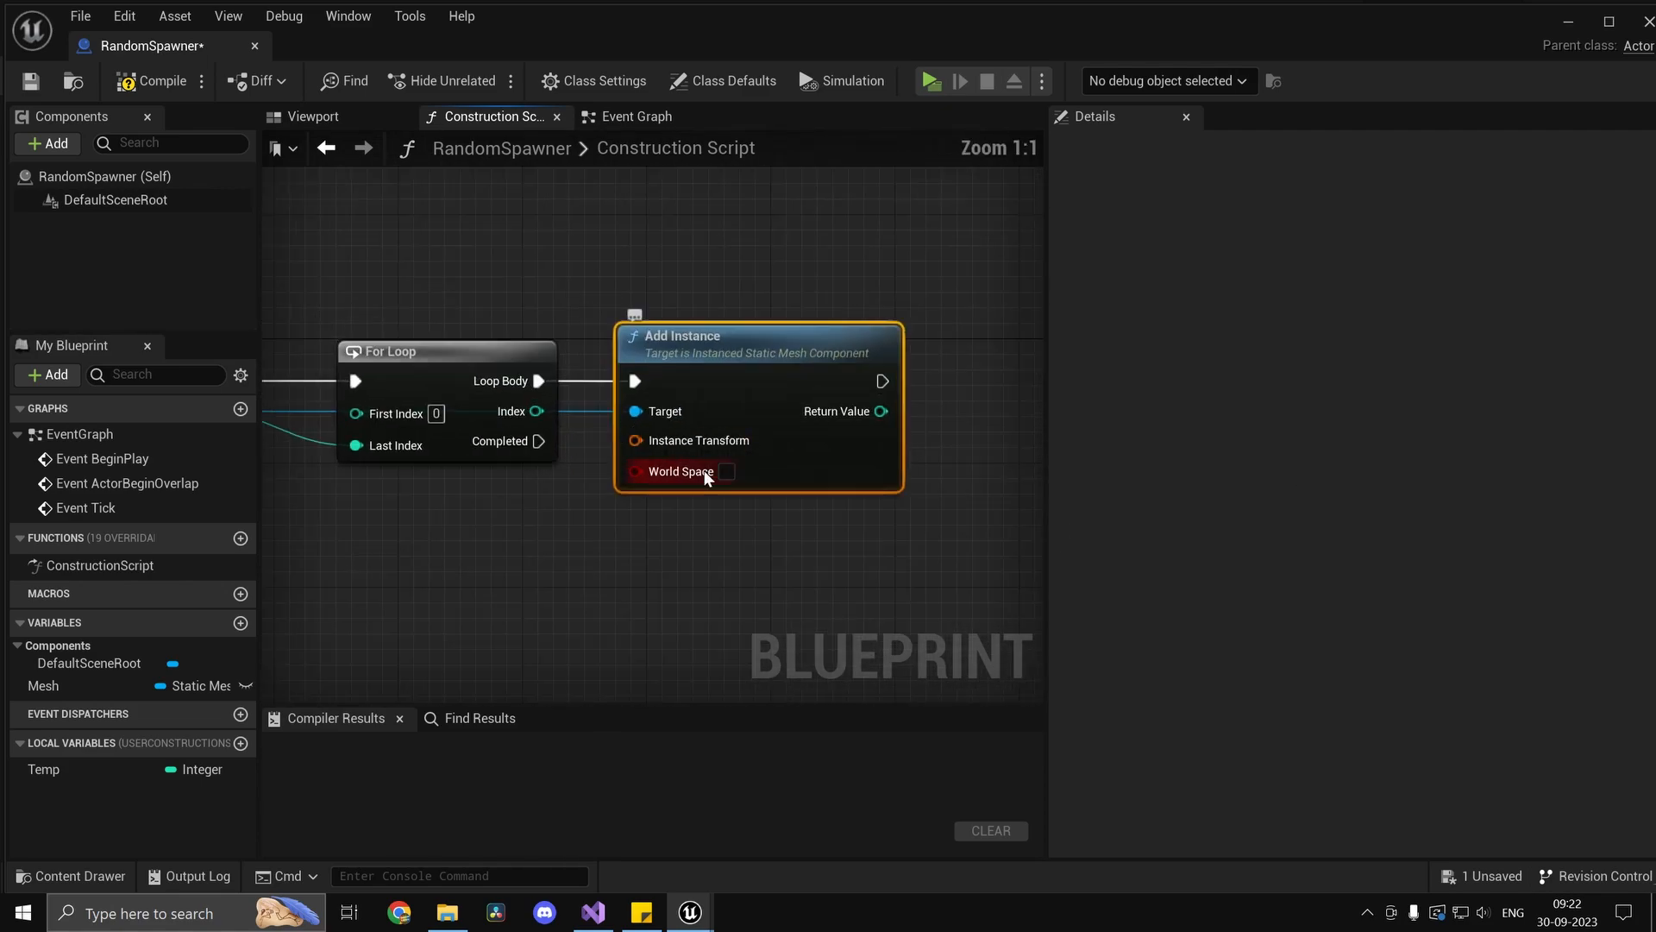
Split Add Instance's transform into location, rotation and scale, then place RandomSpawner in the level.
left_click(634, 441)
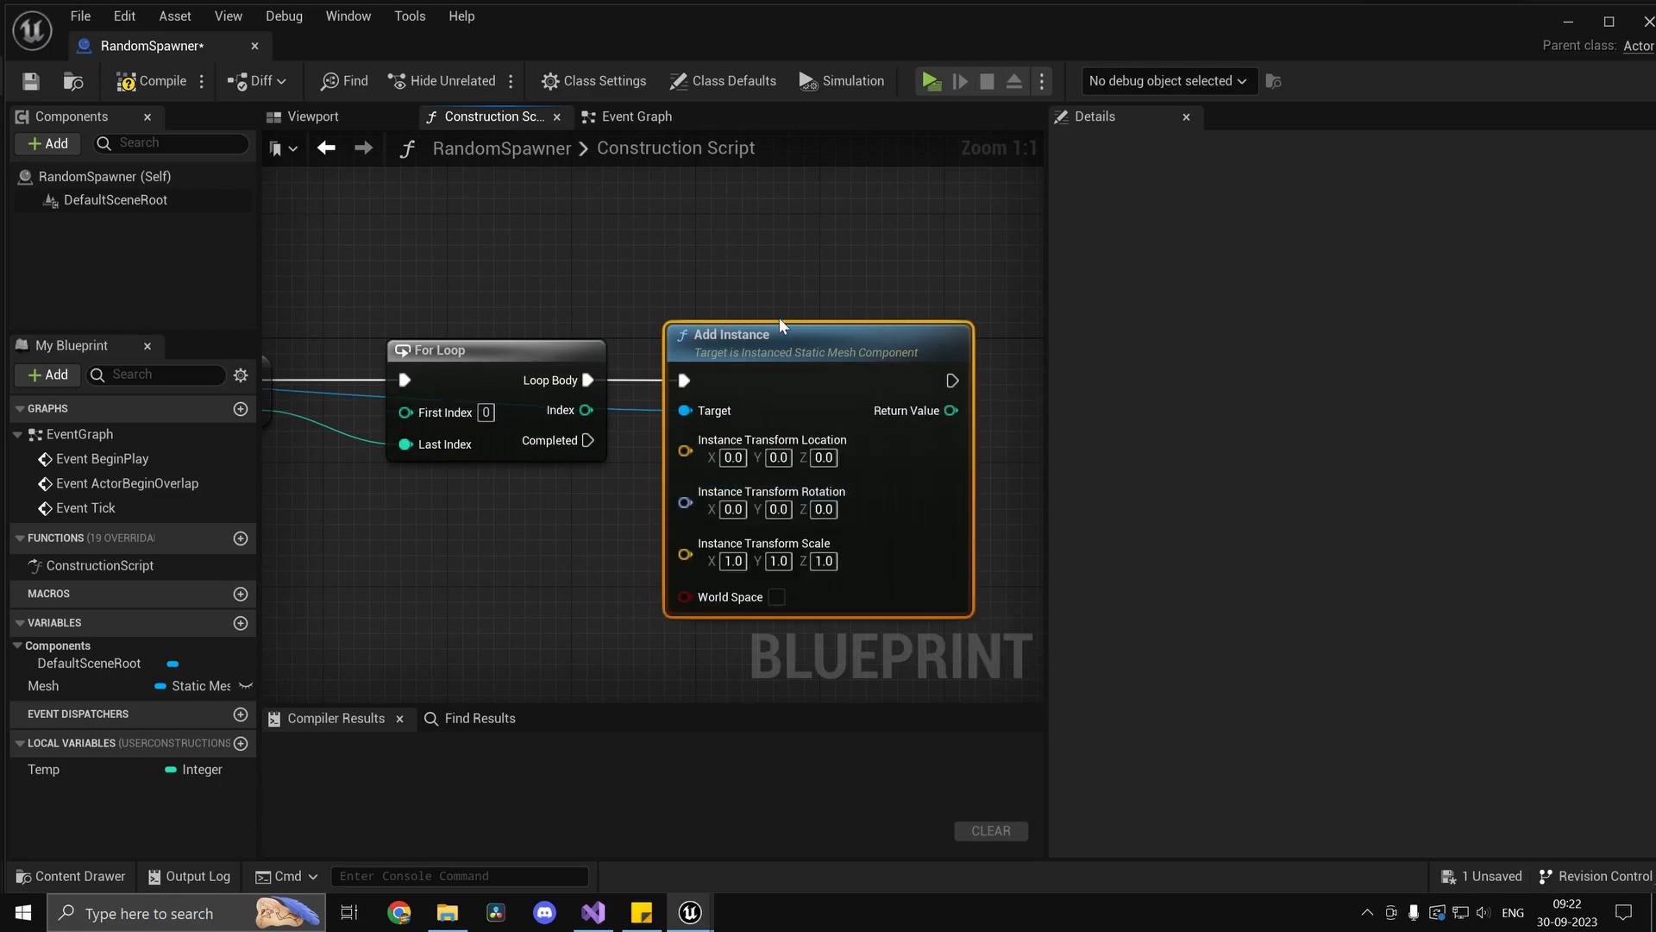
type("spr")
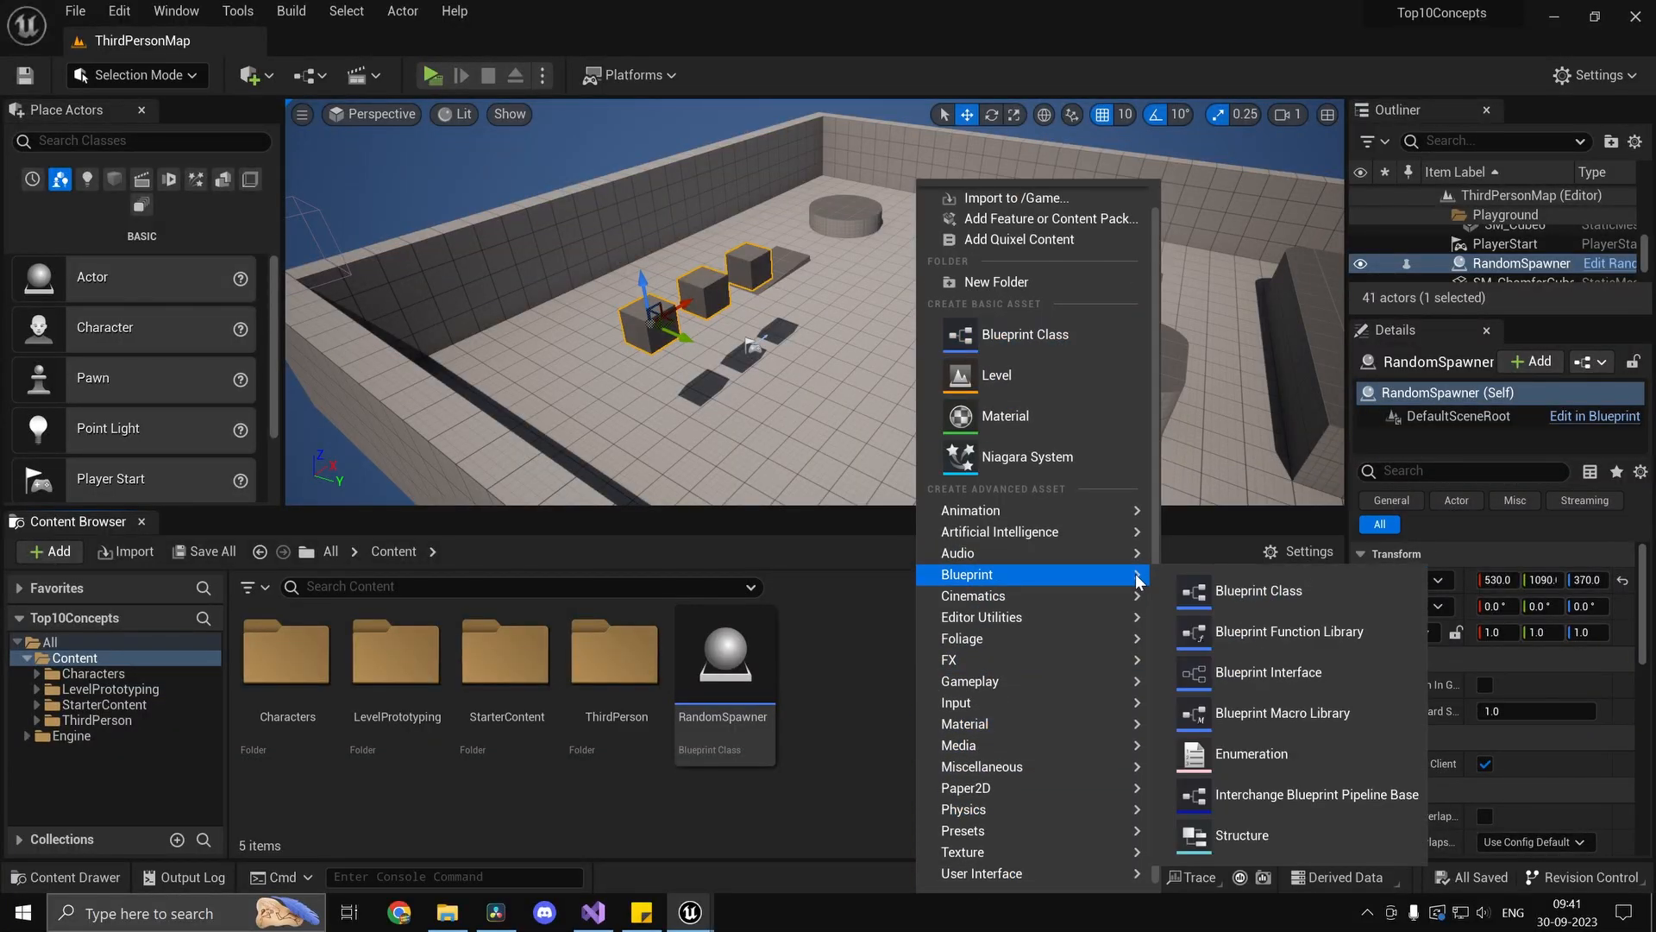
Create the WeaponStats struct with Damage, ReloadSpeed, WalkSpeed and Weapon display name fields.
left_click(1242, 834)
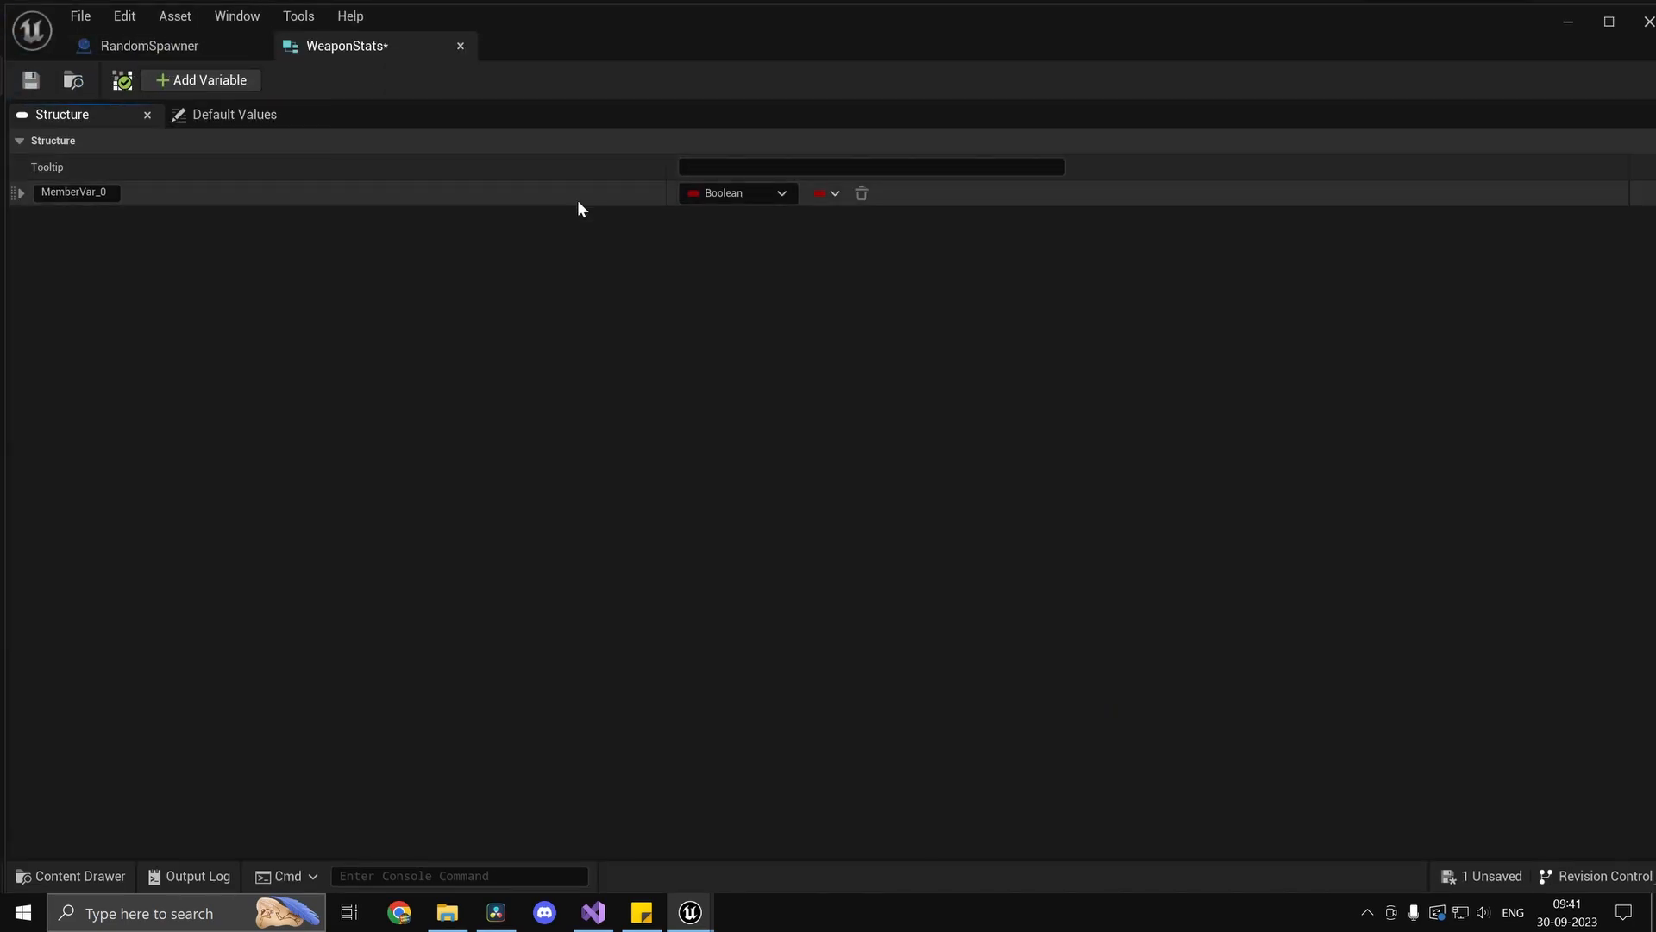
type("Dama")
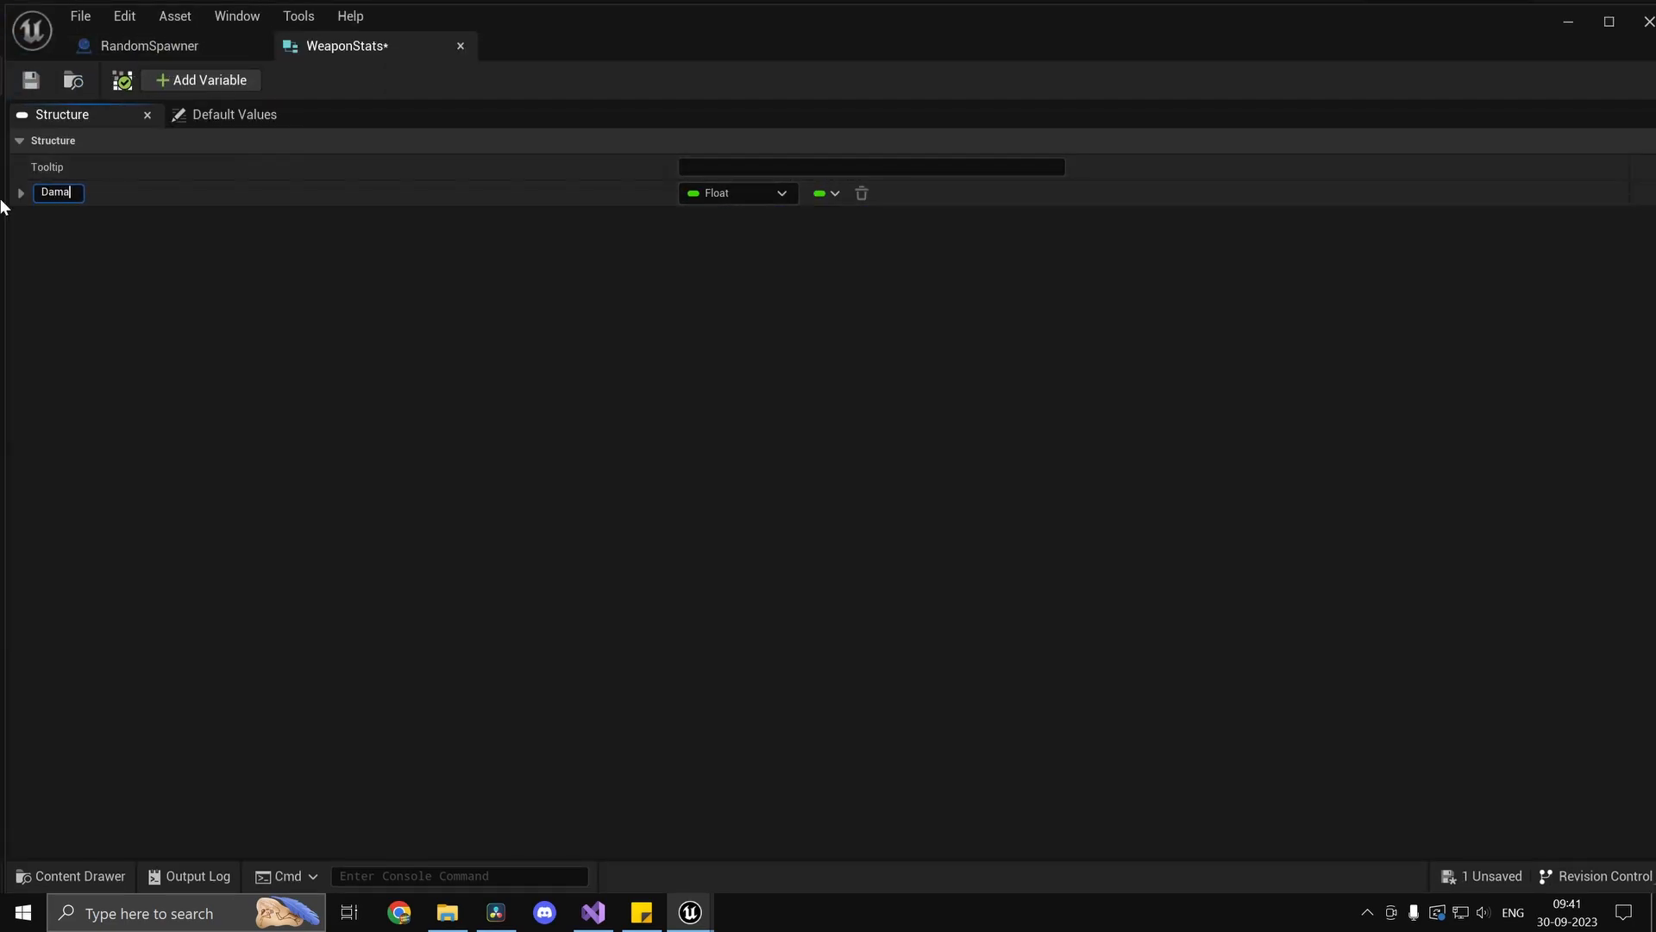
left_click(201, 80)
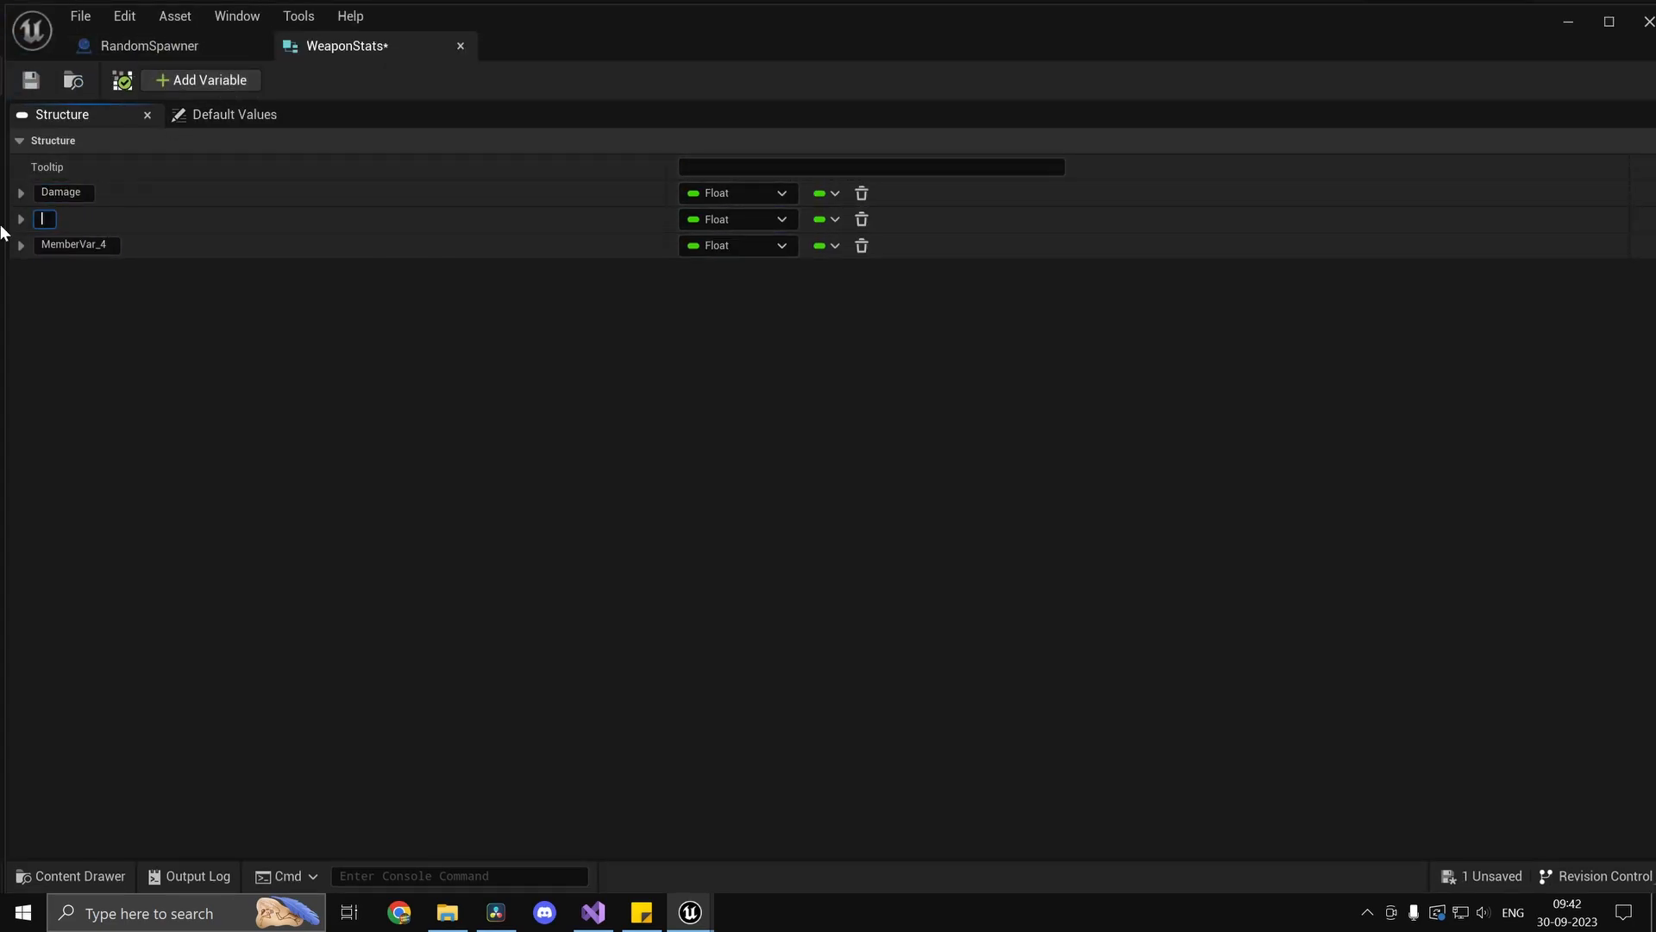
type("ReloadSpeed")
left_click(79, 244)
type("MaxPlayer")
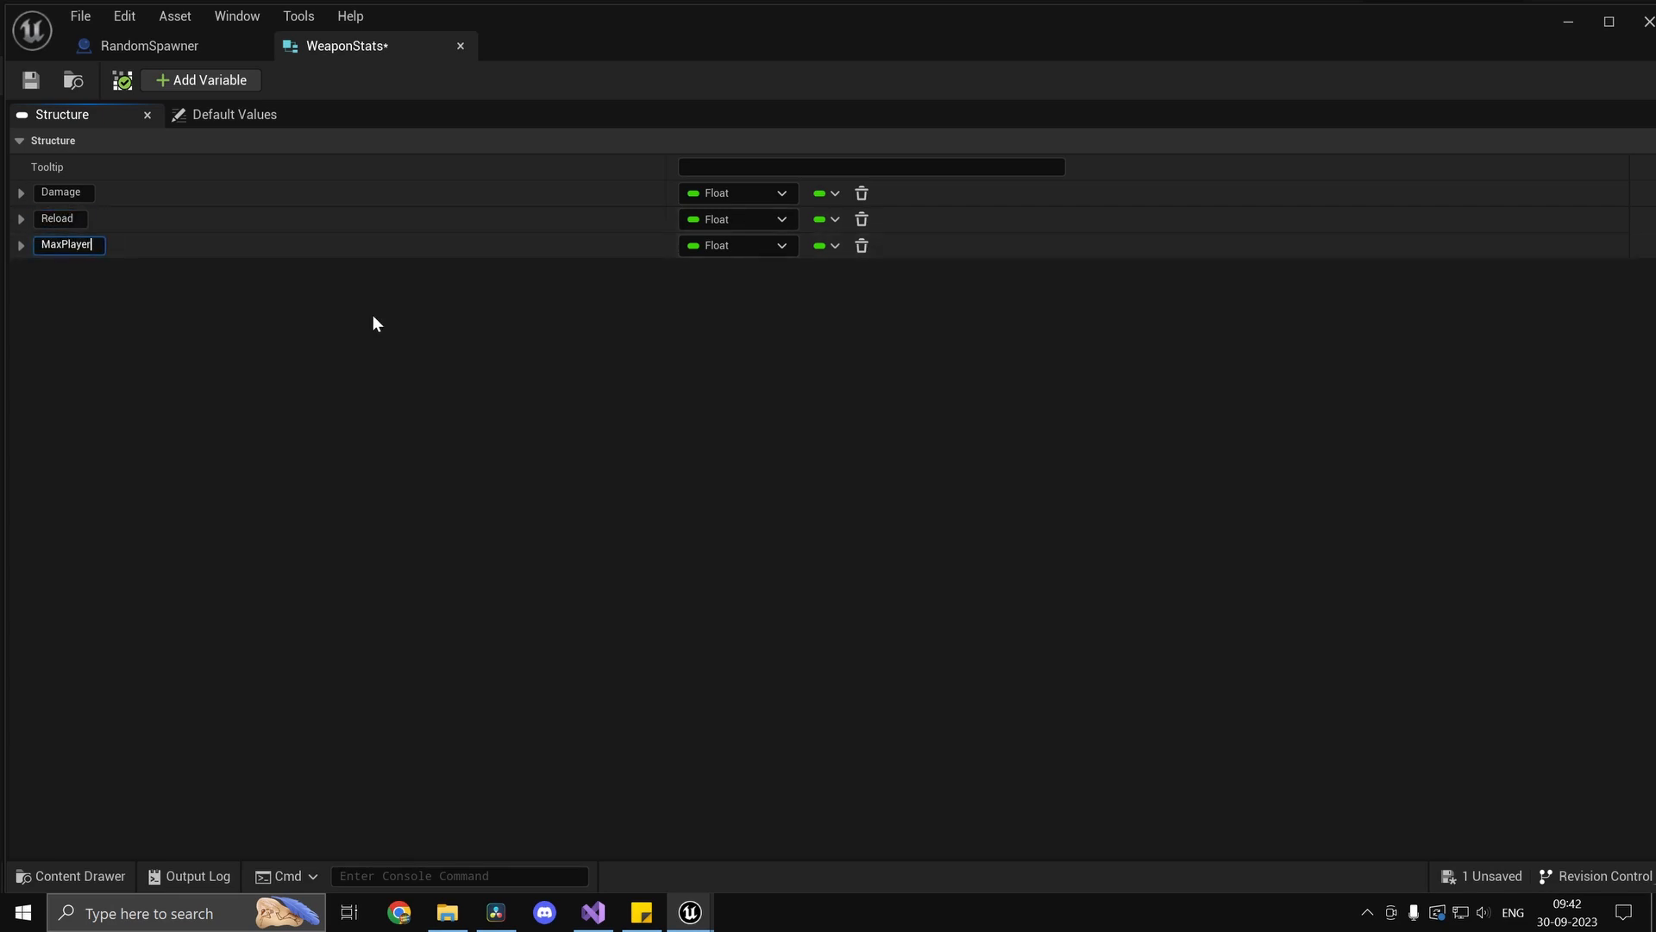
type("WalkSpeed")
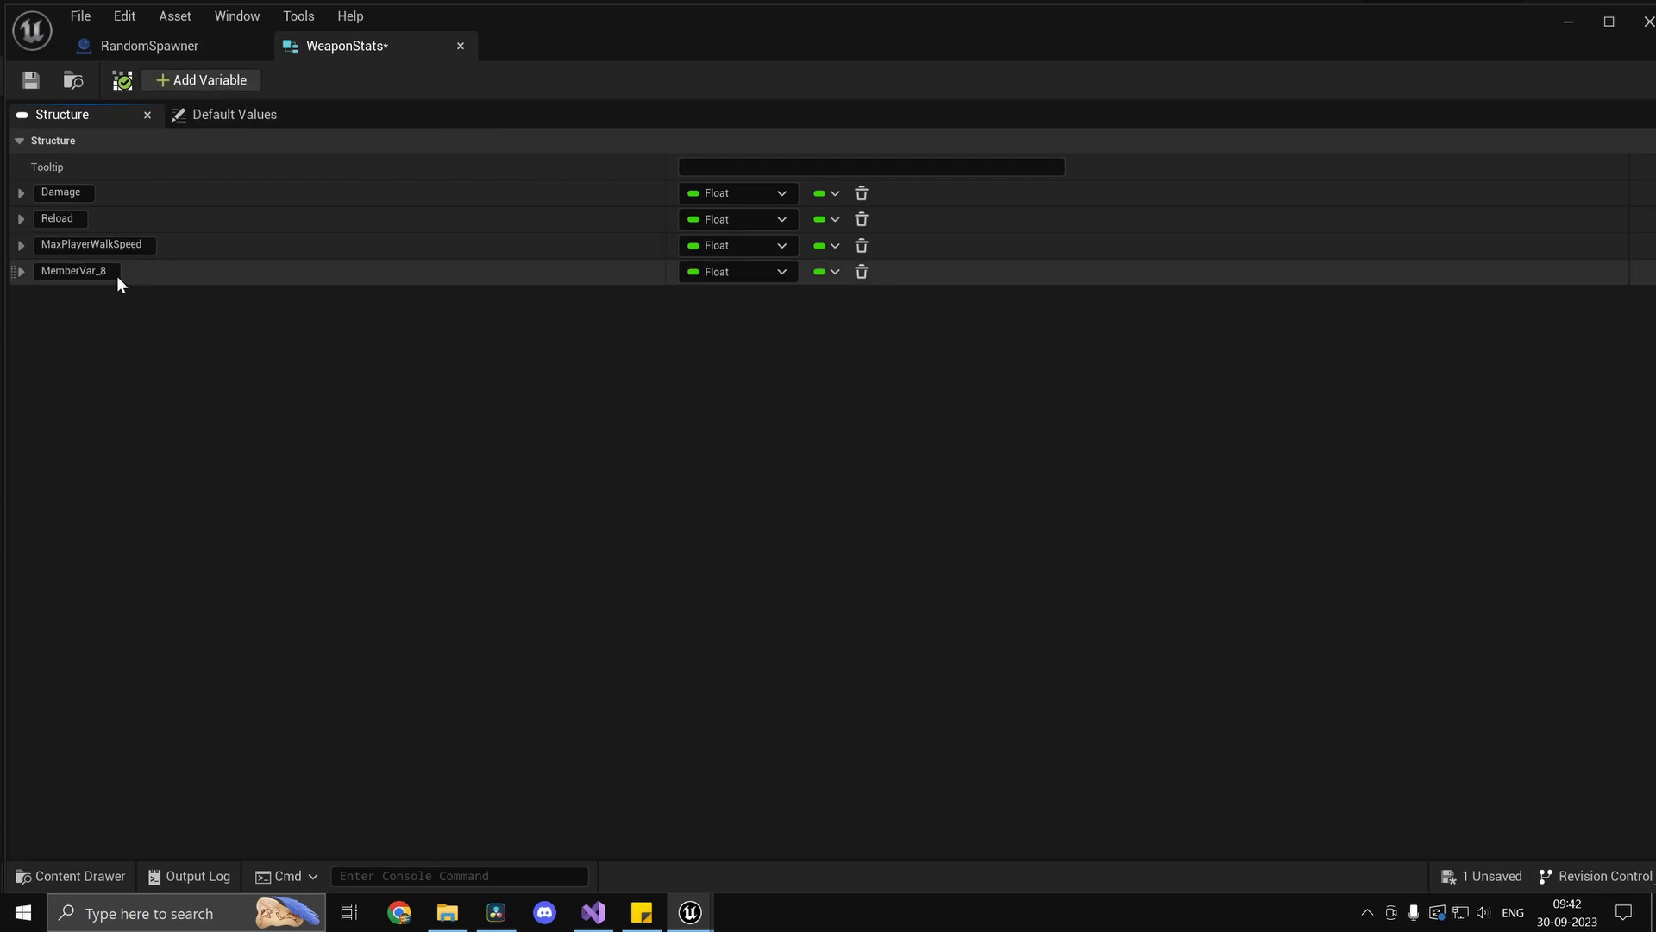
type("Weapon")
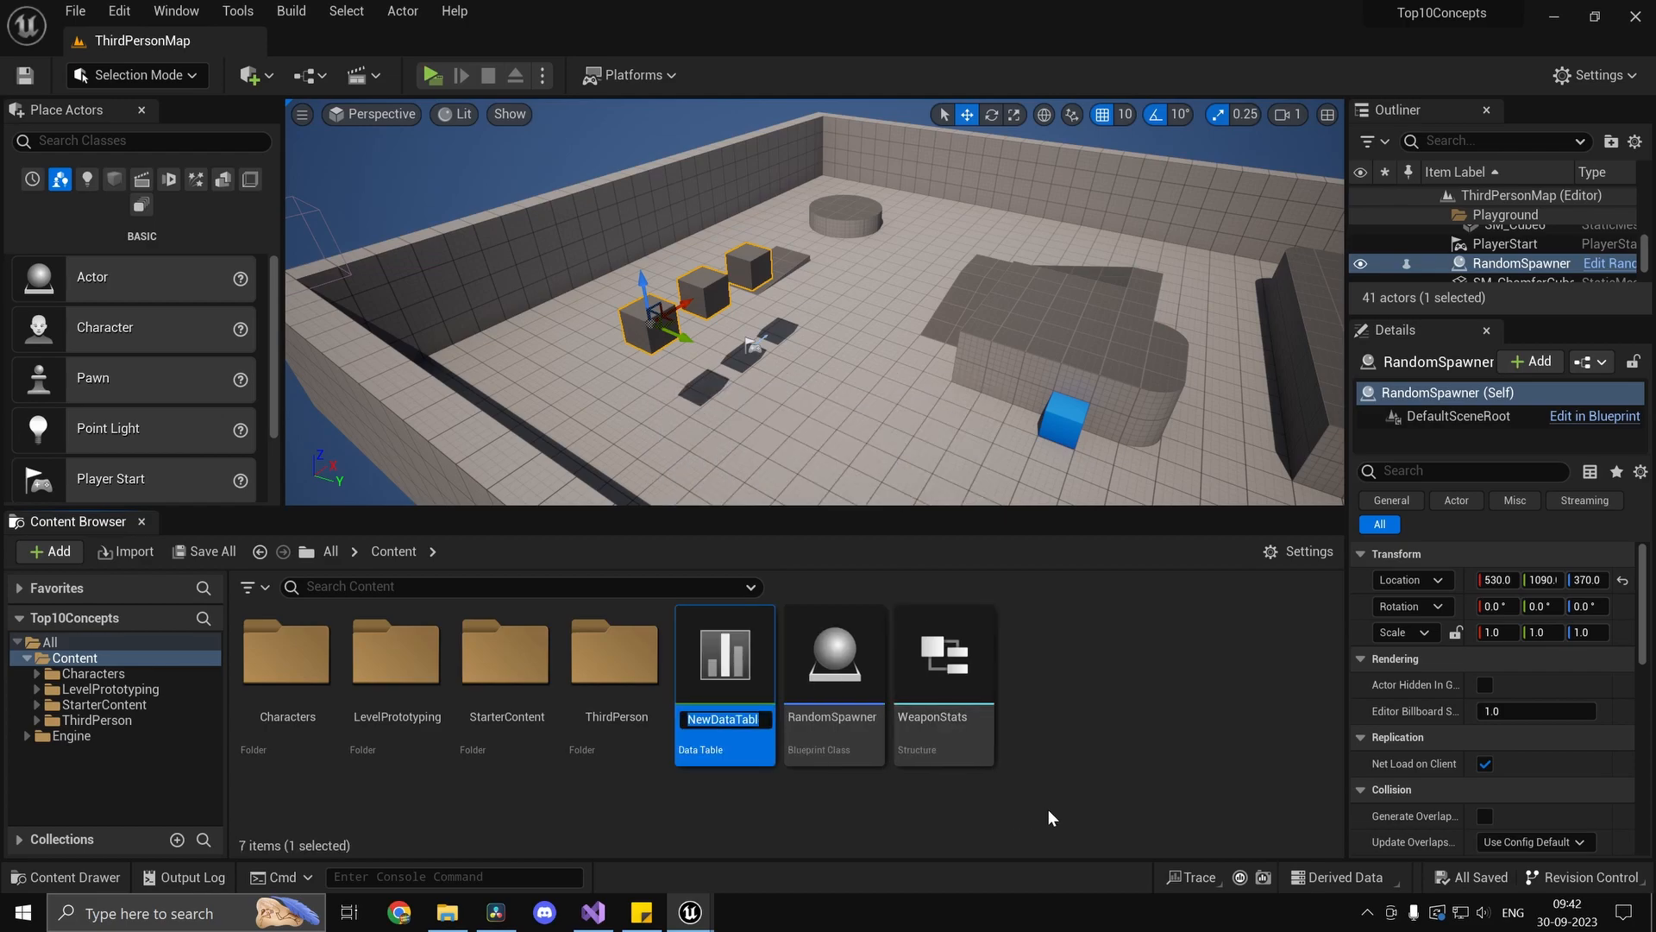
Name the table WeaponStats_DataTable and fill AK47 and M416 rows, including 1.98 and display names.
type("WeaponStats_D")
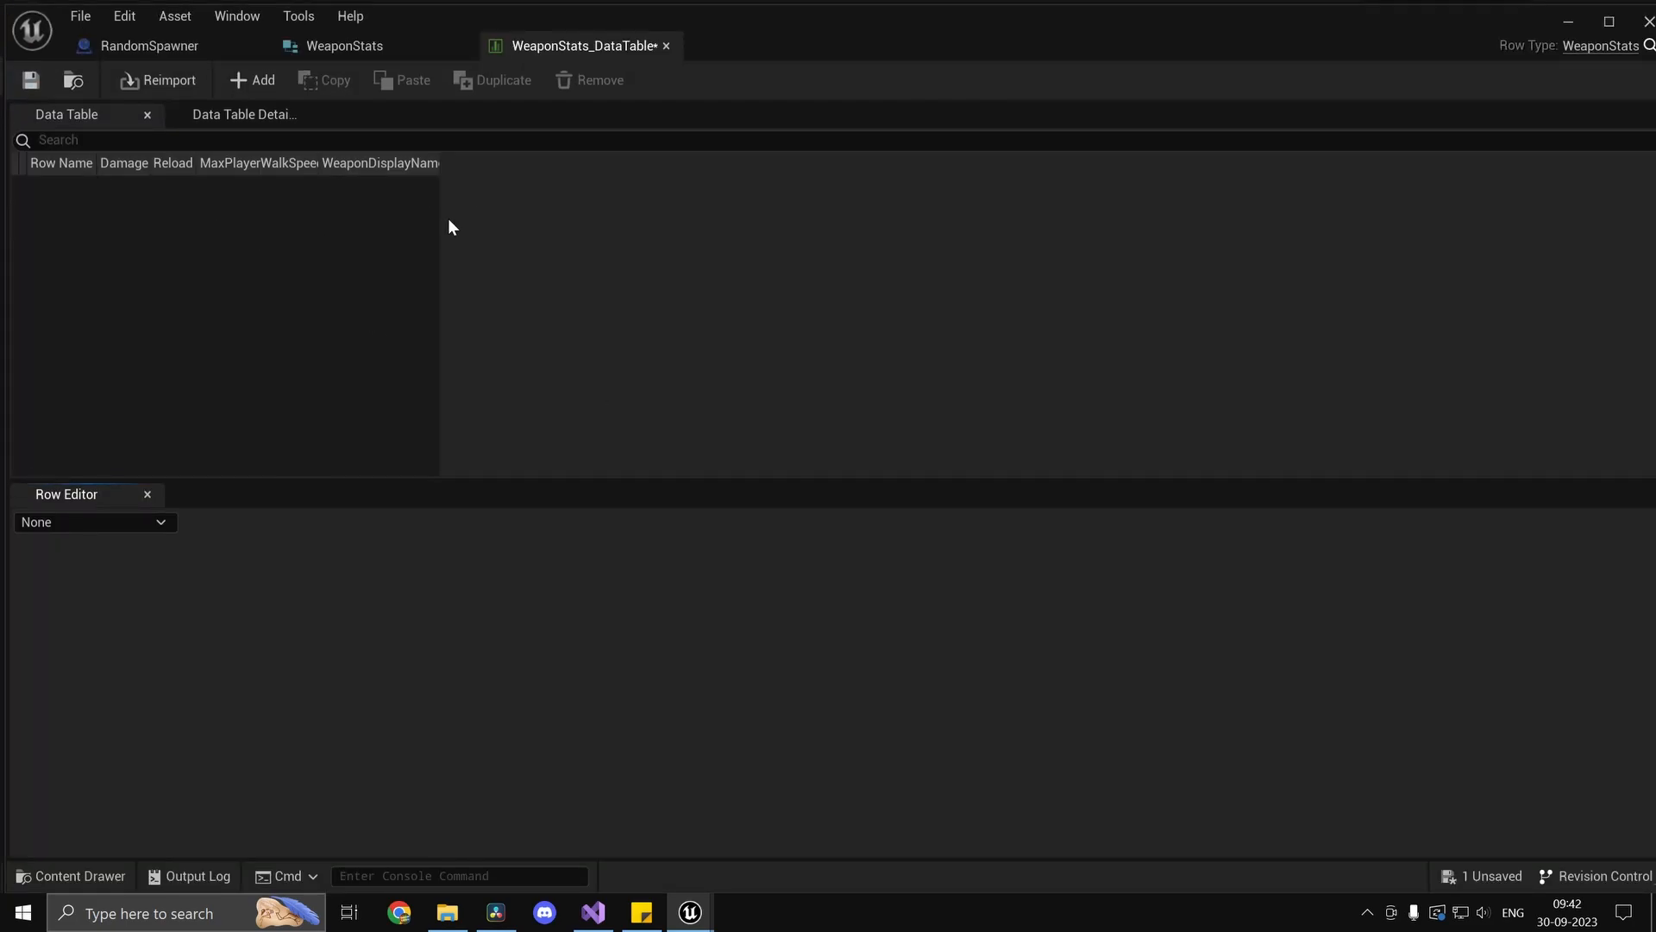
left_click(251, 79)
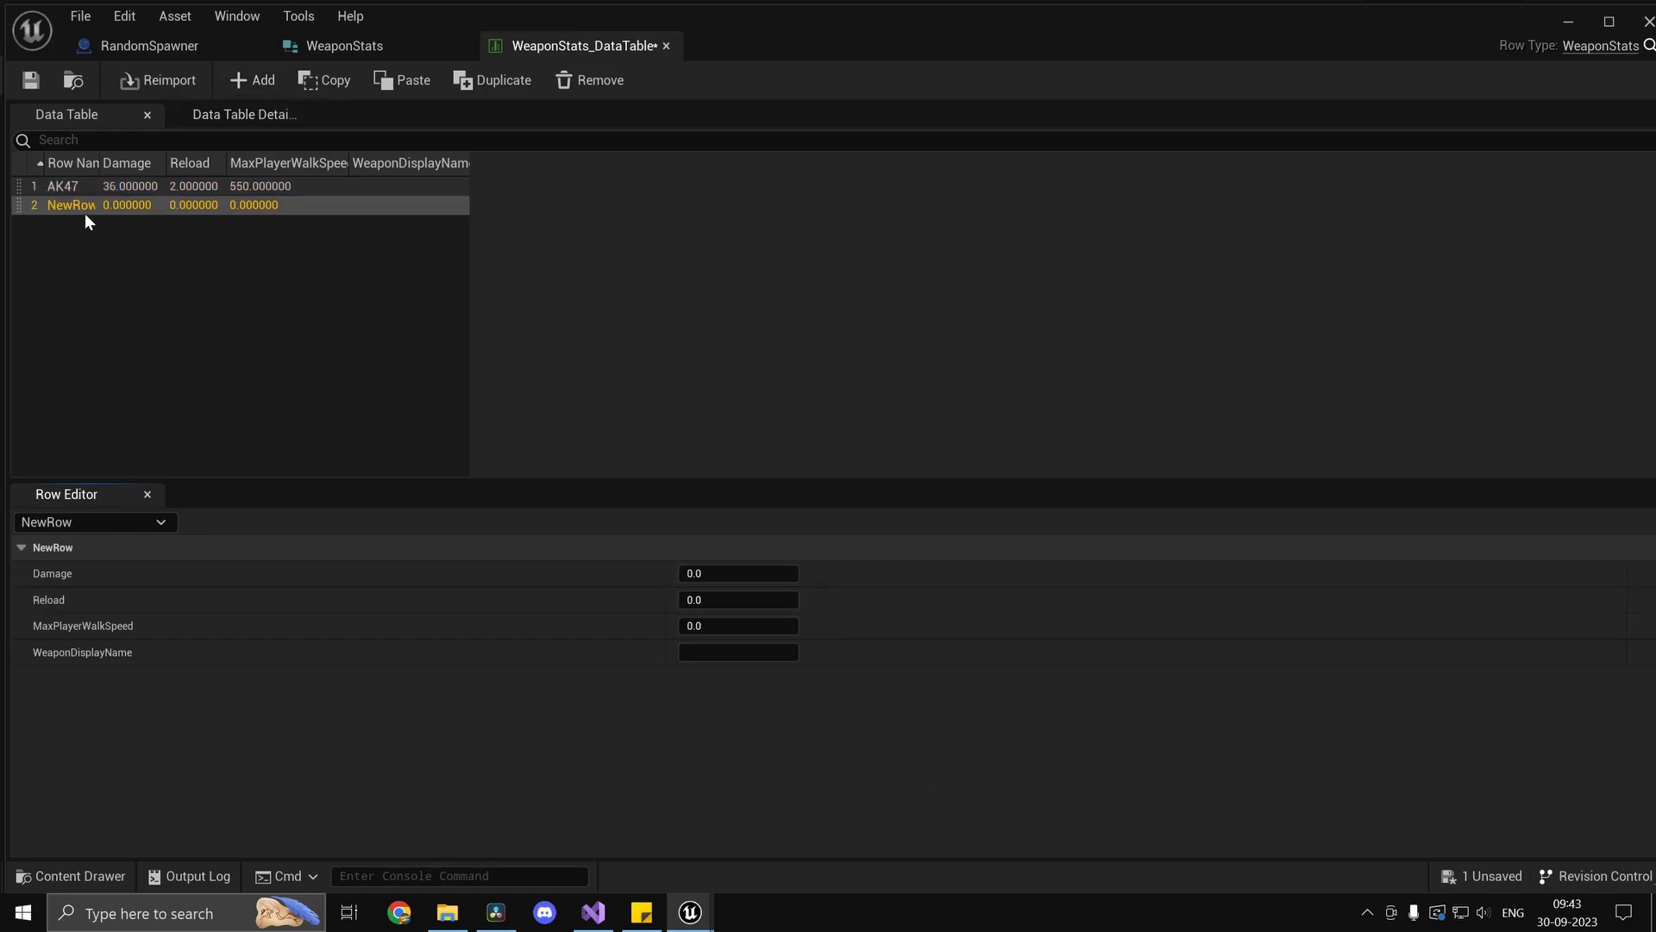
type("M416")
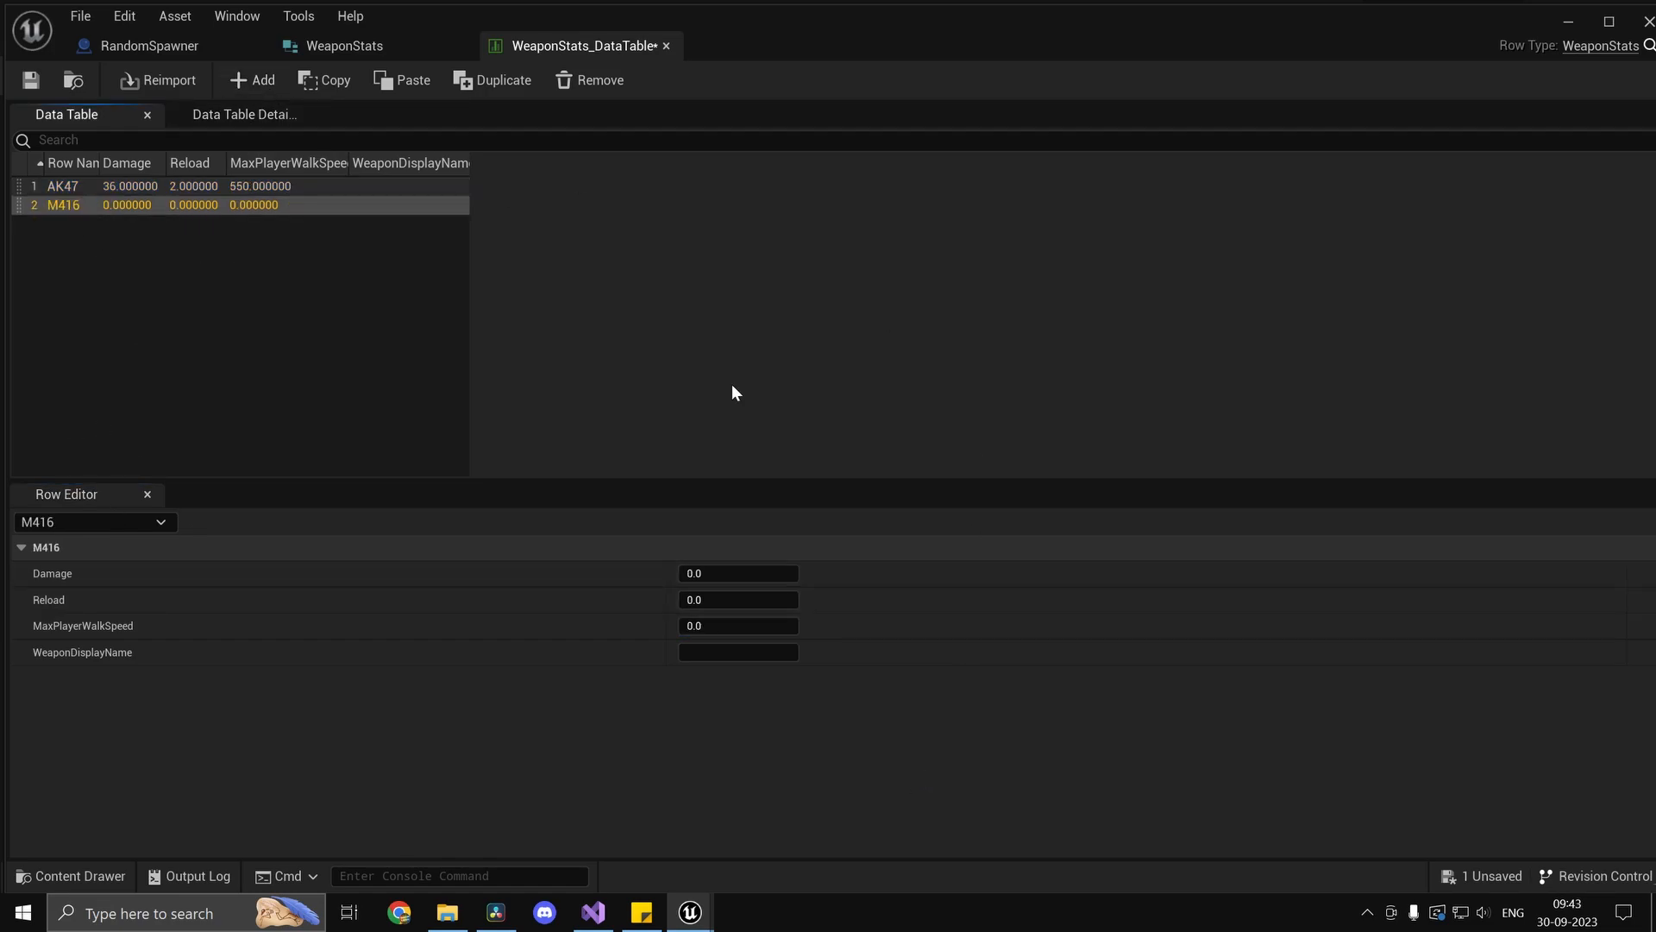
type("1.98")
type("560")
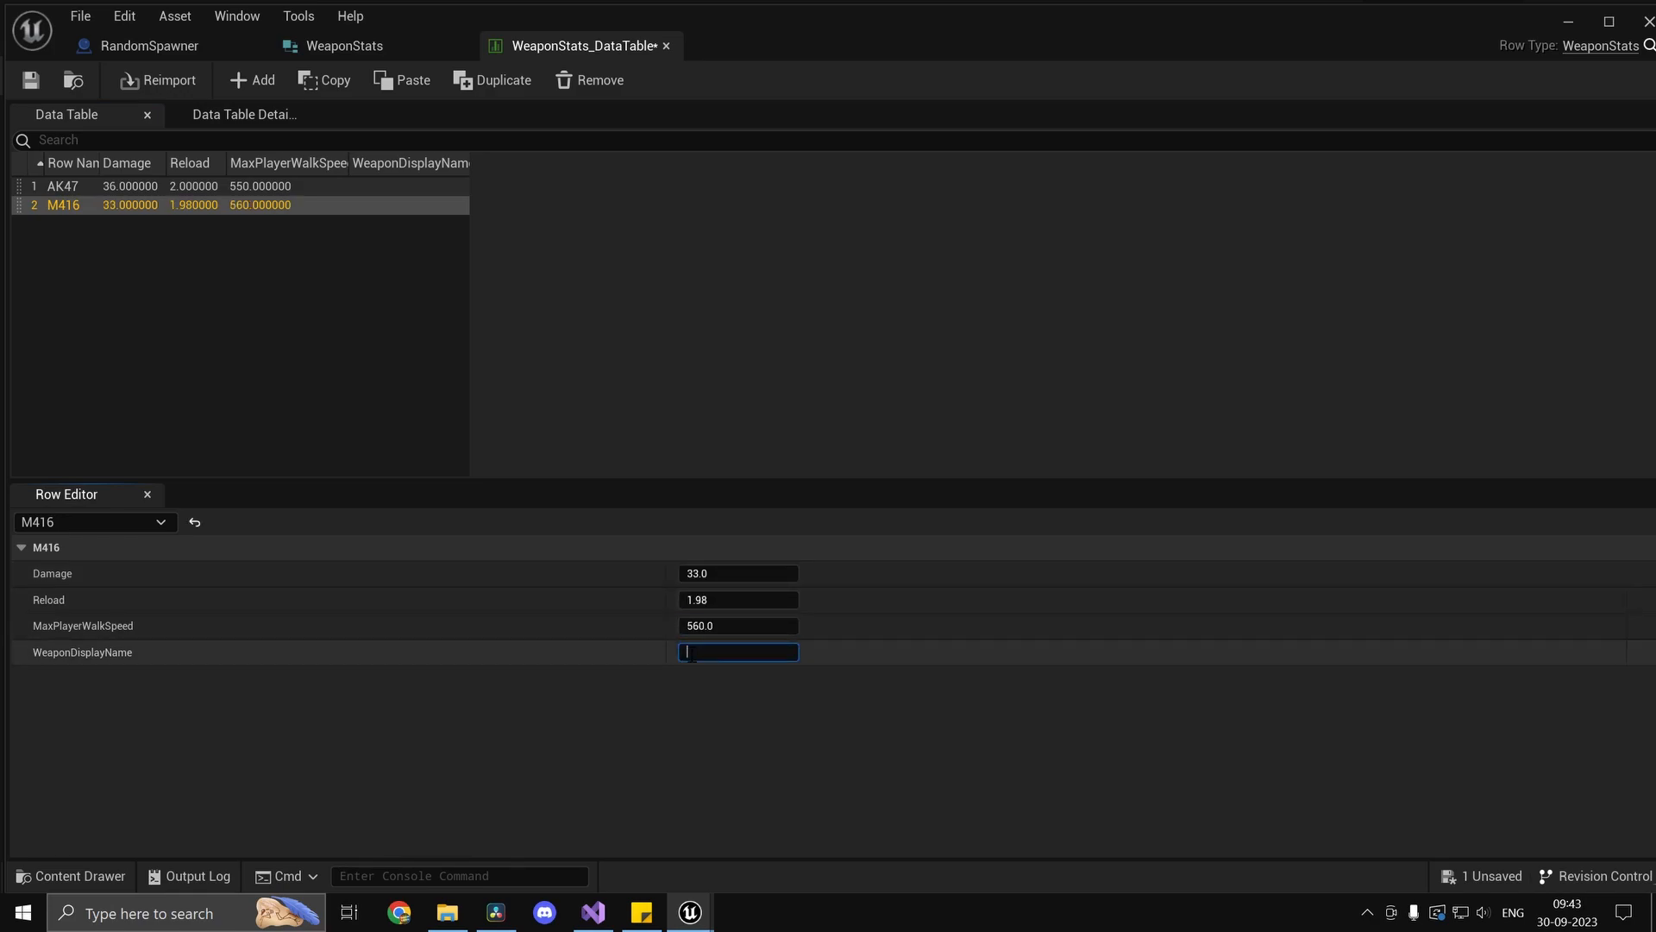
type("M416")
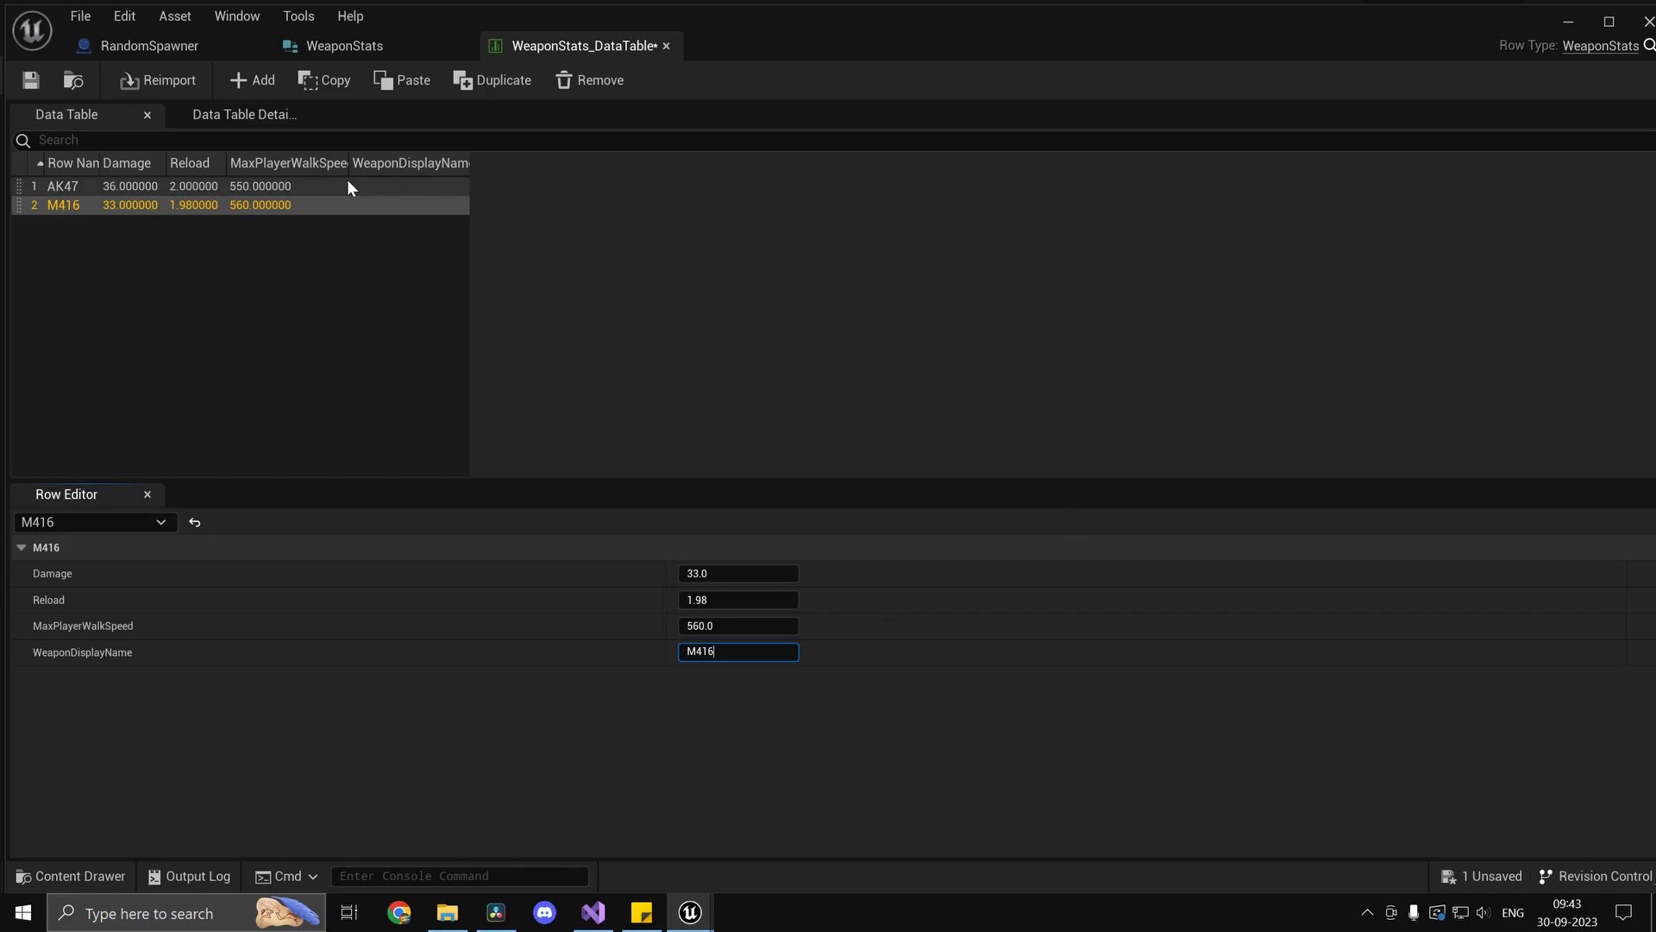
left_click(63, 186)
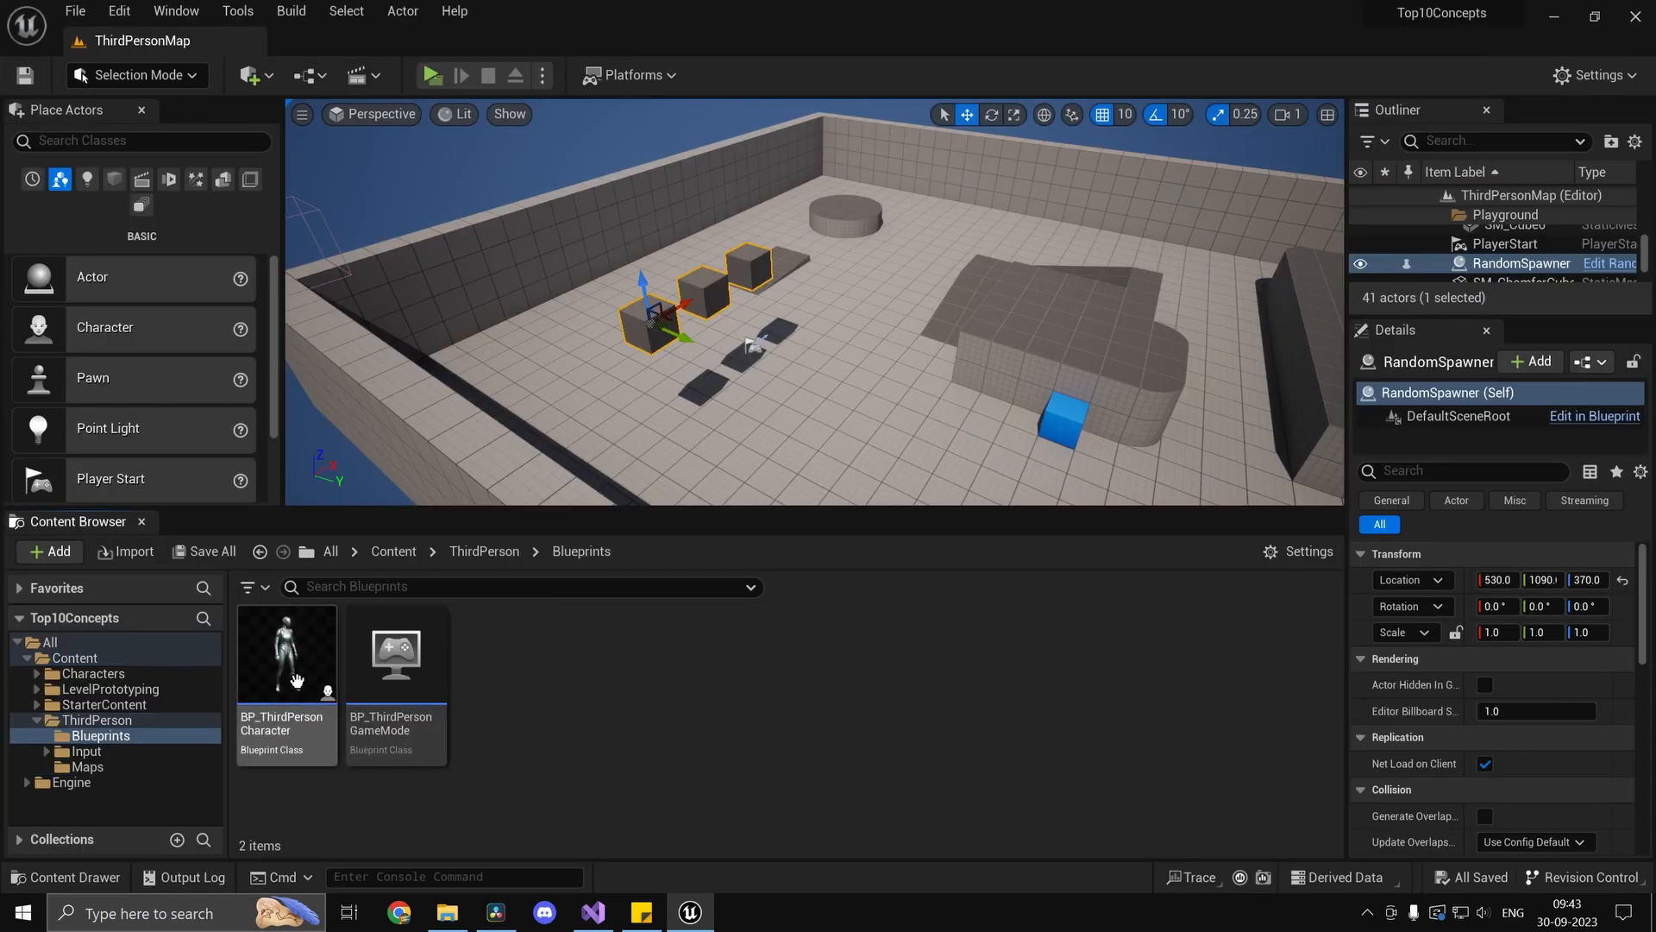
Print weapon row stats via Get Data Table Row, Append and Print String, then test in Play.
double_click(285, 652)
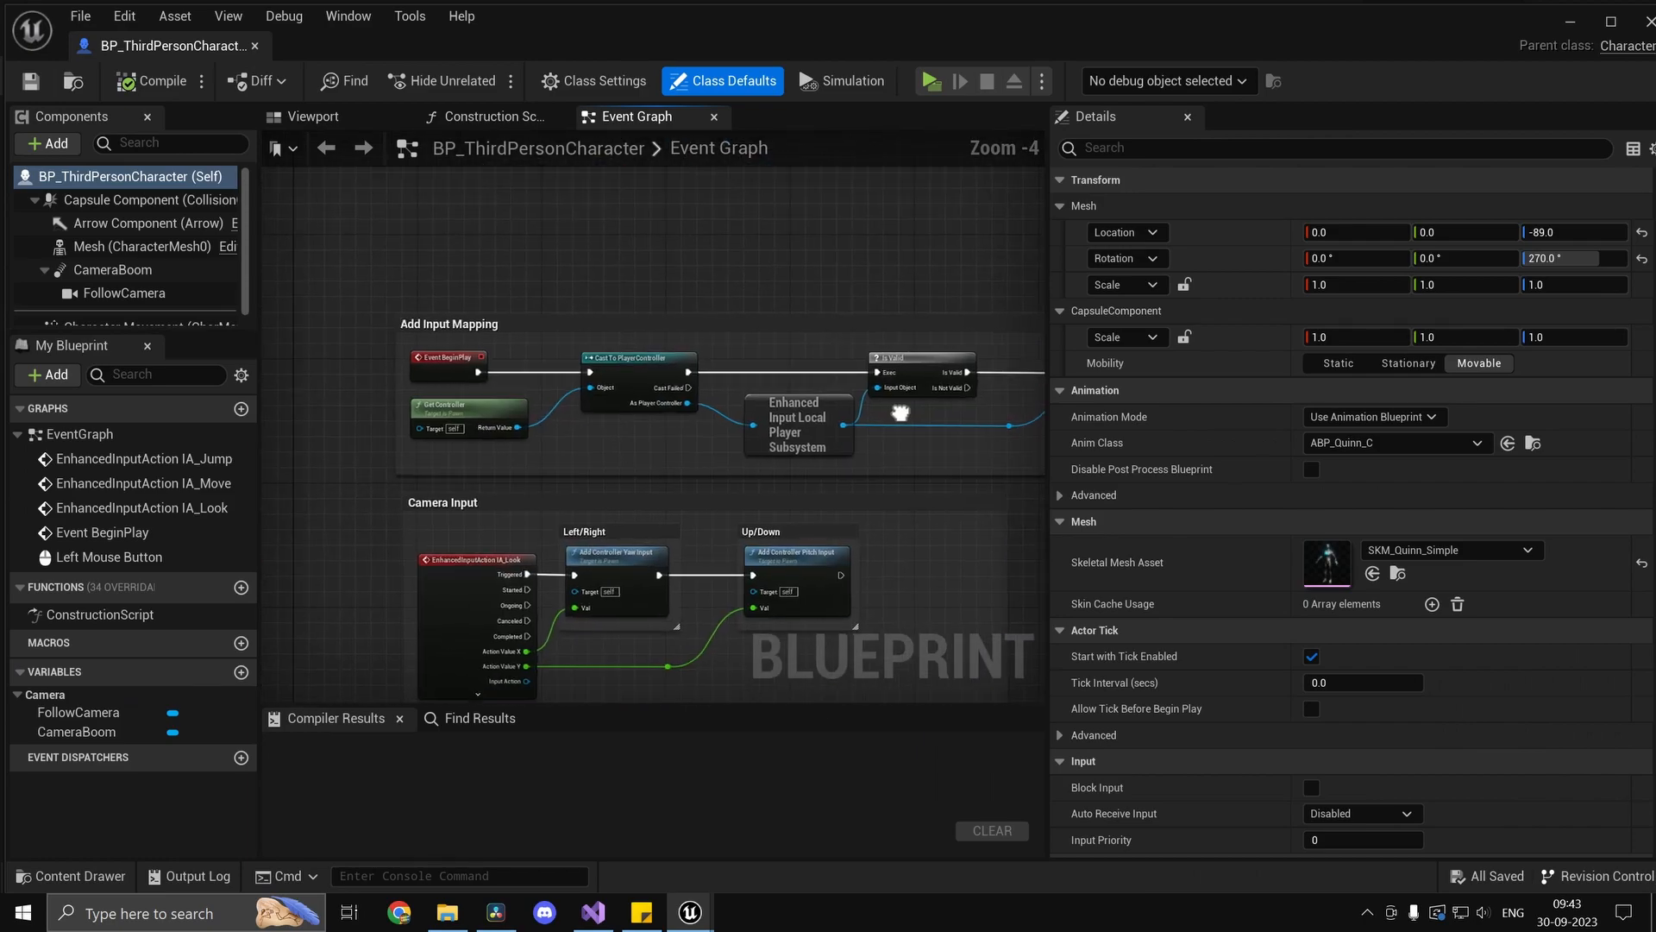
type("sw")
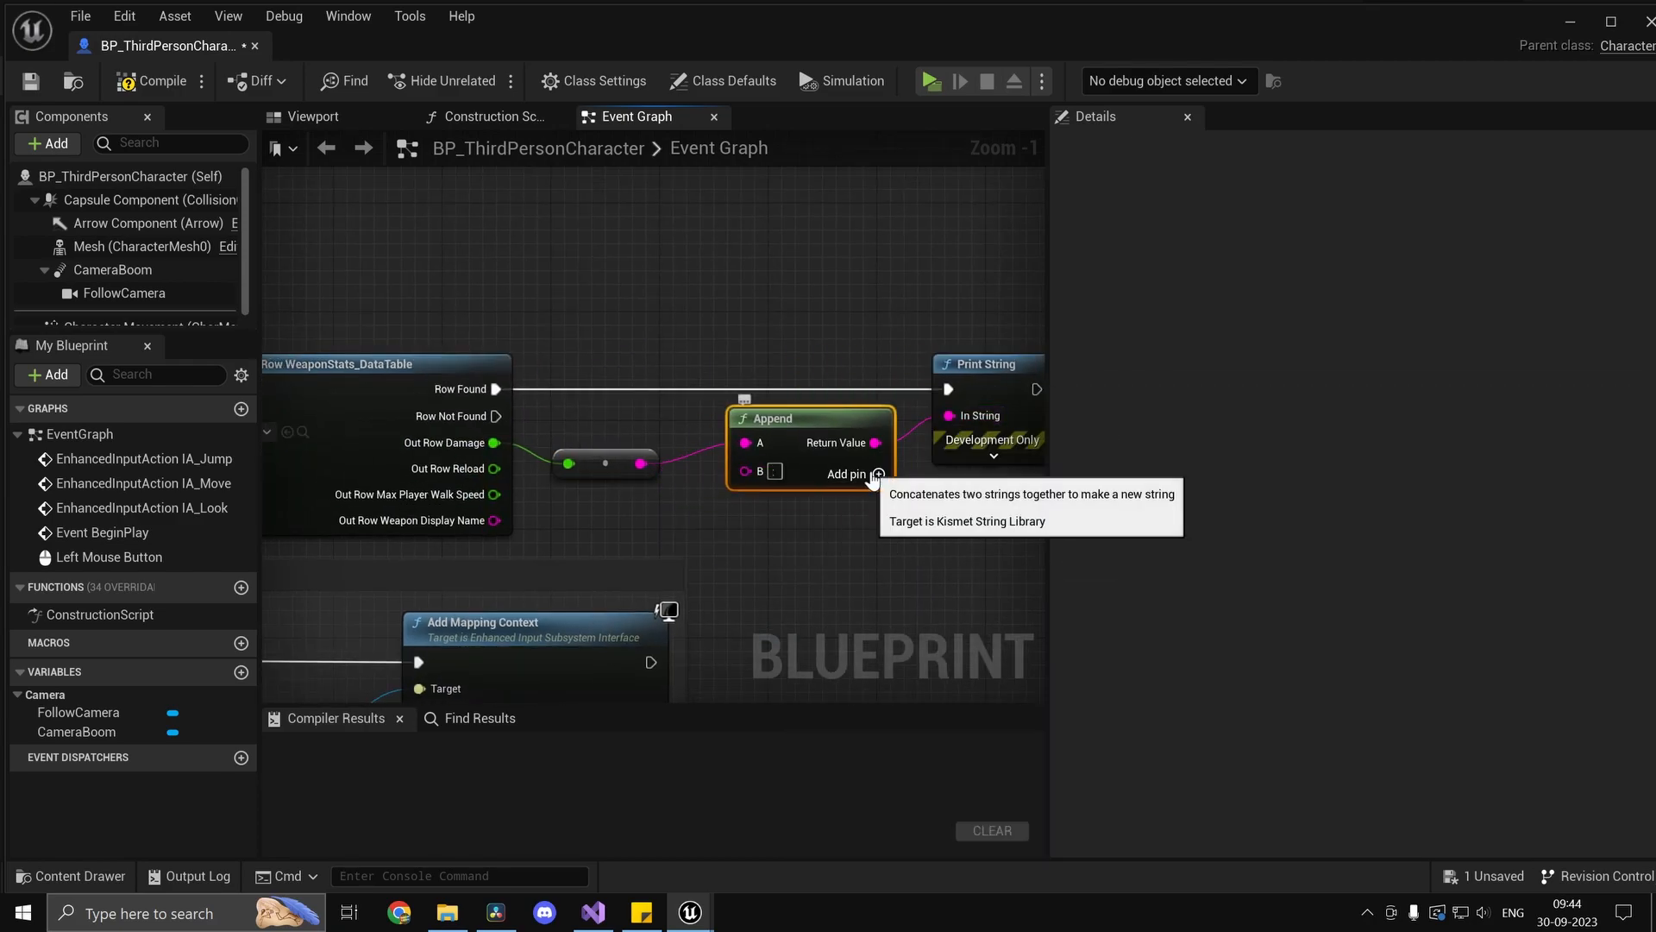
left_click(878, 474)
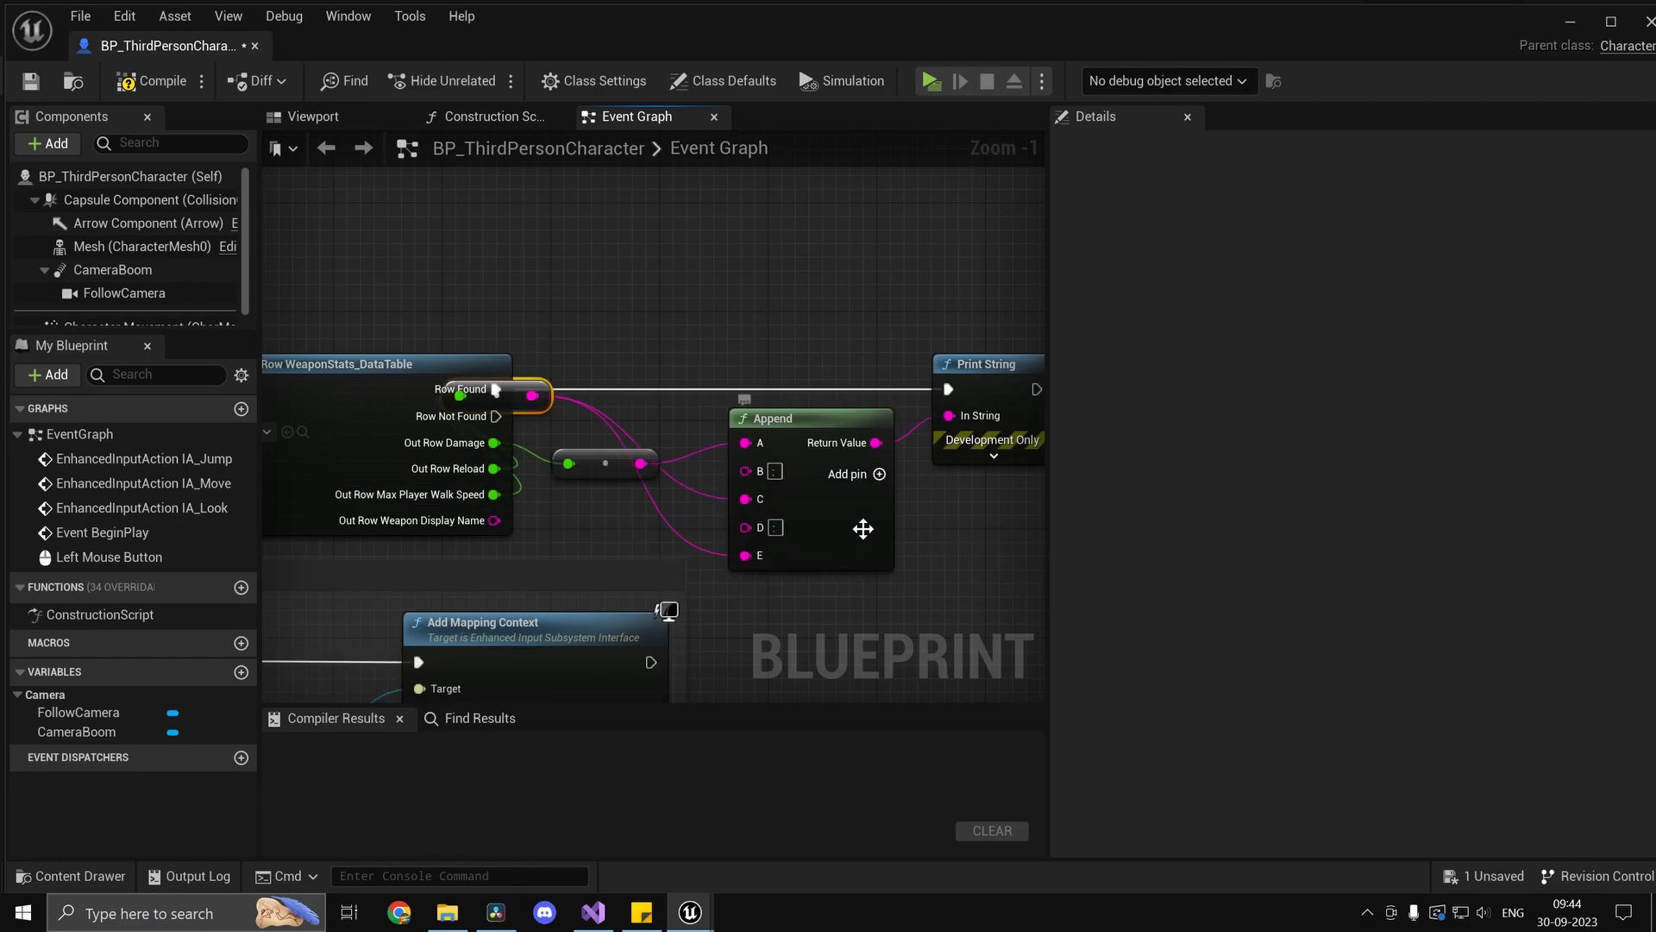
left_click(880, 473)
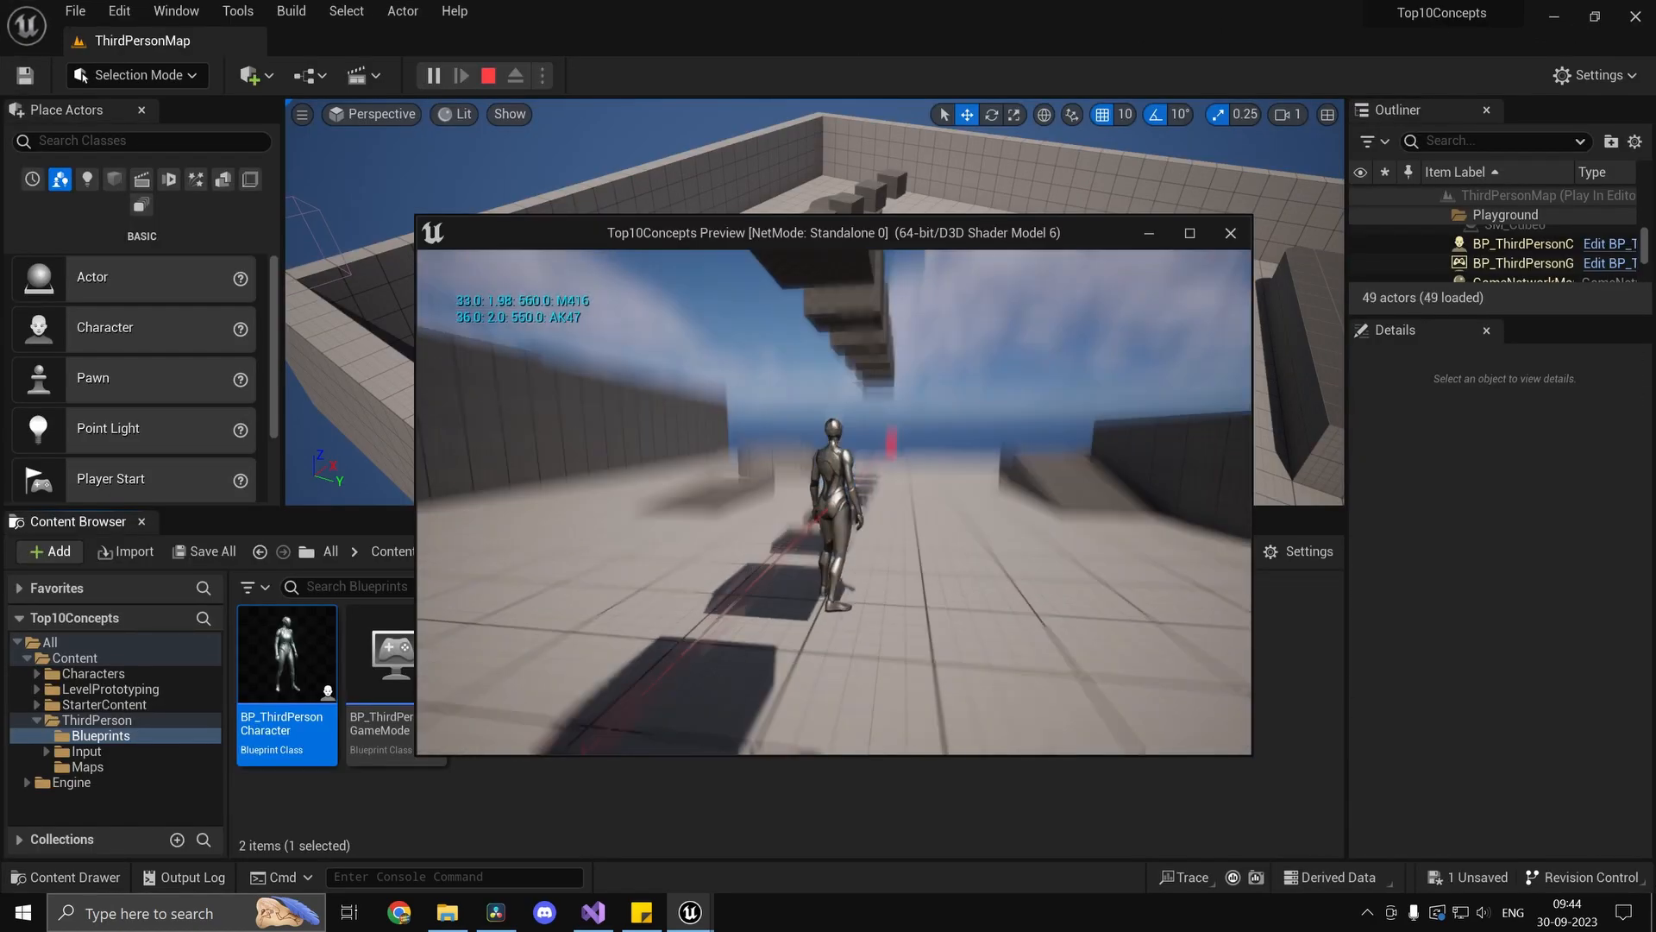
left_click(117, 11)
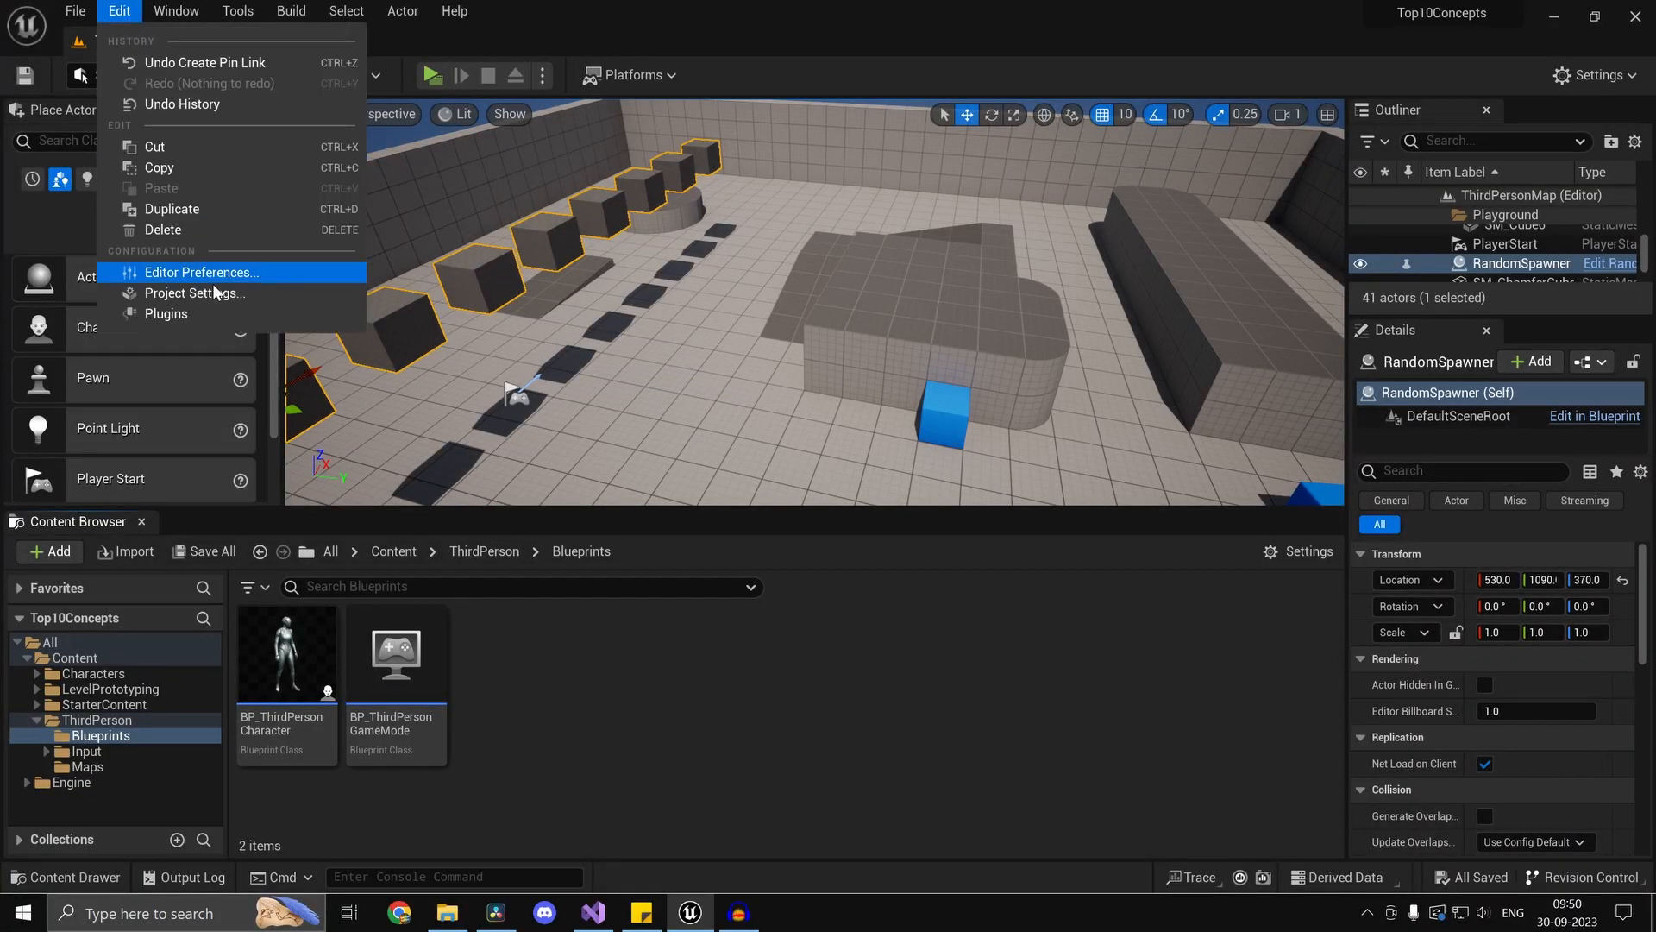
Enable the installed Low Entry Extended Standard Library plugin and restart the editor.
left_click(165, 315)
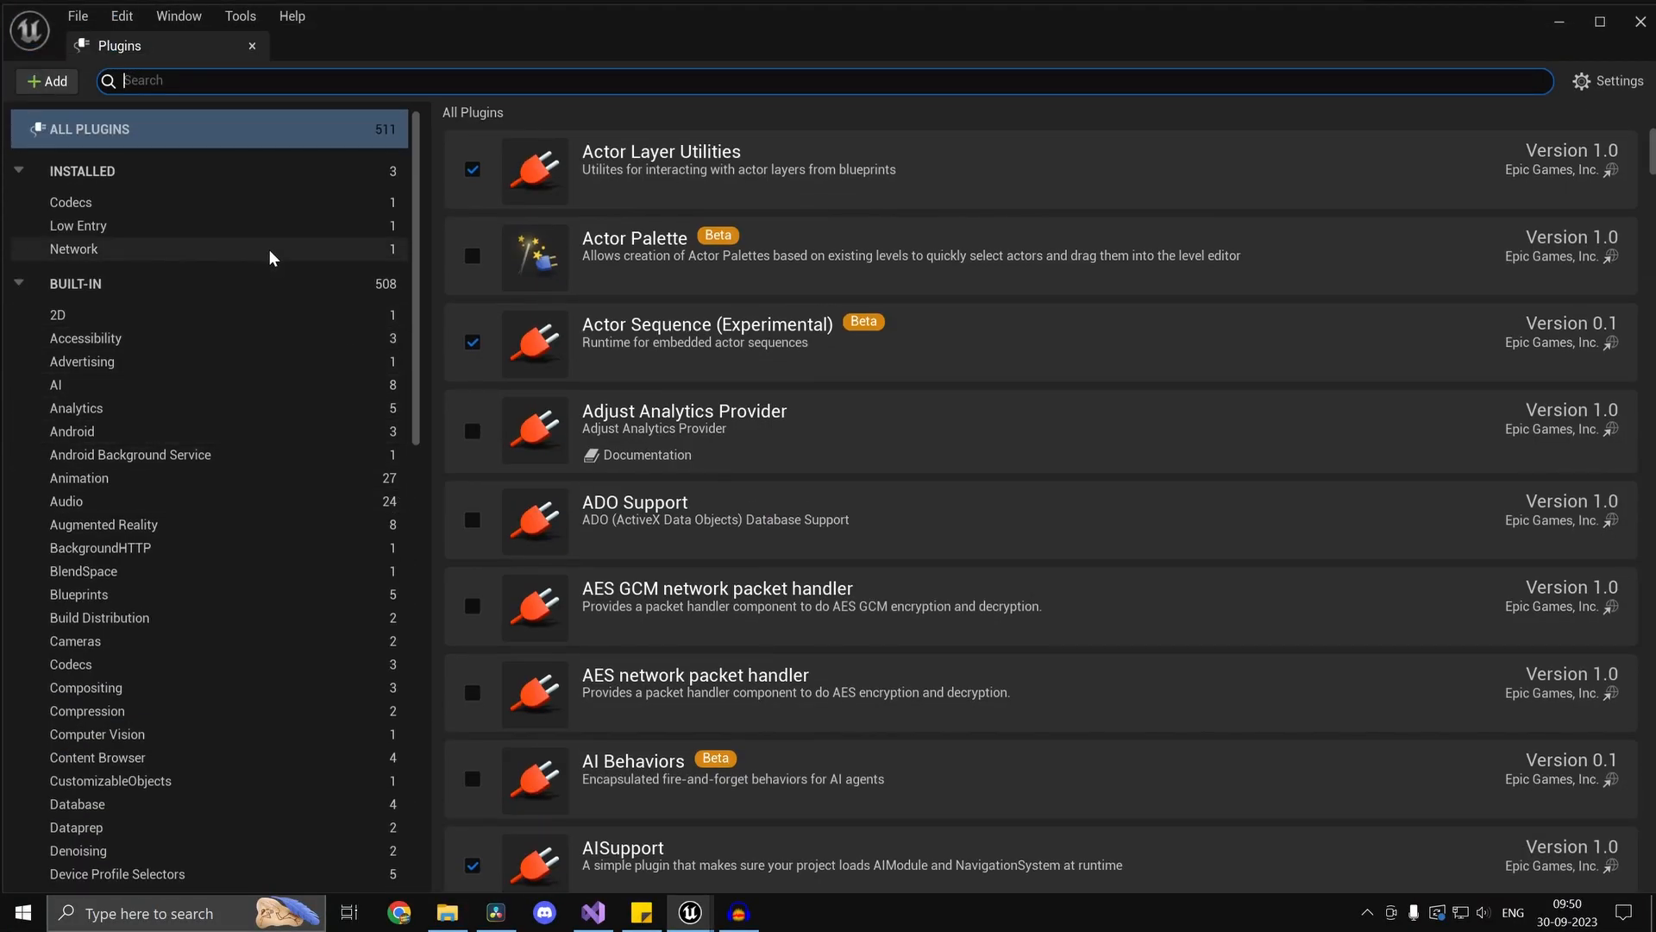
scroll("down", 3)
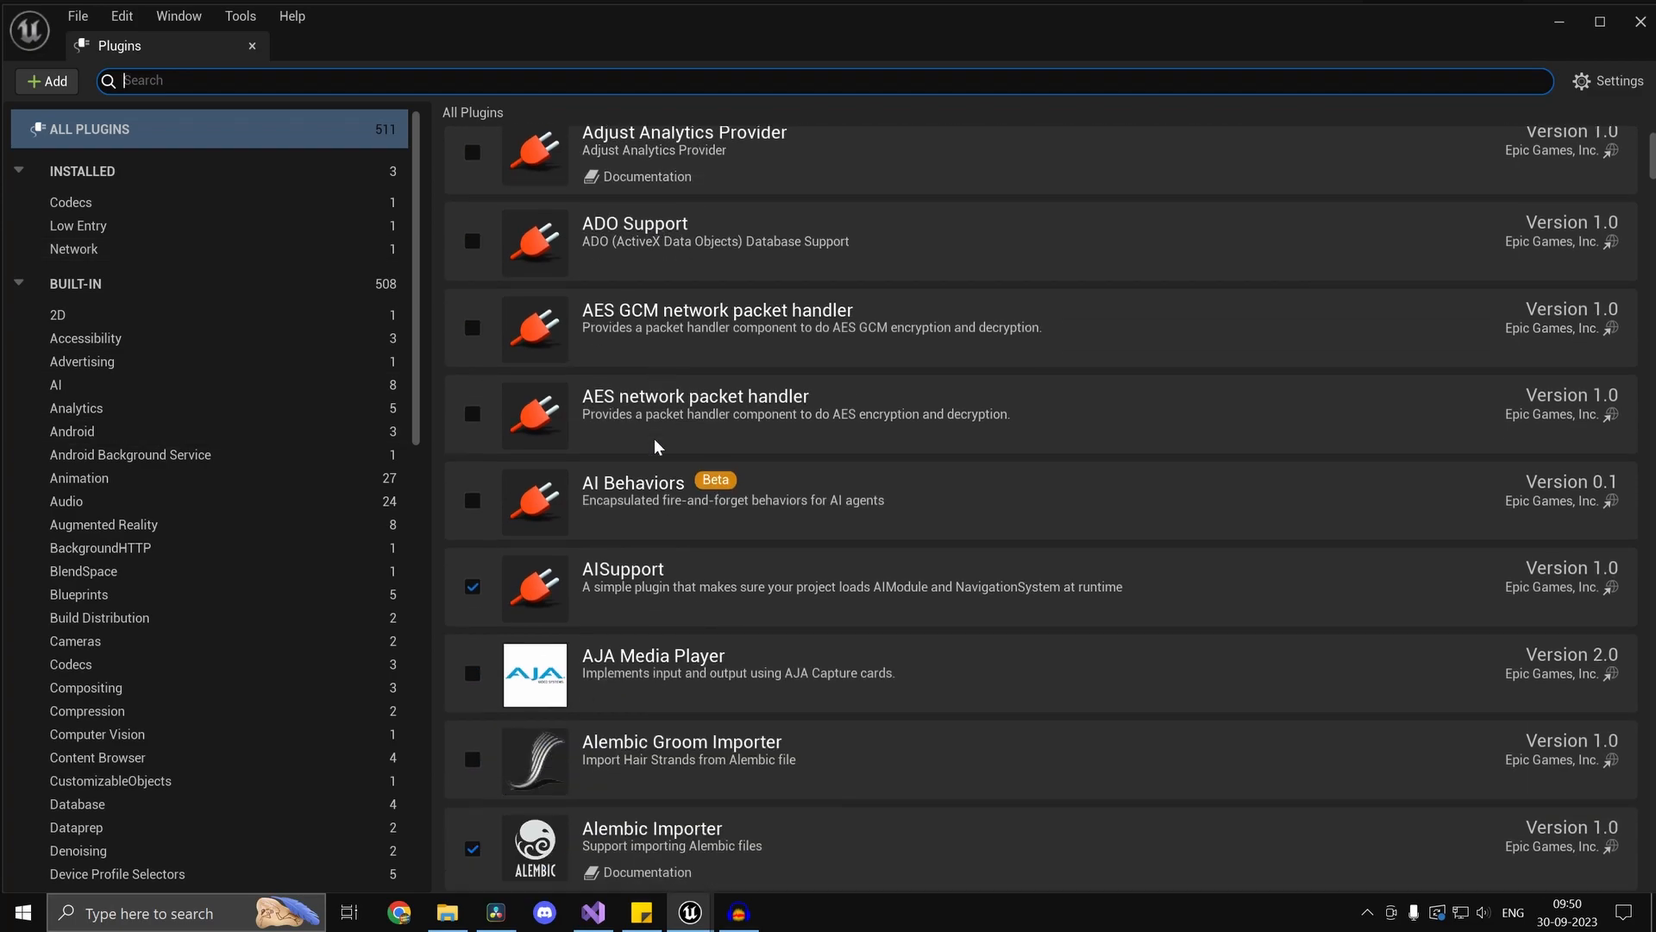
left_click(71, 202)
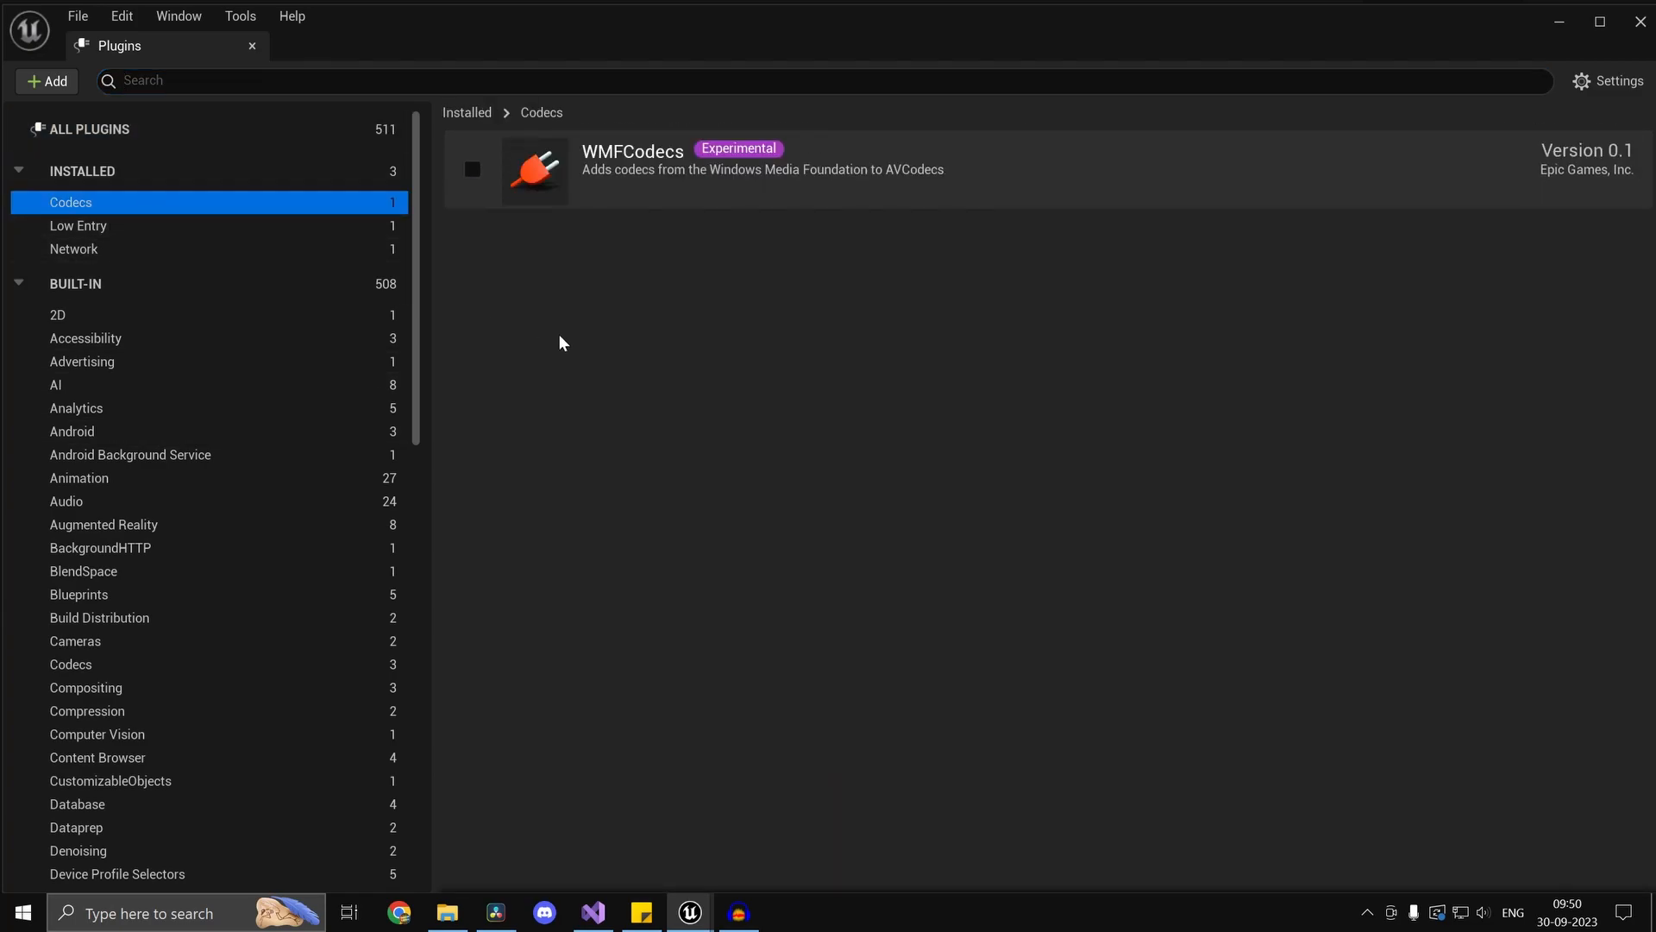
left_click(78, 226)
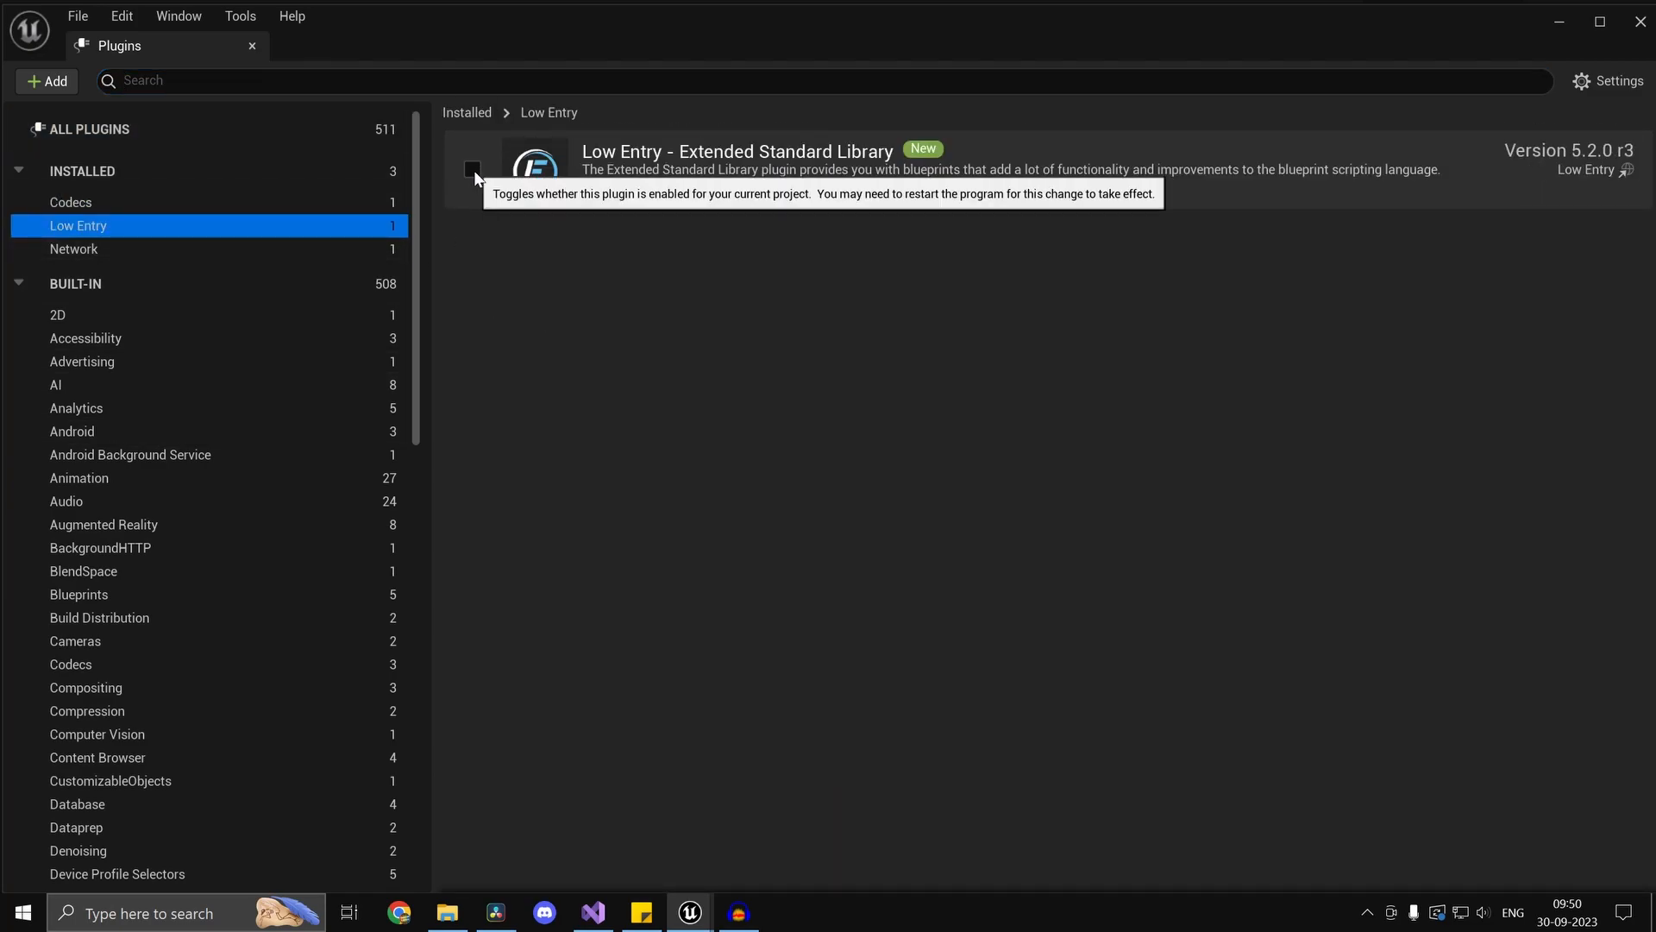
left_click(472, 170)
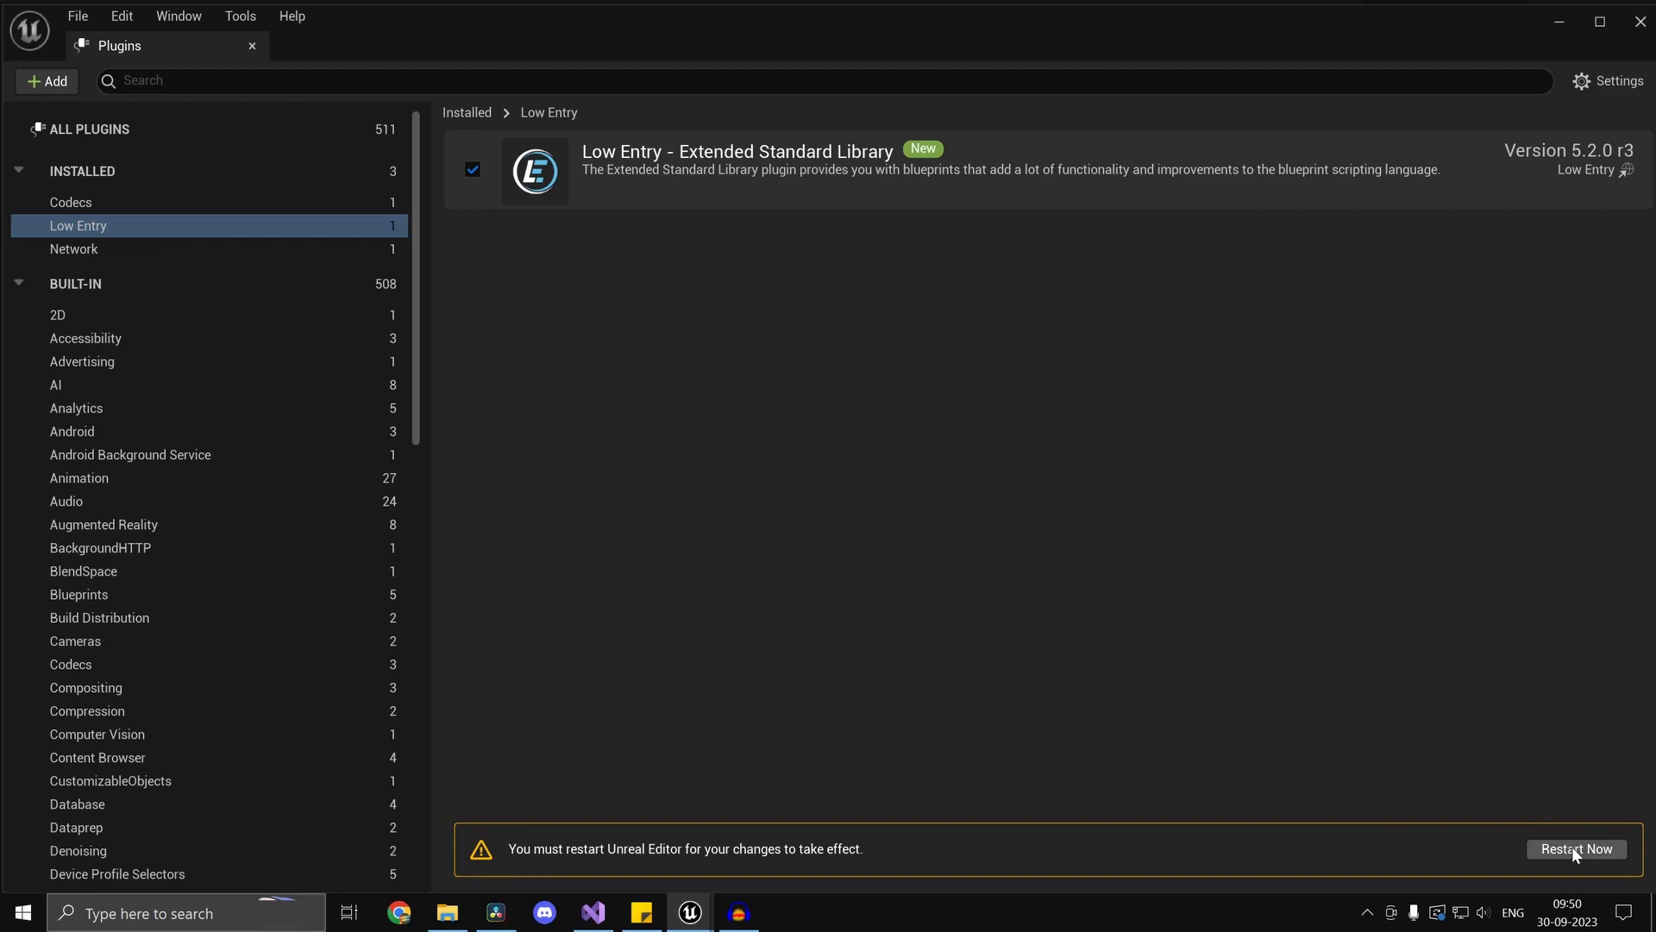
left_click(1573, 848)
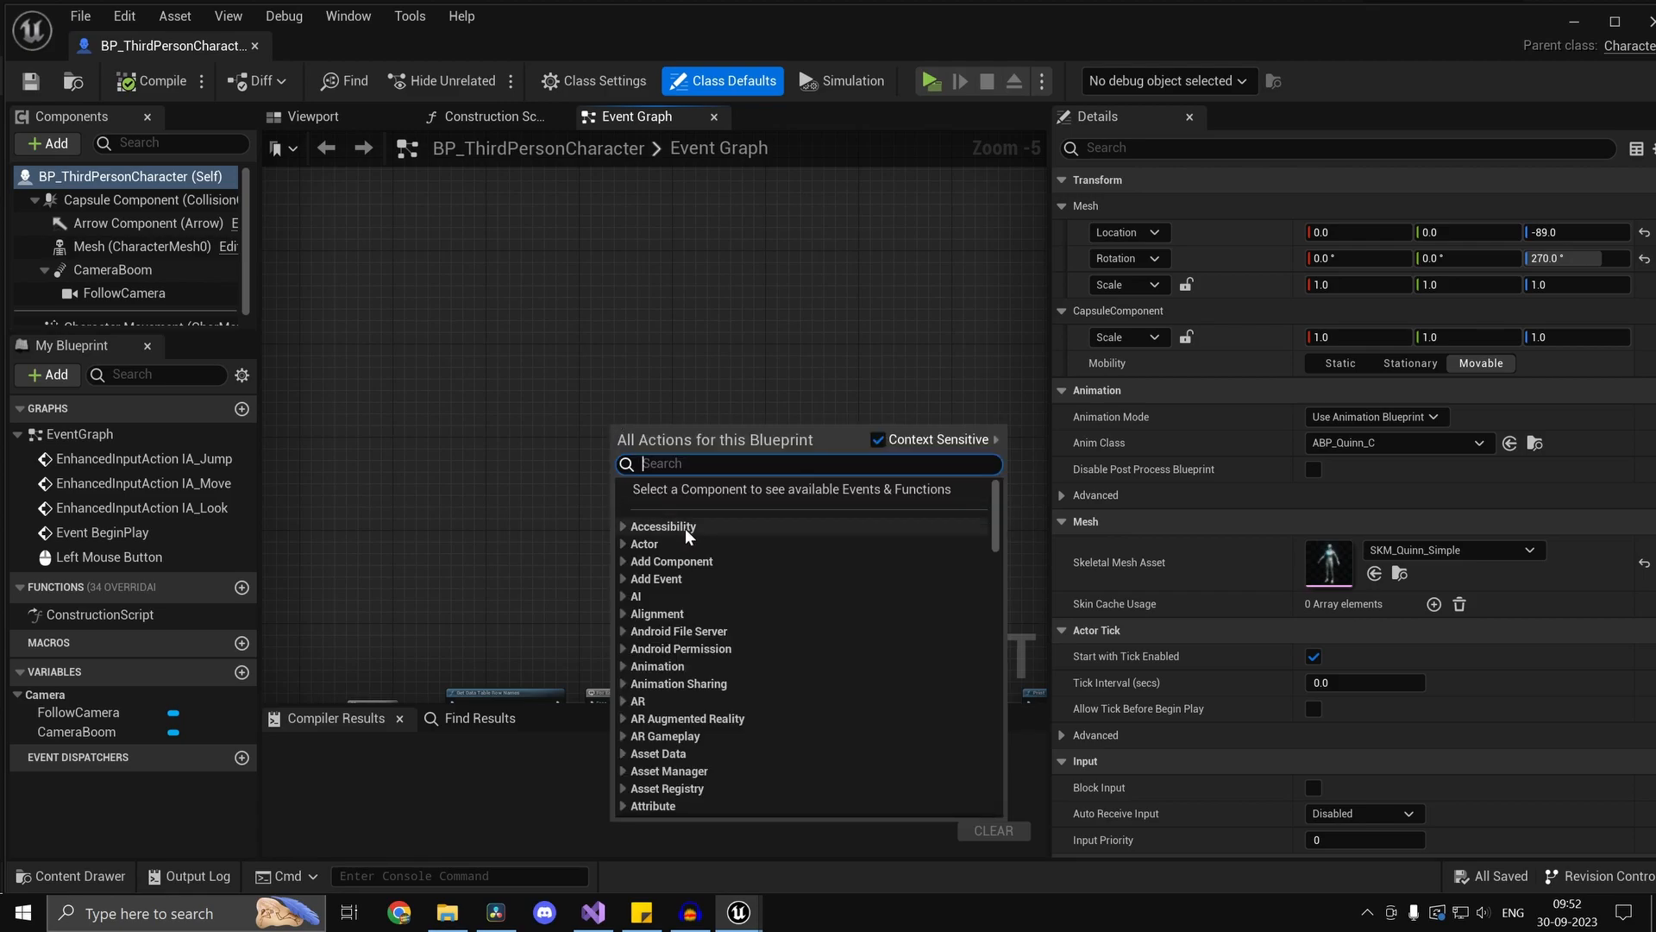
Search 'low entry' in the graph action menu and scroll through its nodes.
type("low entry")
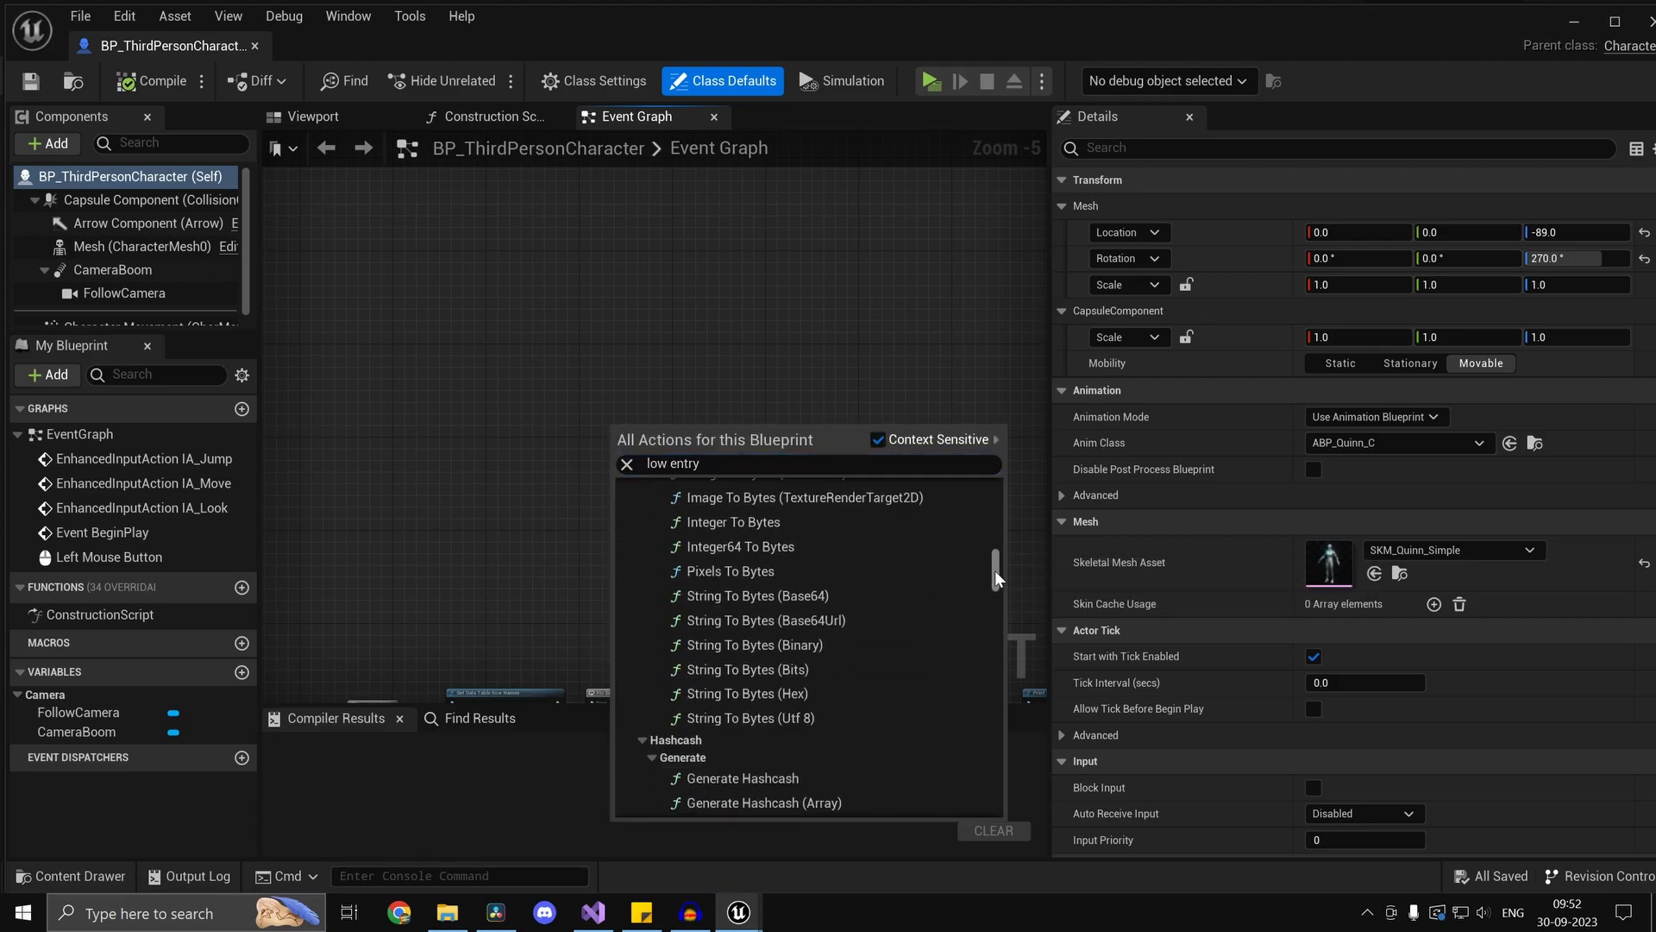
scroll("down", 3)
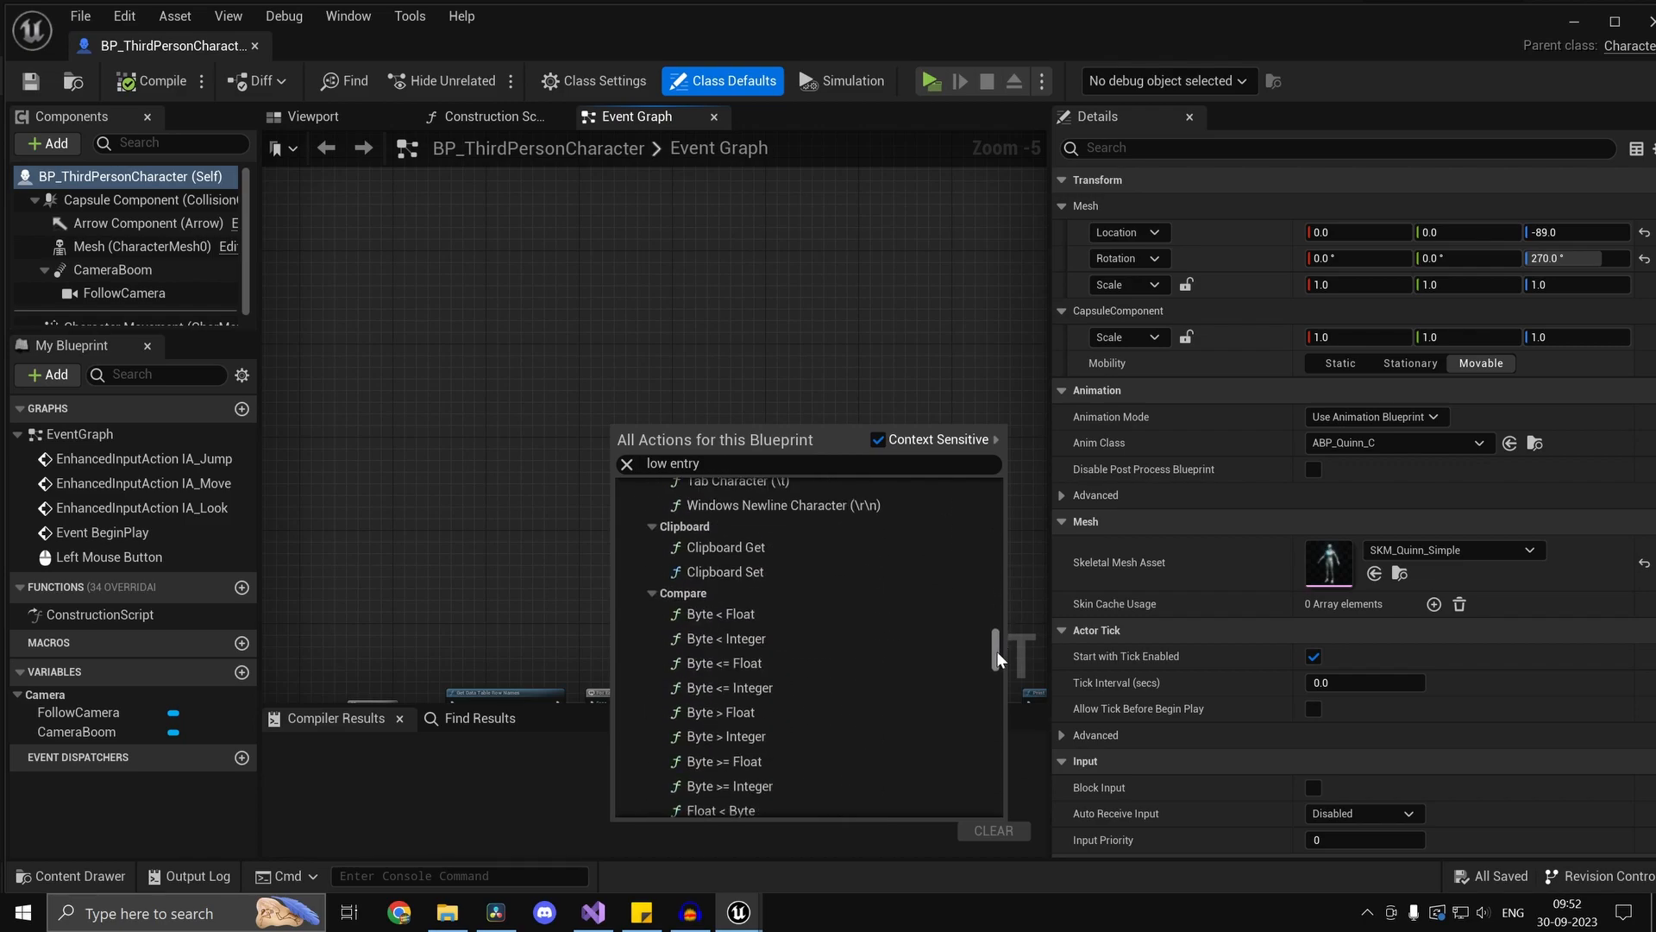
scroll("down", 3)
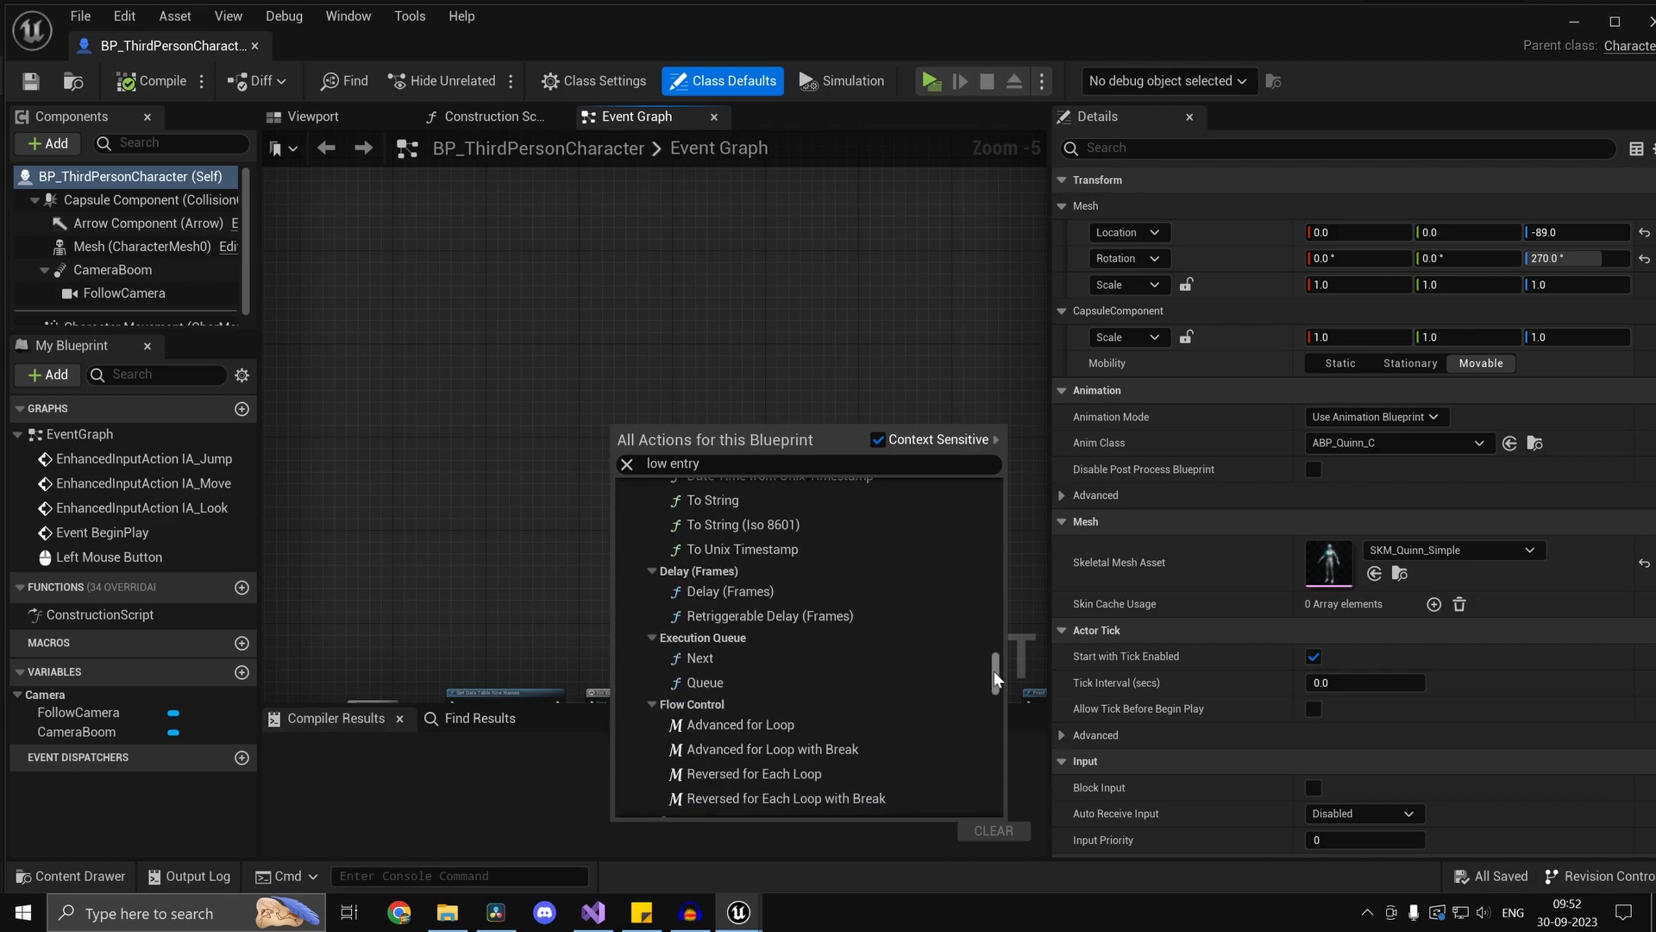
scroll("down", 3)
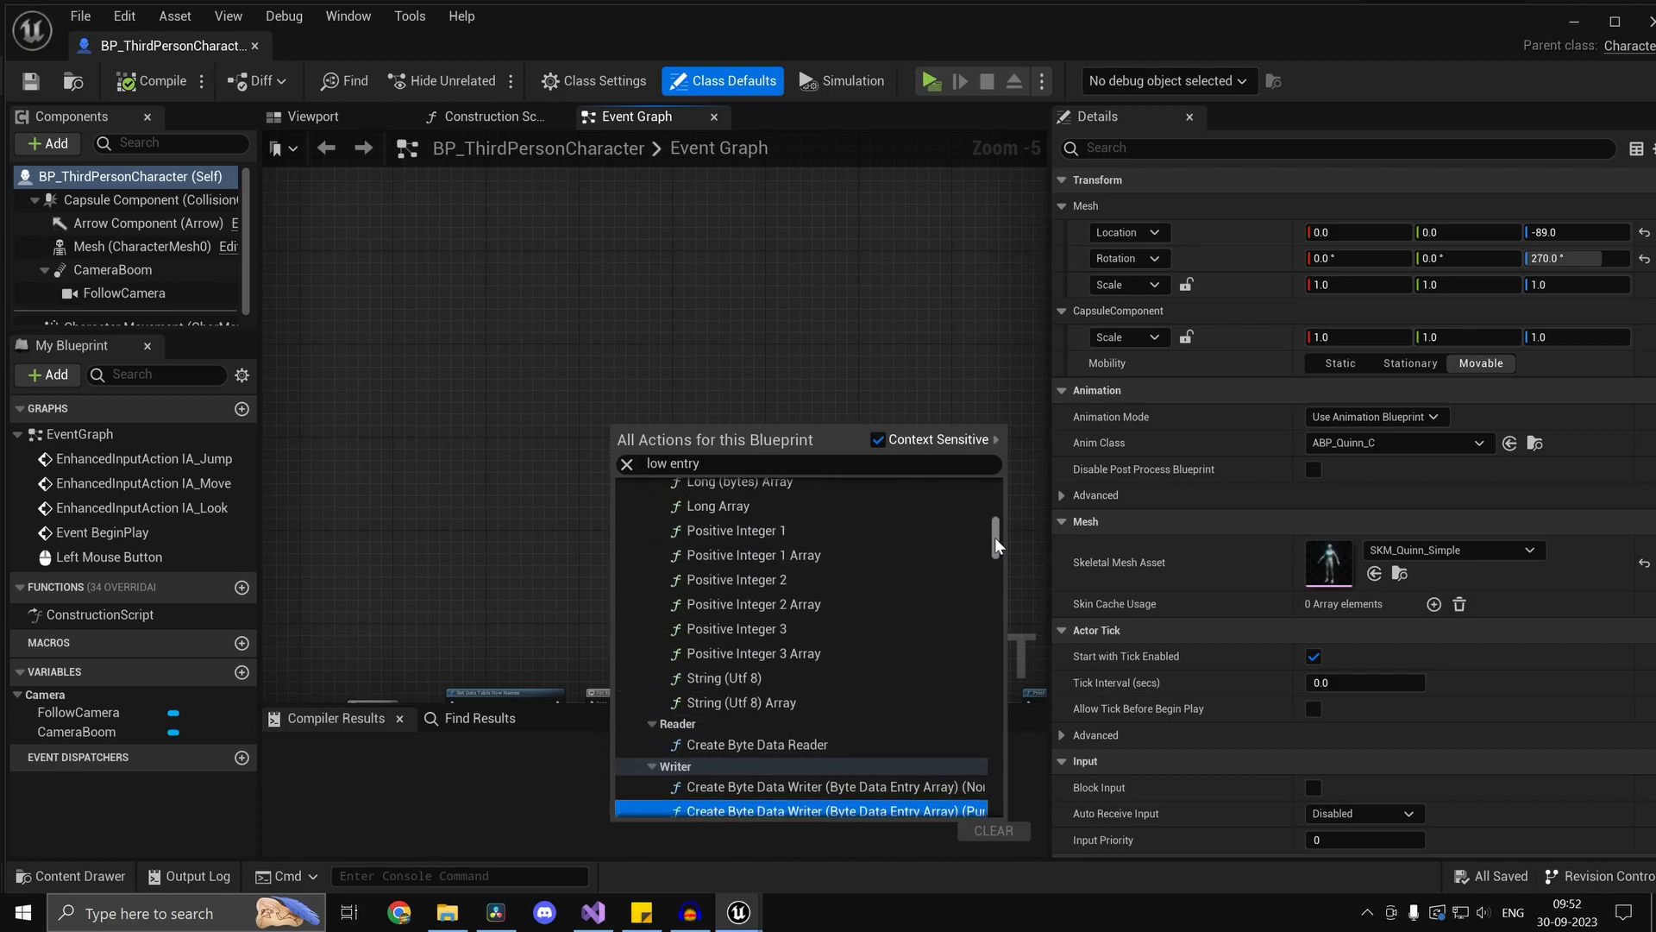
scroll("down", 3)
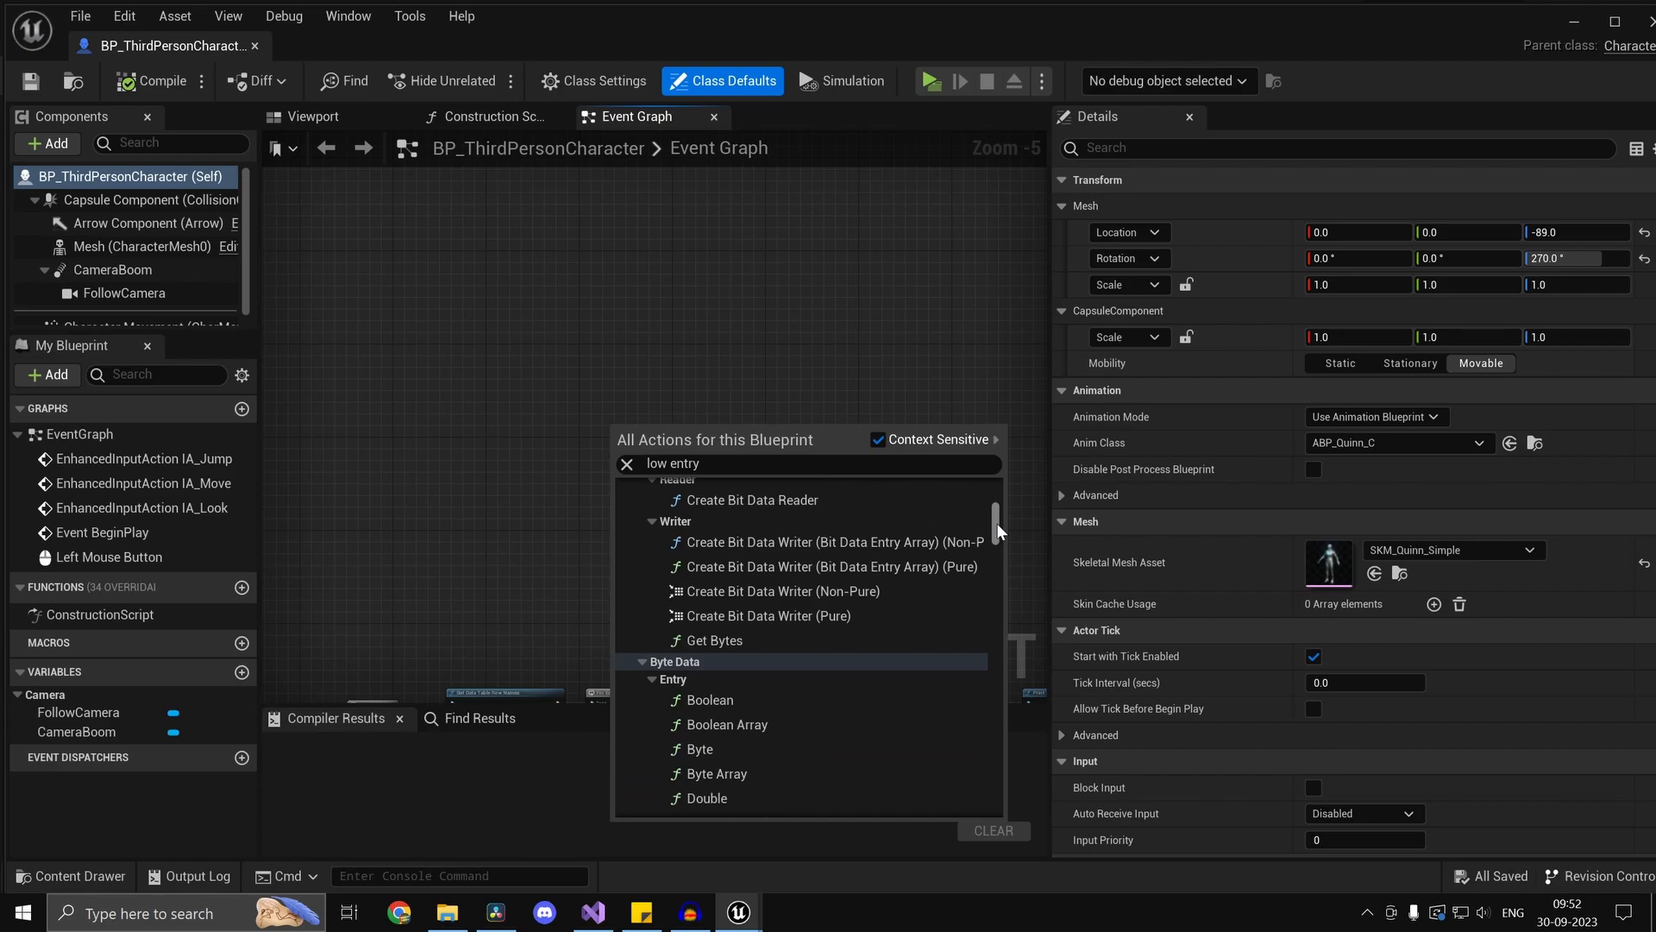
scroll("down", 3)
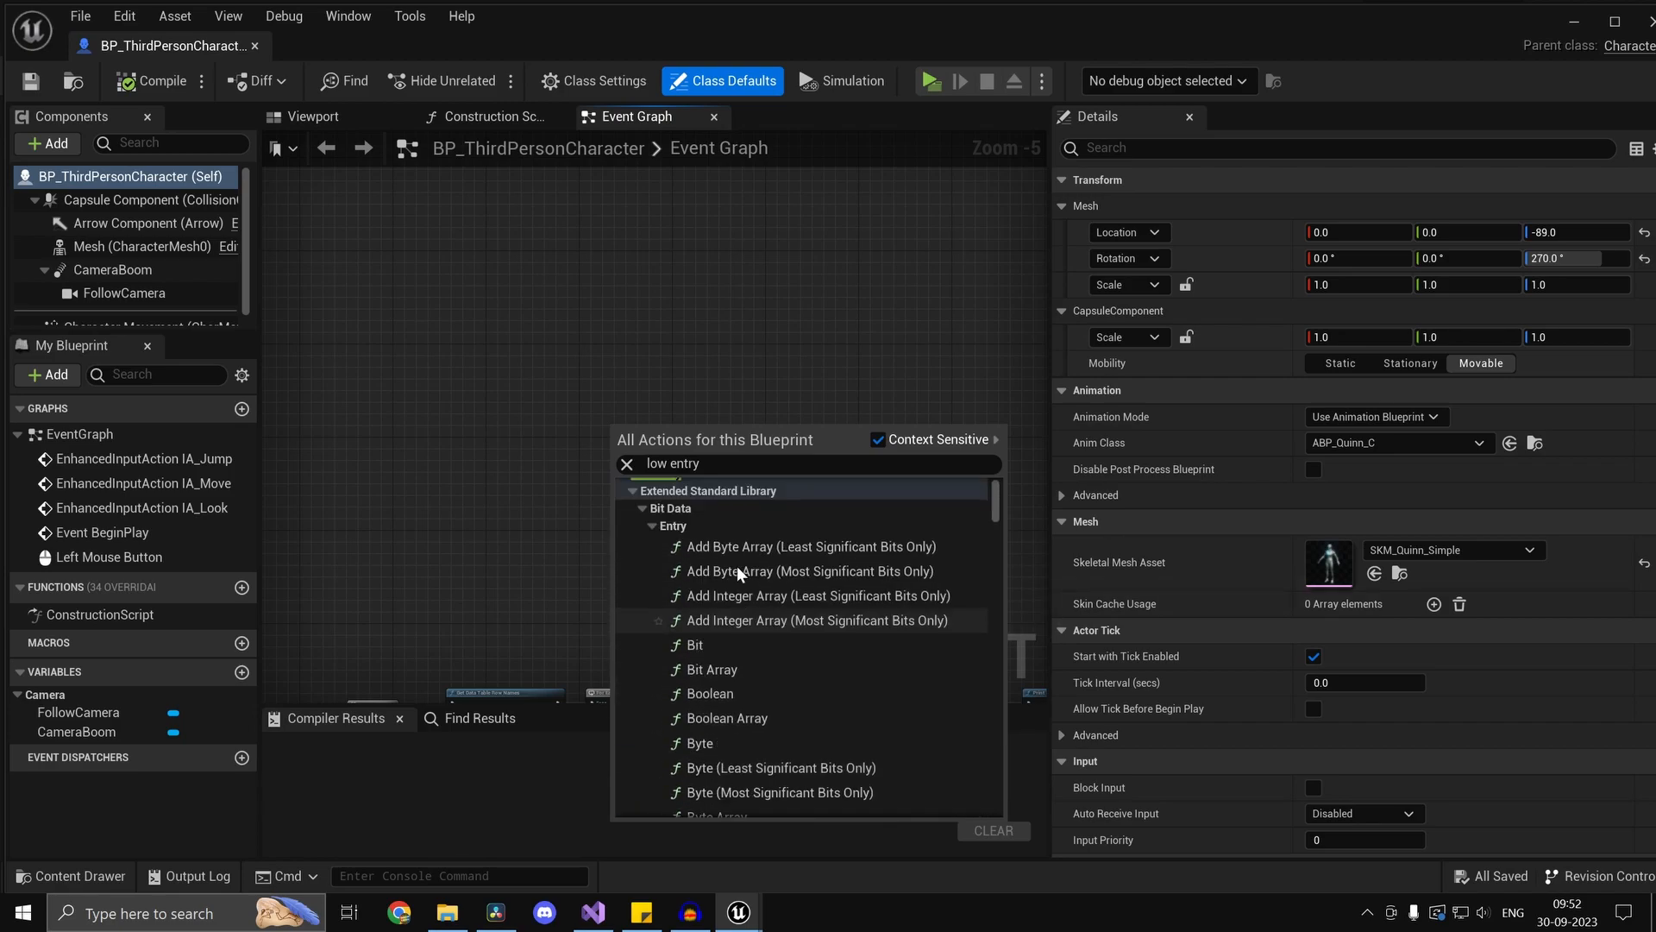
scroll("down", 3)
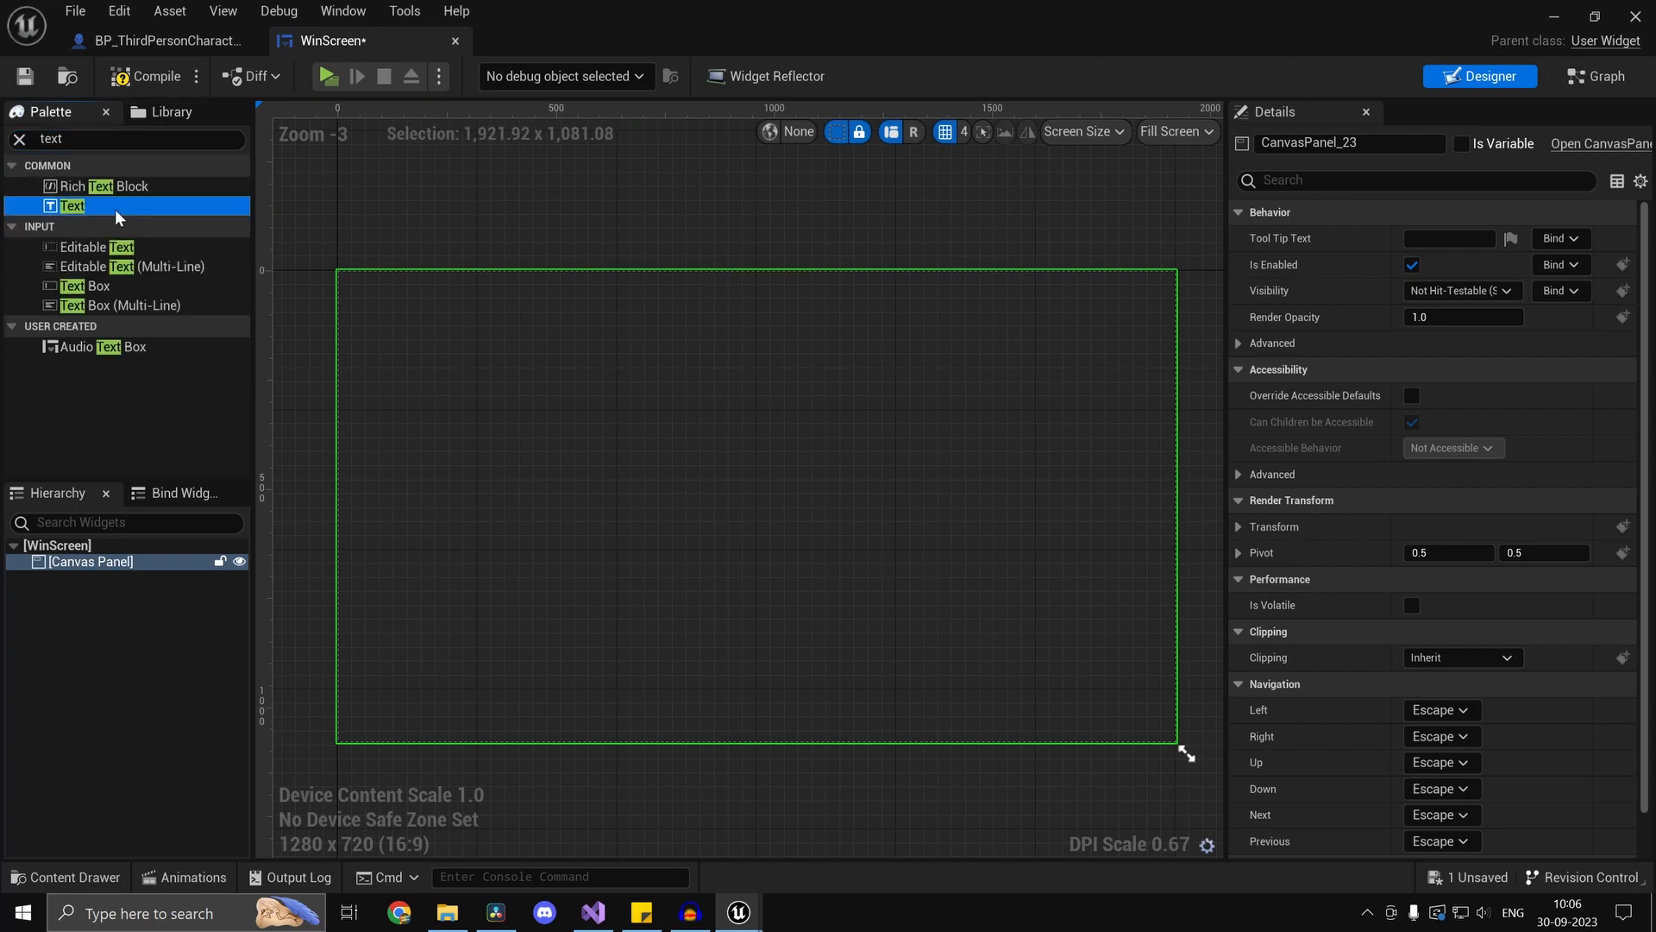
Position the 'Not yet' text, then cast the owning pawn and bind On Player Cross Finish Line.
left_click_drag(71, 207, 733, 373)
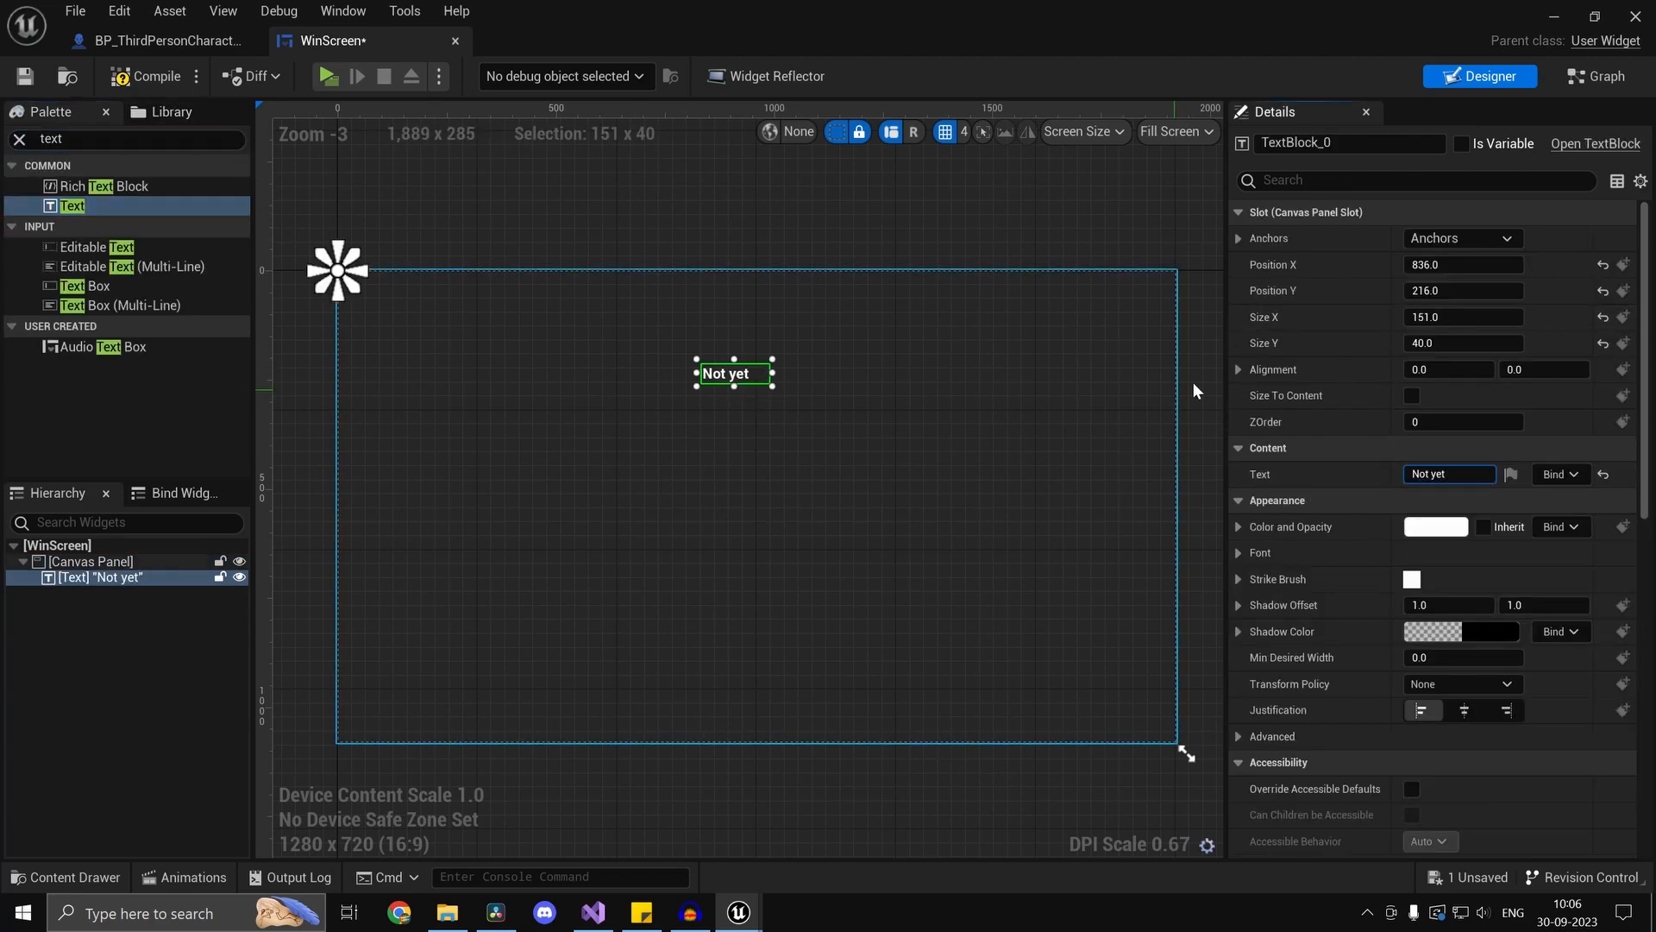
left_click(1596, 76)
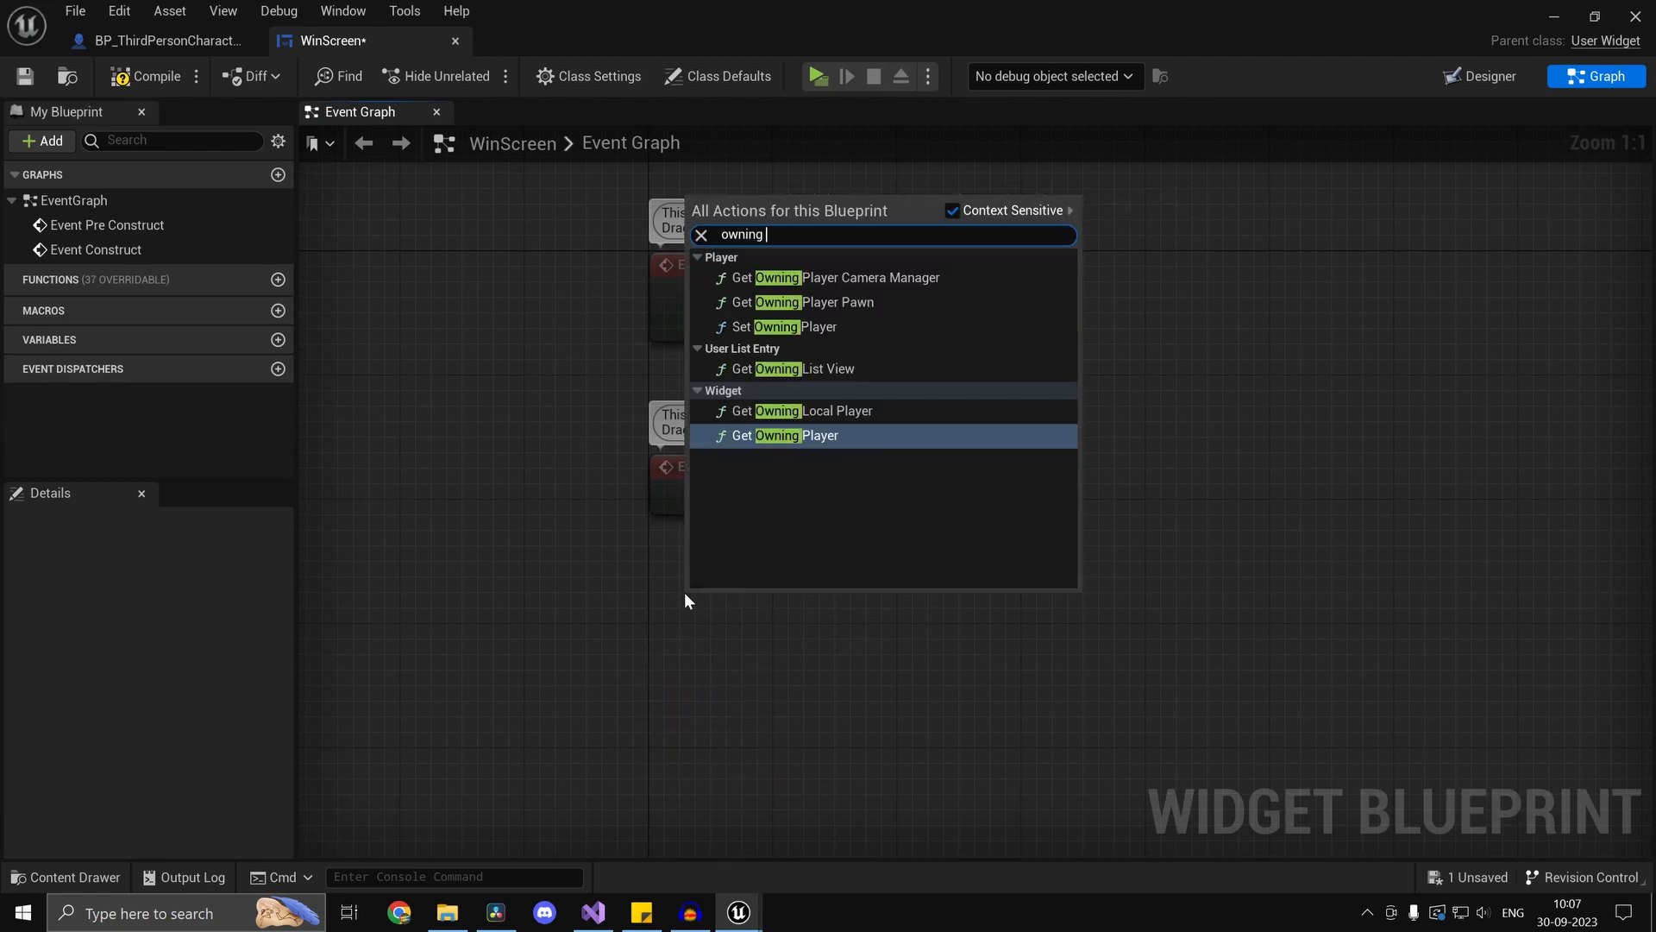
type("cast")
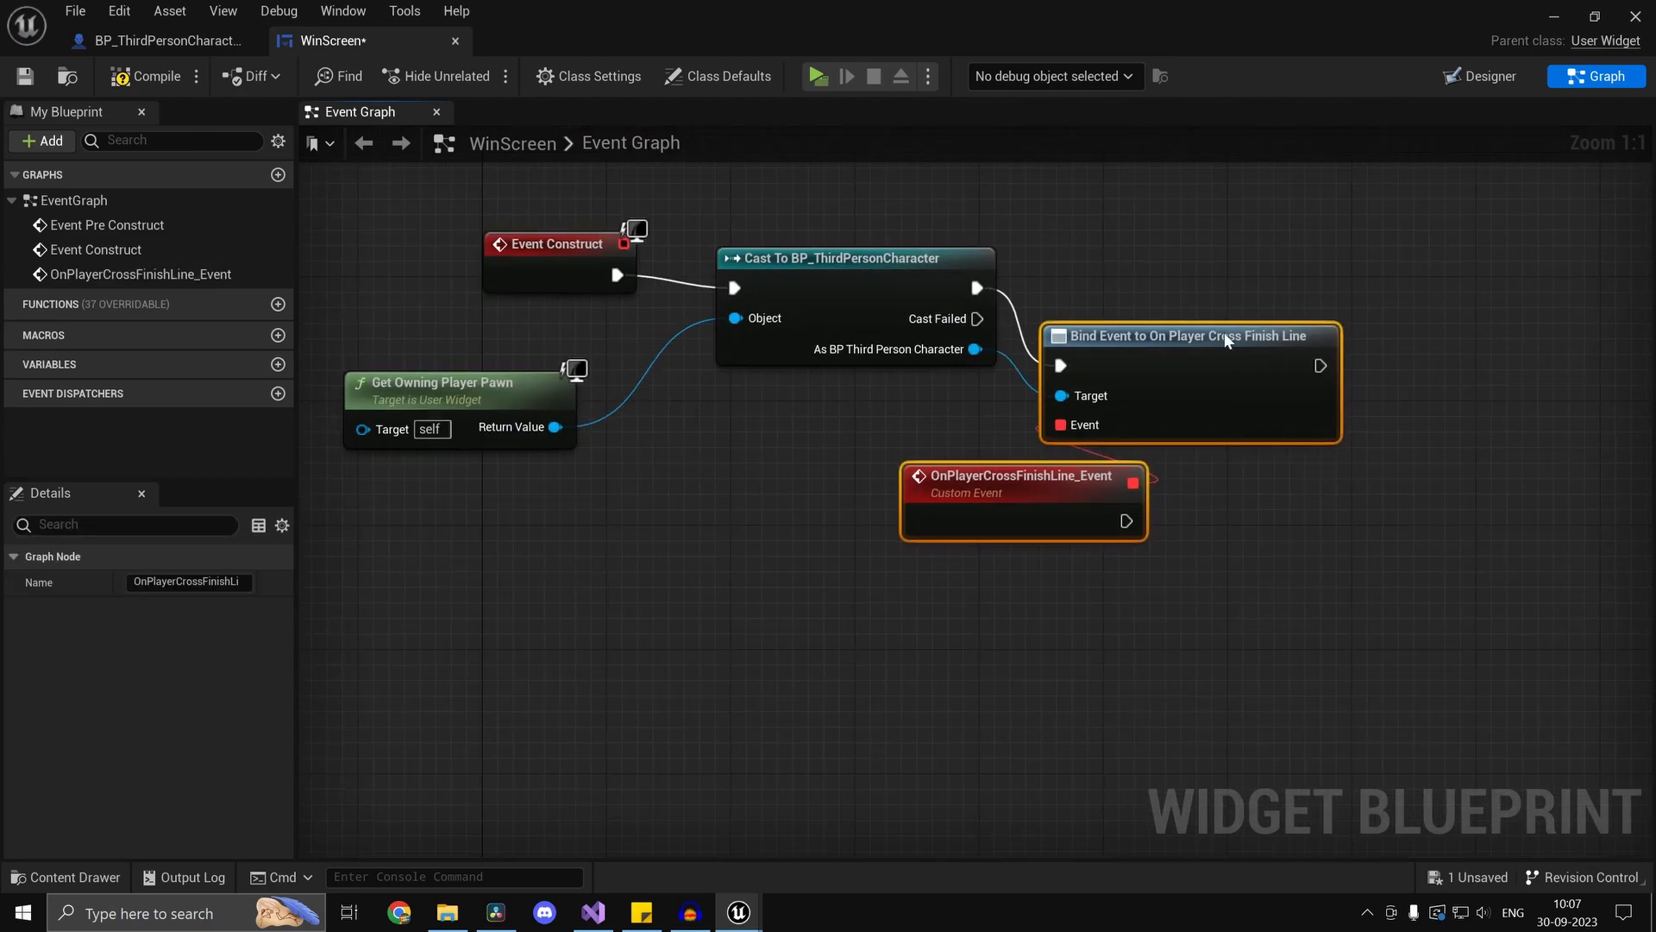
left_click(1479, 76)
type("won")
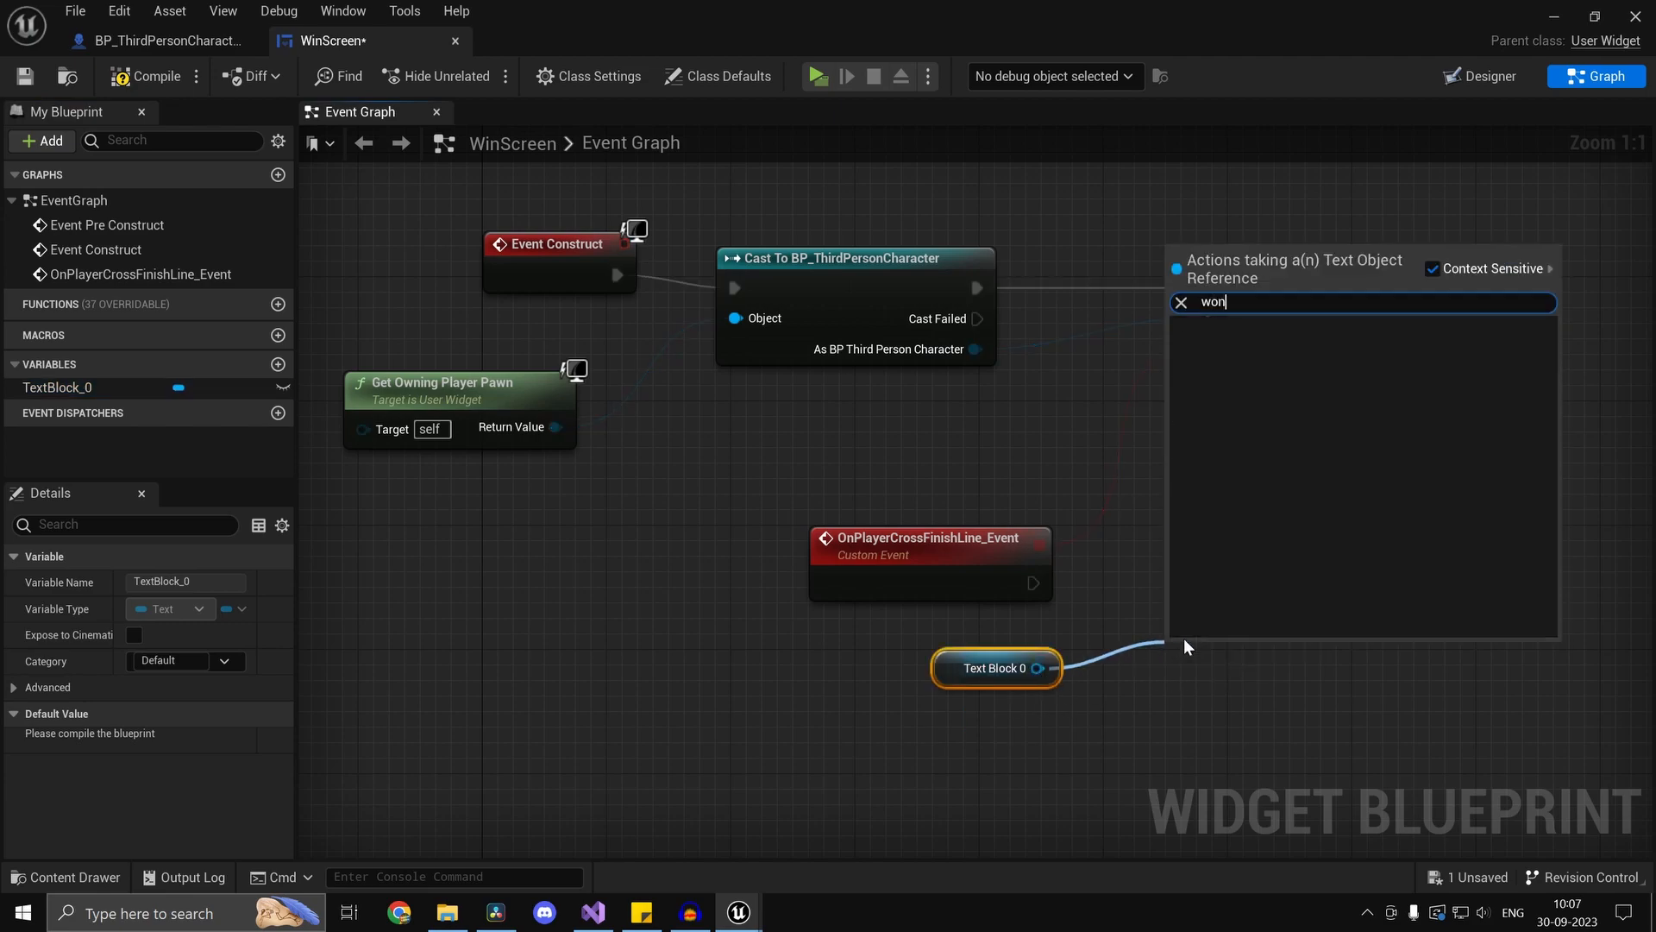
left_click(1323, 258)
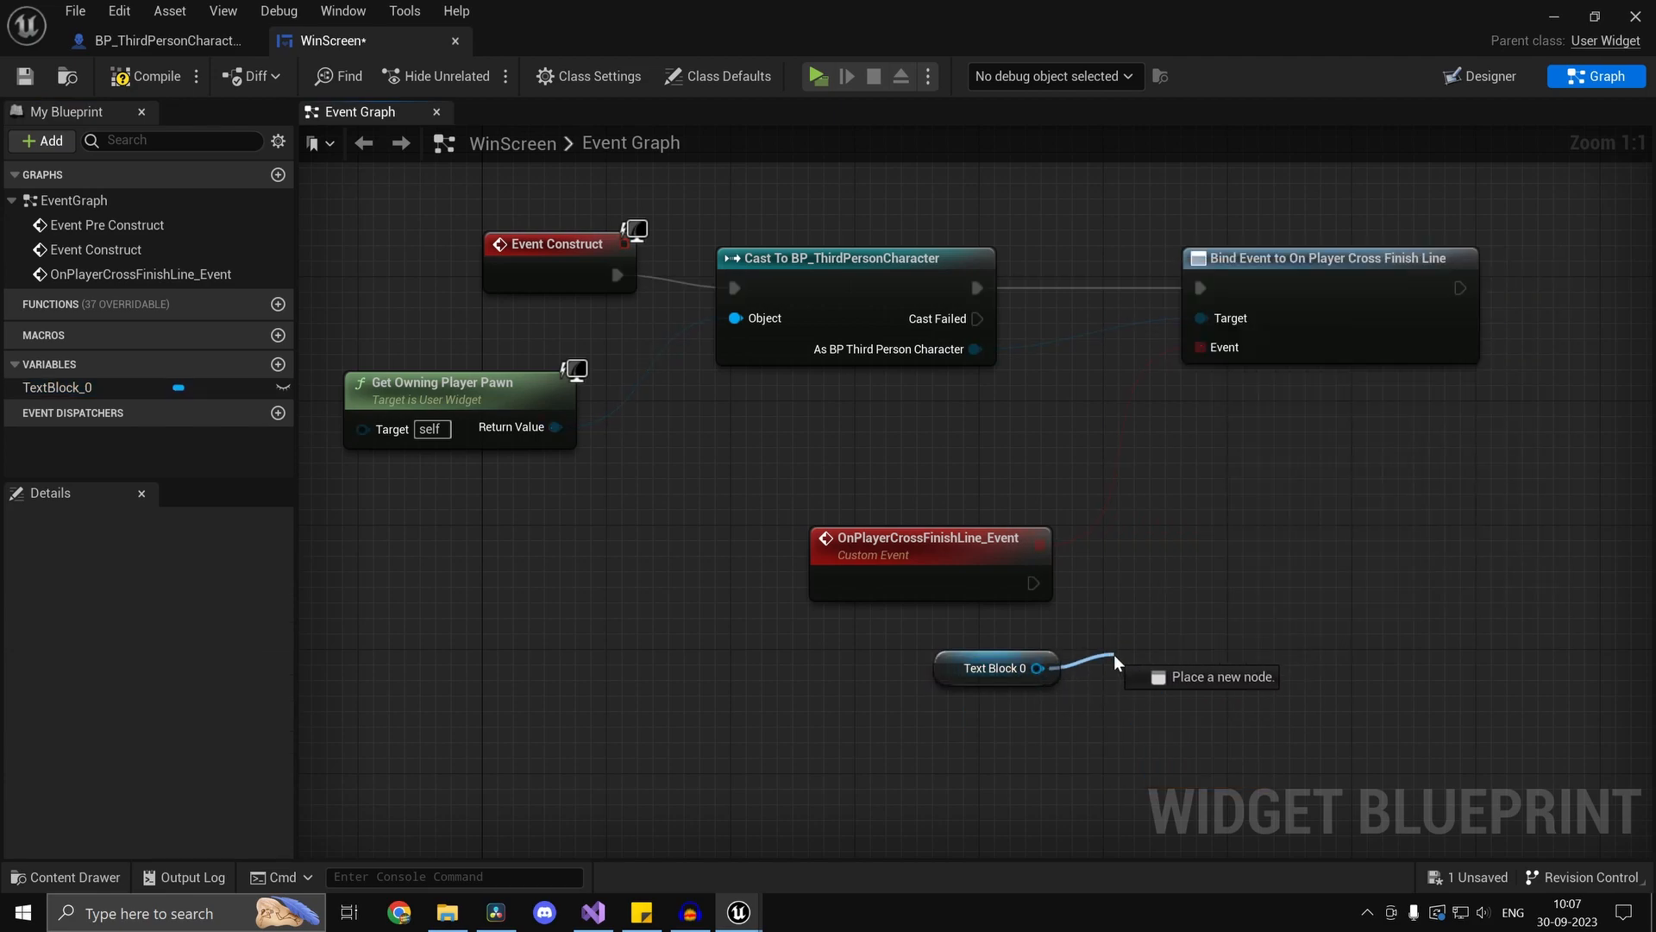
left_click(1223, 676)
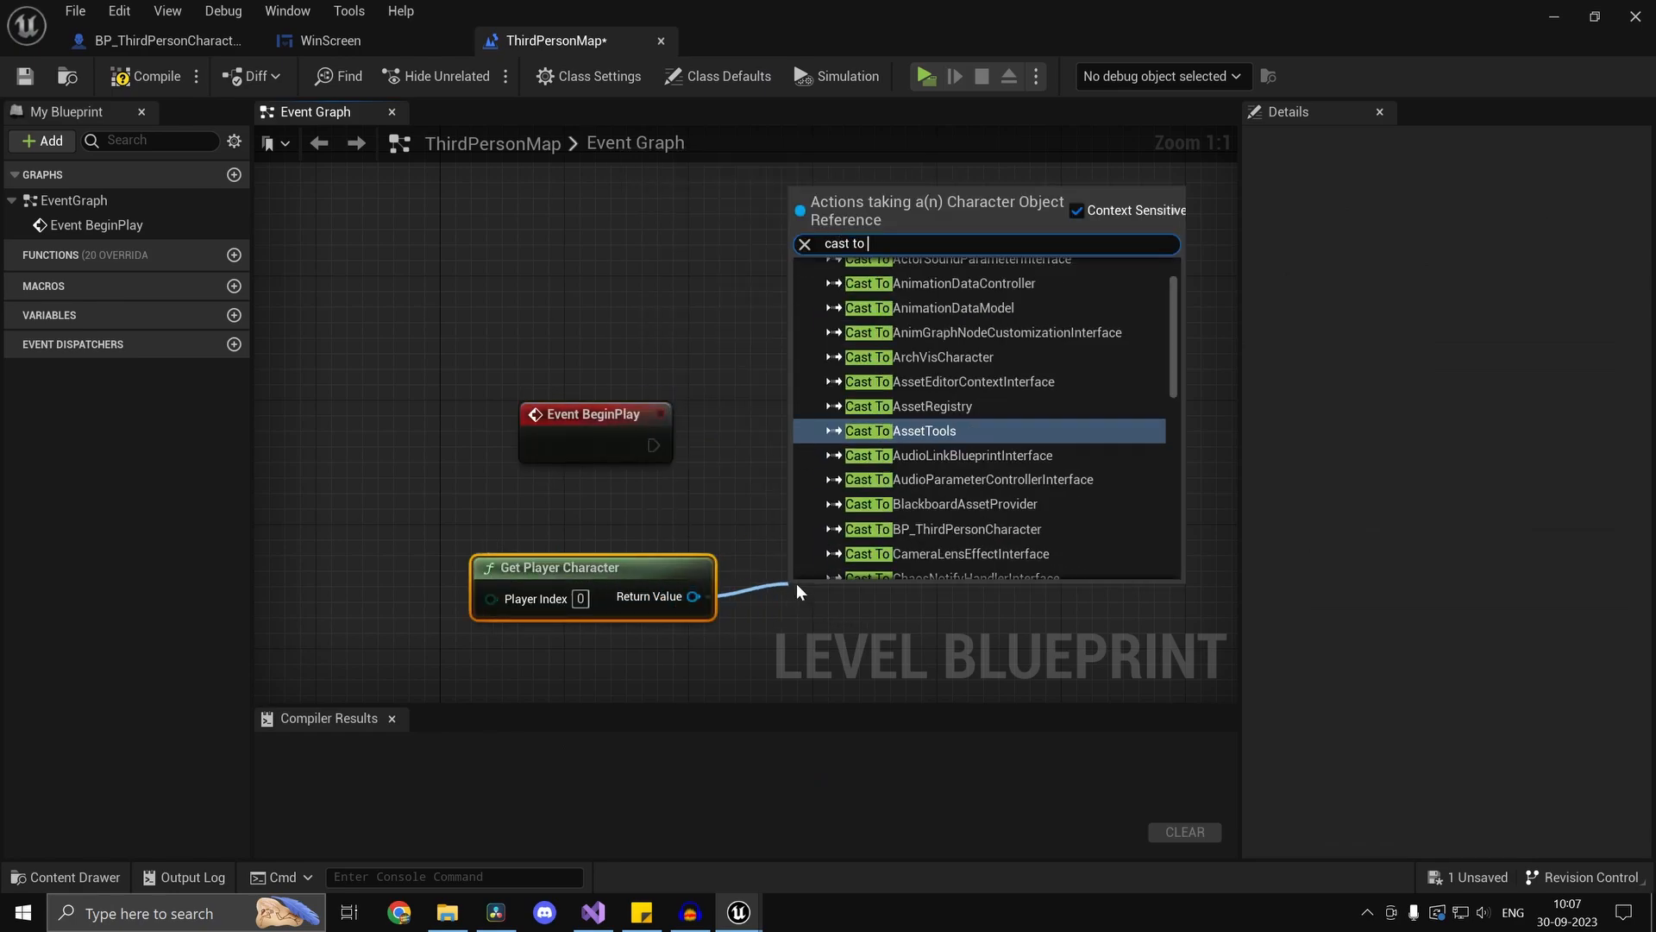
Cast to the character, bind the finish-line event and add a 2-second Delay.
left_click(941, 528)
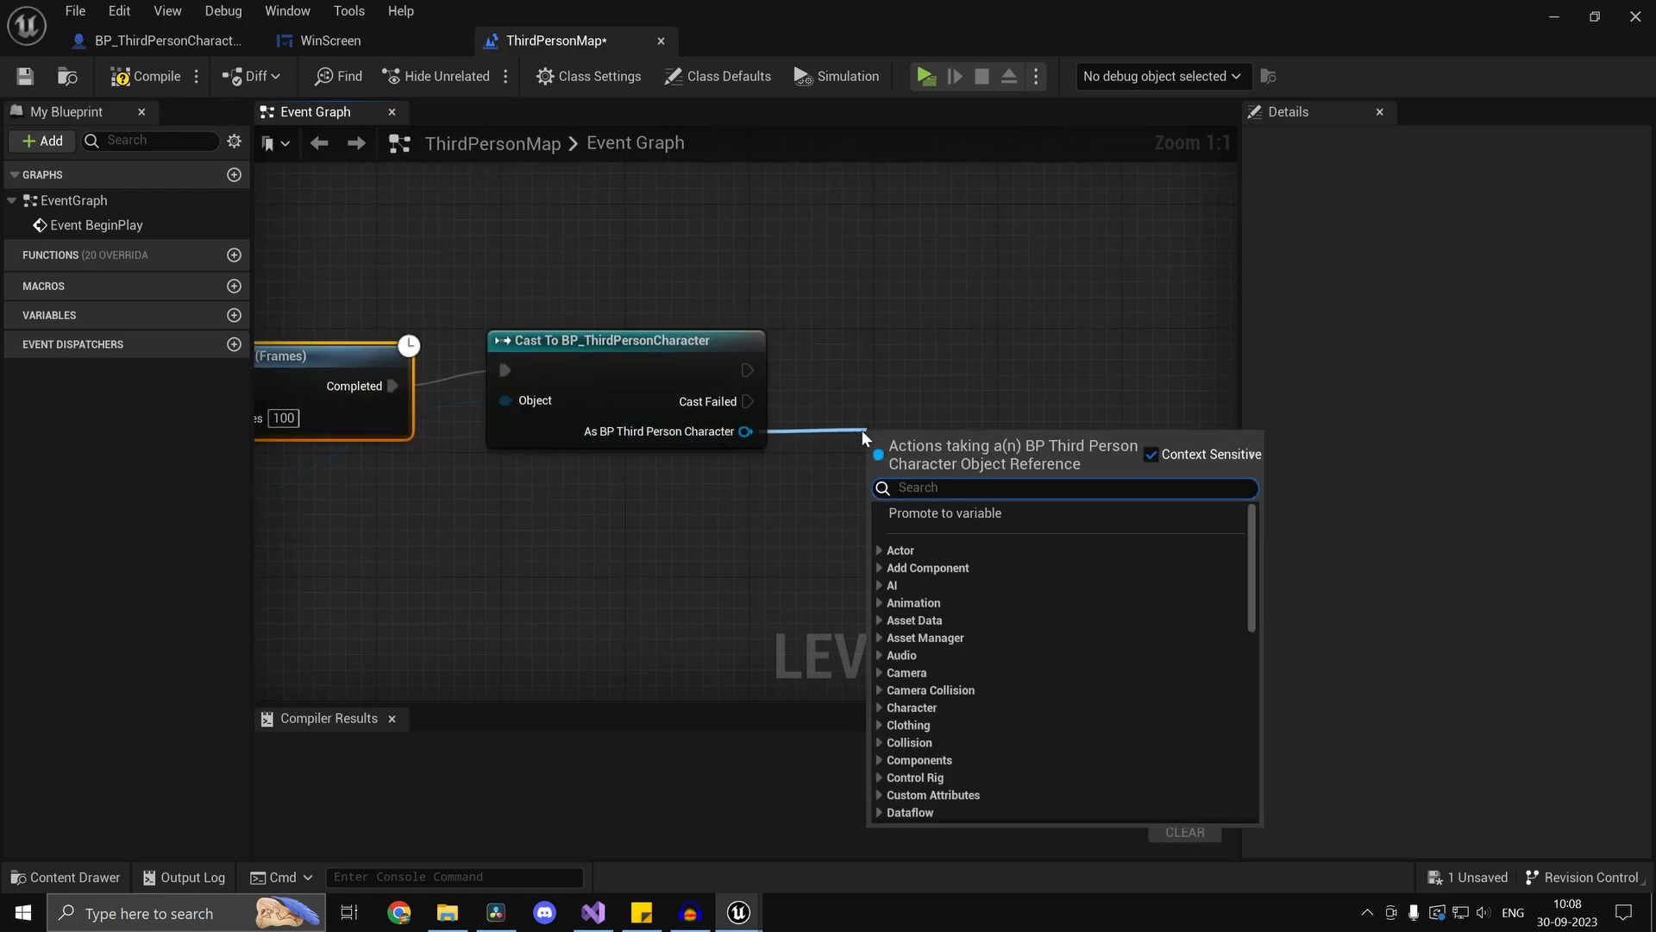
type("assign wi")
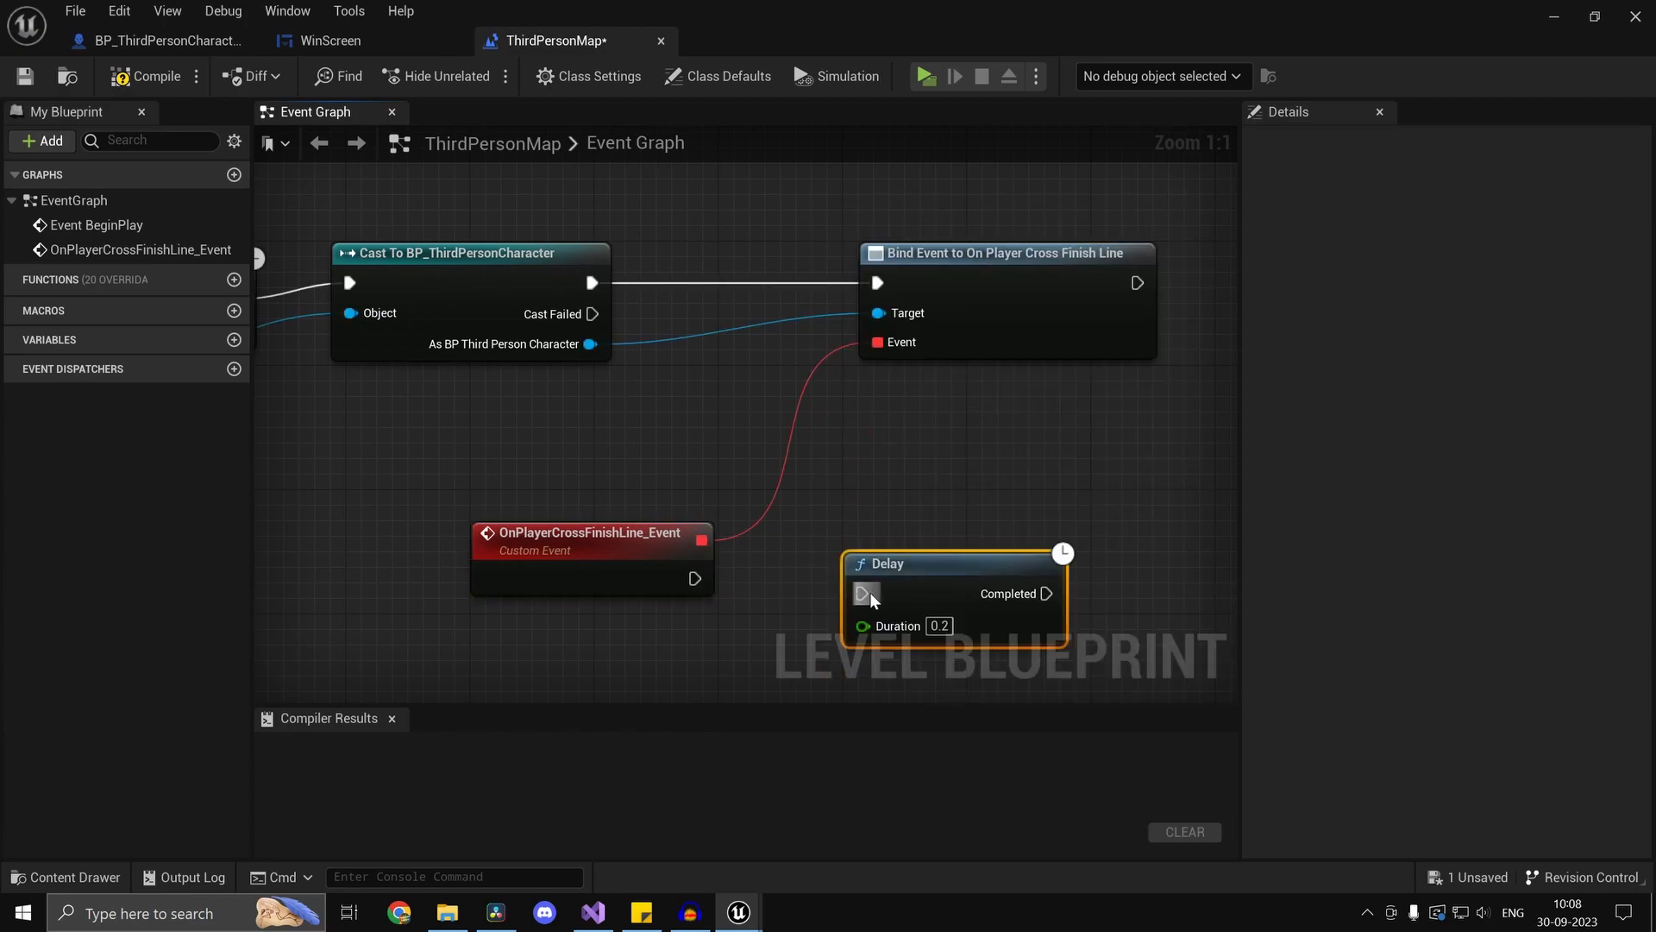
left_click_drag(1047, 592, 943, 547)
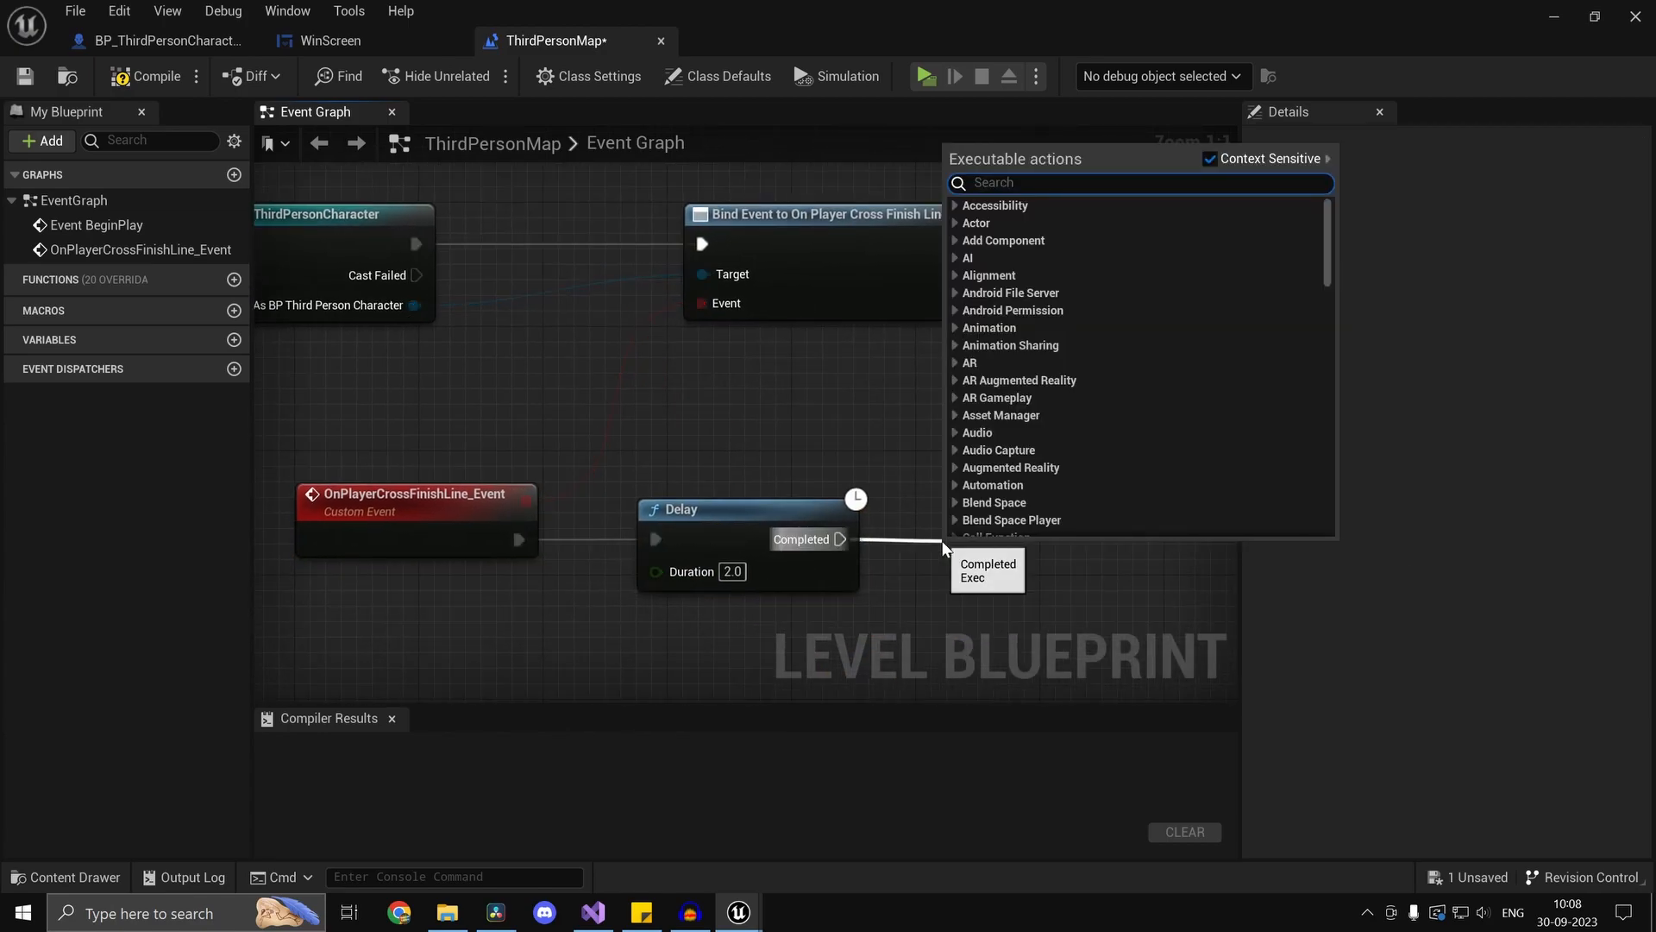
left_click(1031, 508)
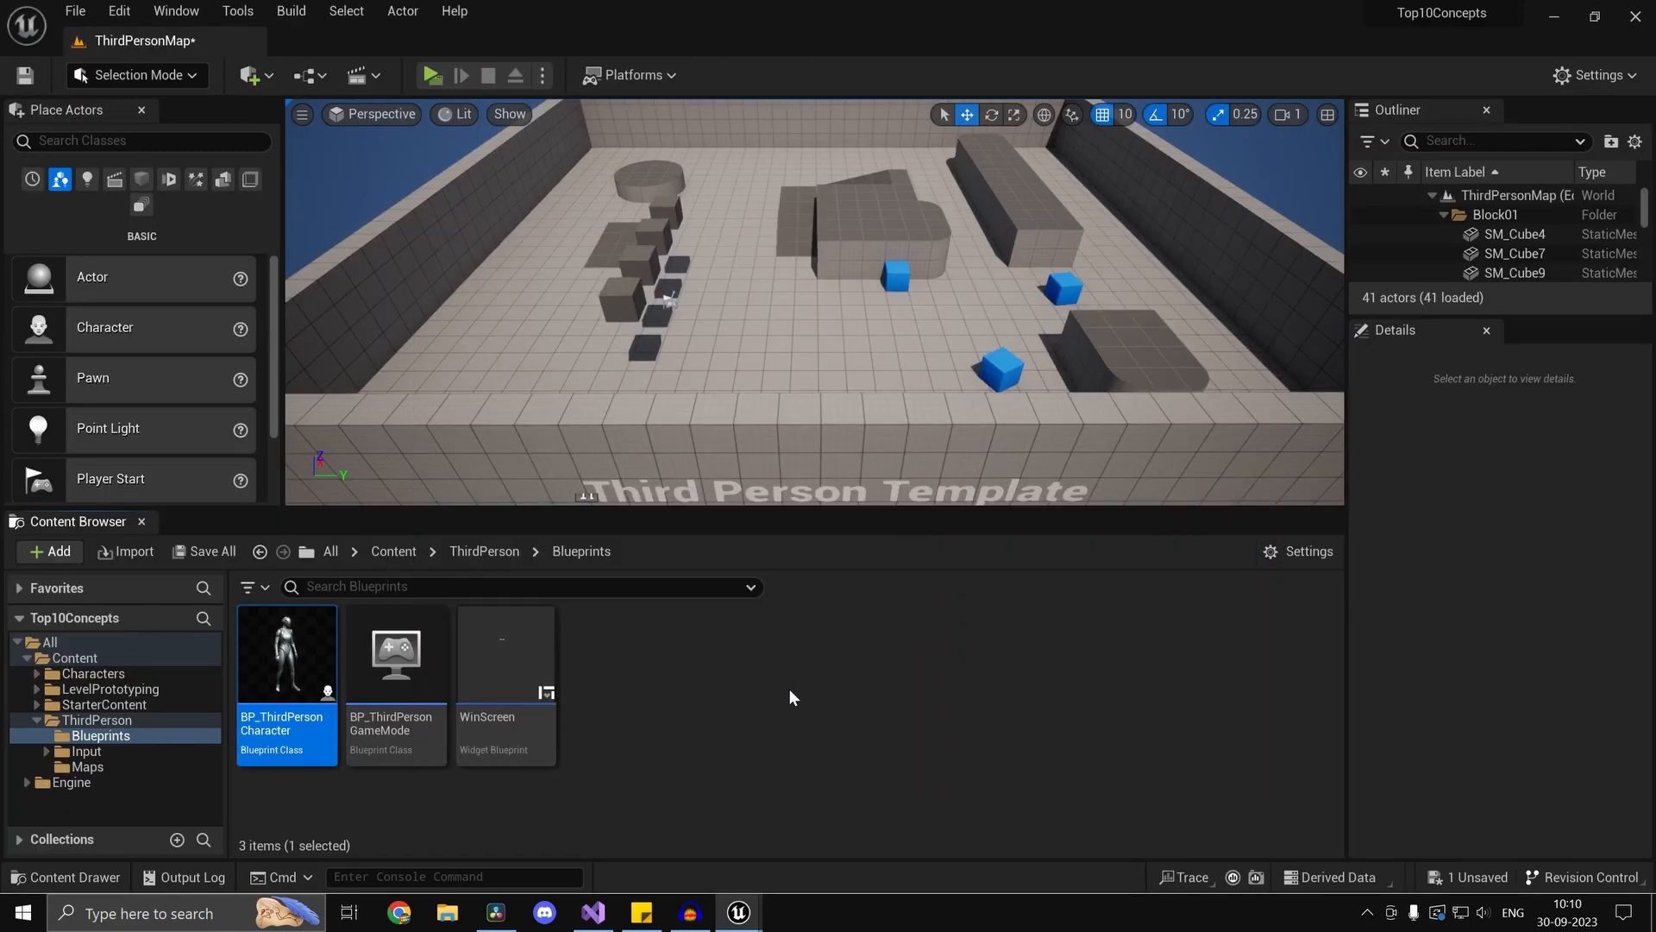
double_click(285, 652)
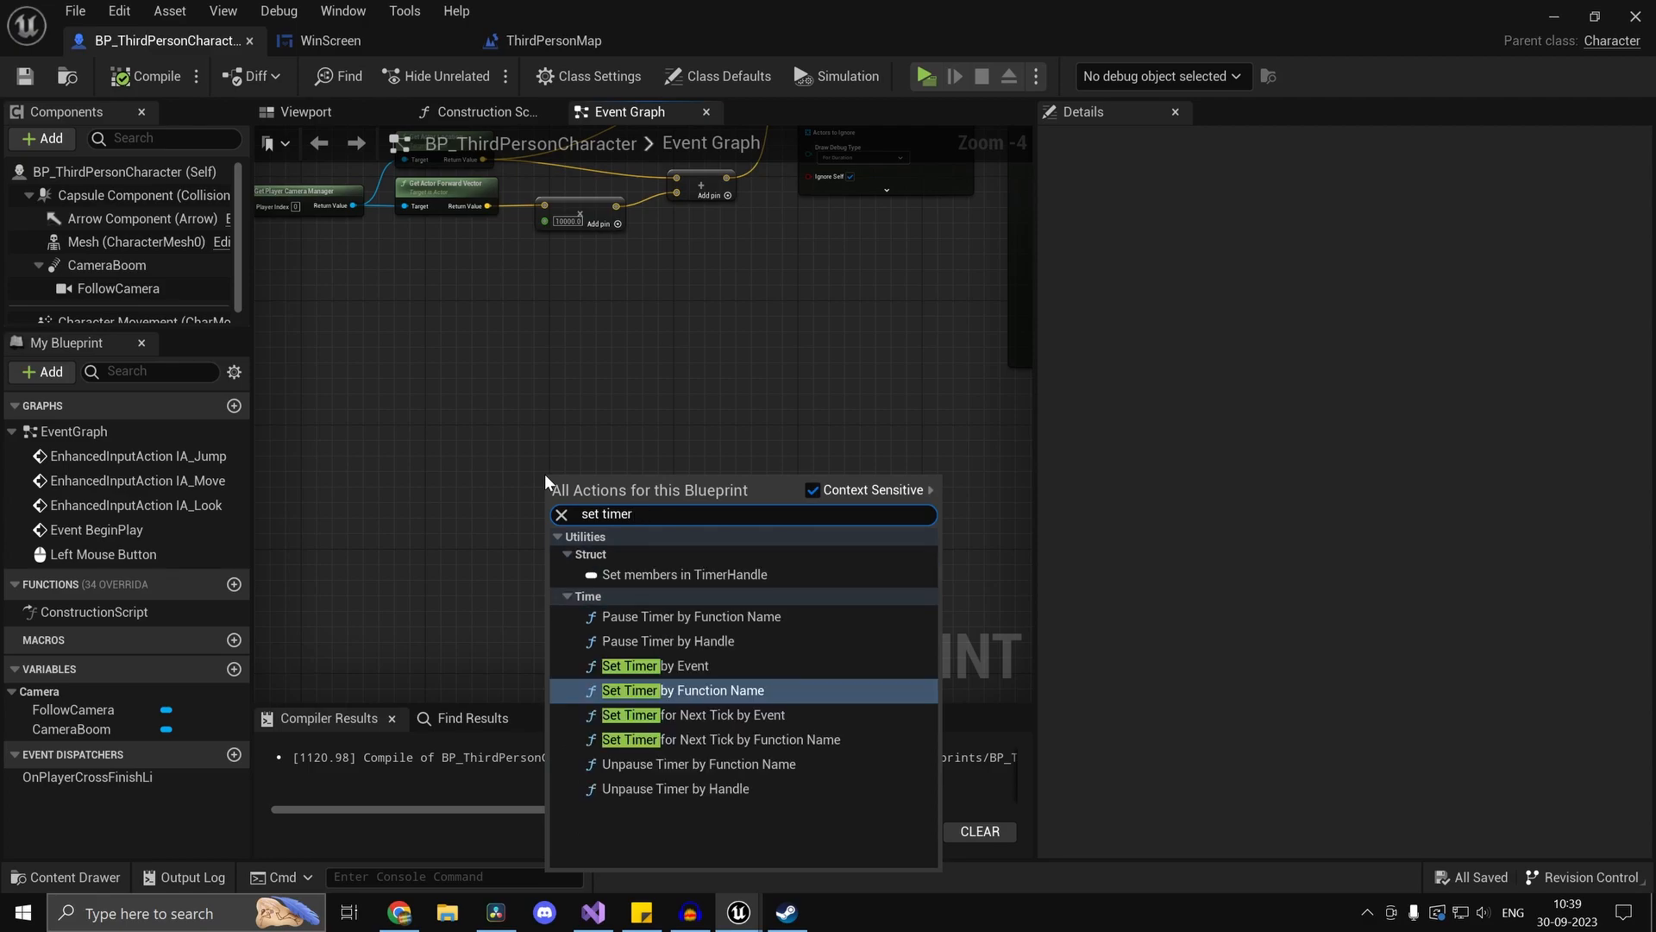
Run Fire, spawning an explosion emitter, on a looping 0.1-second timer while held.
left_click(683, 690)
type("Fire")
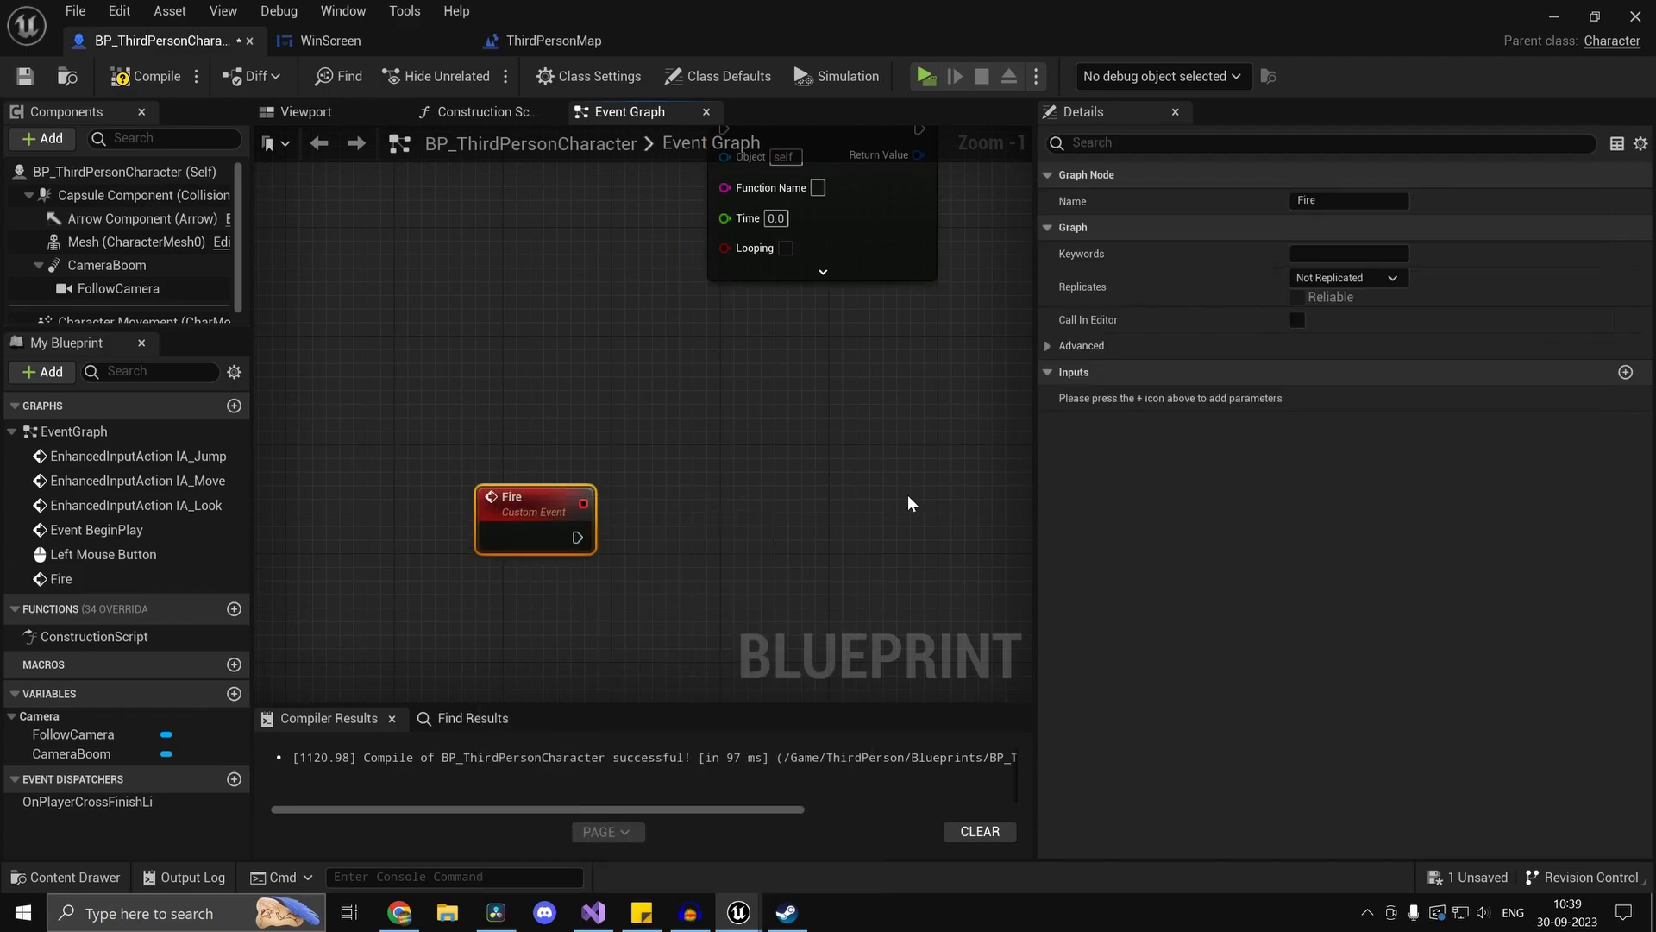
mouse_move(660, 530)
type("spawn emitt")
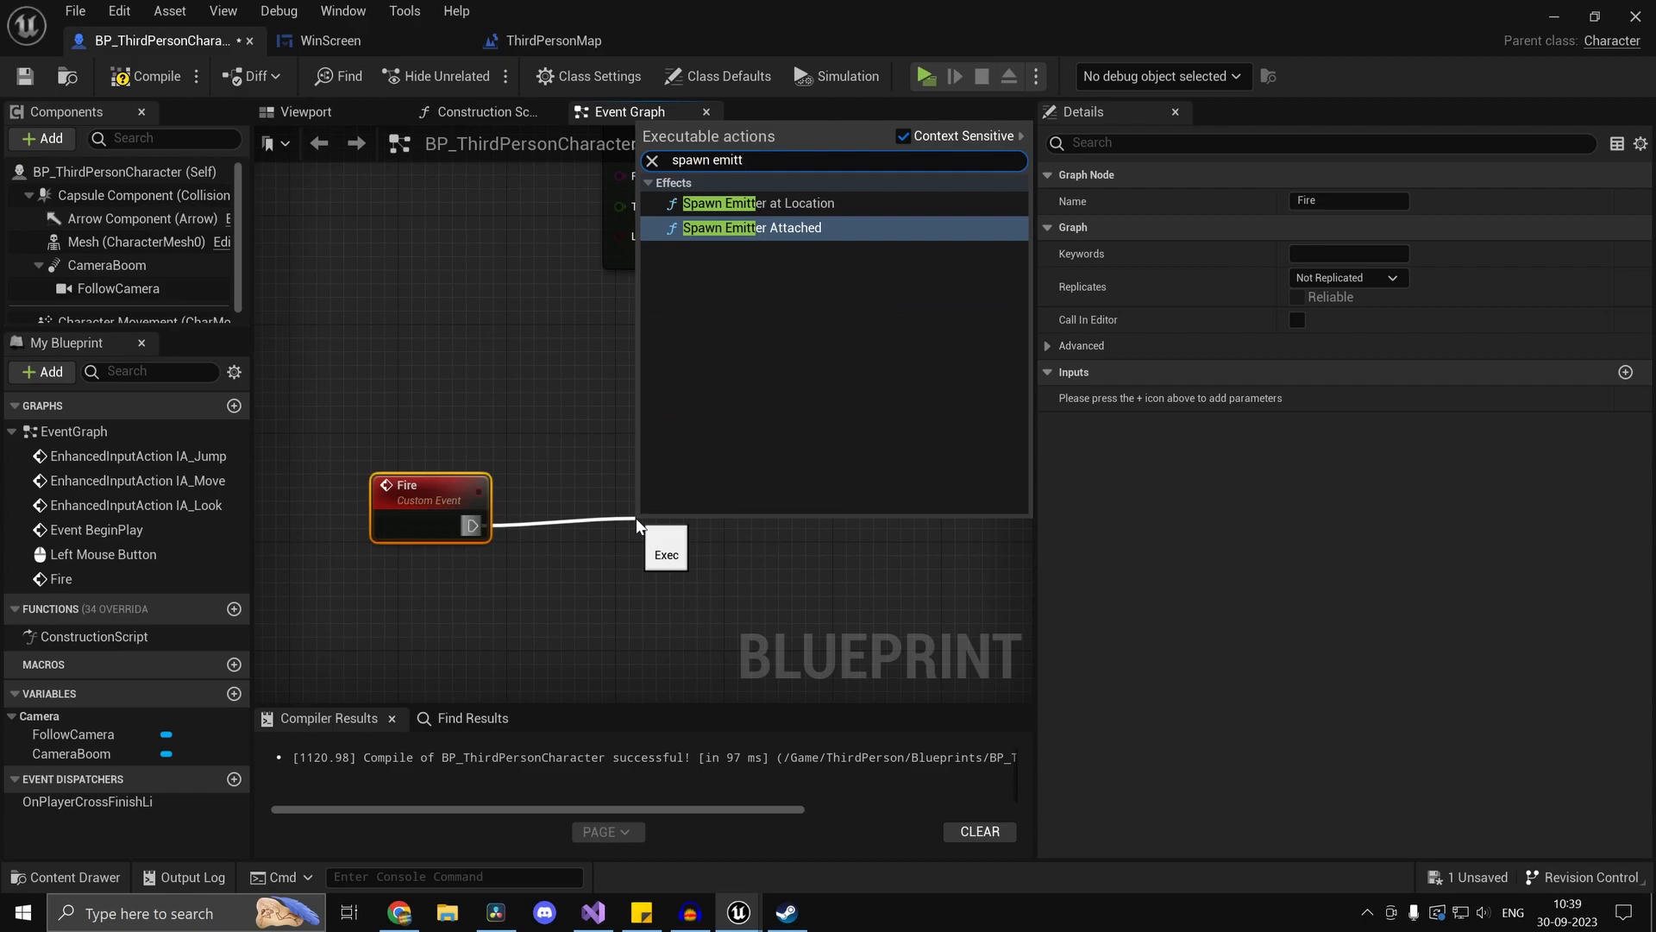
left_click(751, 227)
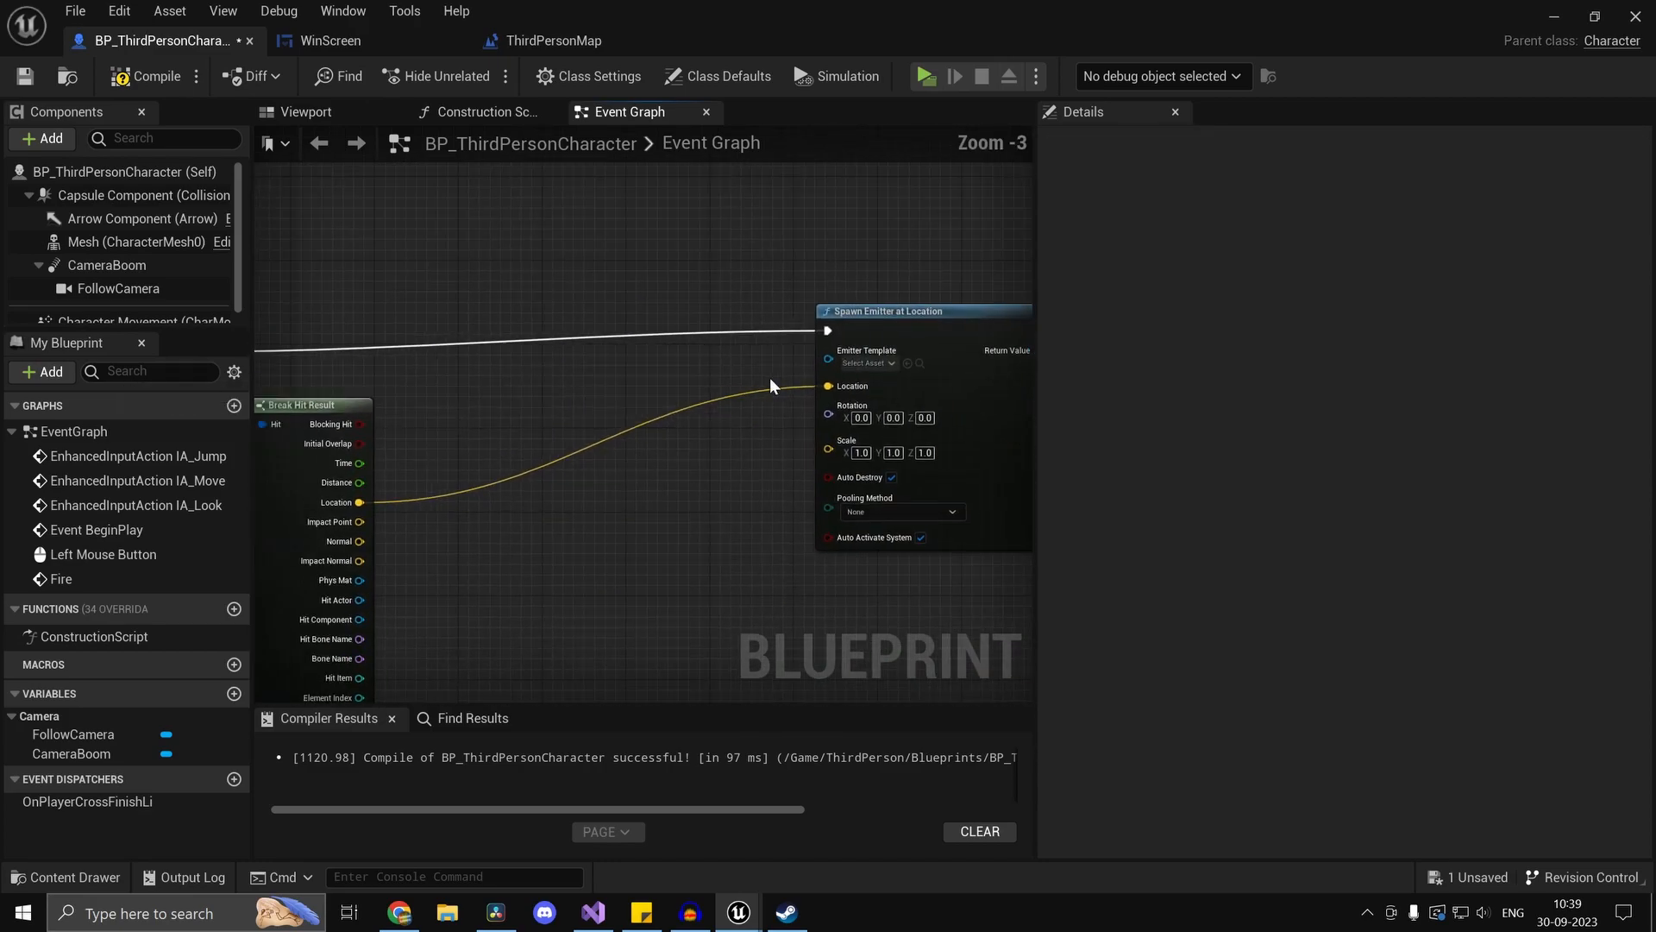
type("explosio")
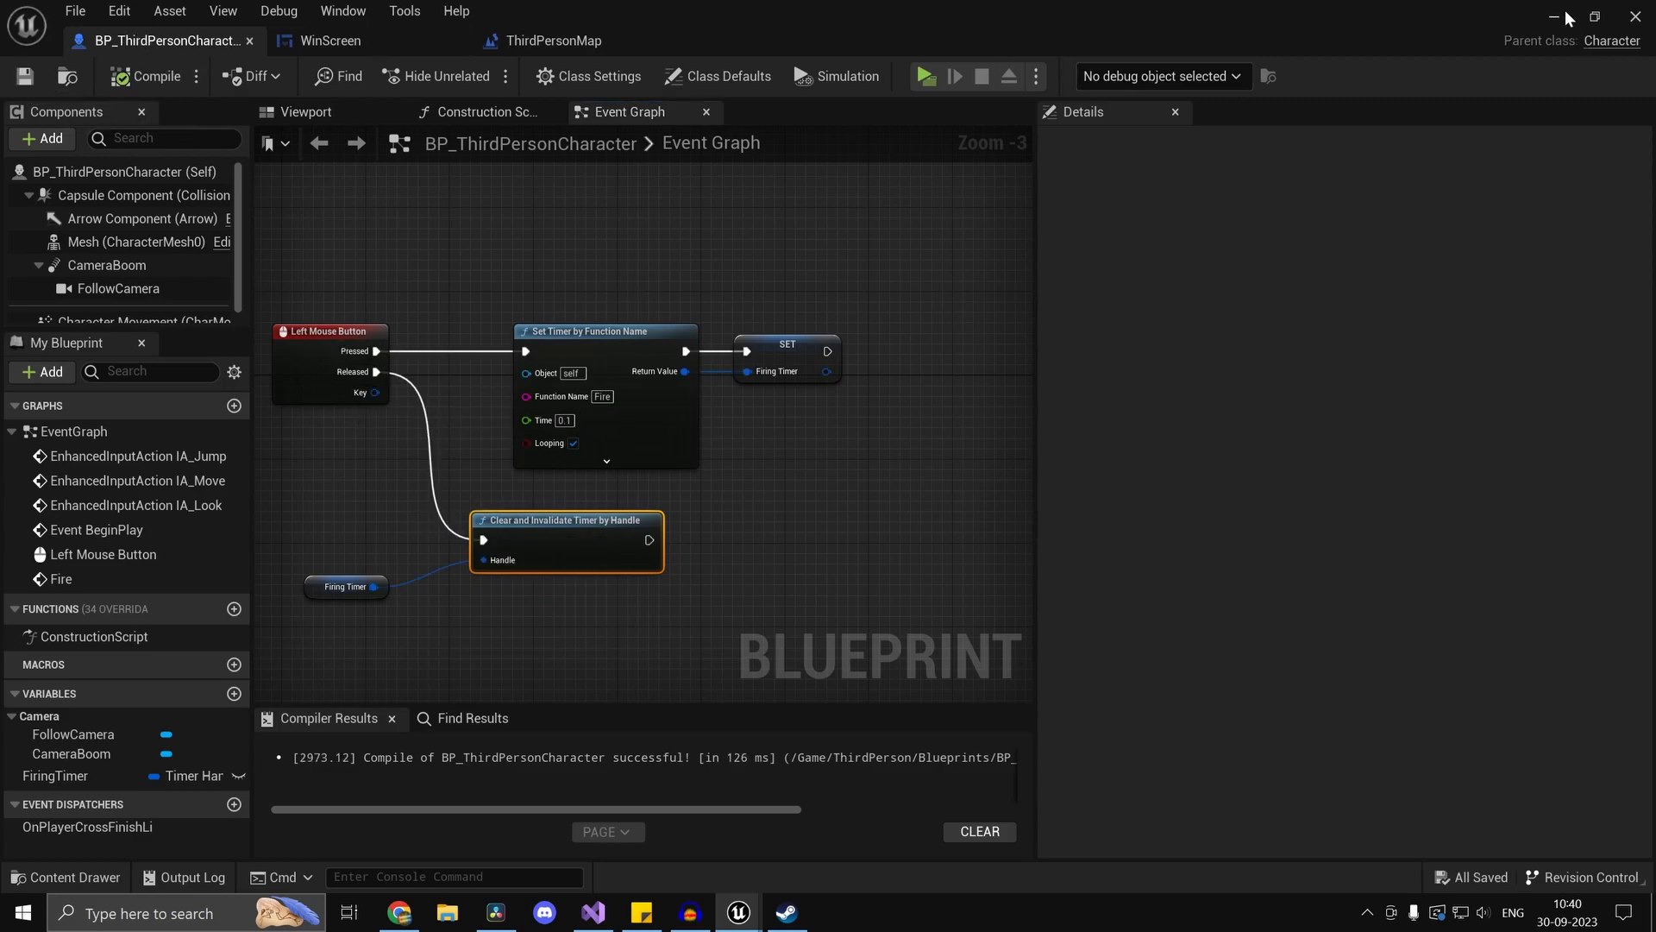
left_click(924, 76)
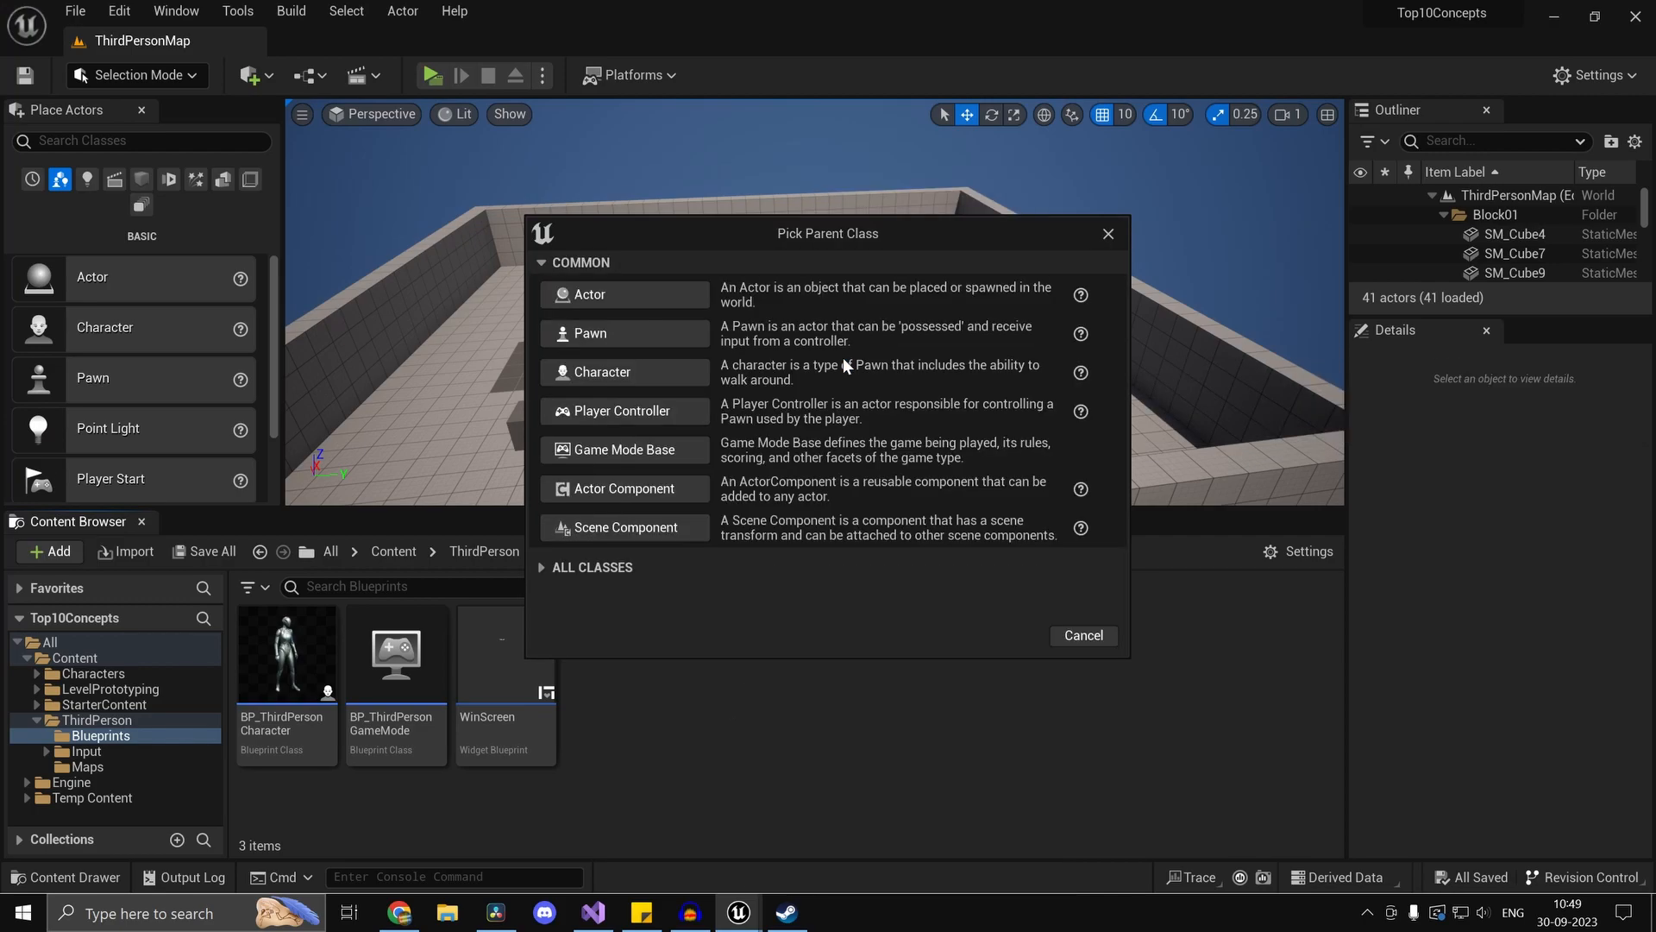
Create BP_PlayerState from PlayerState, open it and browse the Player State functions.
type("playerst")
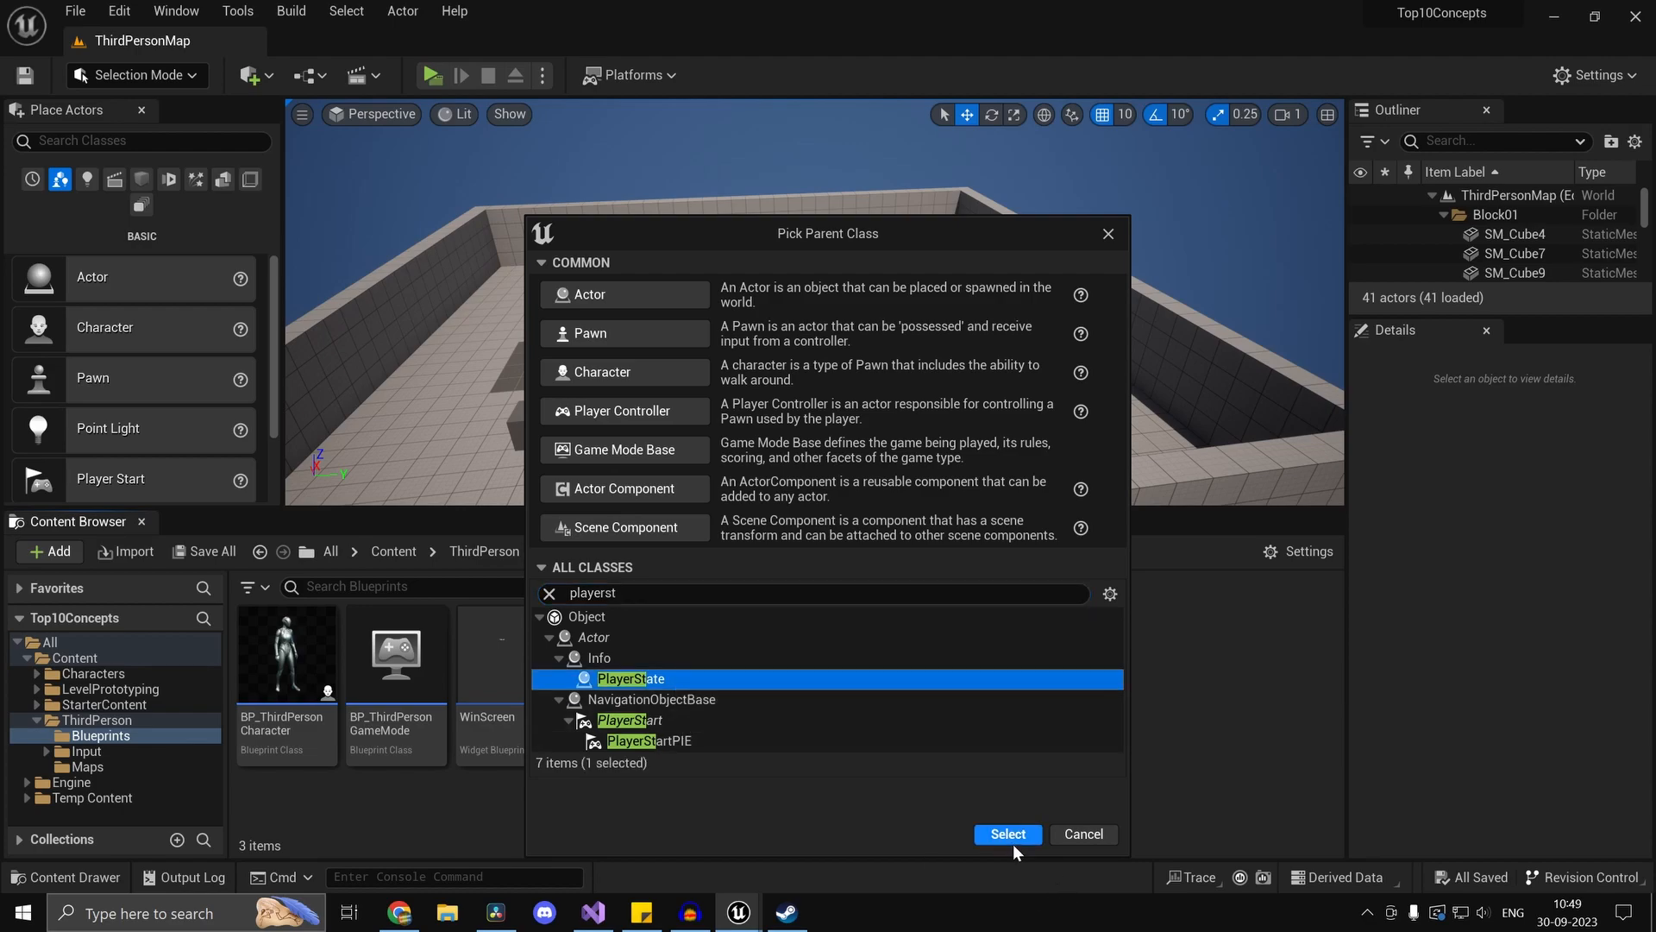
left_click(1006, 833)
type("BP_PlayerState")
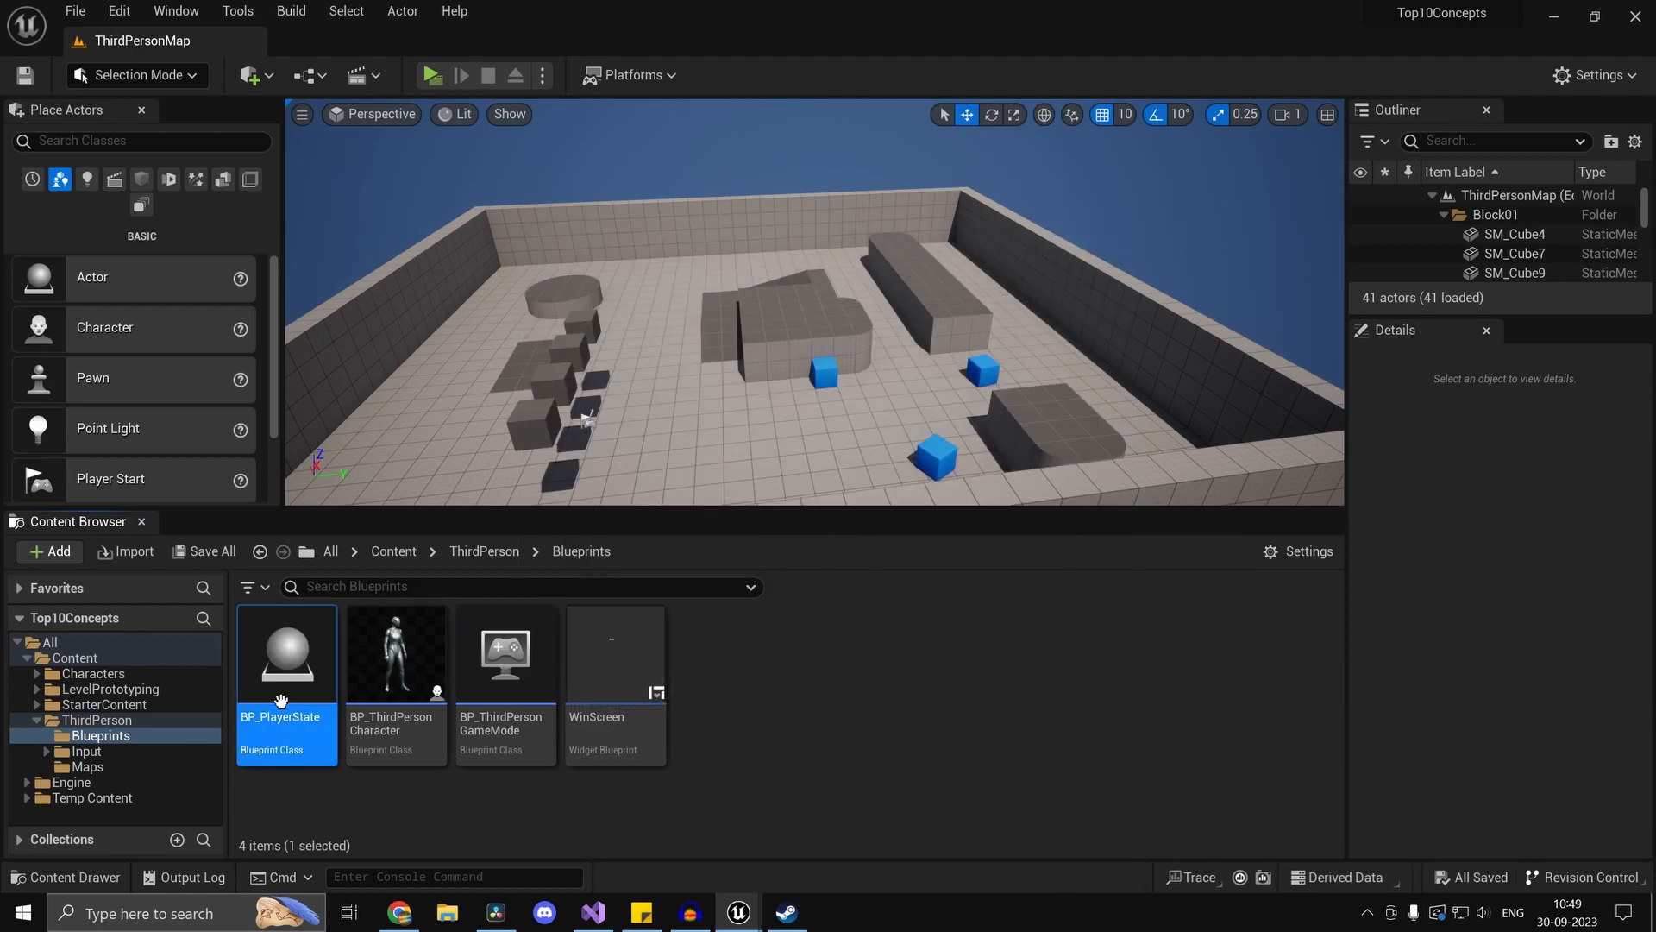
double_click(285, 649)
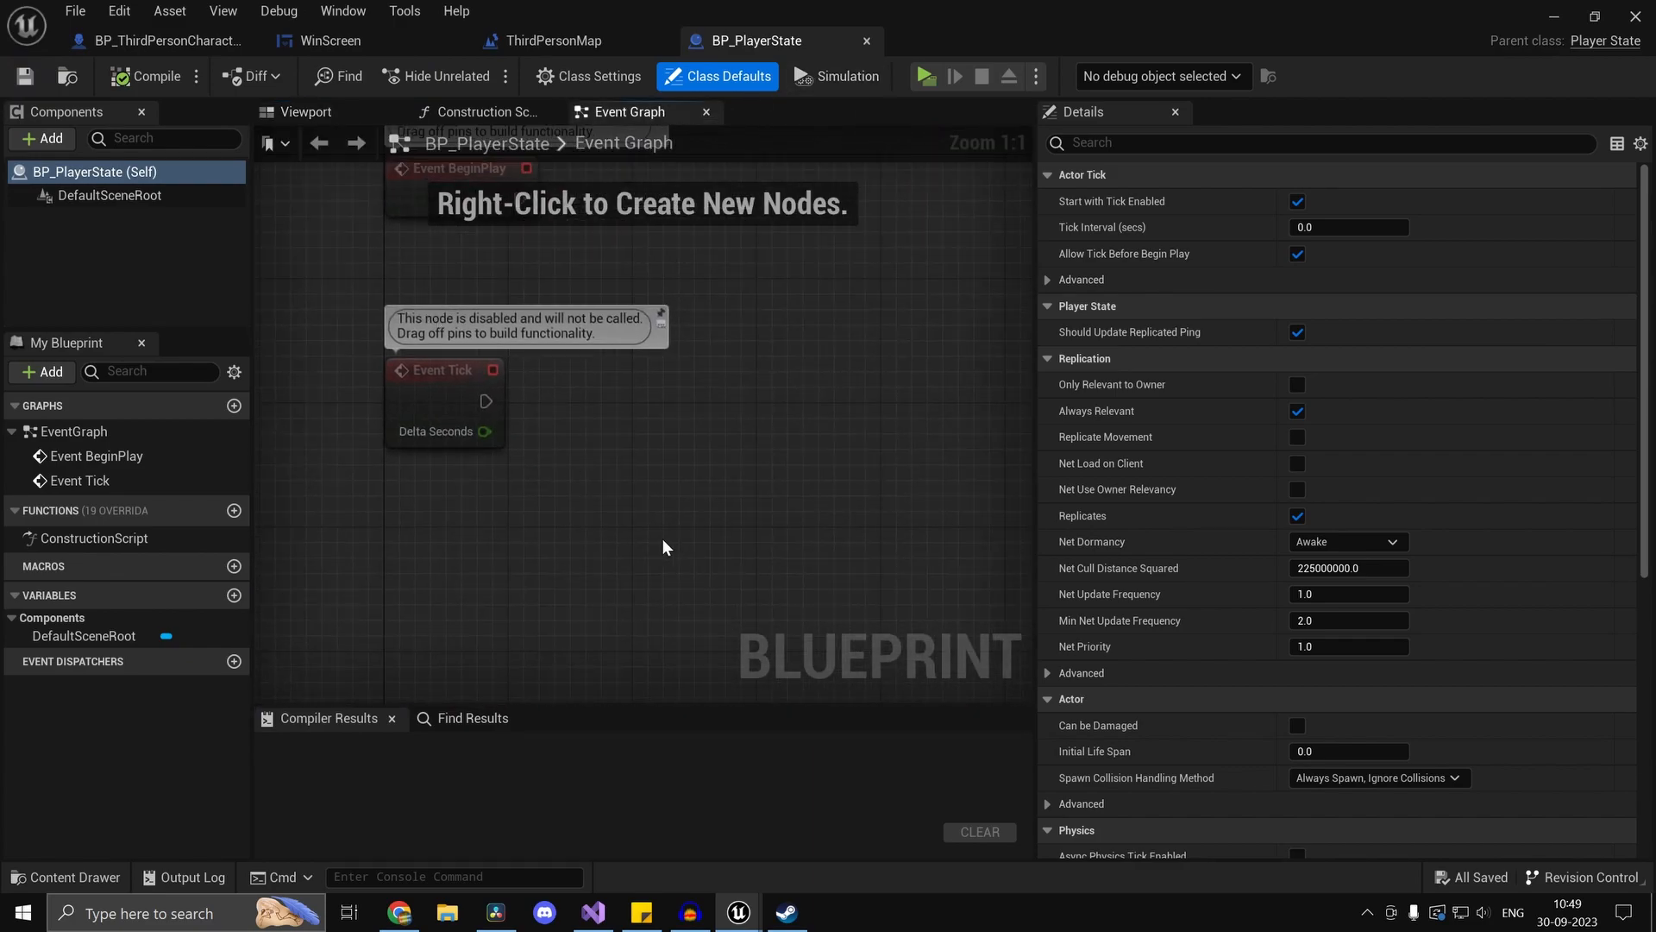
right_click(665, 547)
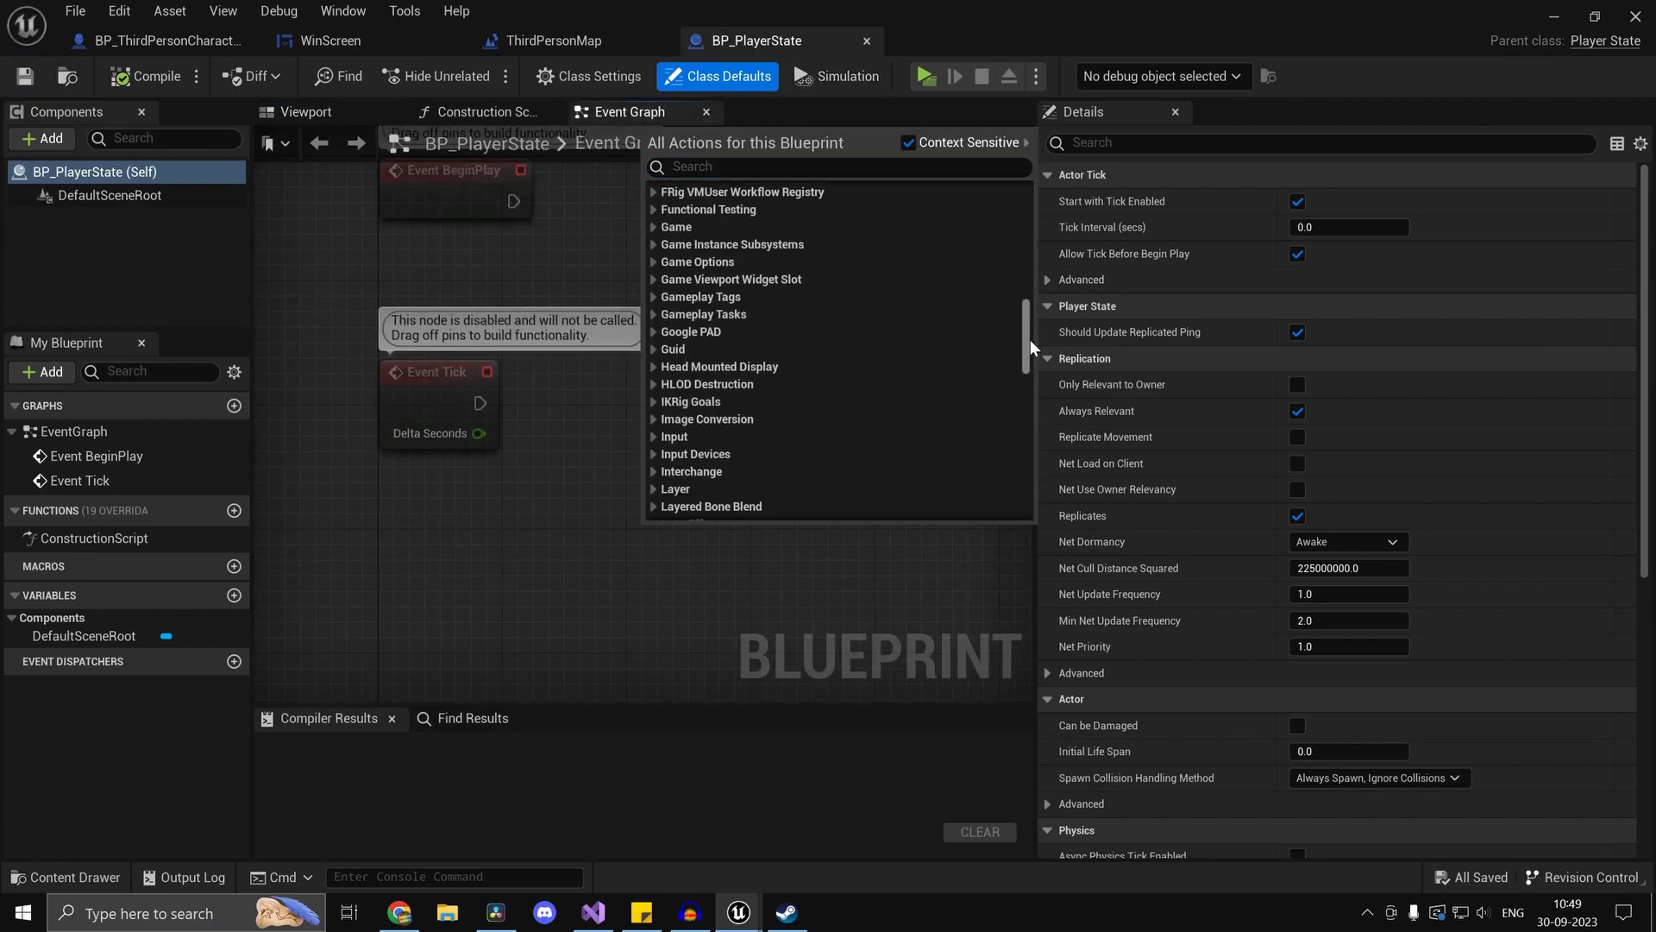
scroll("down", 3)
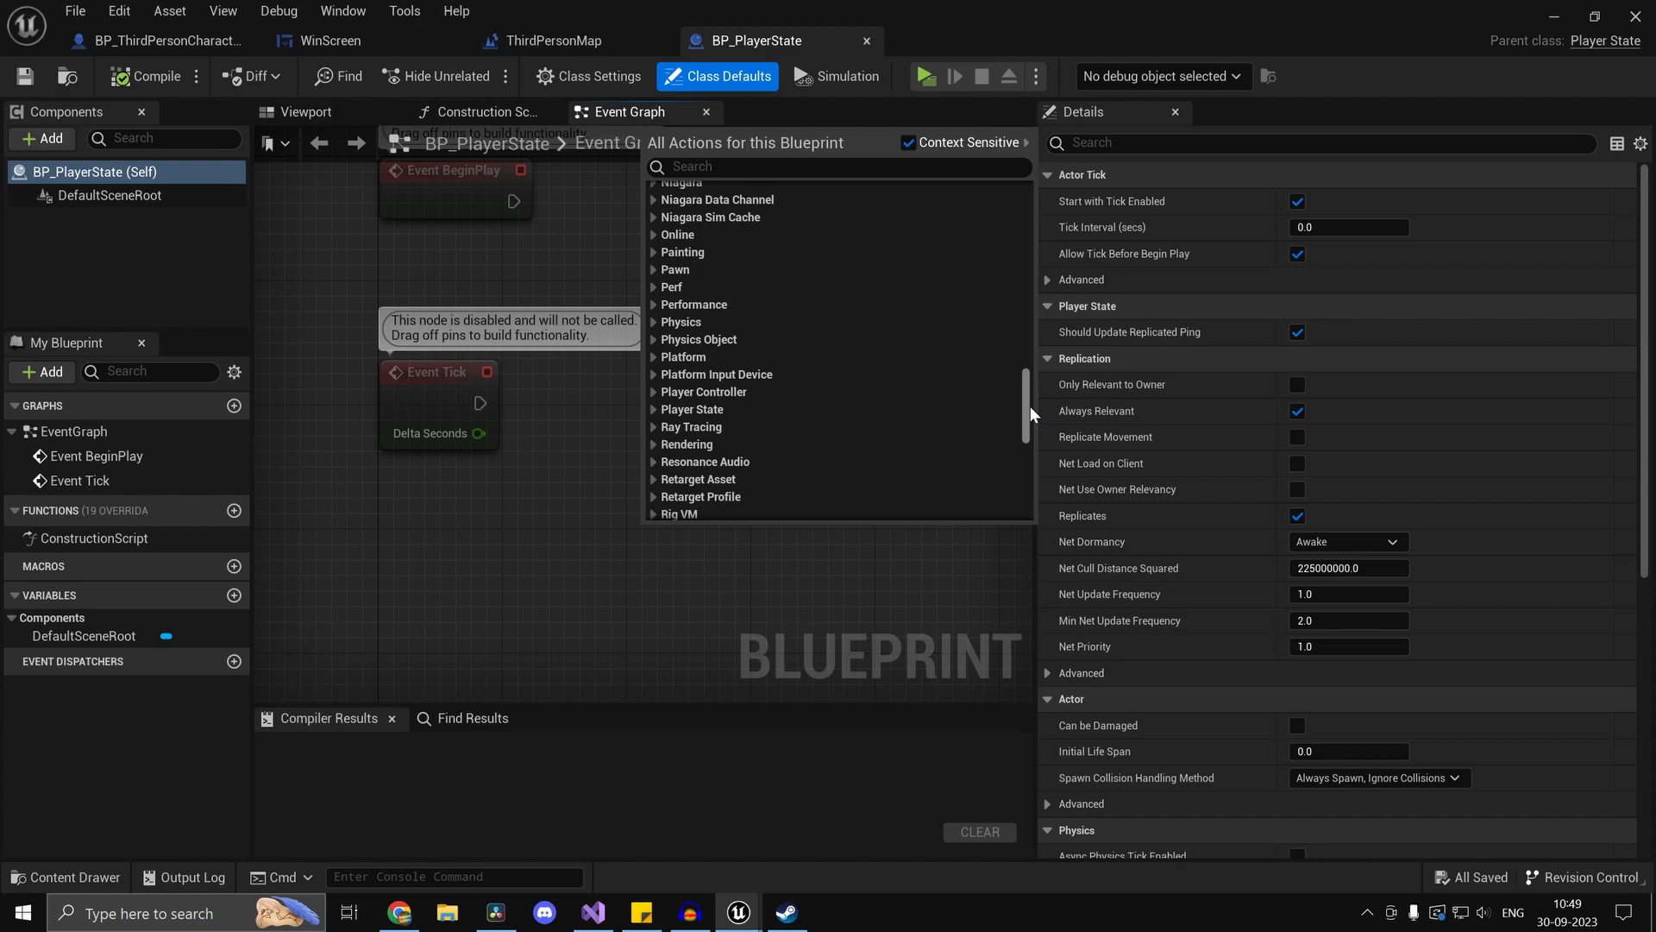
left_click(656, 347)
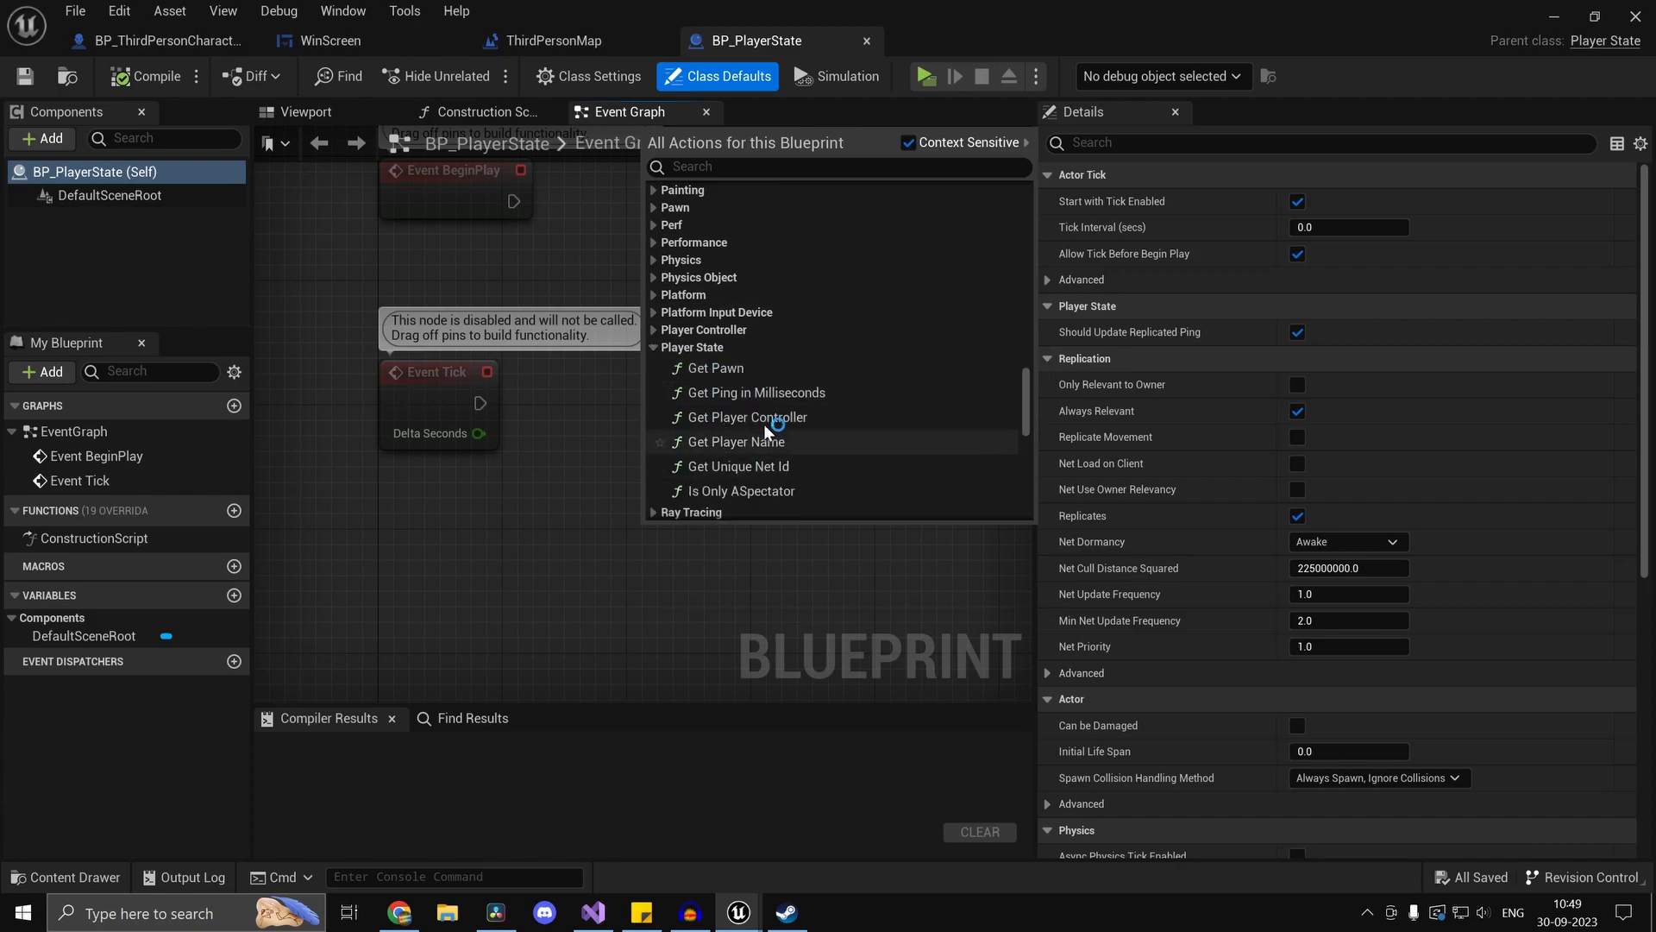
mouse_move(766, 490)
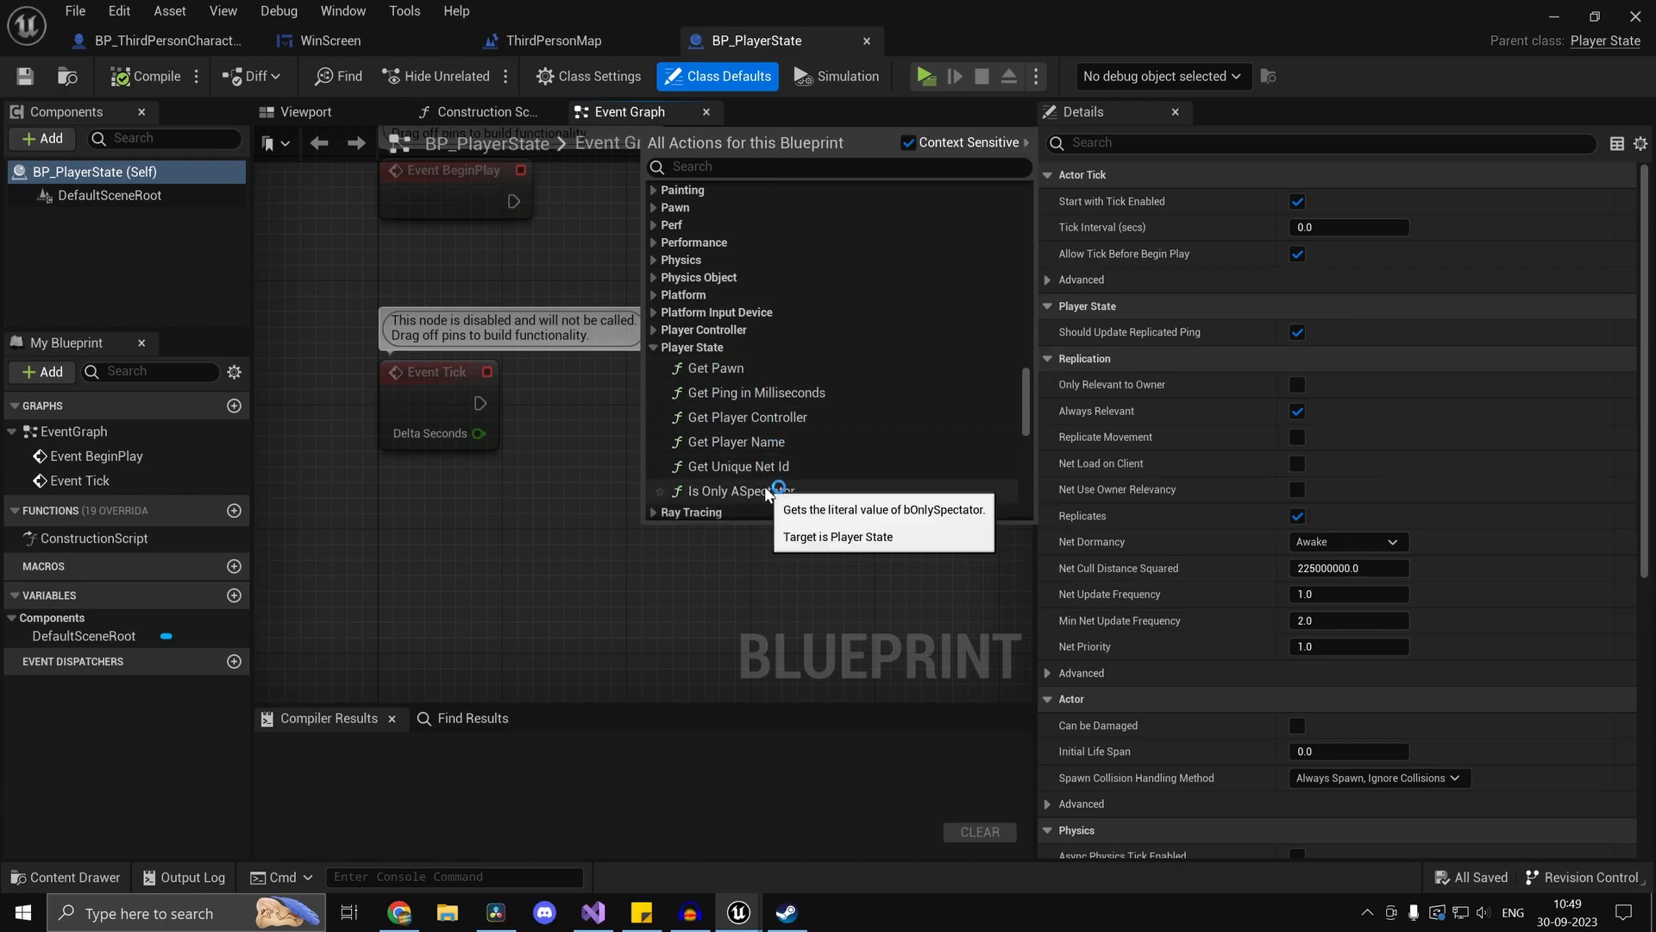
mouse_move(782, 490)
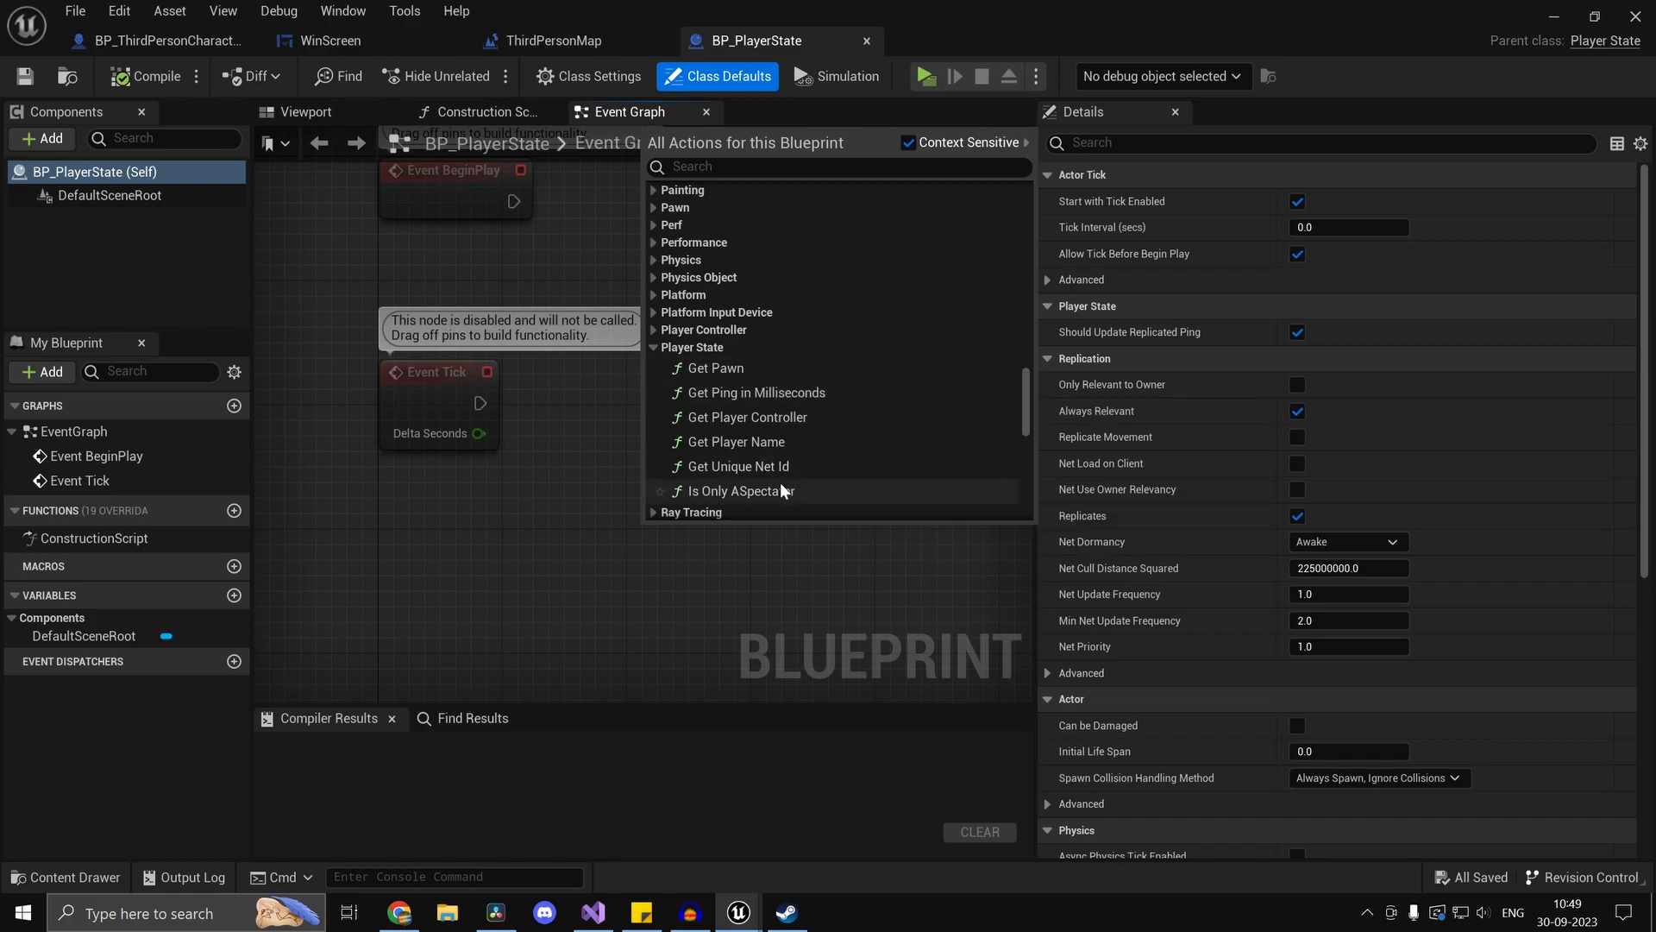
mouse_move(712, 528)
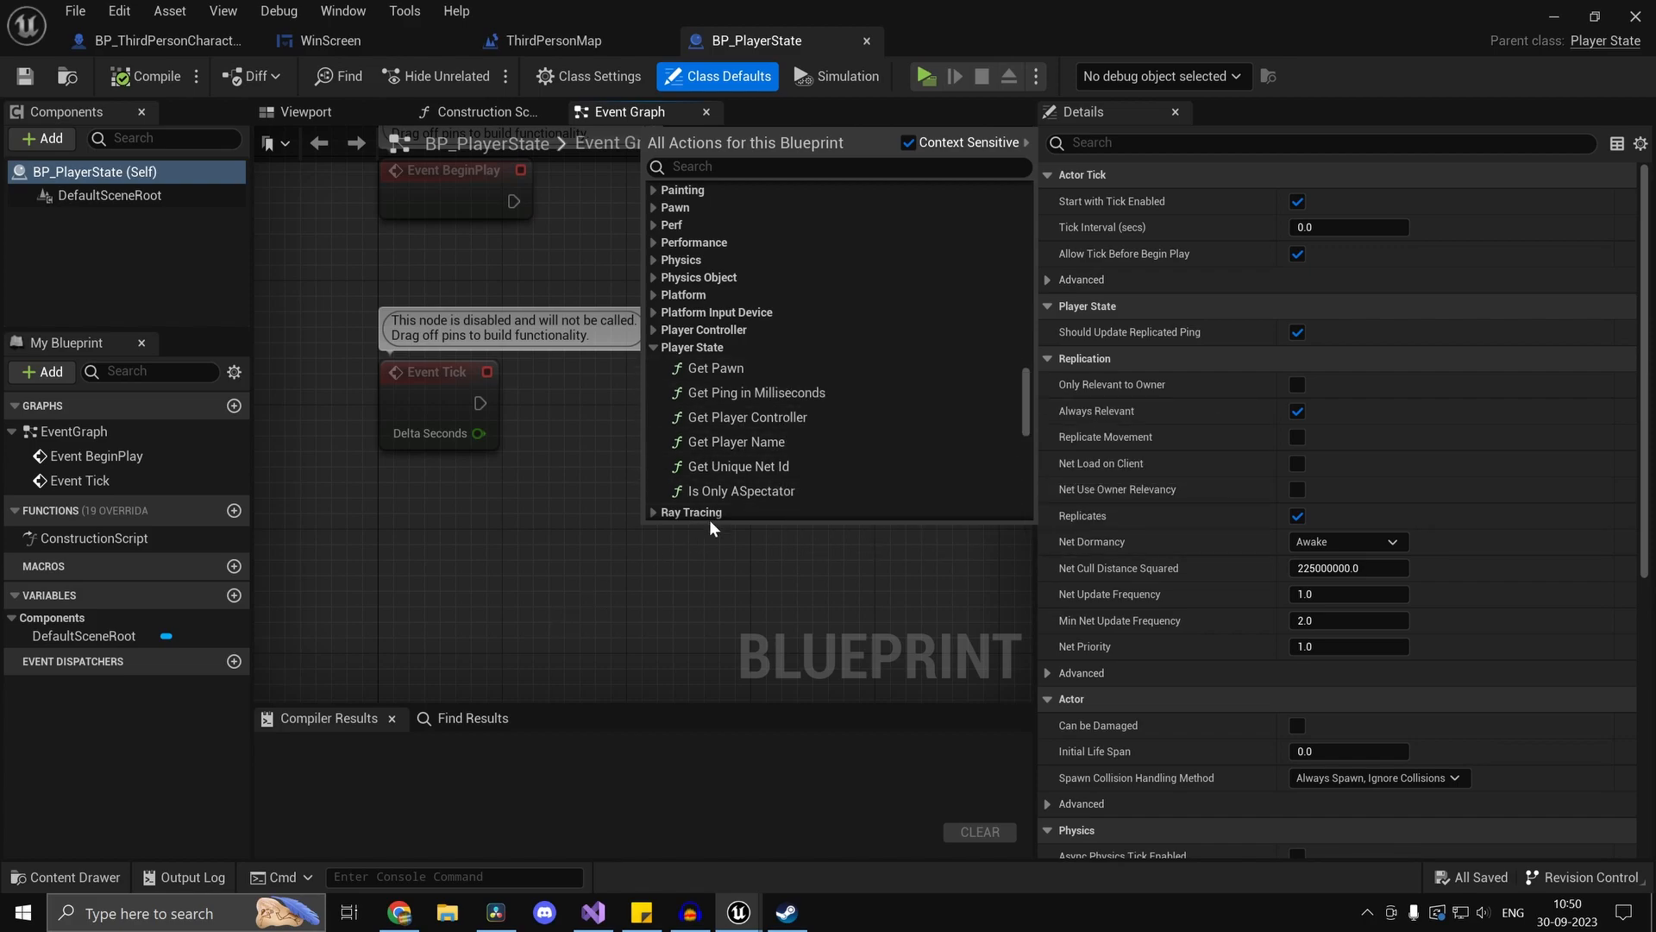
left_click(734, 442)
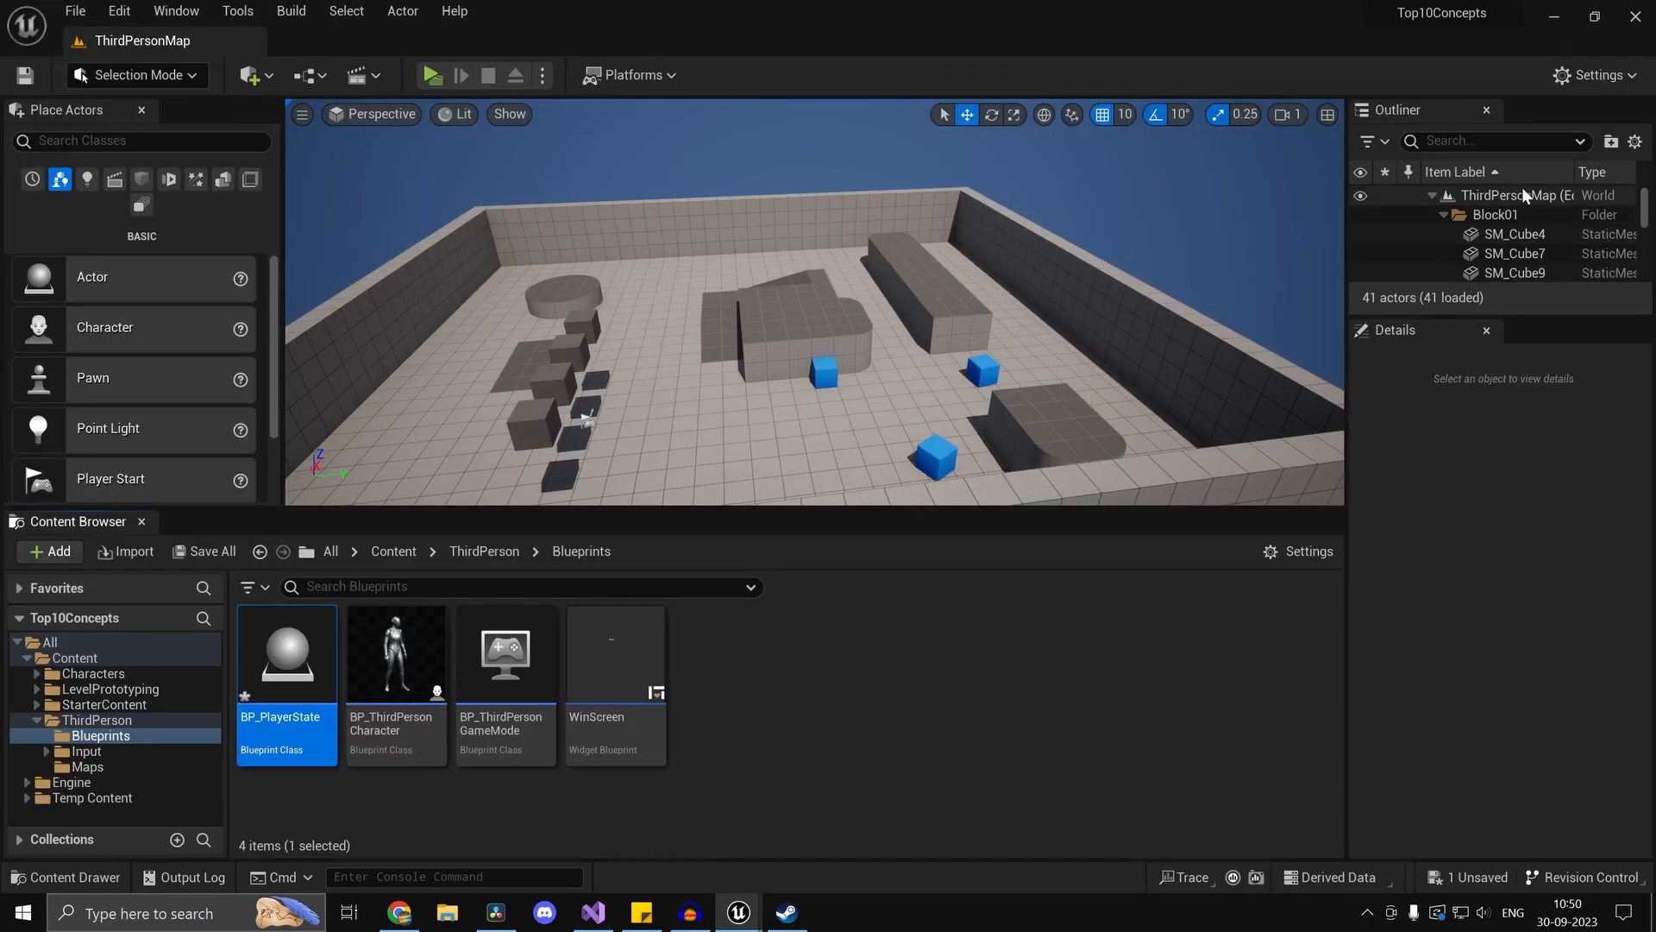
Make the level's game mode use BP_PlayerState through World Settings.
left_click(176, 12)
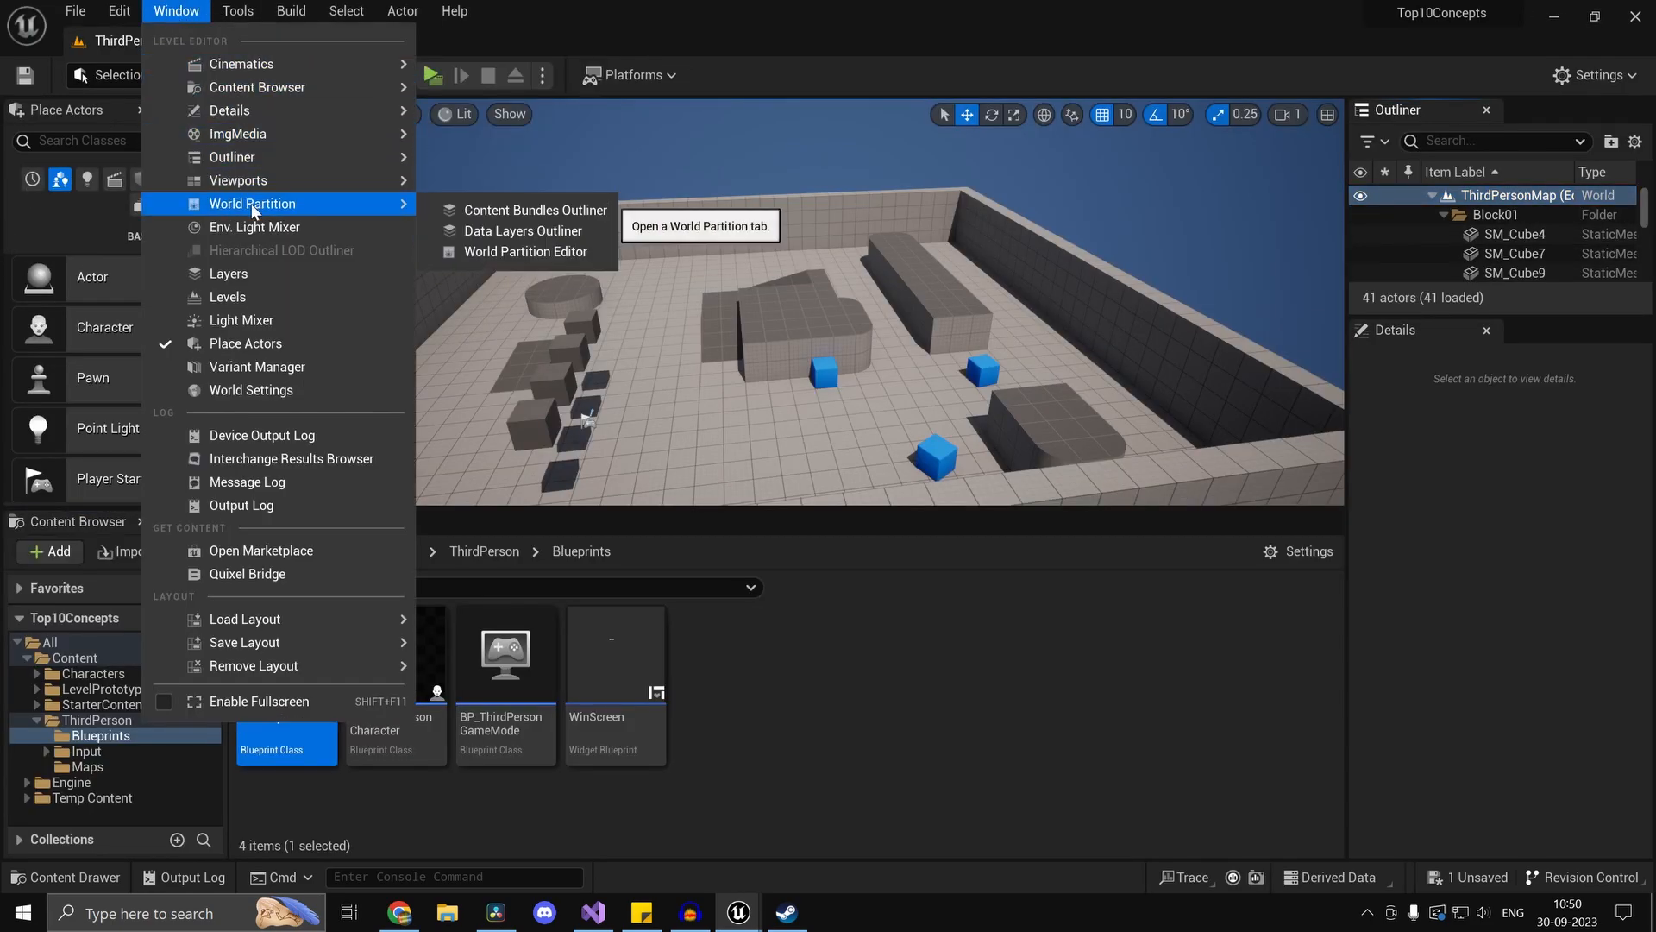
left_click(250, 390)
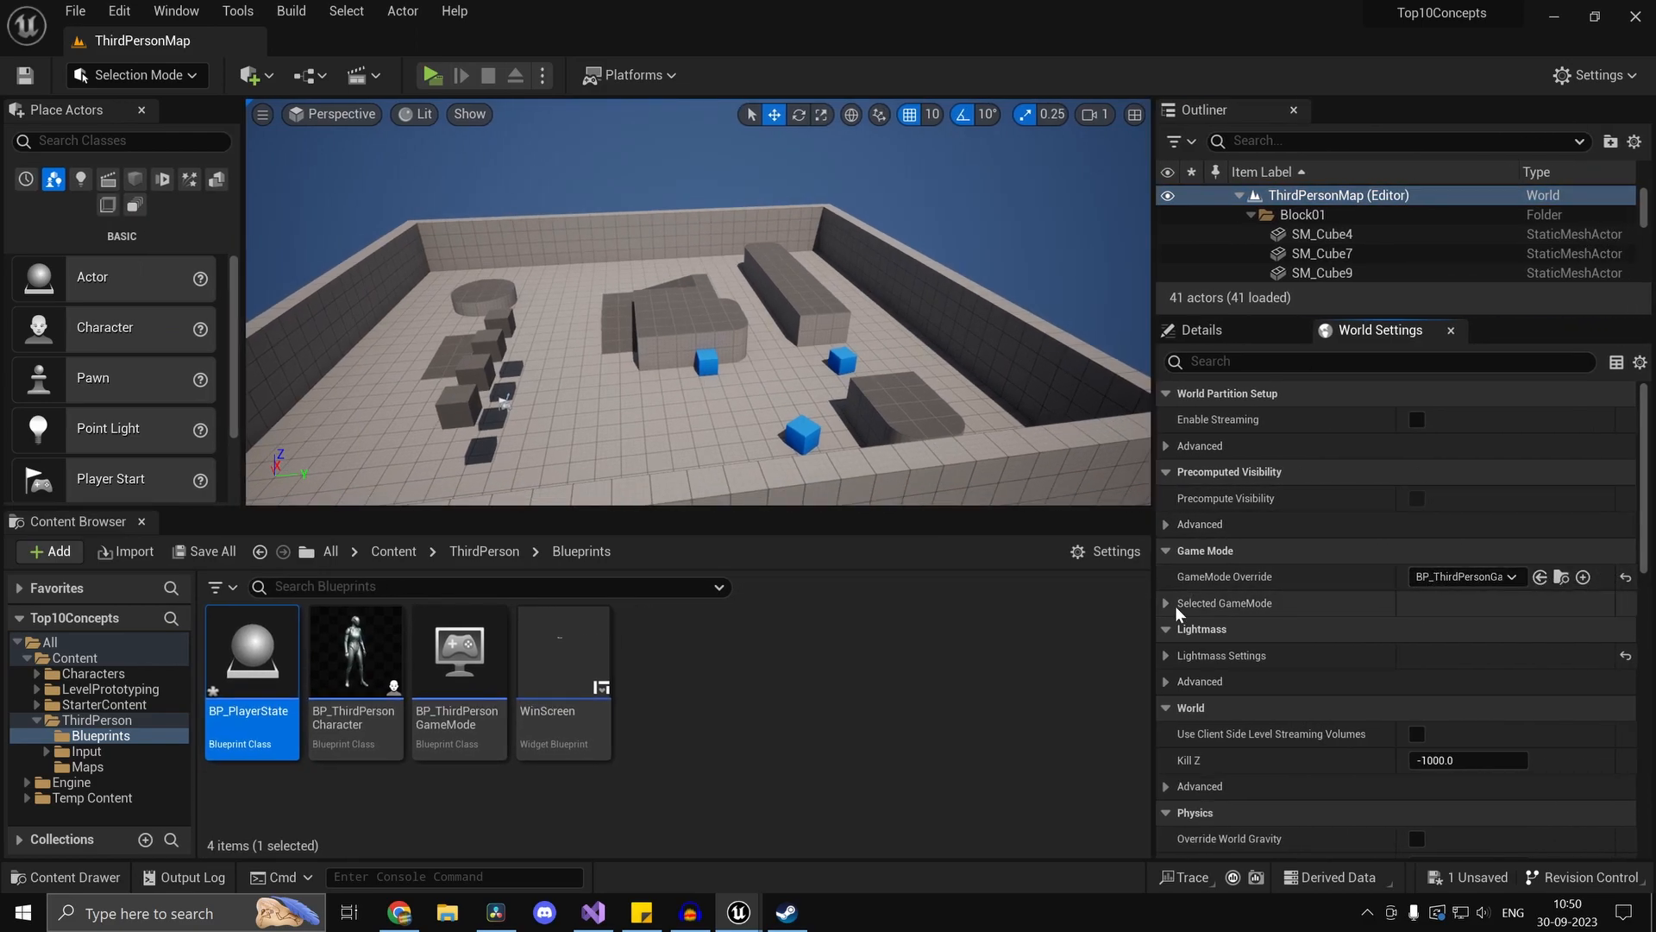
left_click(1166, 602)
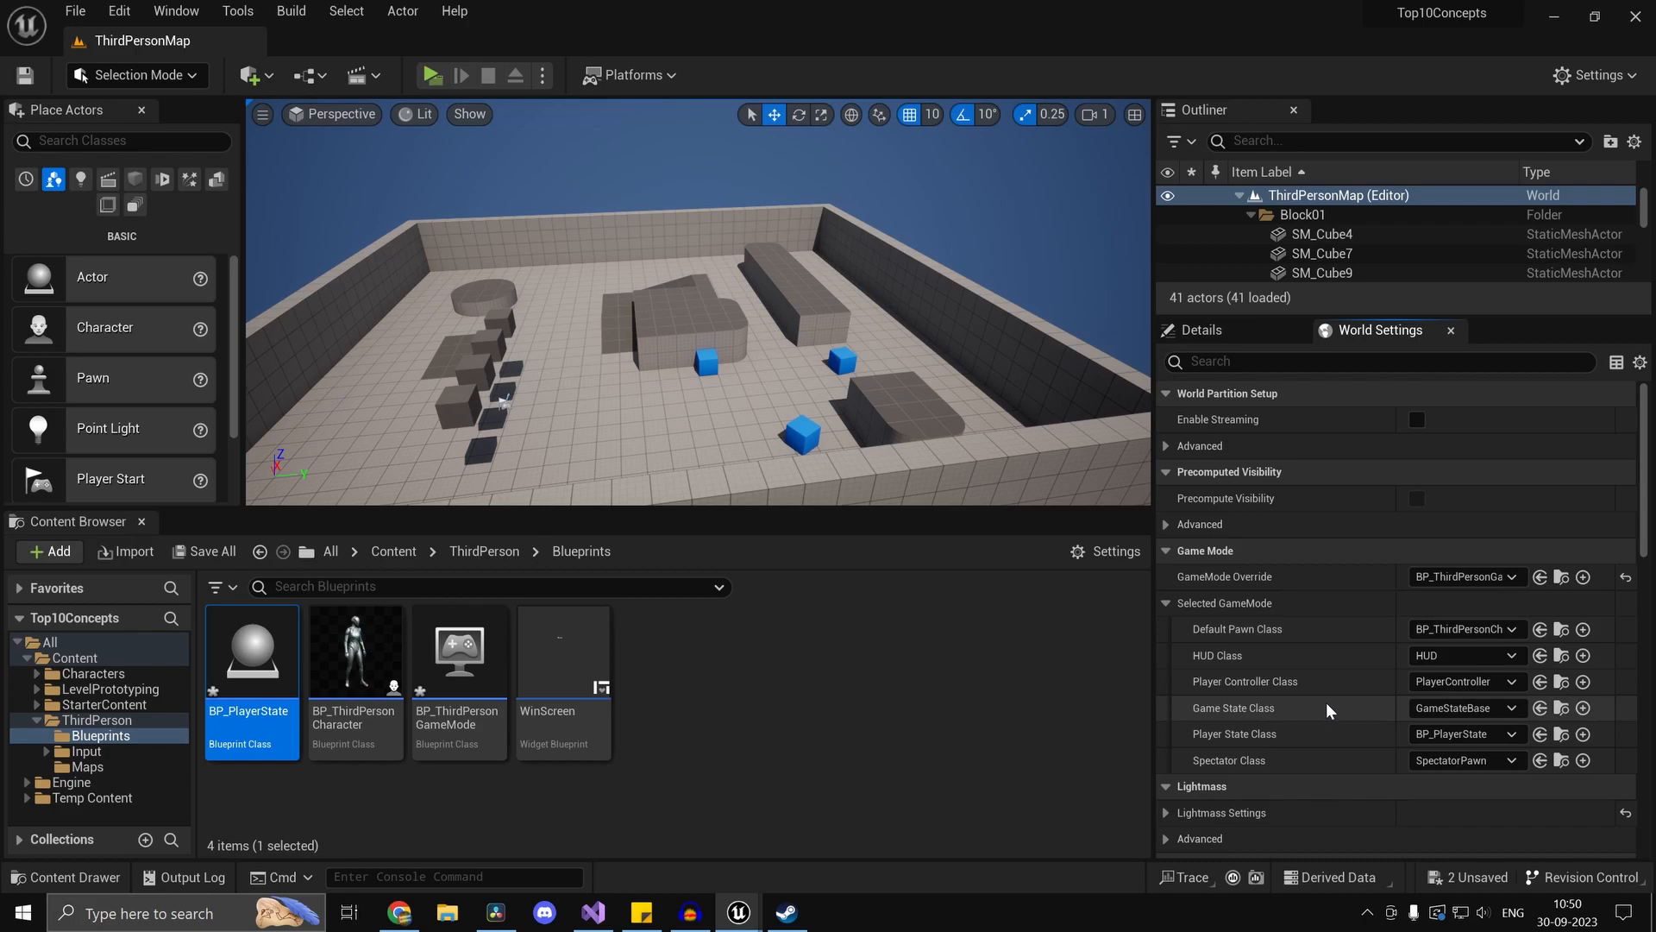
double_click(250, 649)
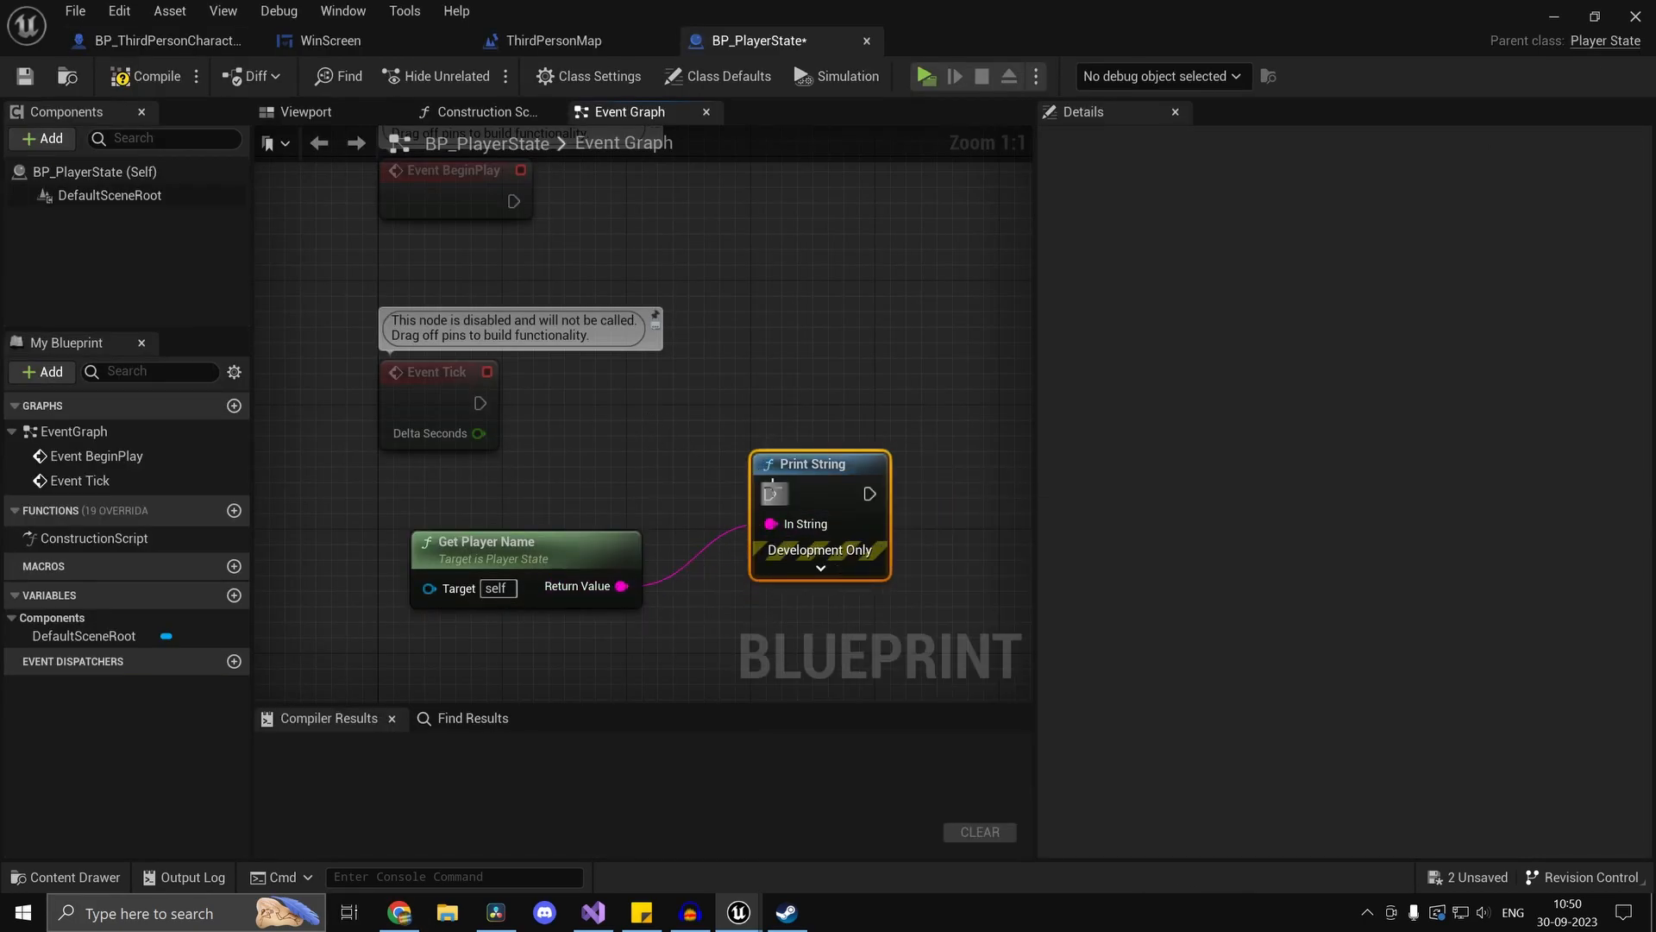
left_click(923, 76)
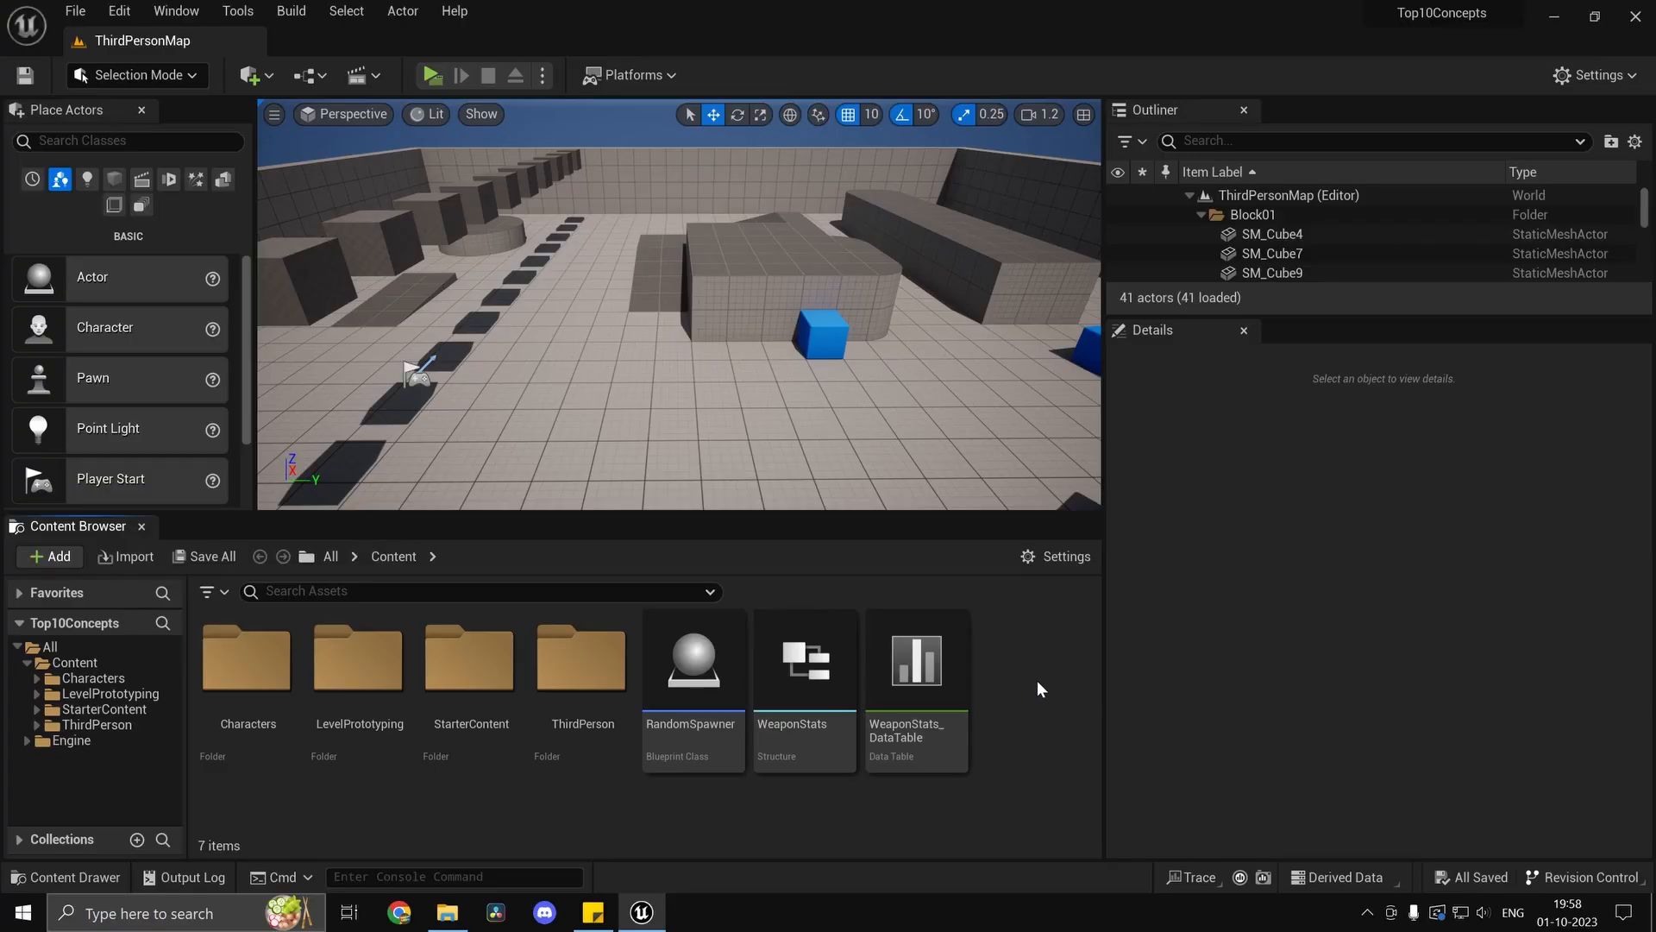
Create a GameInstance-based Blueprint Class named MyGI in the Content folder.
left_click(48, 557)
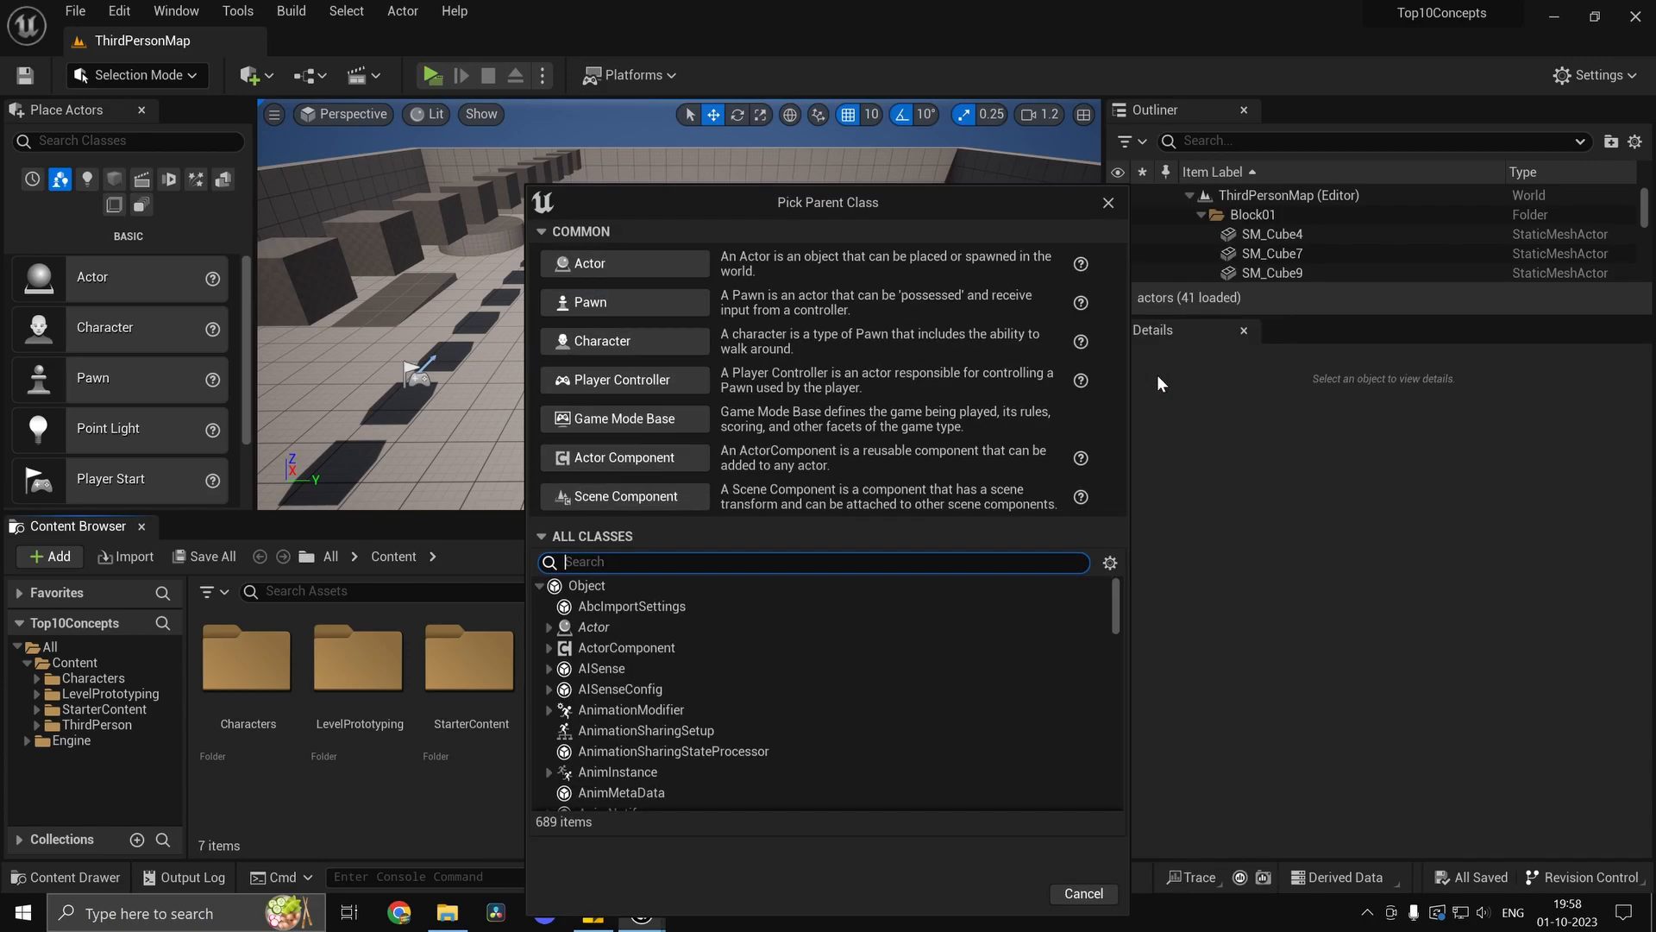
type("game")
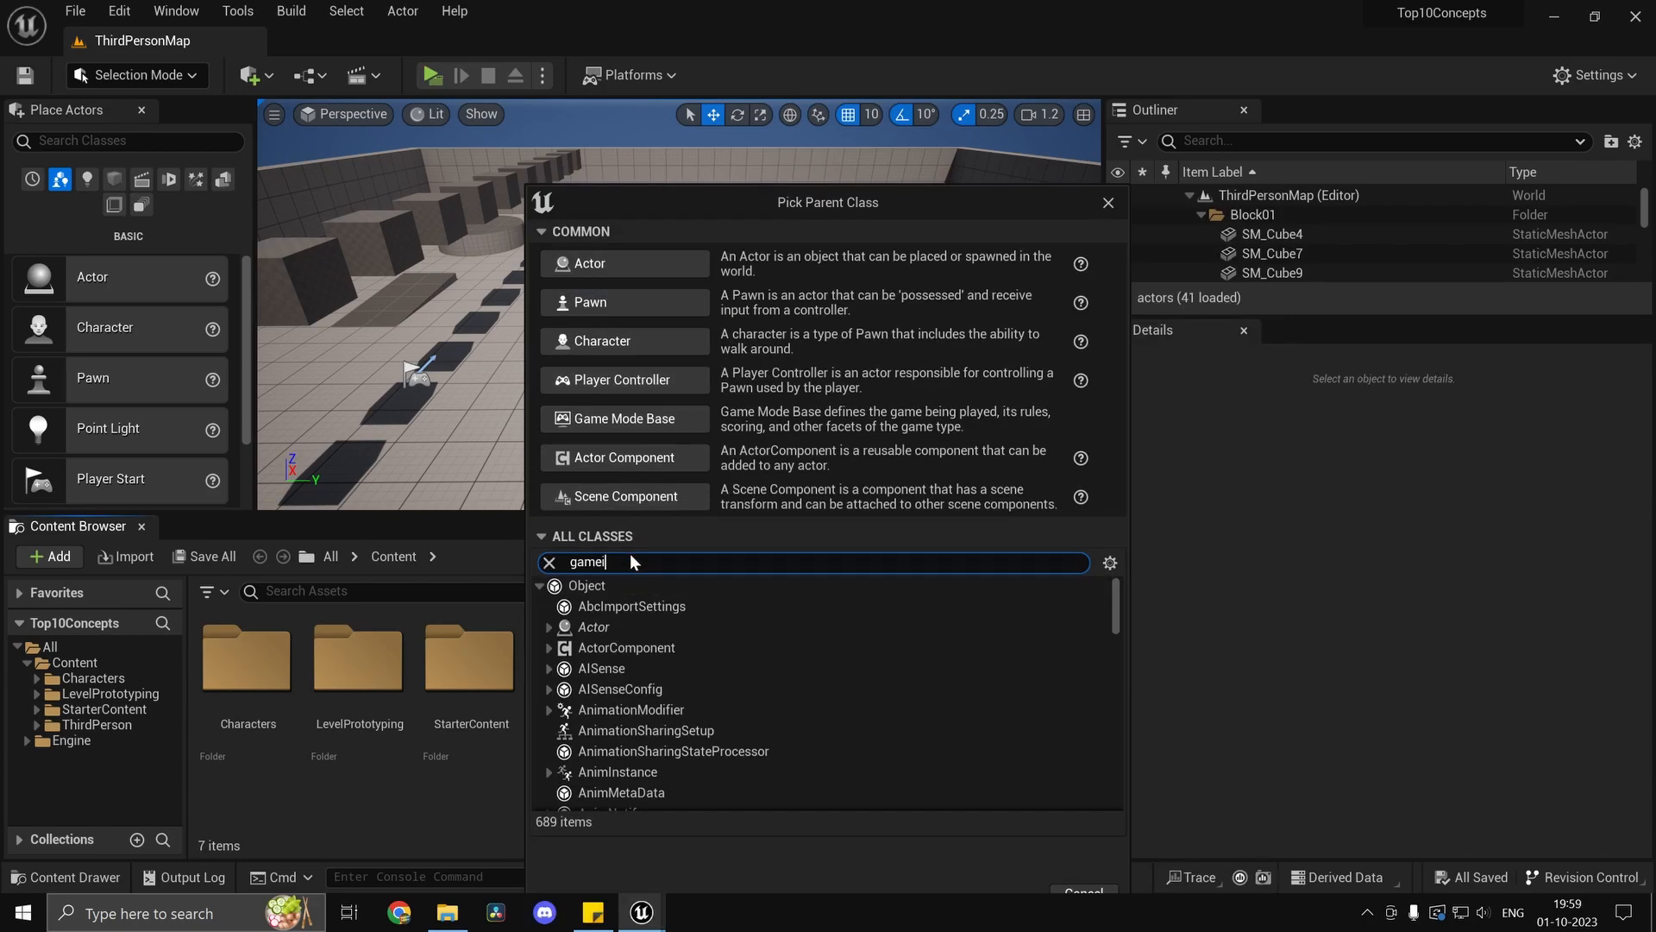
type("insta")
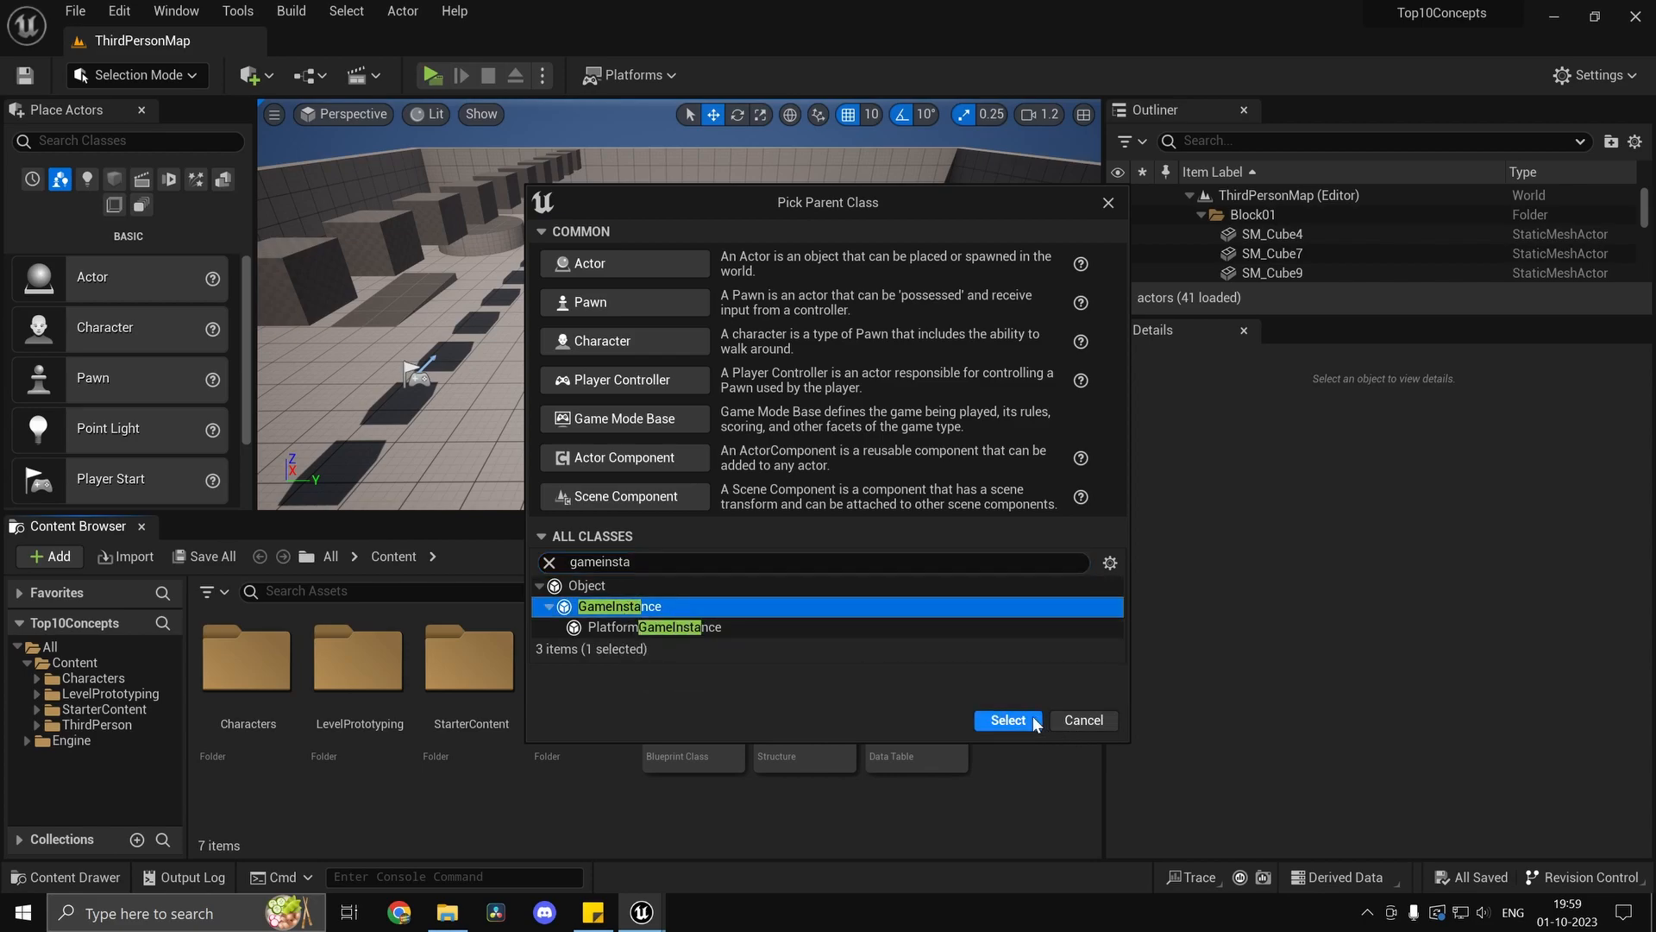
left_click(1004, 719)
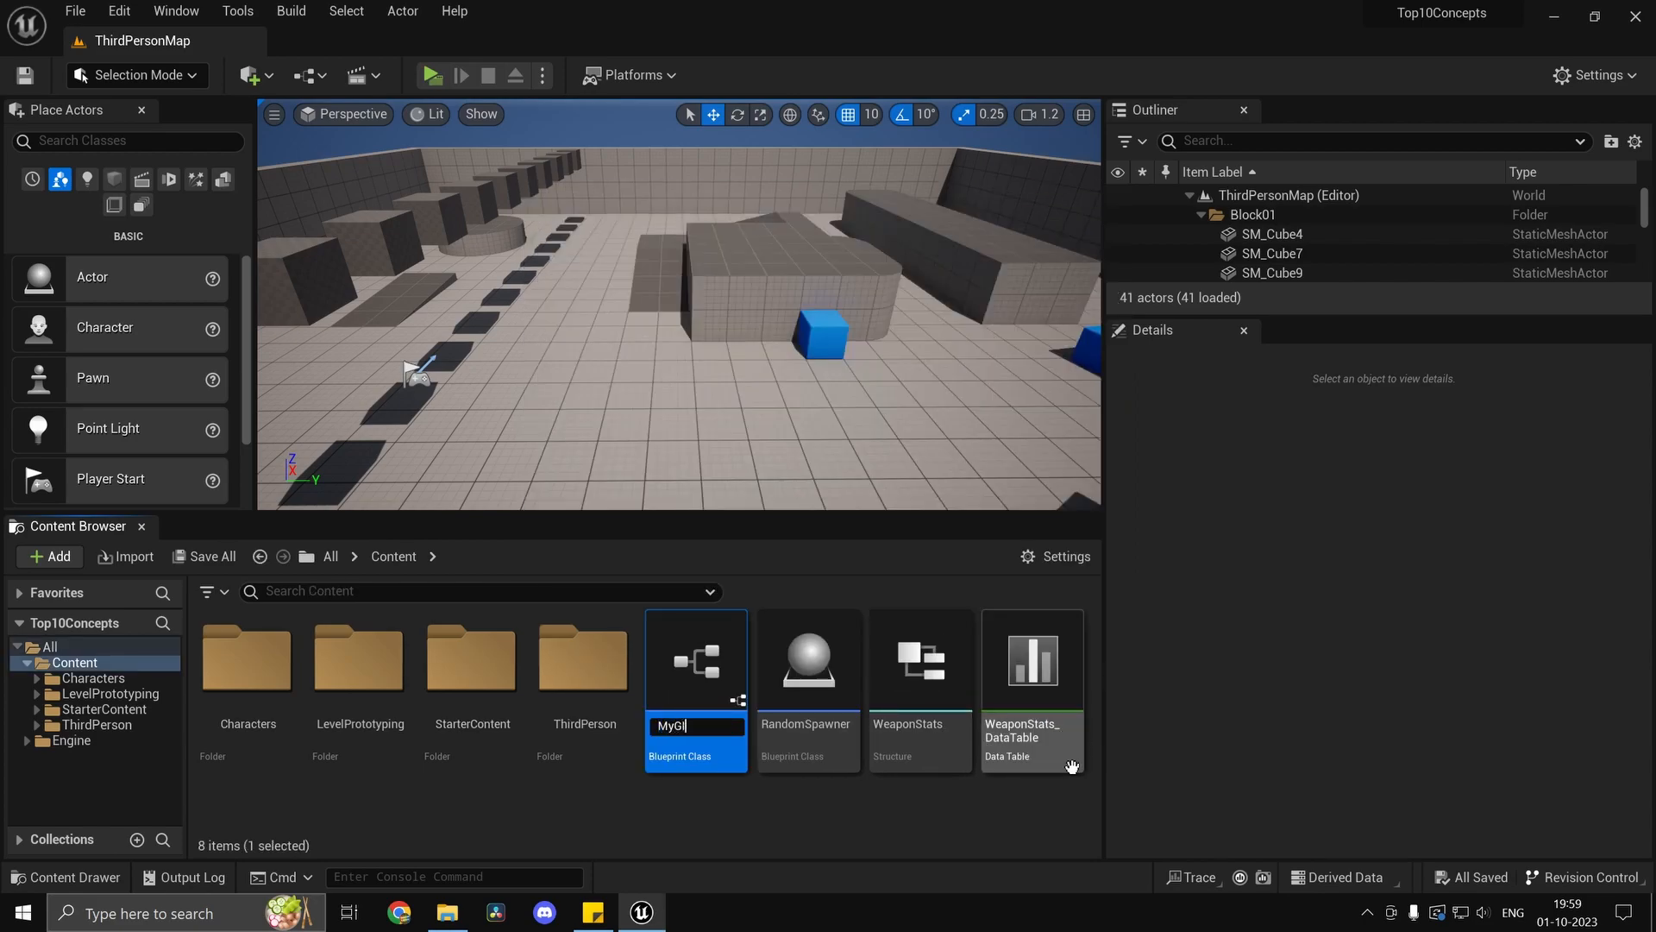
key("enter")
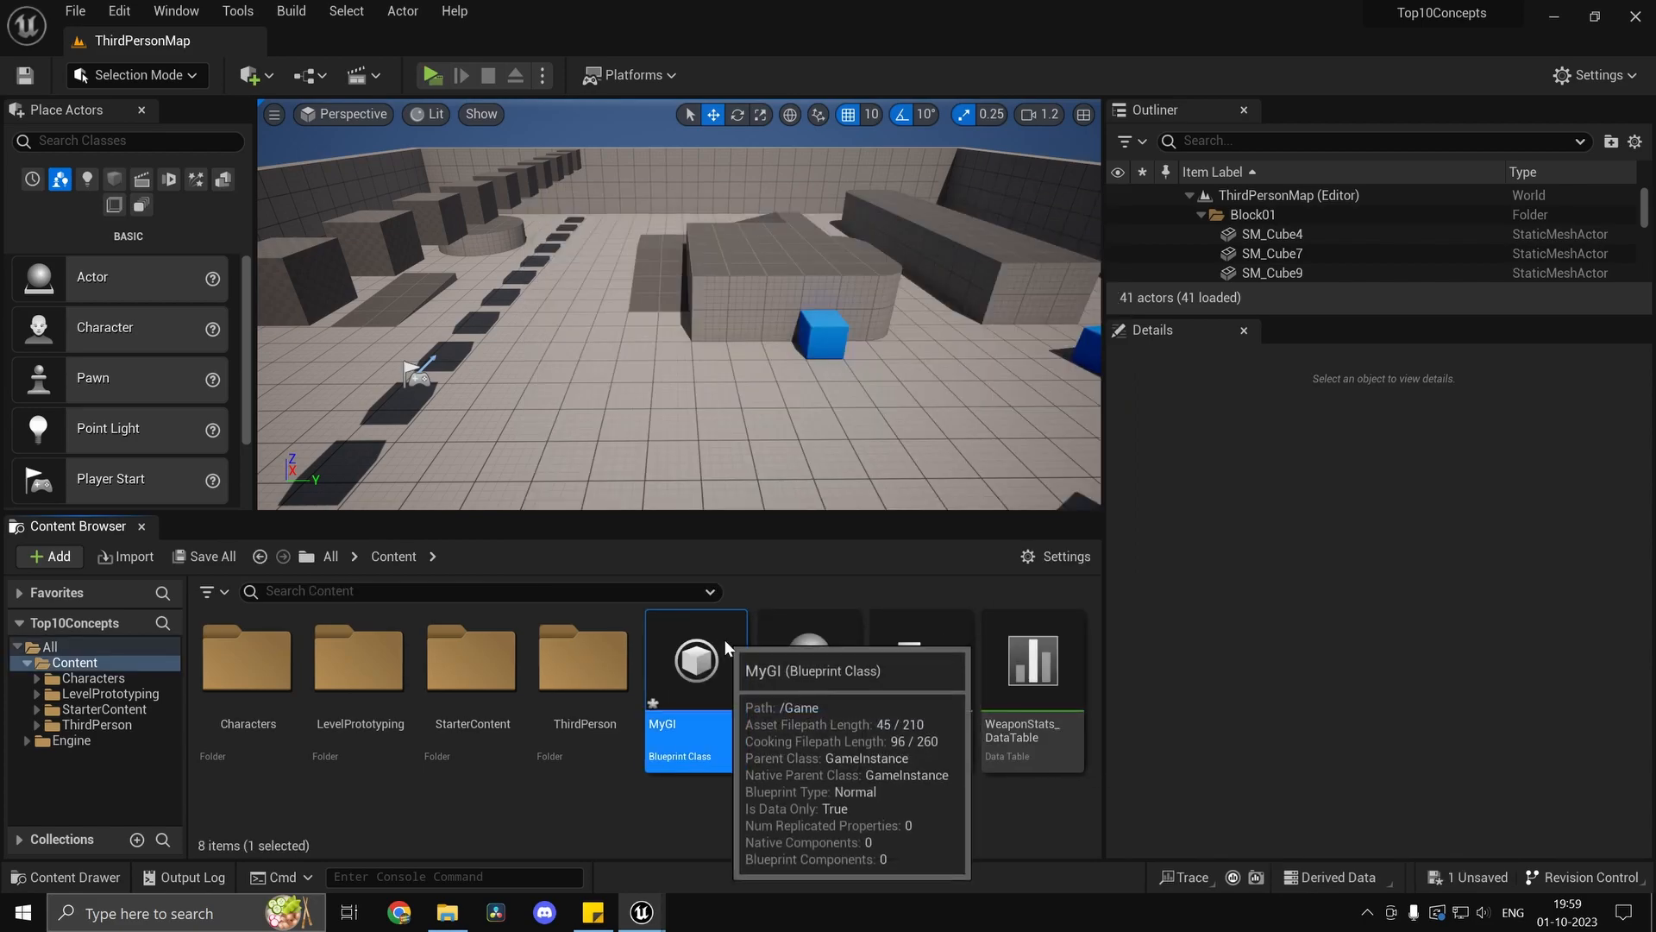
Open MyGI, add an Event Init node and move it up and left.
double_click(696, 658)
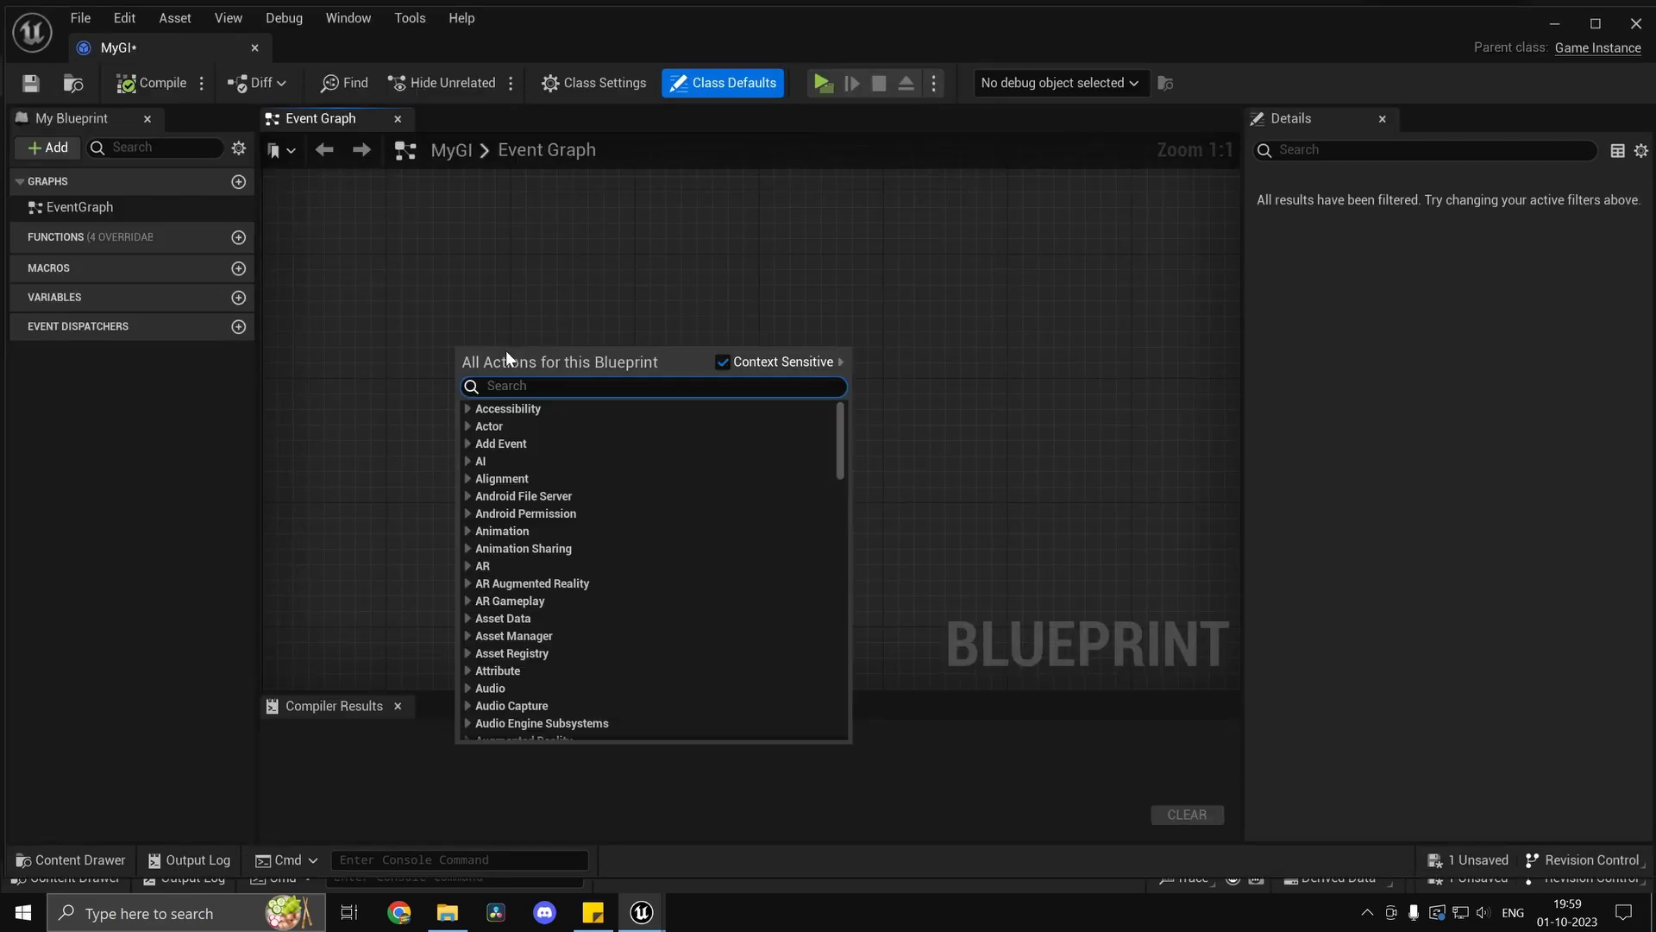
type("init")
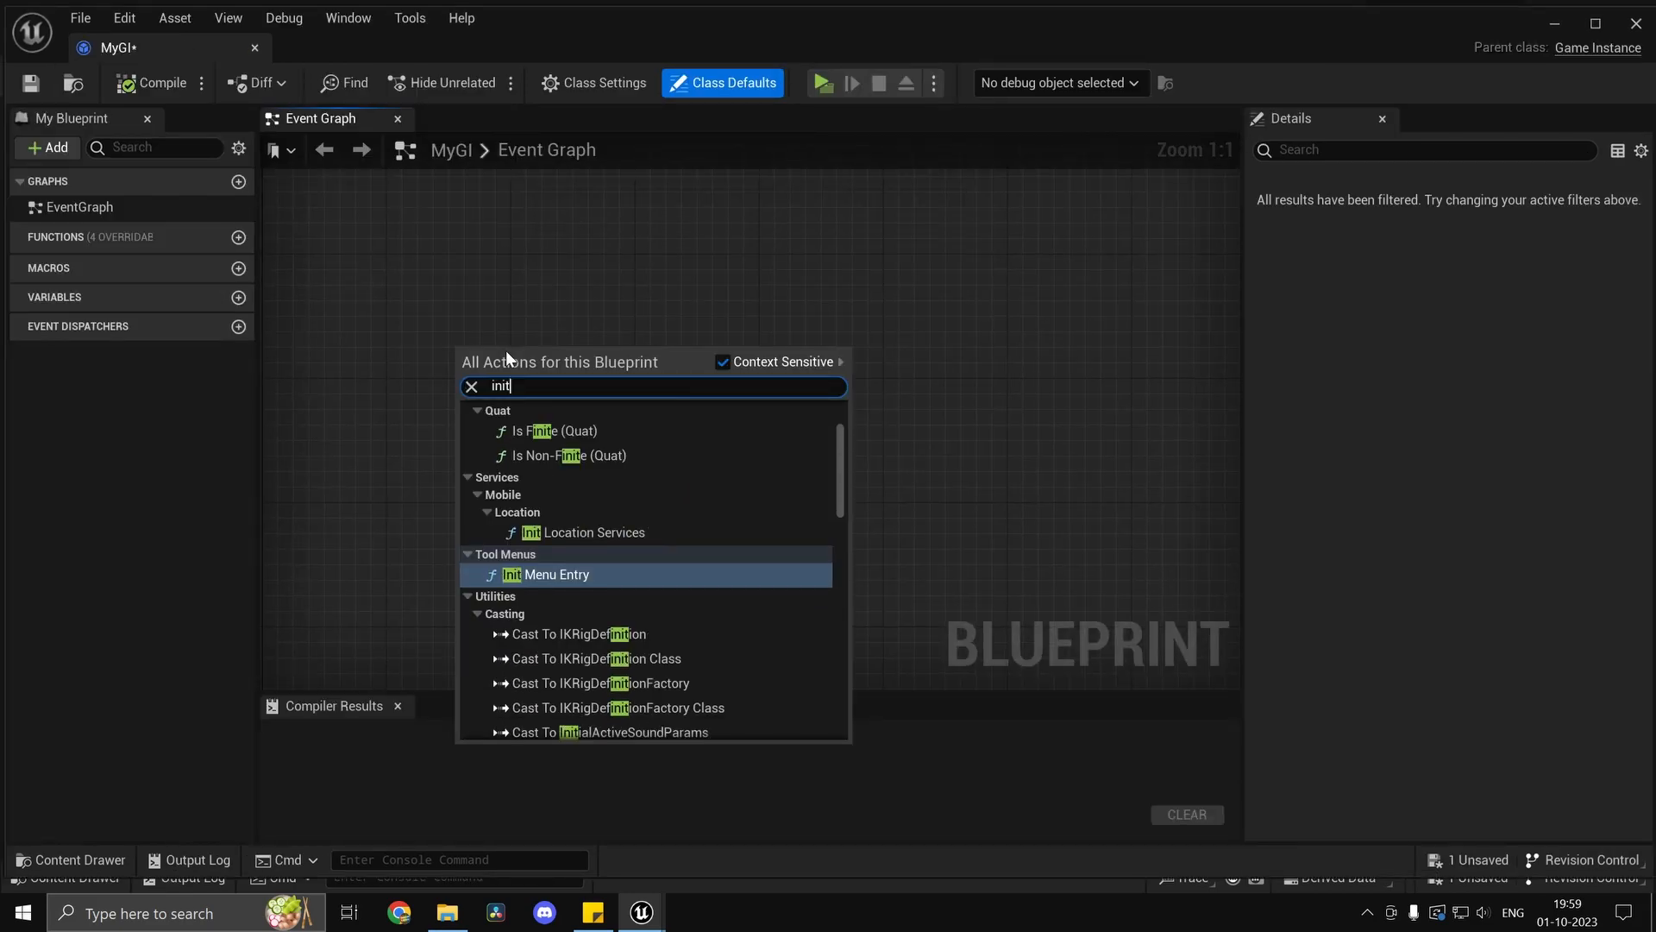
left_click(549, 574)
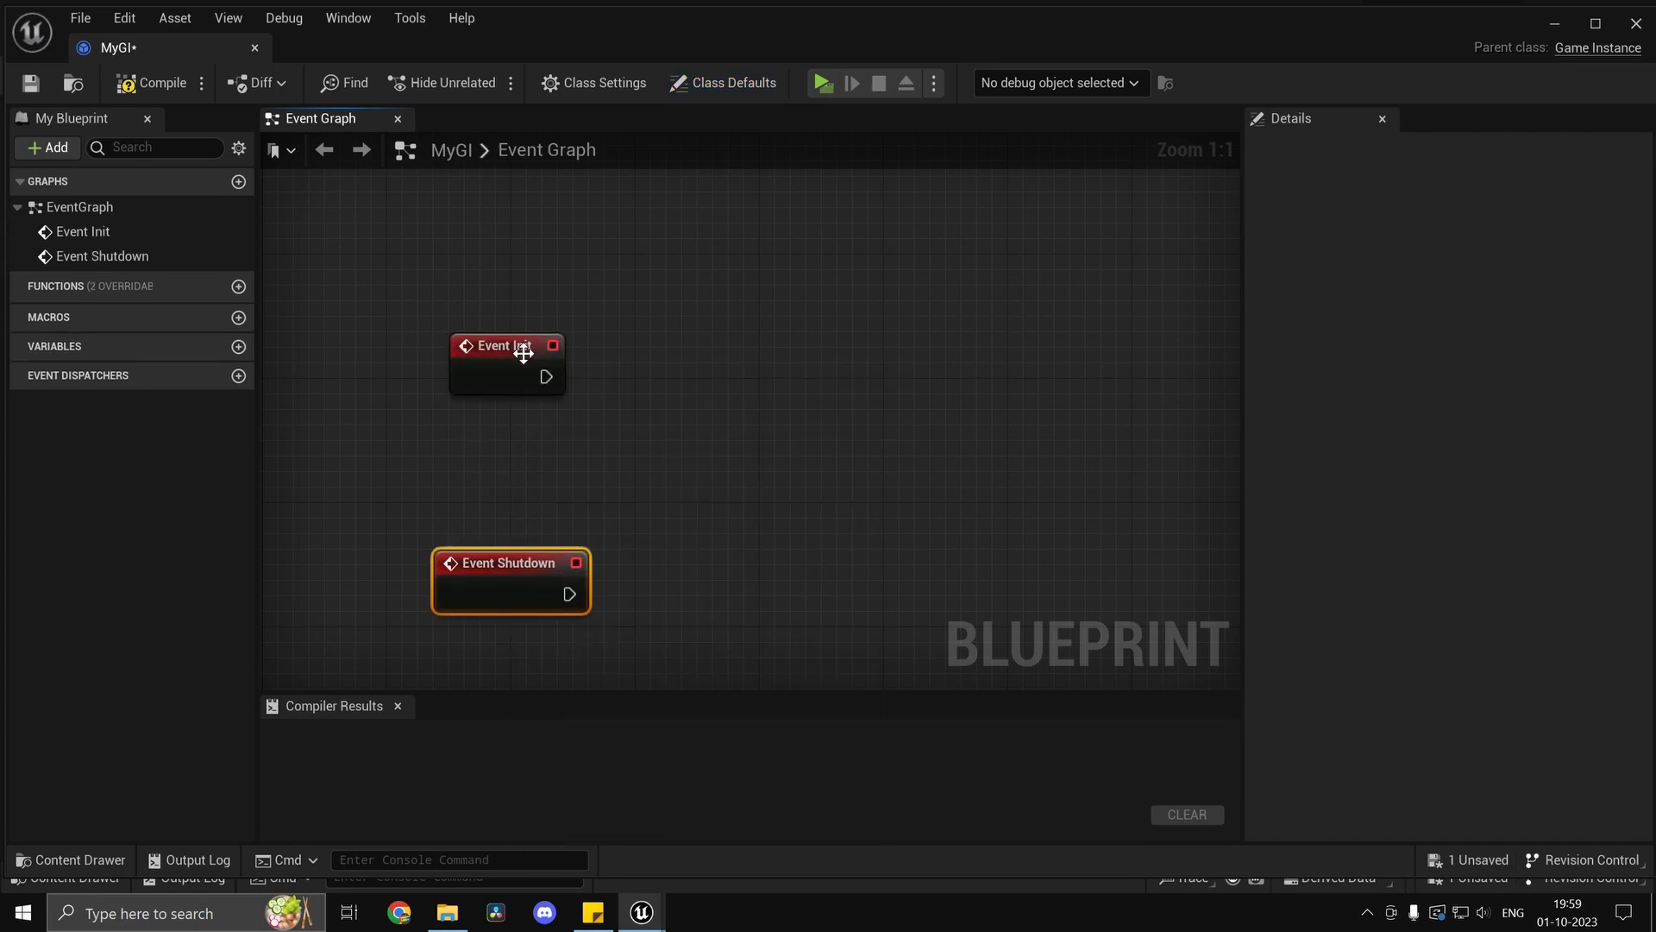
left_click_drag(508, 345, 475, 299)
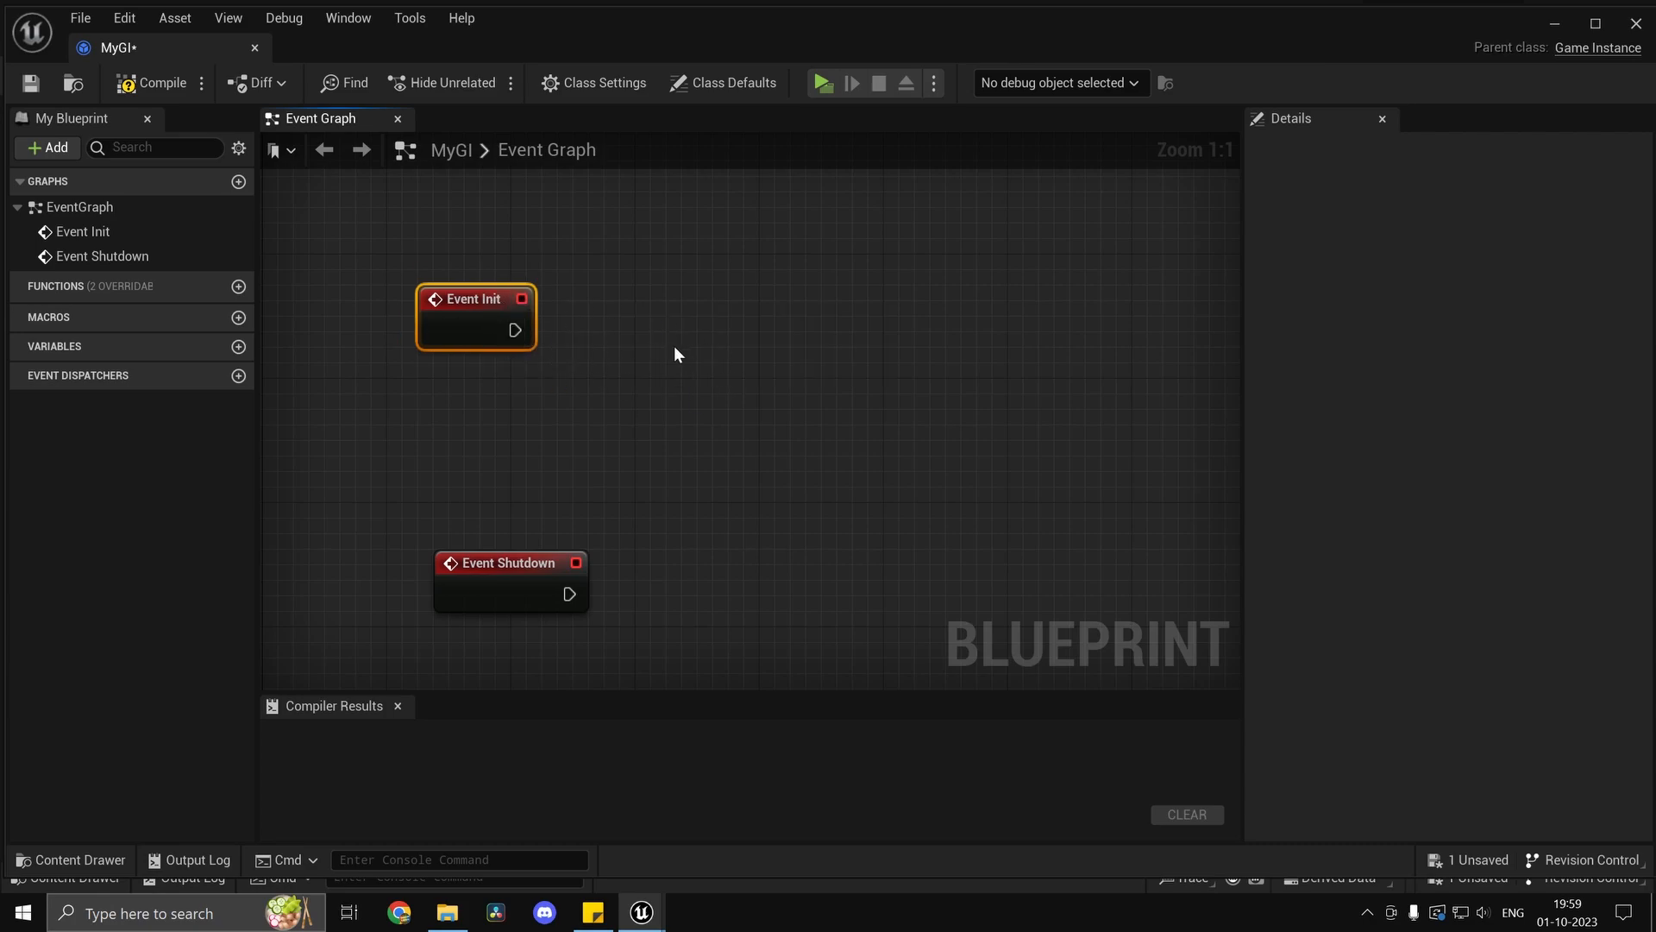
mouse_move(167, 43)
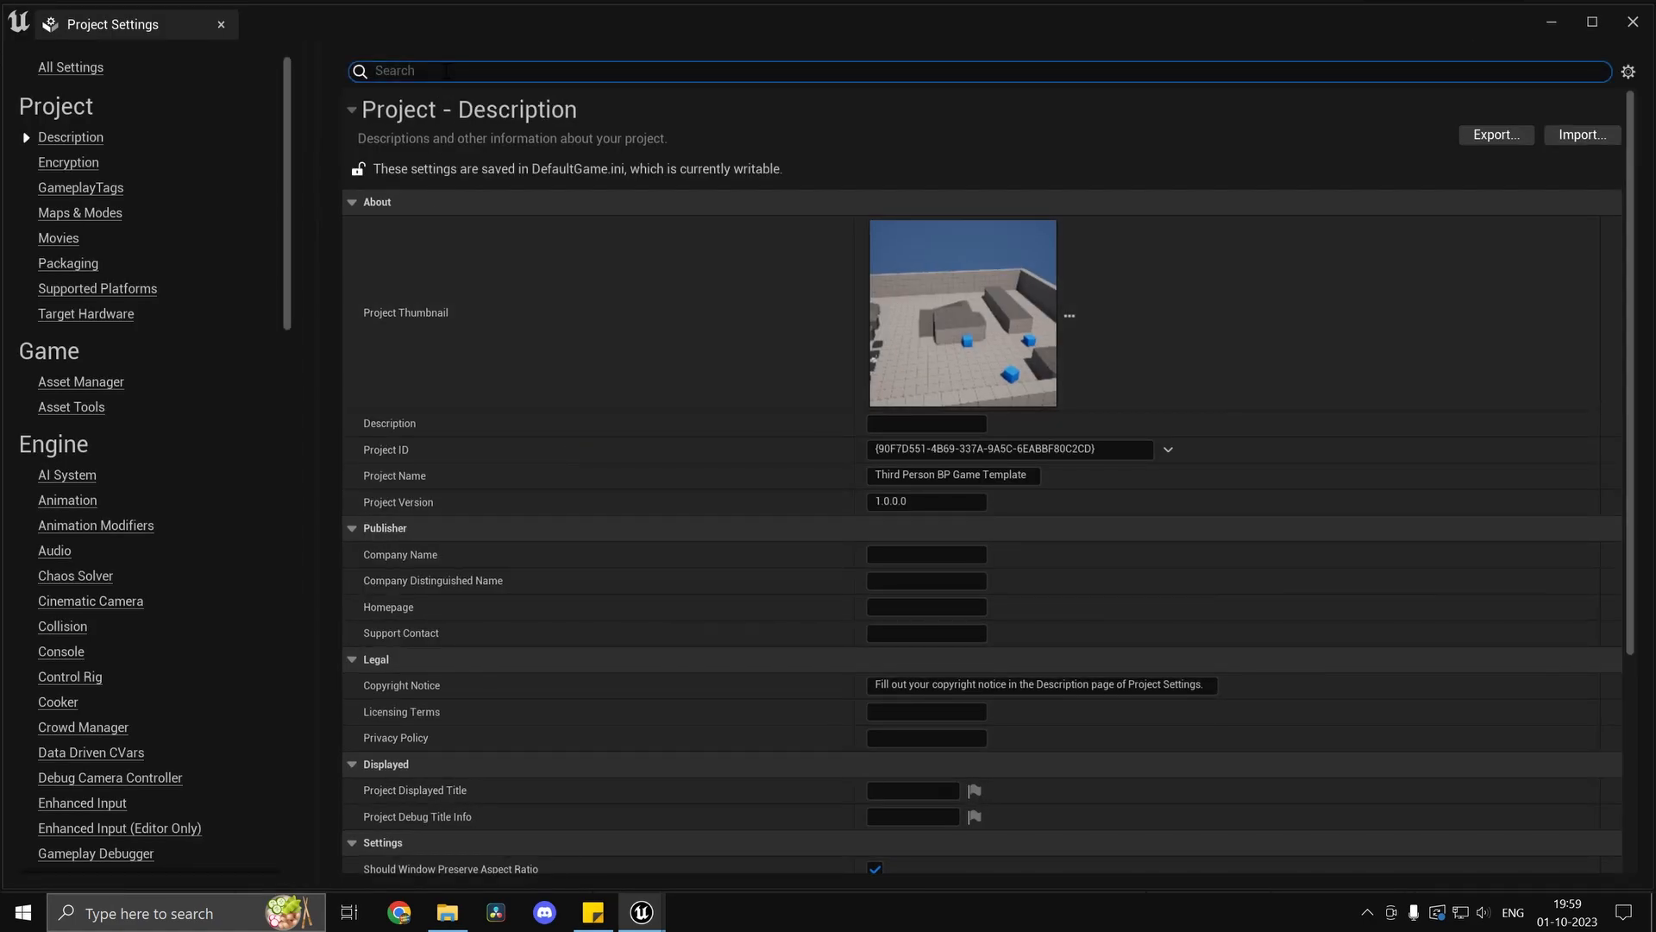
Set Project Settings' Game Instance Class to MyGI.
type("game insta")
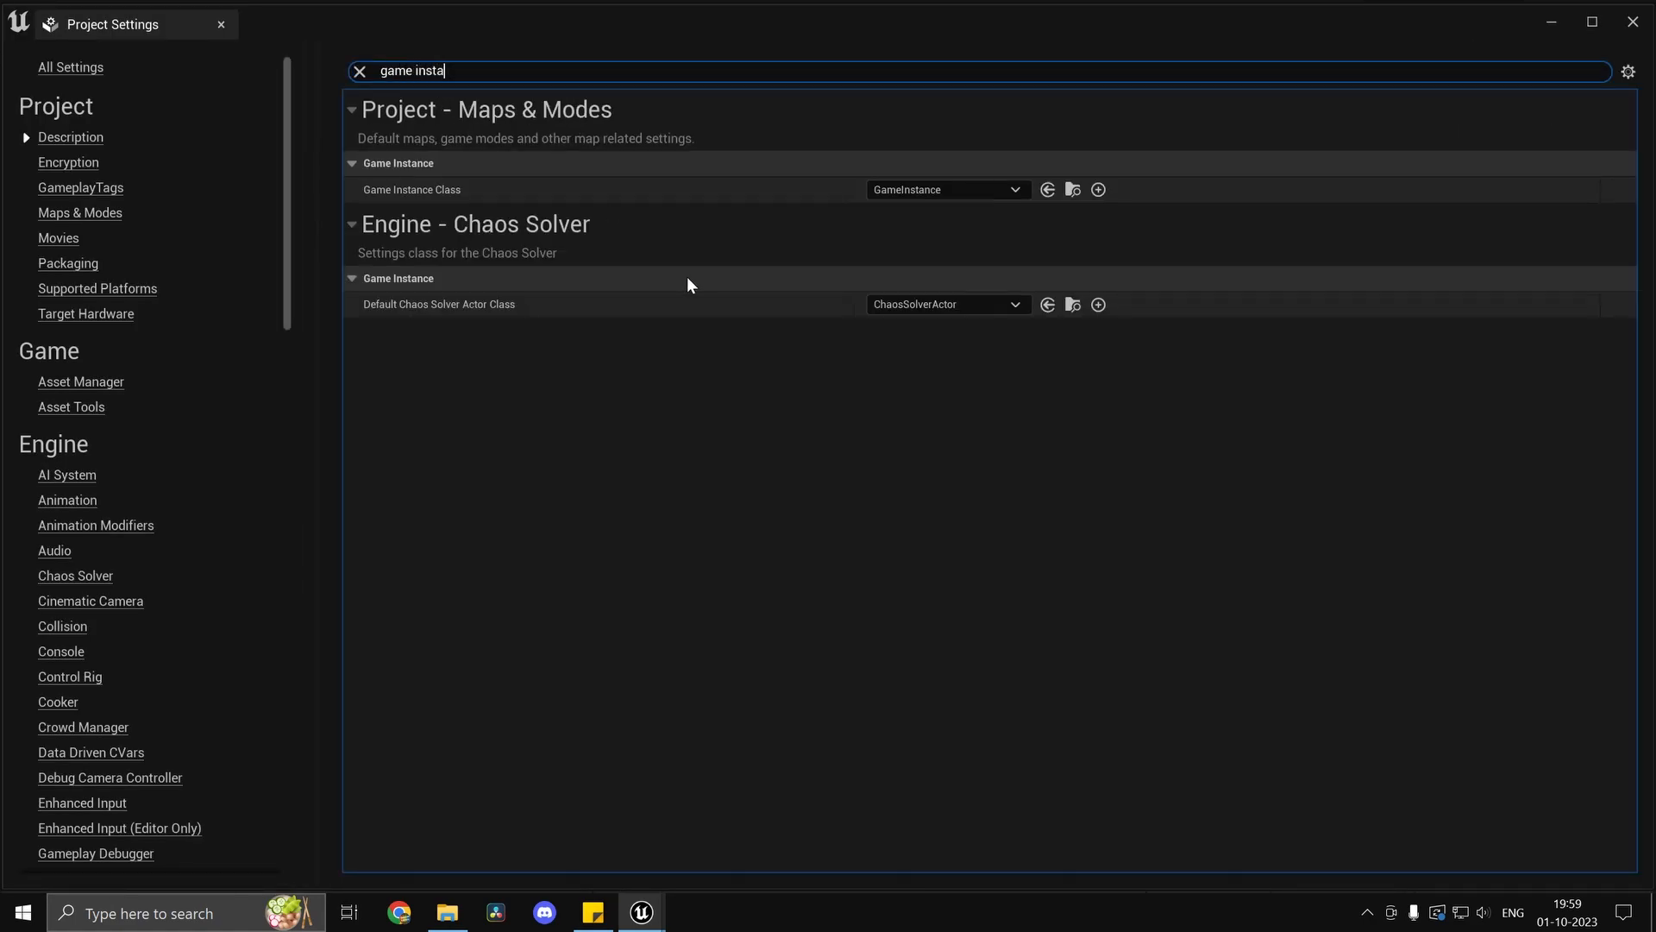
left_click(944, 189)
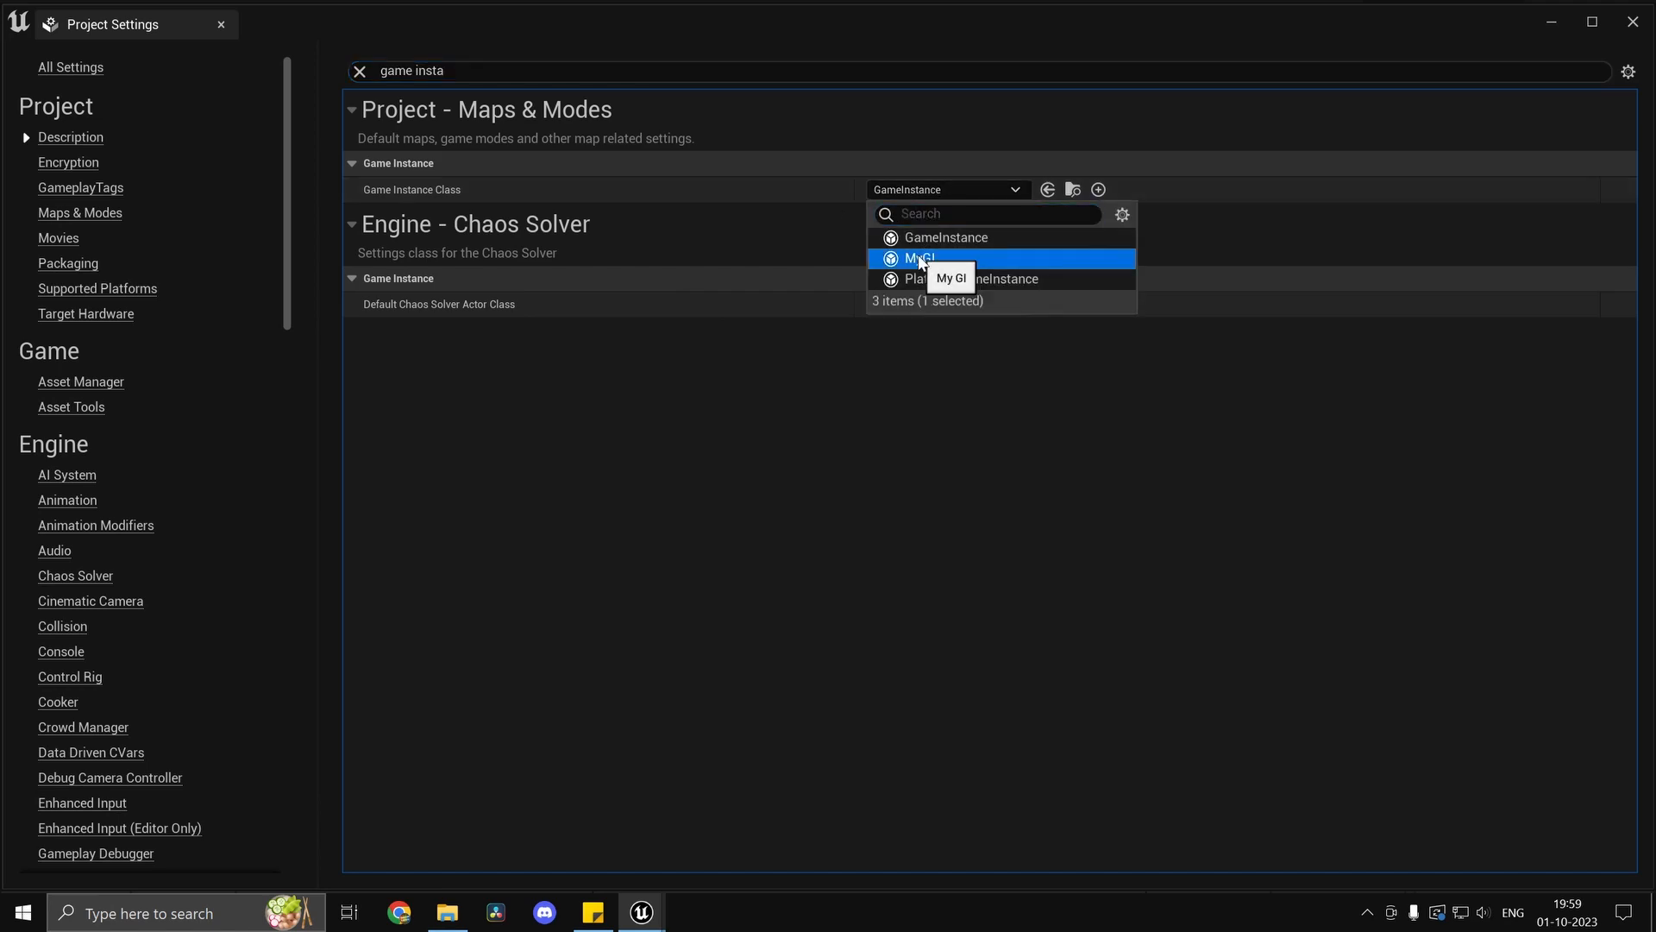
left_click(920, 258)
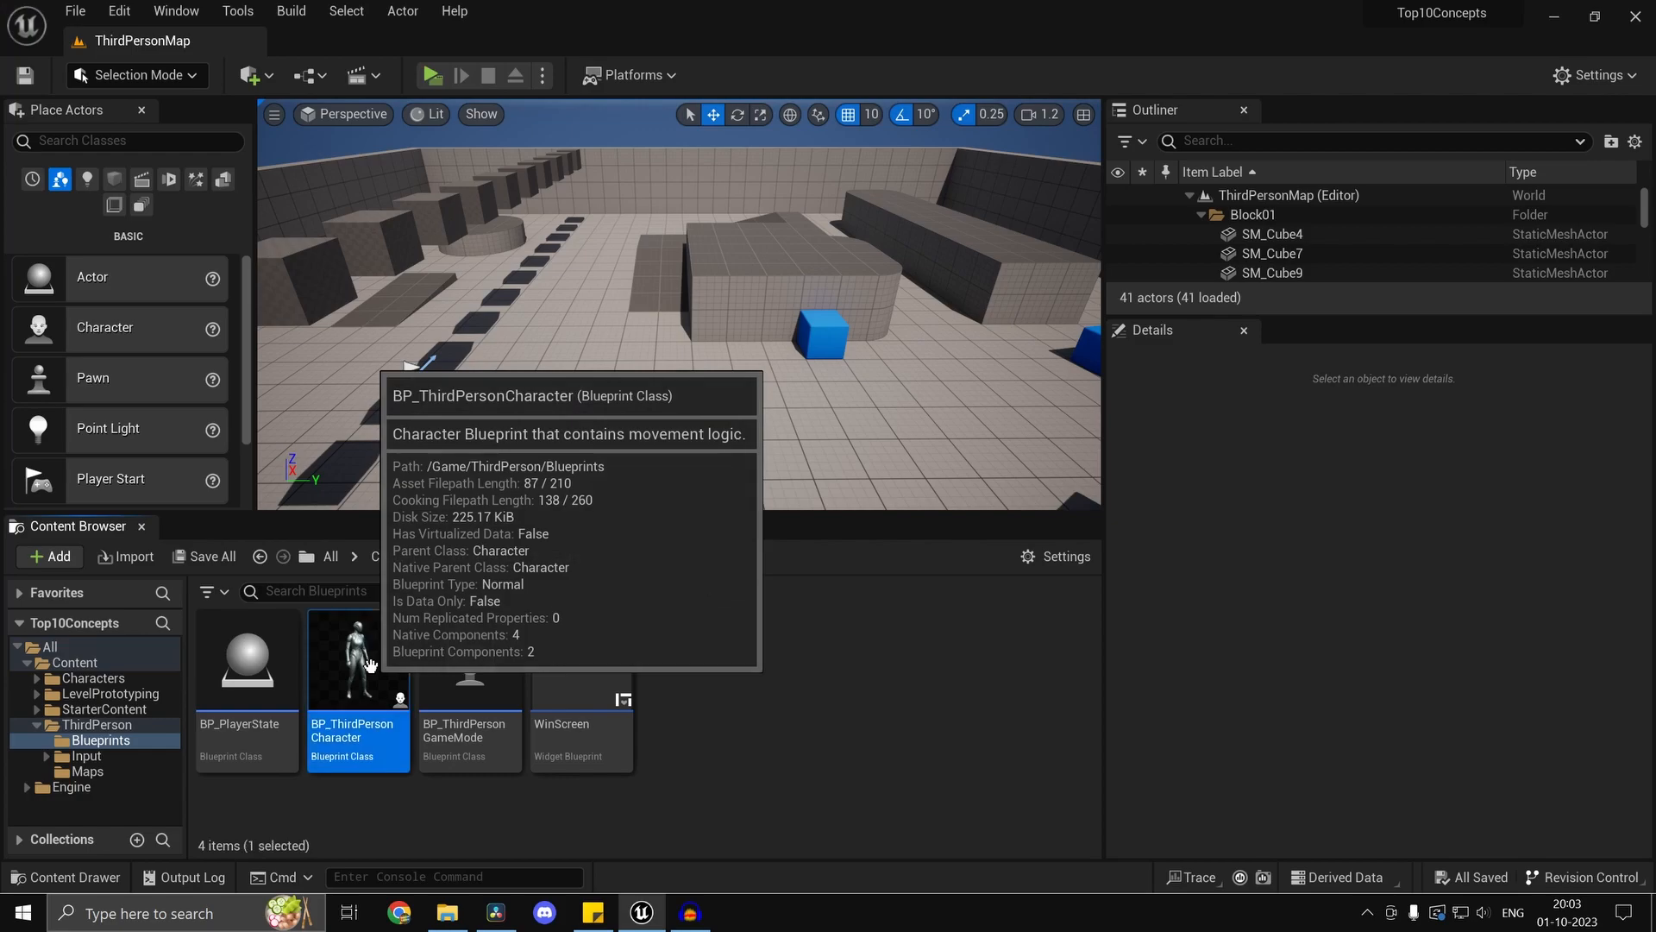
Collapse the Left/Right movement nodes into a Handle Movement Input function with X and Y inputs.
double_click(357, 654)
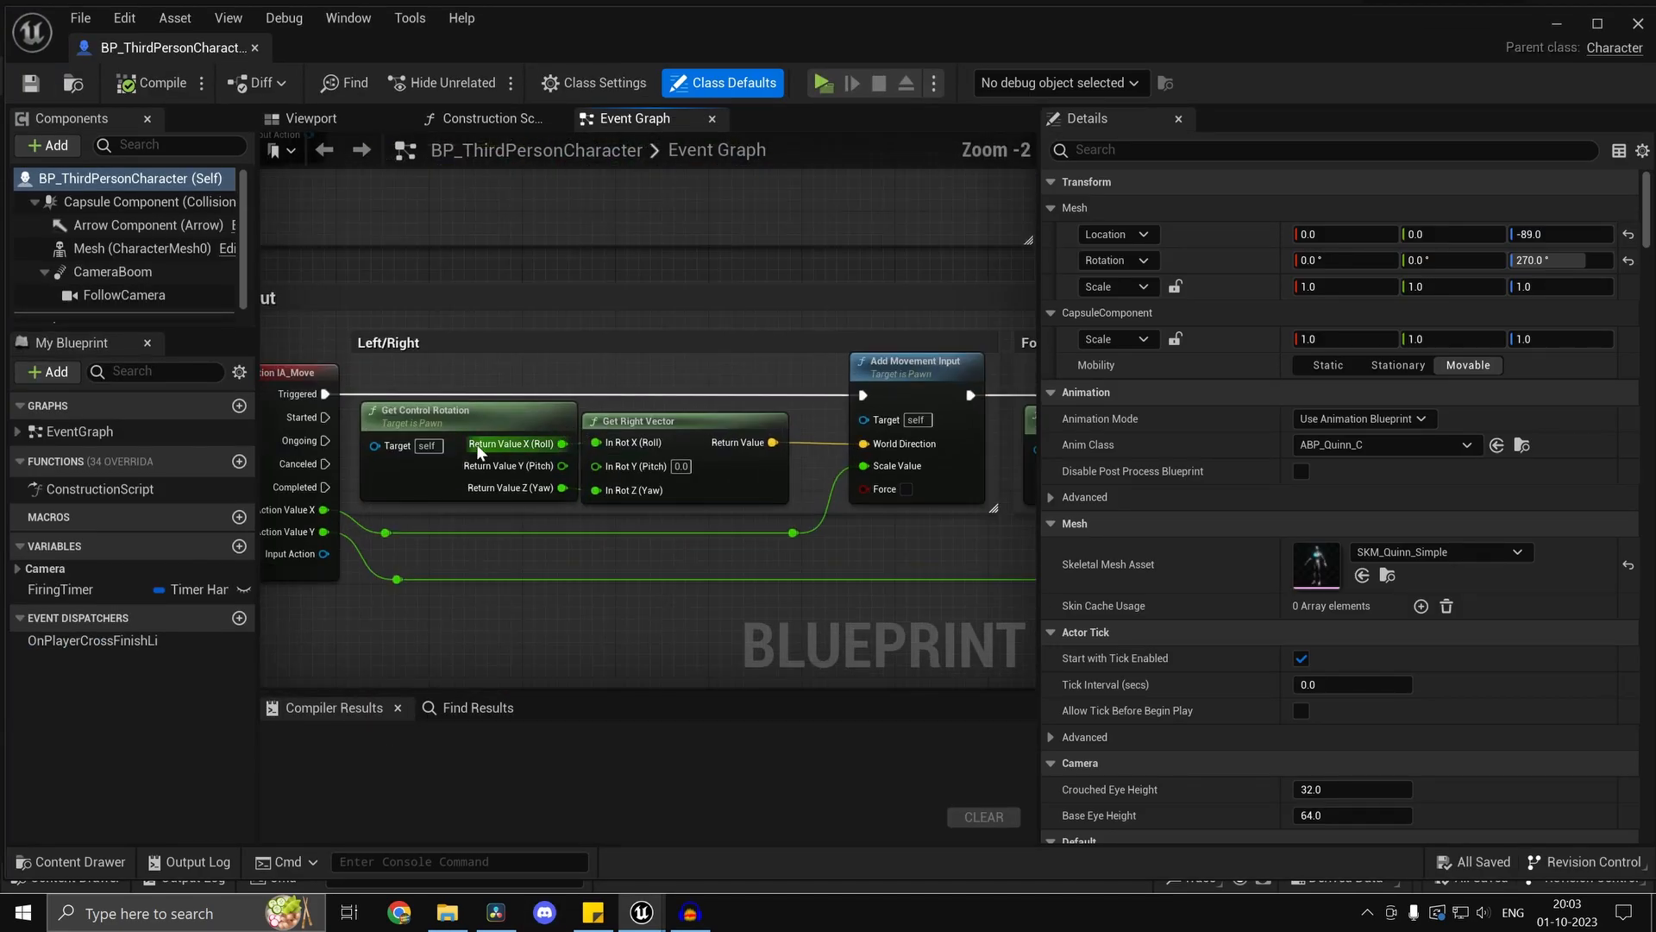
scroll("down", 3)
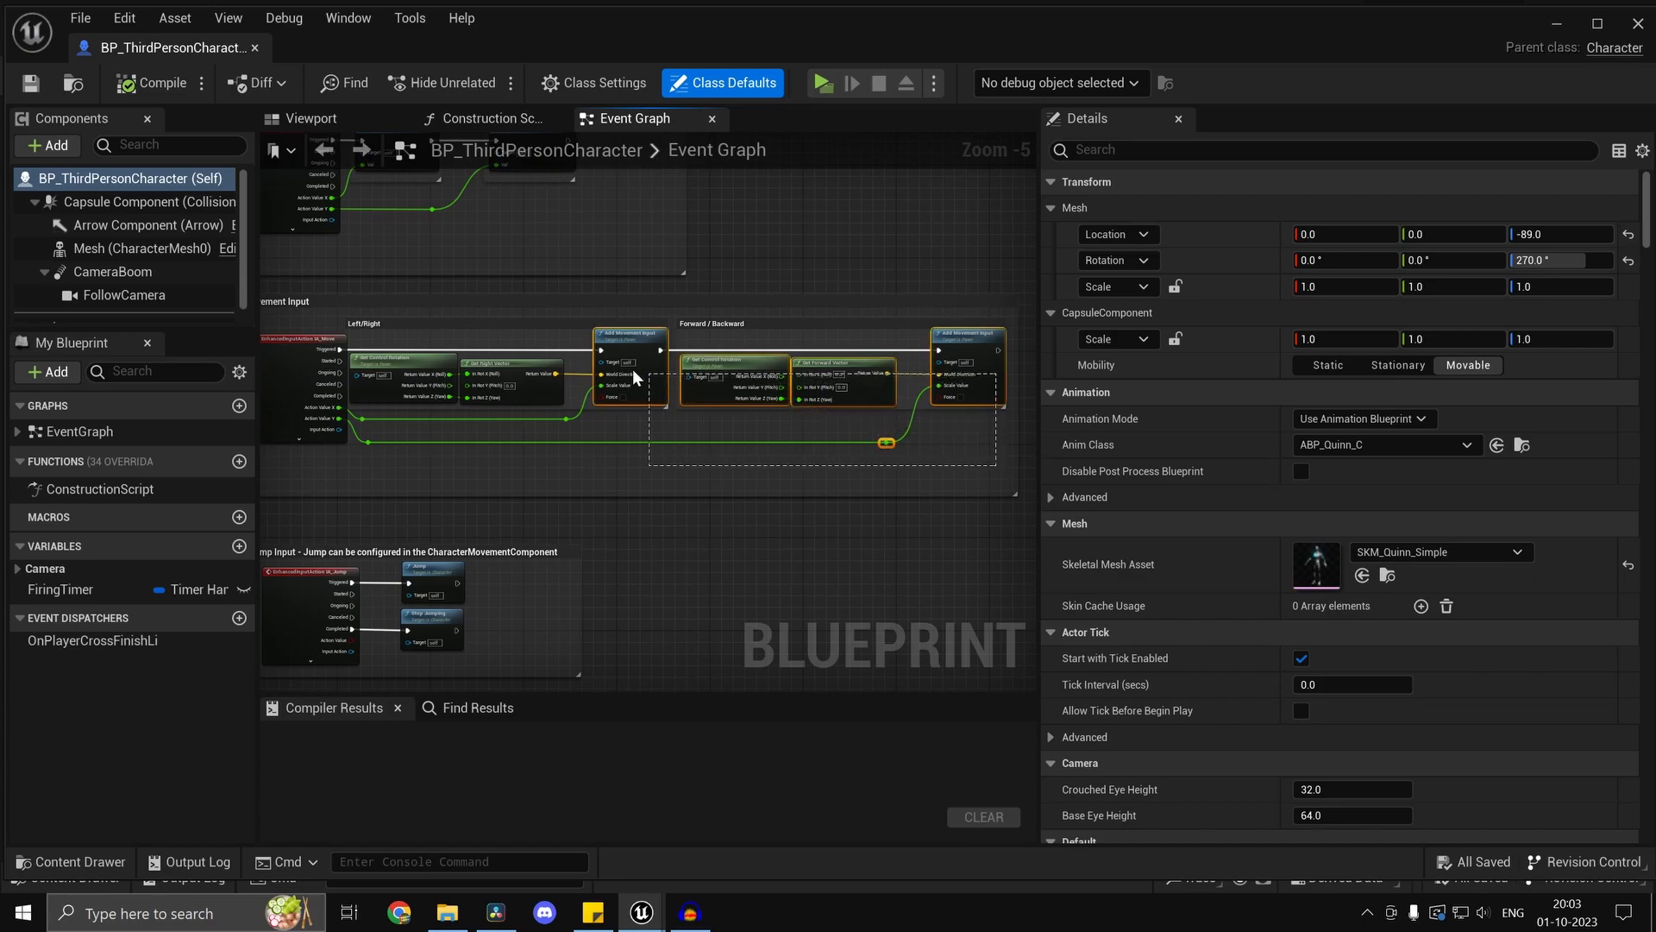
right_click(629, 350)
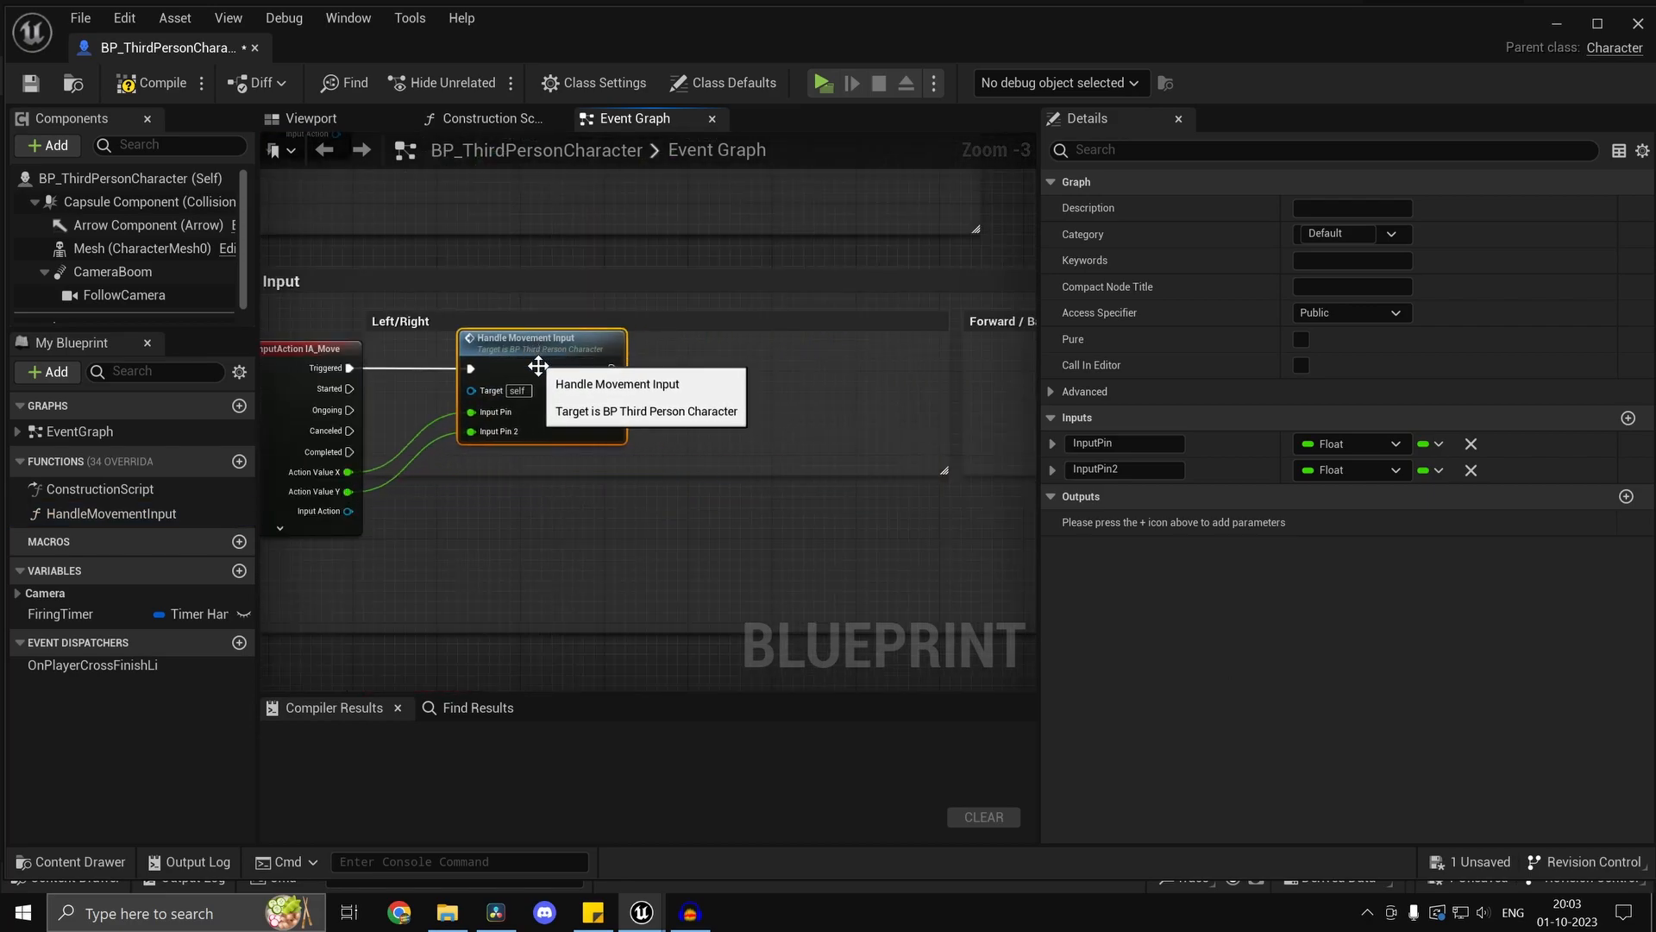
double_click(1124, 442)
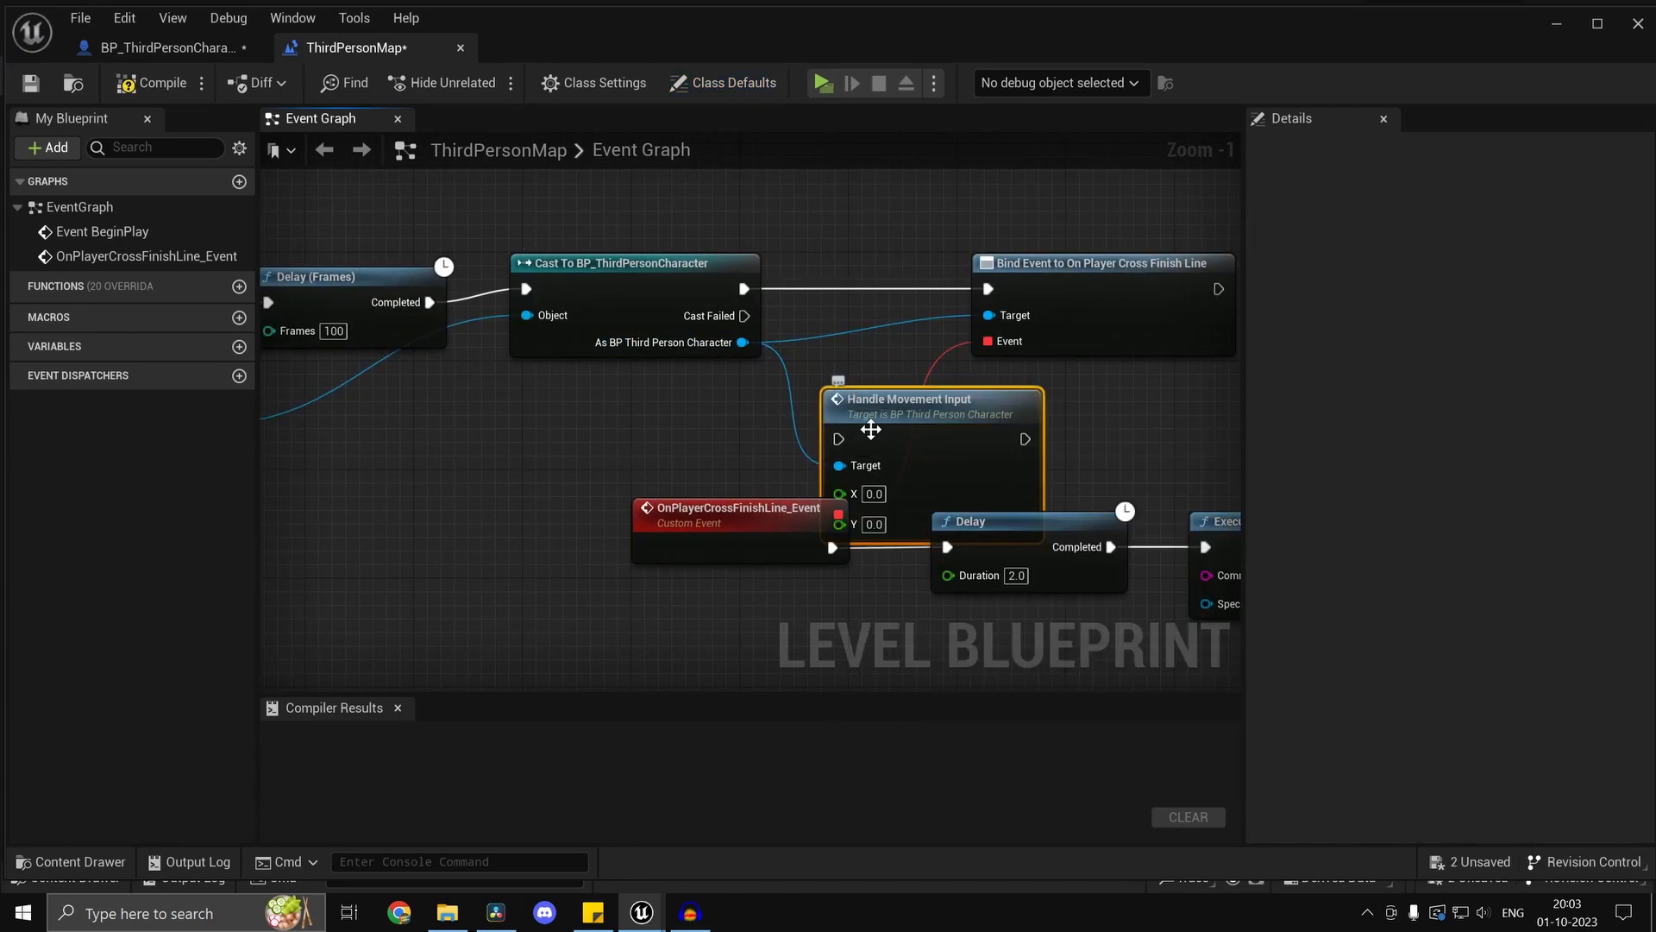
left_click(164, 47)
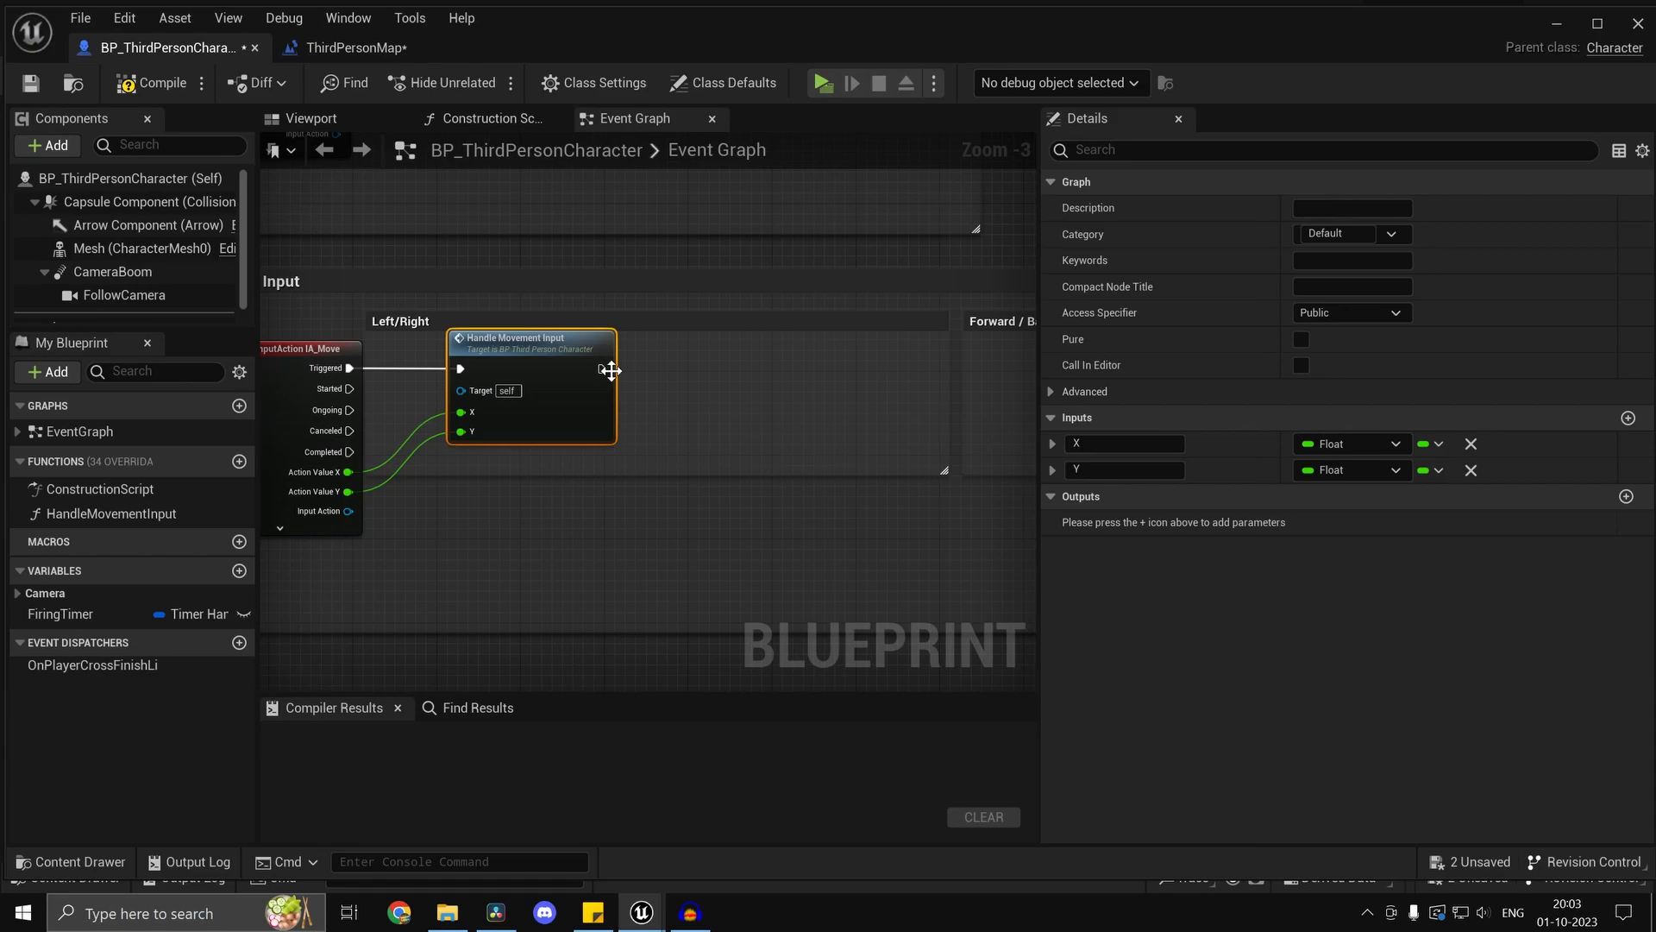
mouse_move(575, 390)
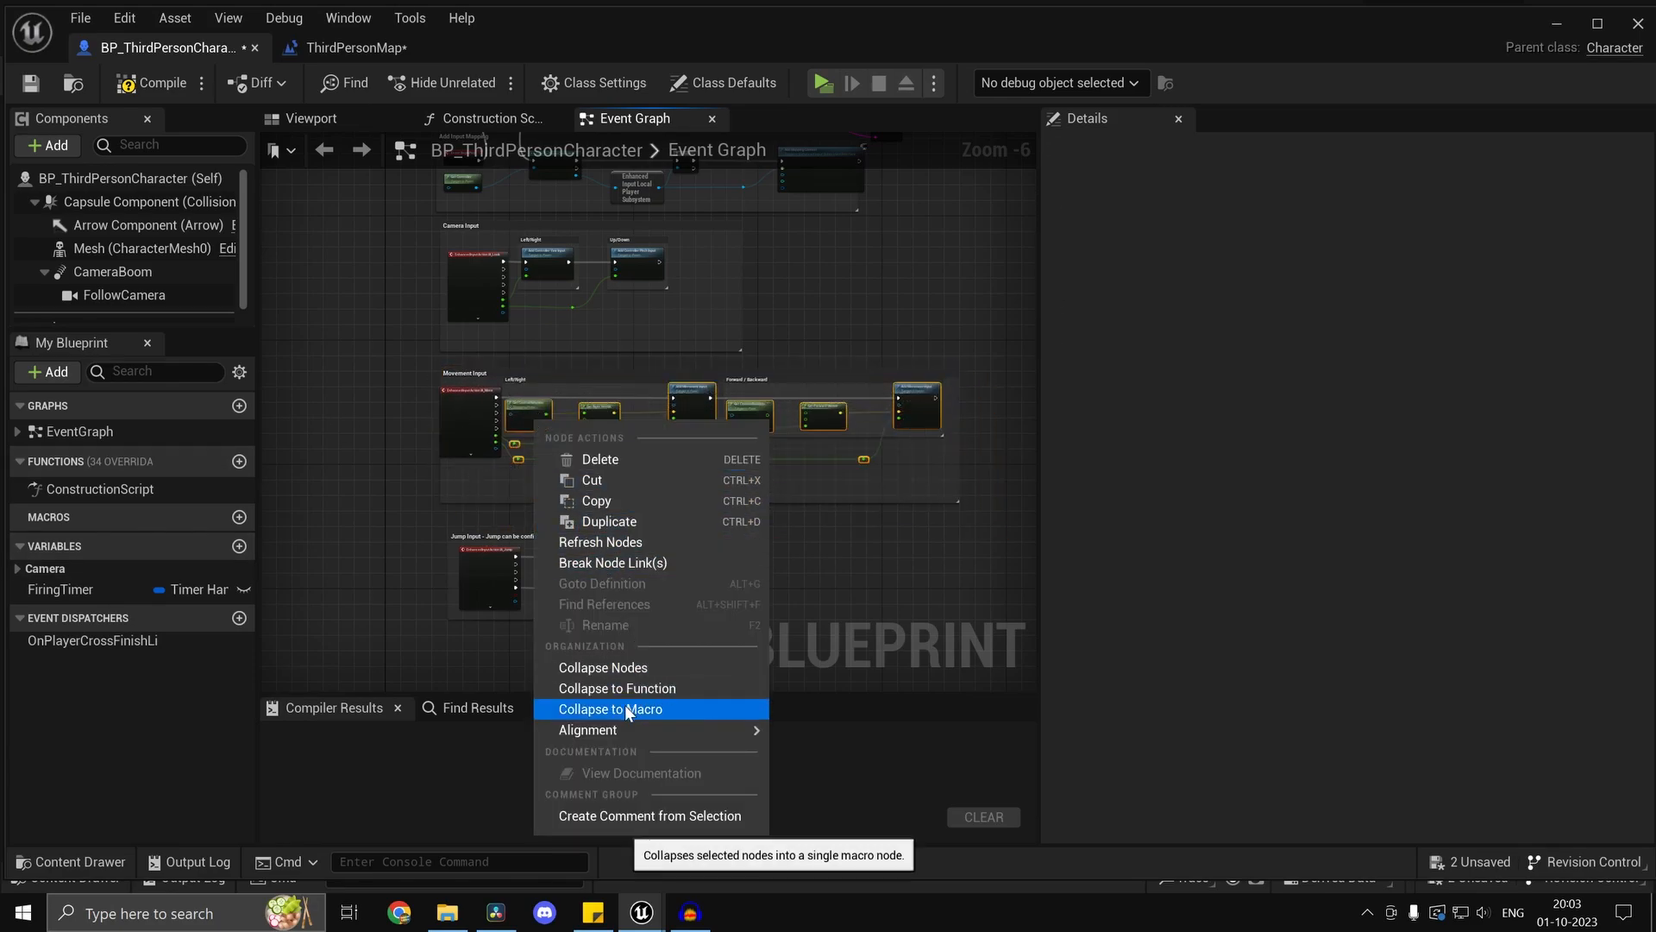
Collapse the Left/Right movement nodes into a HandleInput macro, compile, and add a 0.2-second Delay.
left_click(611, 709)
type("handle i")
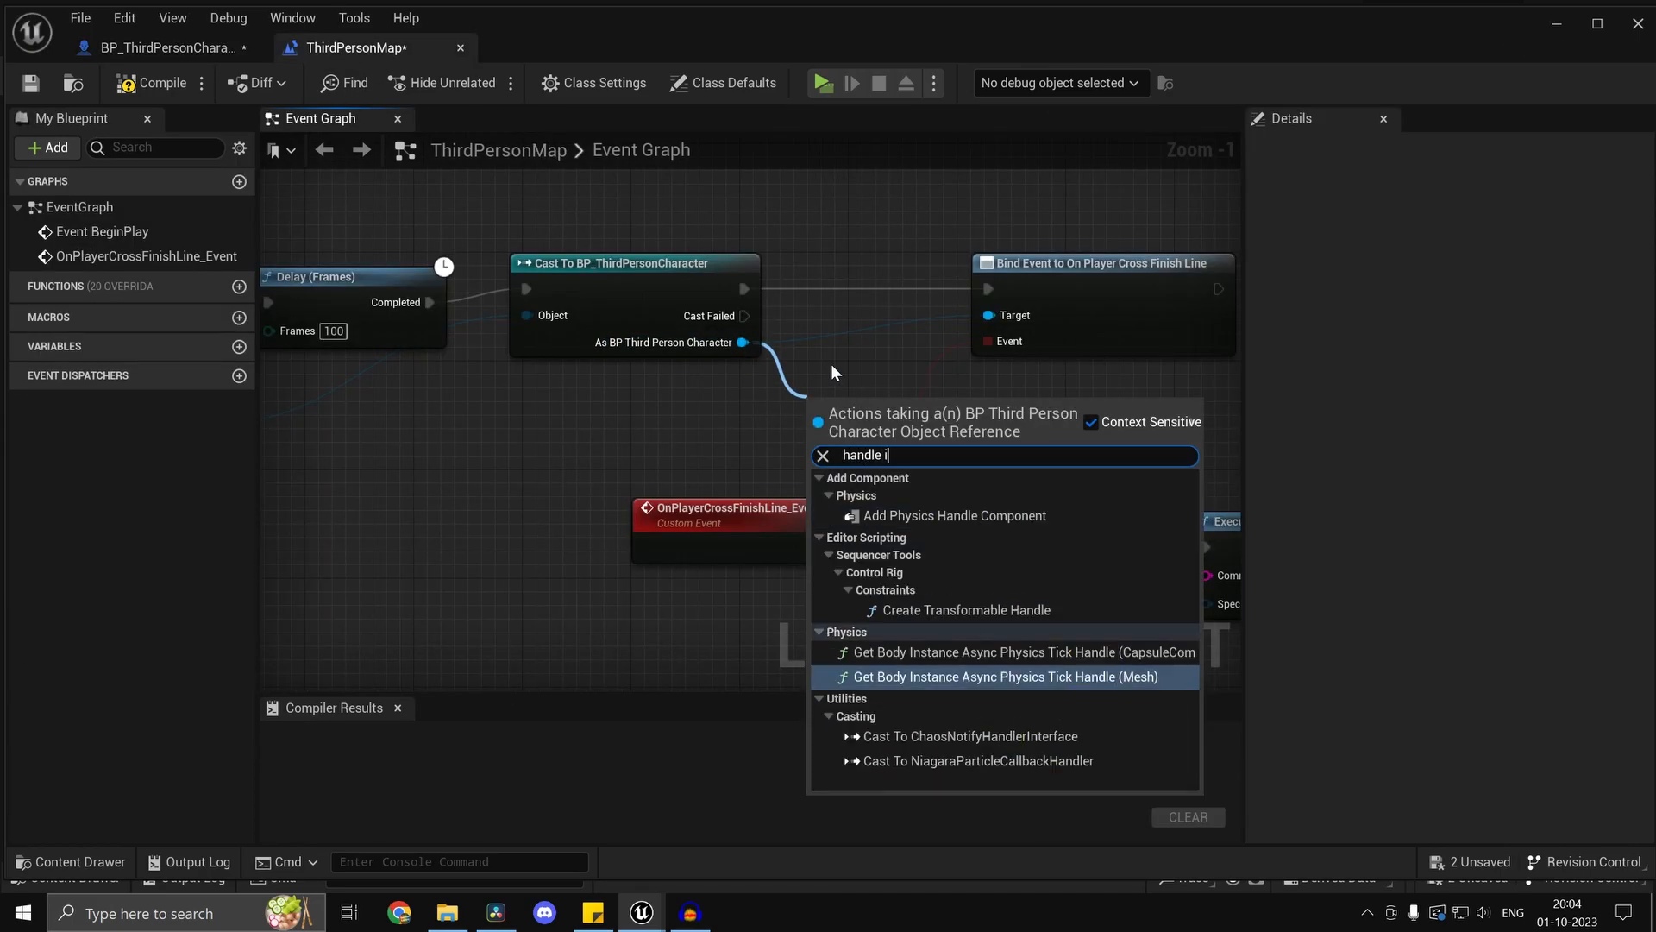
left_click(164, 47)
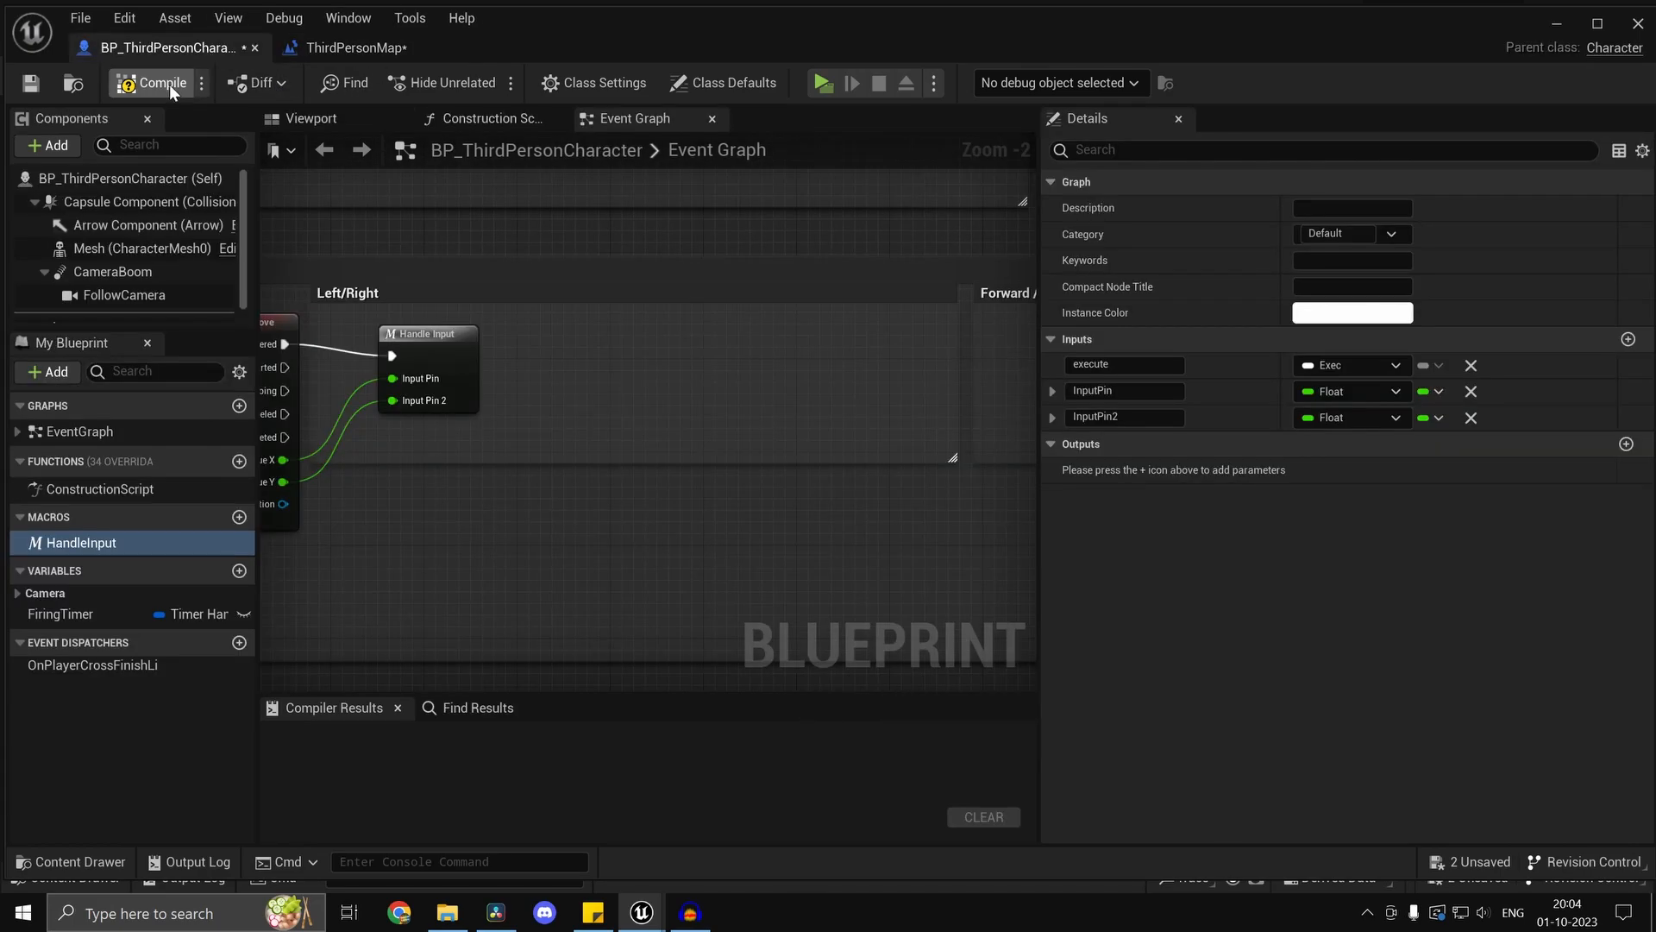
left_click(156, 83)
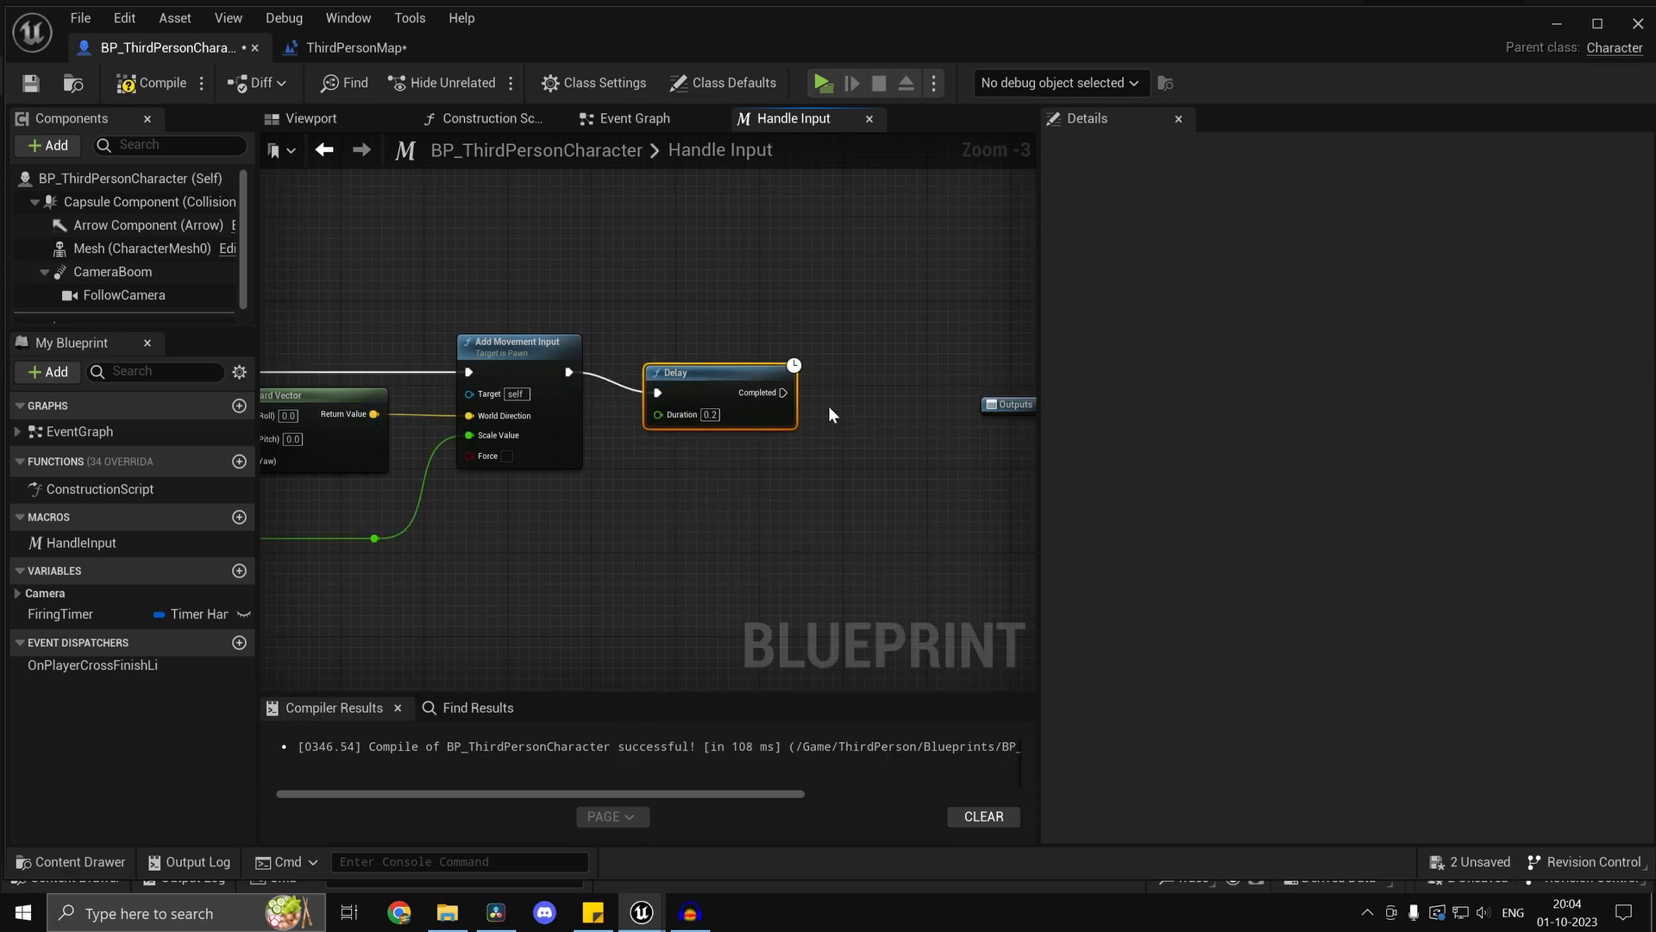
left_click(637, 118)
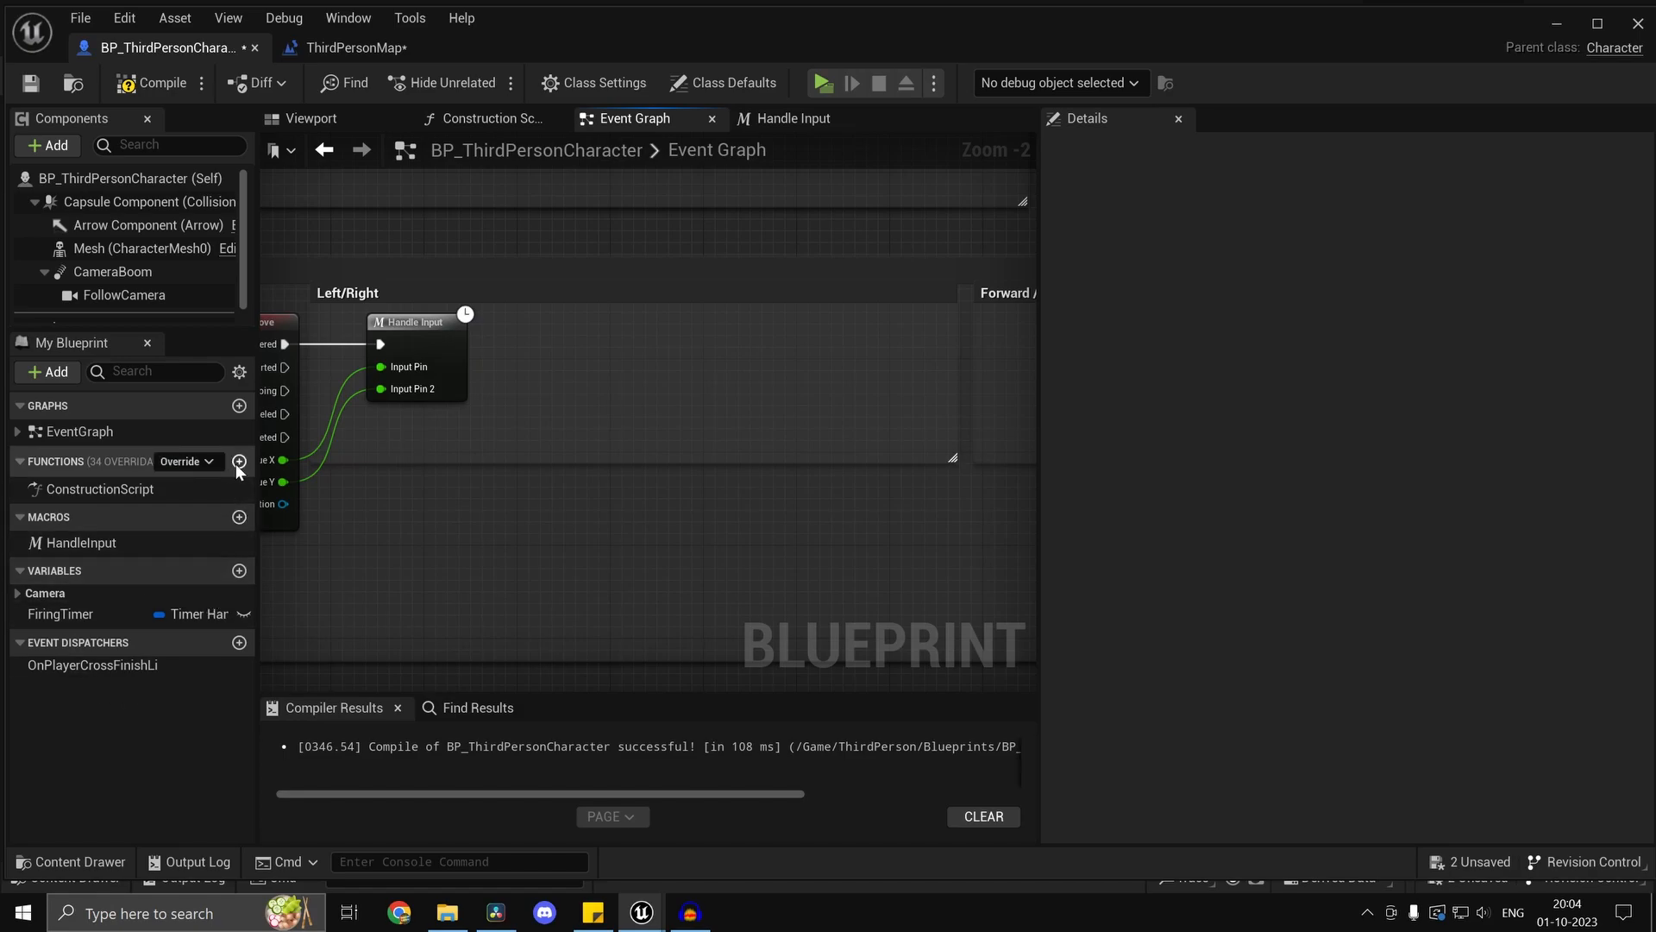
type("delay")
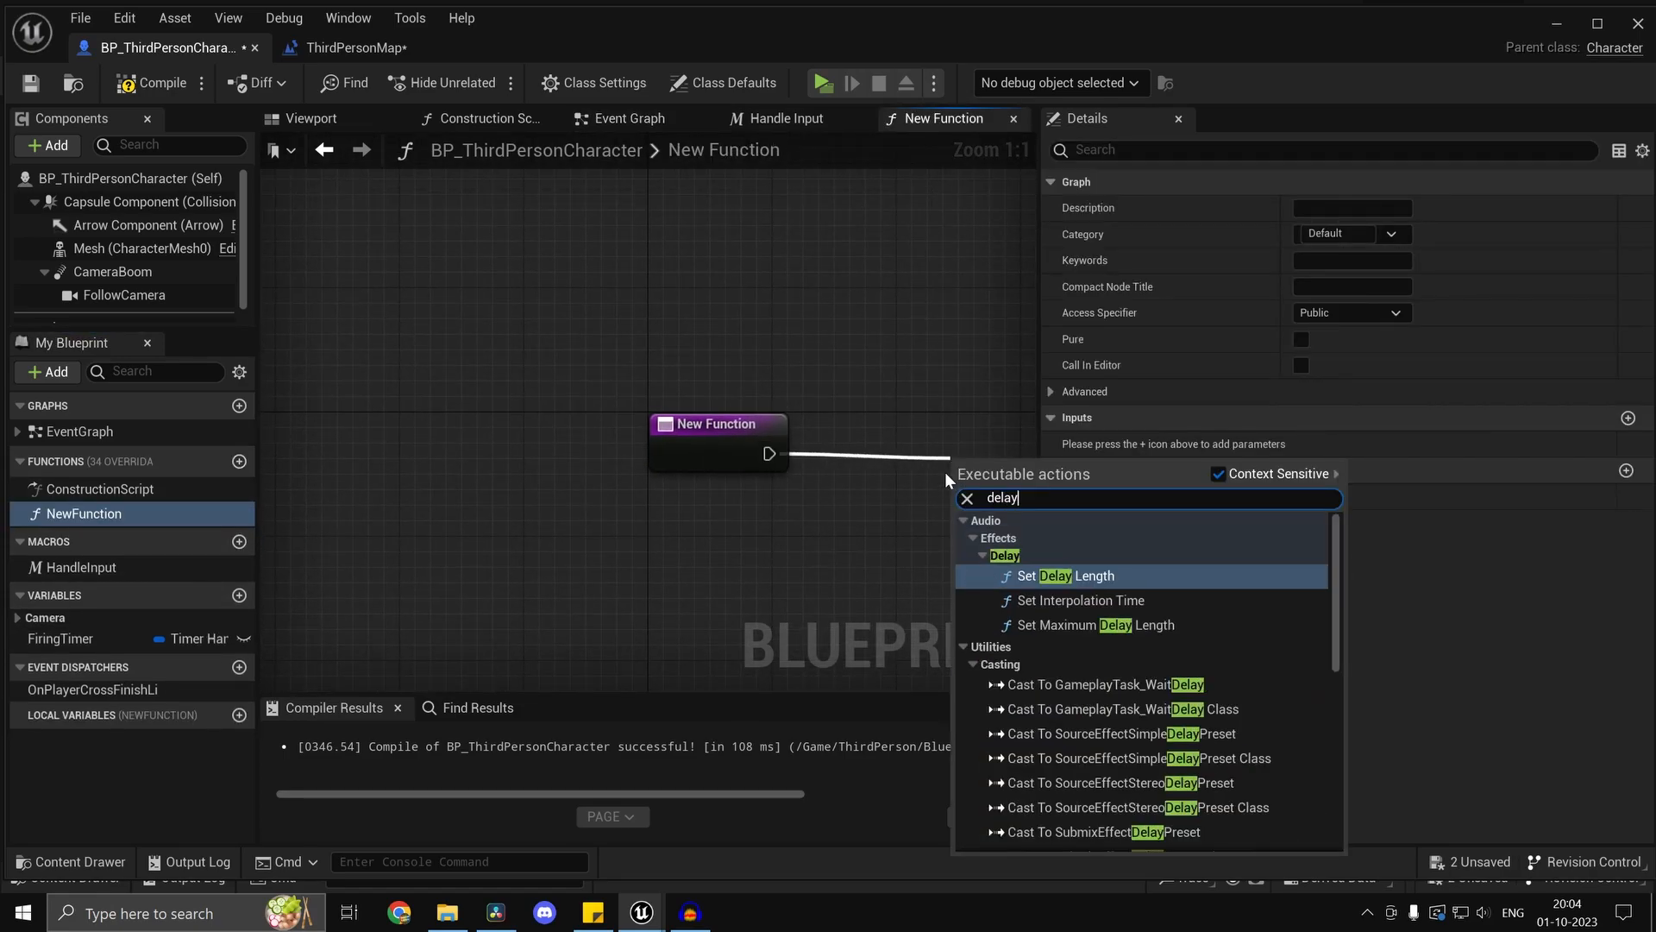